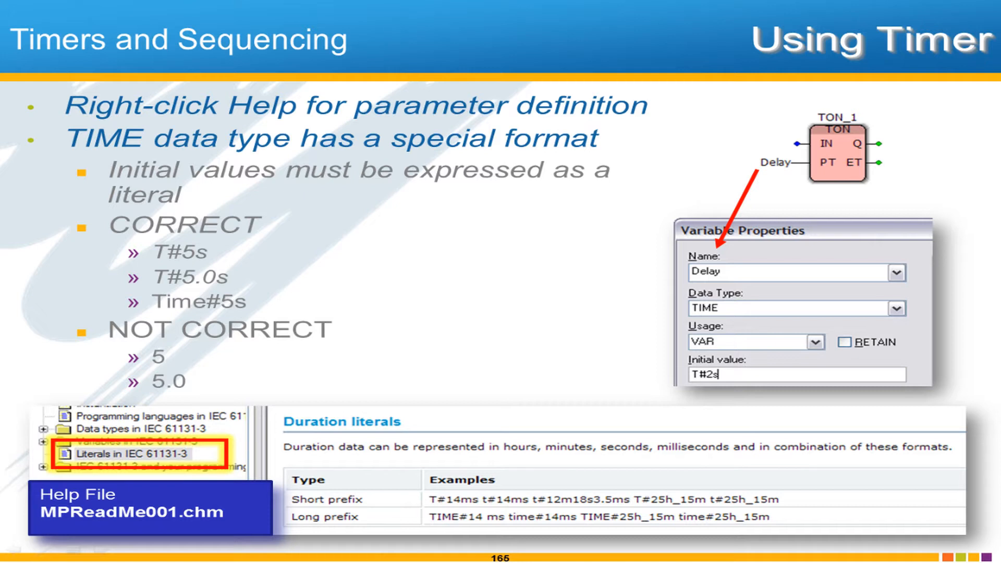
mouse_move(825, 210)
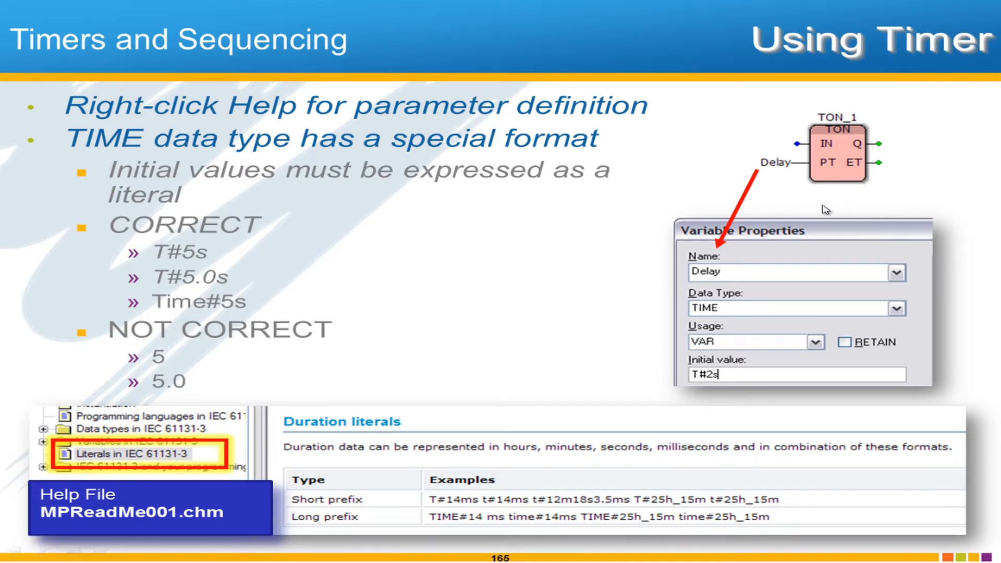
mouse_move(810, 177)
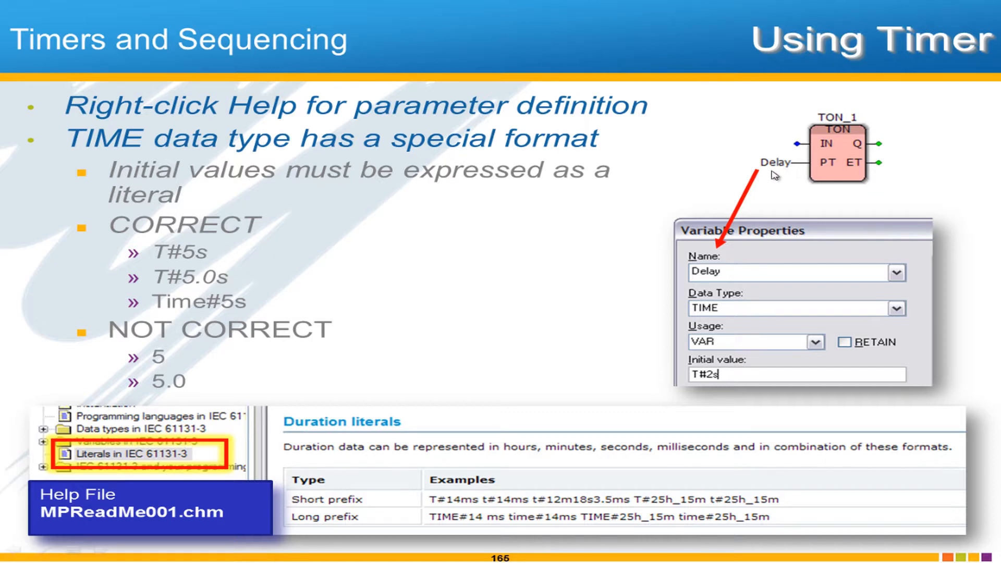
mouse_move(619, 327)
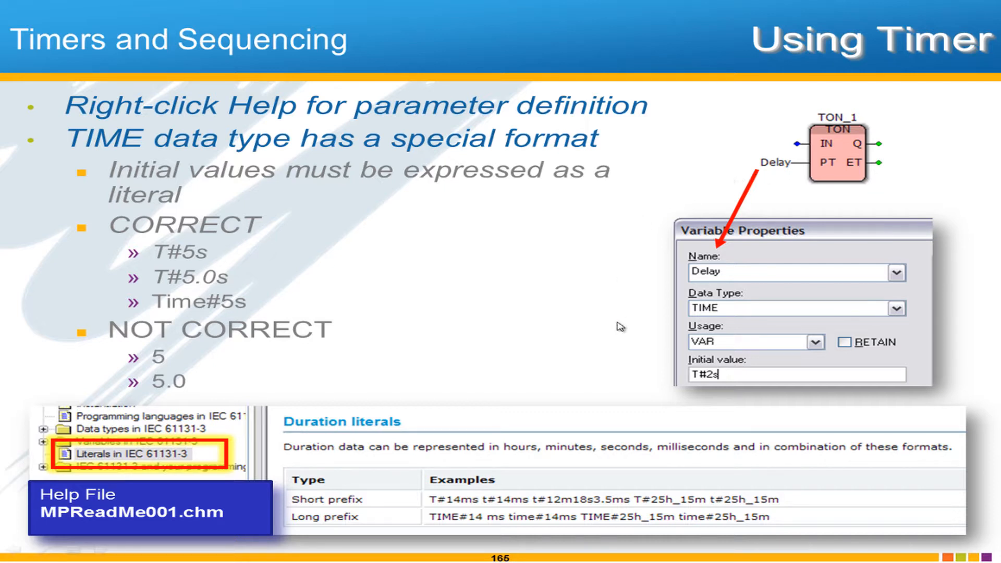
mouse_move(319, 253)
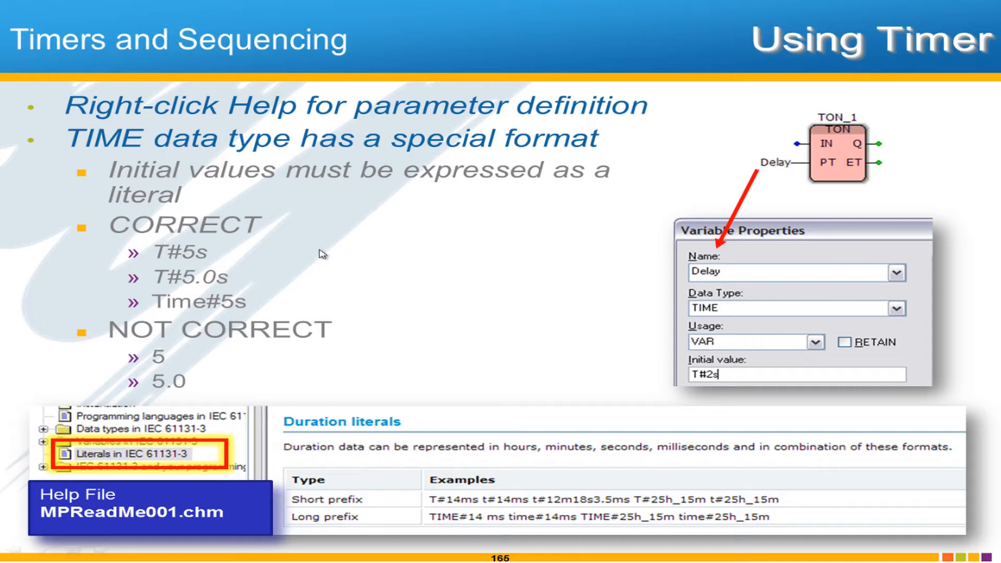
mouse_move(270, 236)
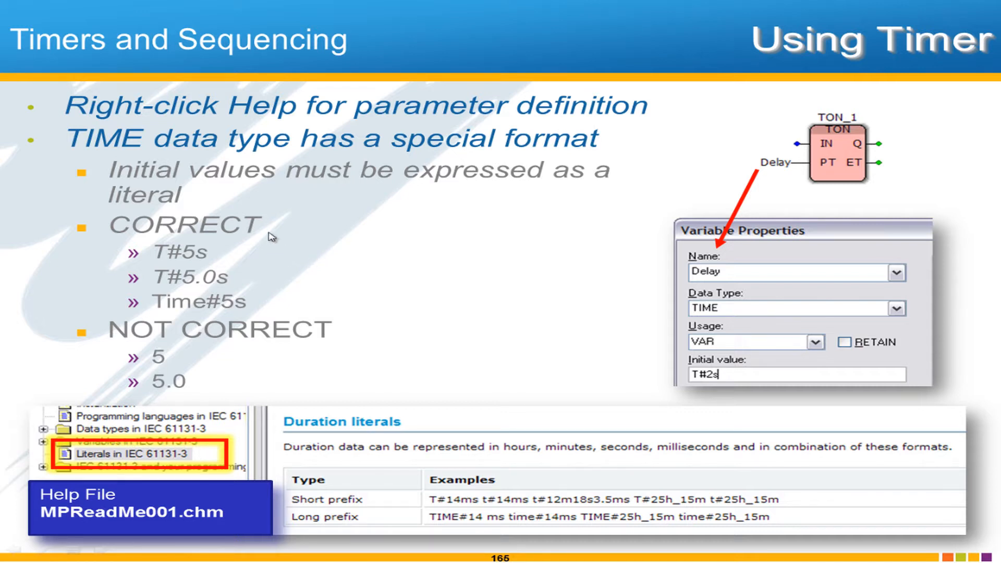
mouse_move(255, 254)
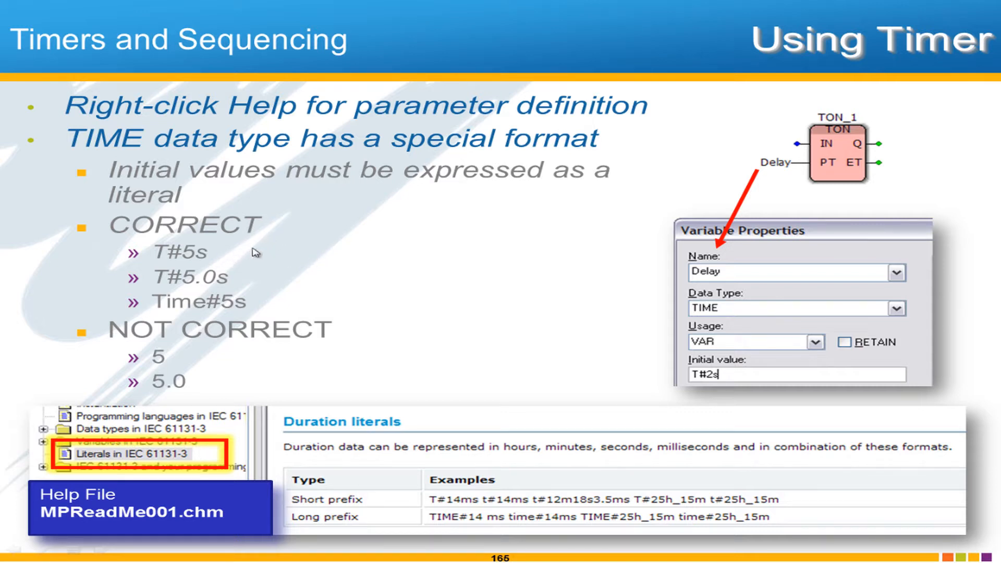
mouse_move(659, 376)
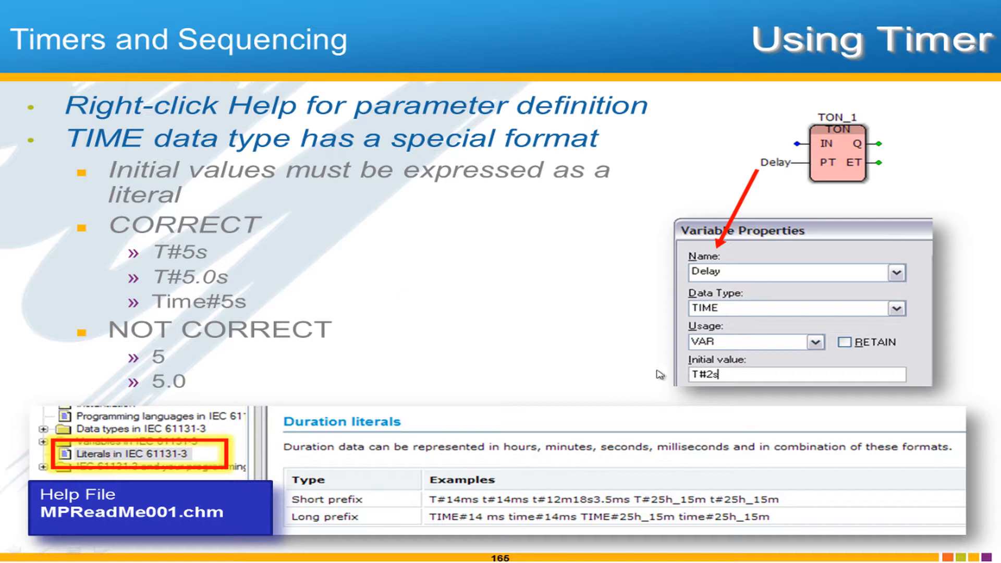
mouse_move(743, 176)
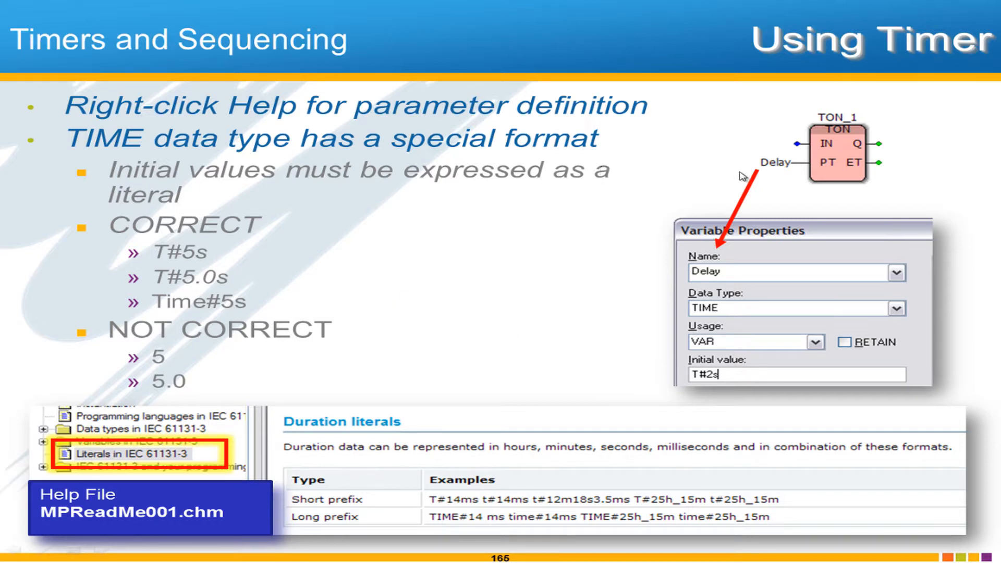
mouse_move(185, 295)
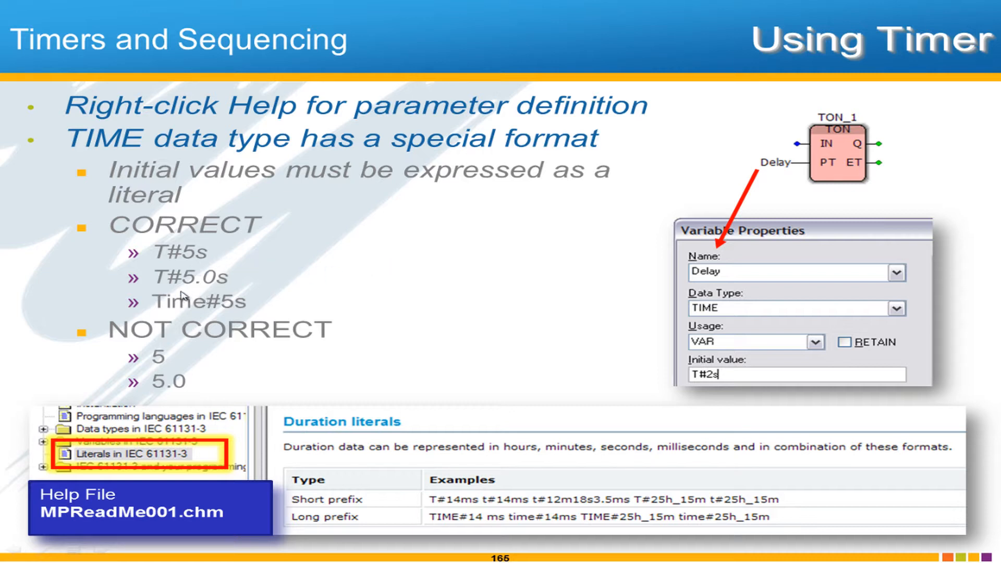
mouse_move(159, 316)
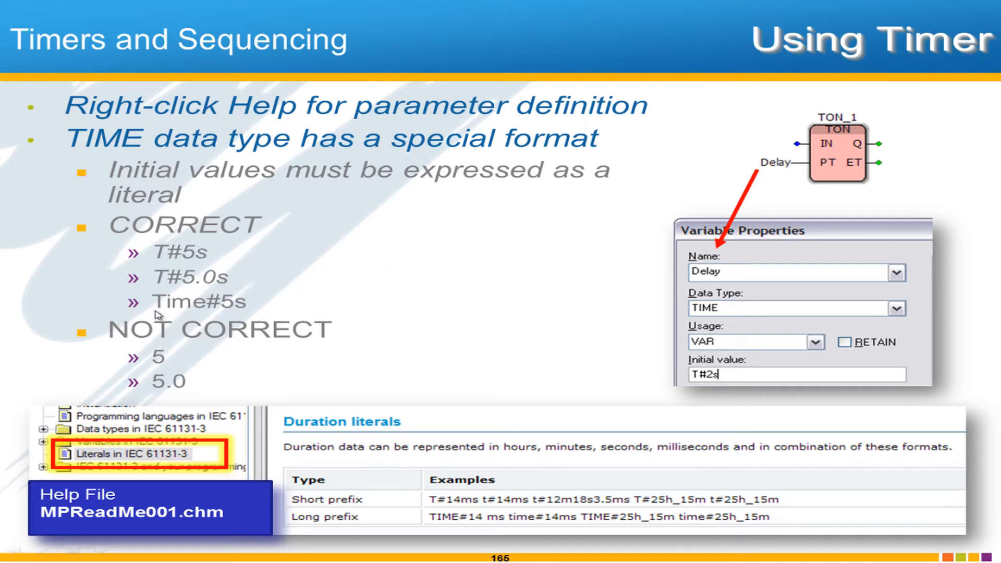
mouse_move(215, 314)
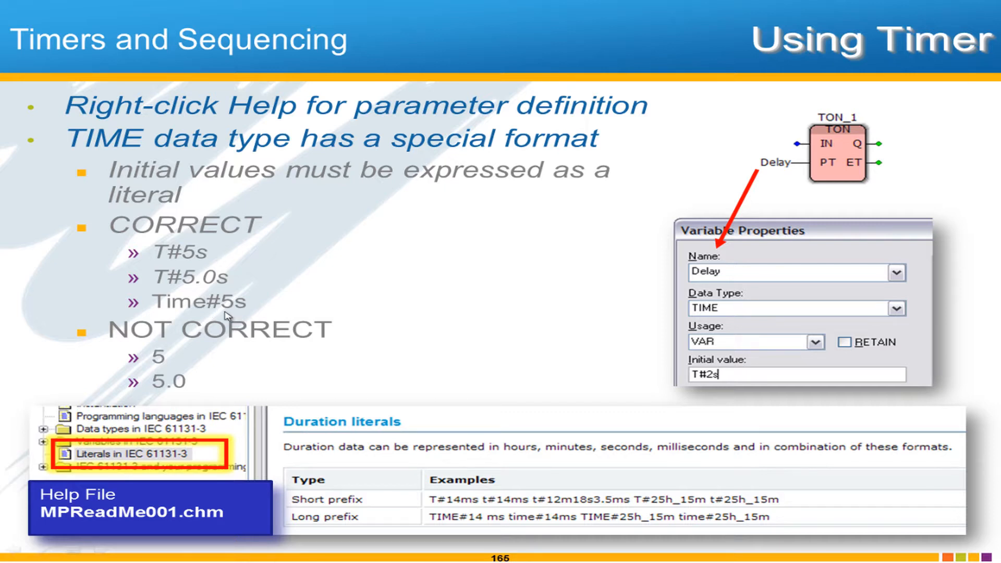
mouse_move(422, 346)
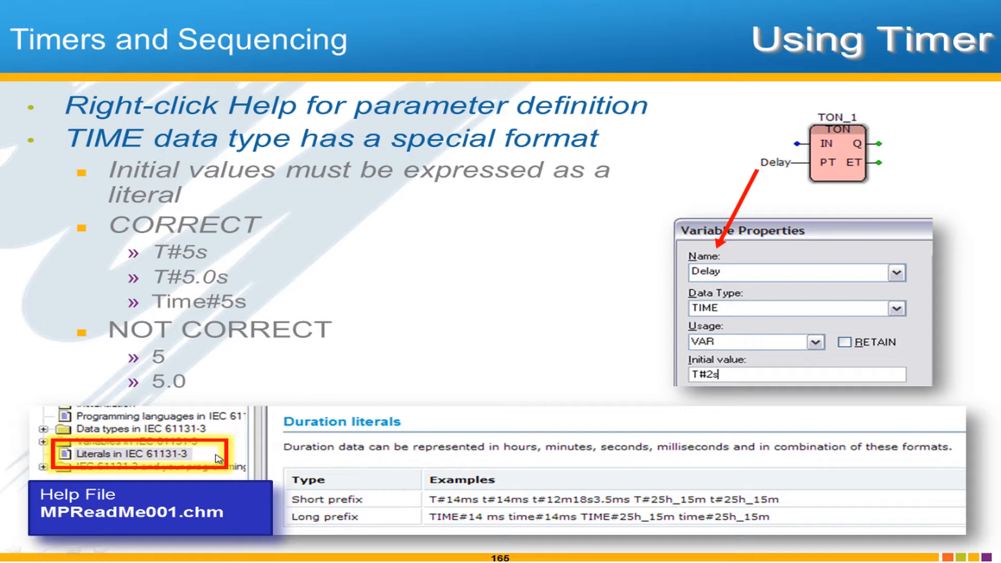
mouse_move(438, 508)
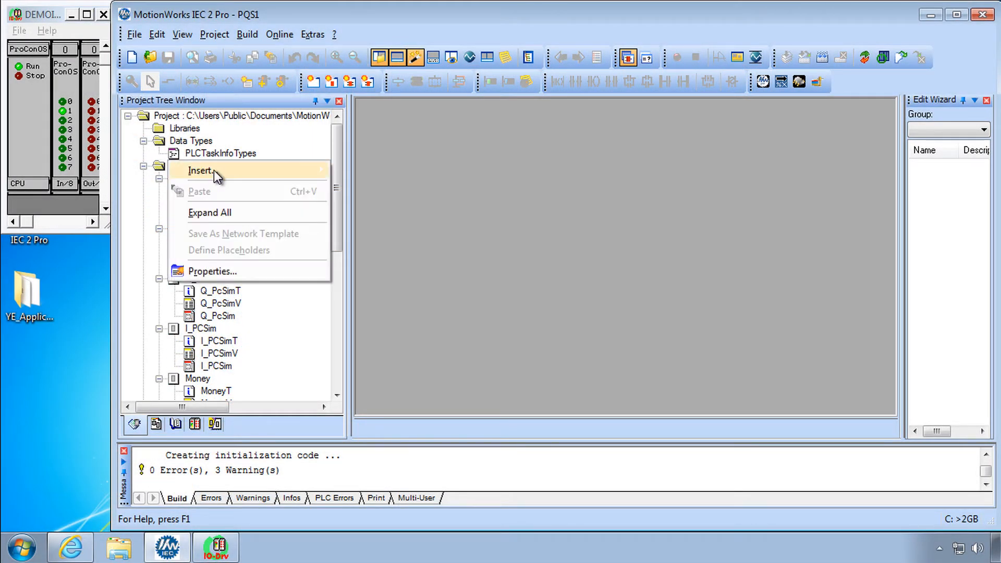
Insert a ladder-diagram program POU named 'Timers' under Logical POUs
left_click(202, 170)
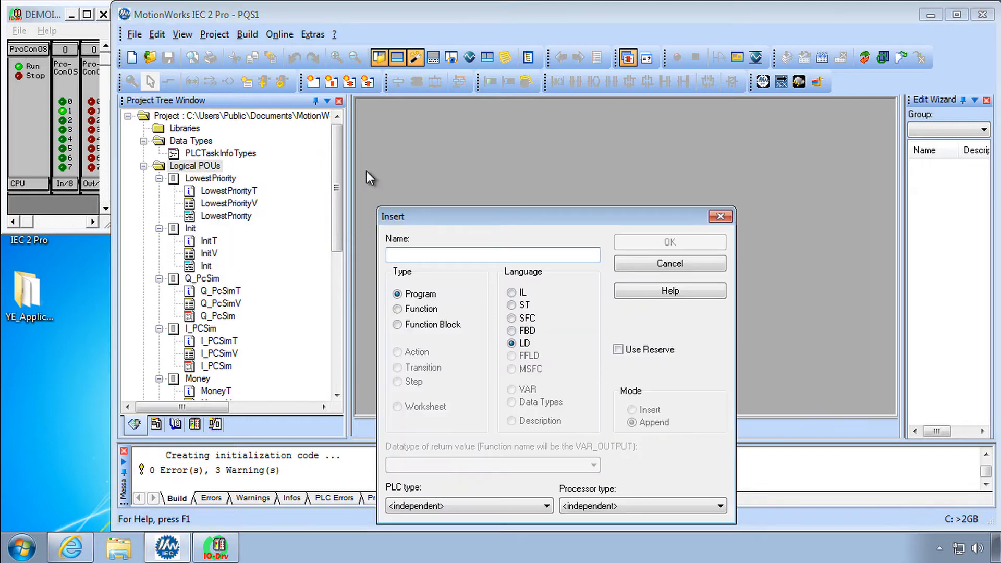
type("Timers")
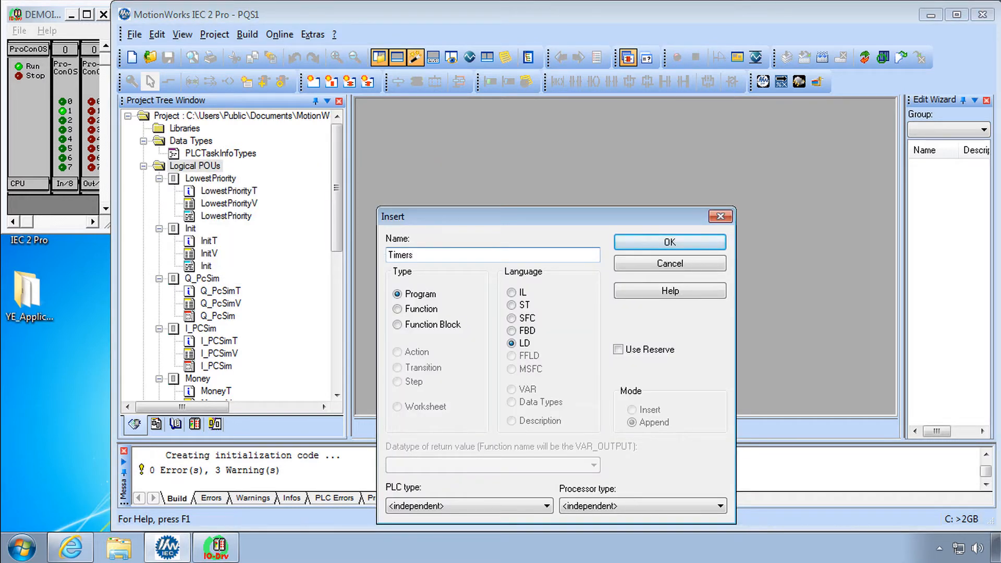
left_click(669, 242)
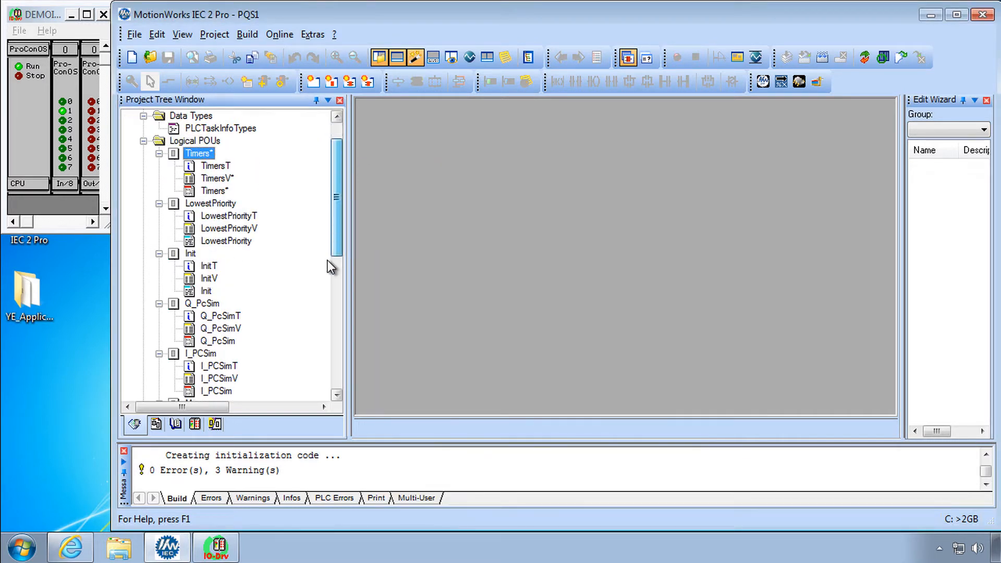
scroll("down", 3)
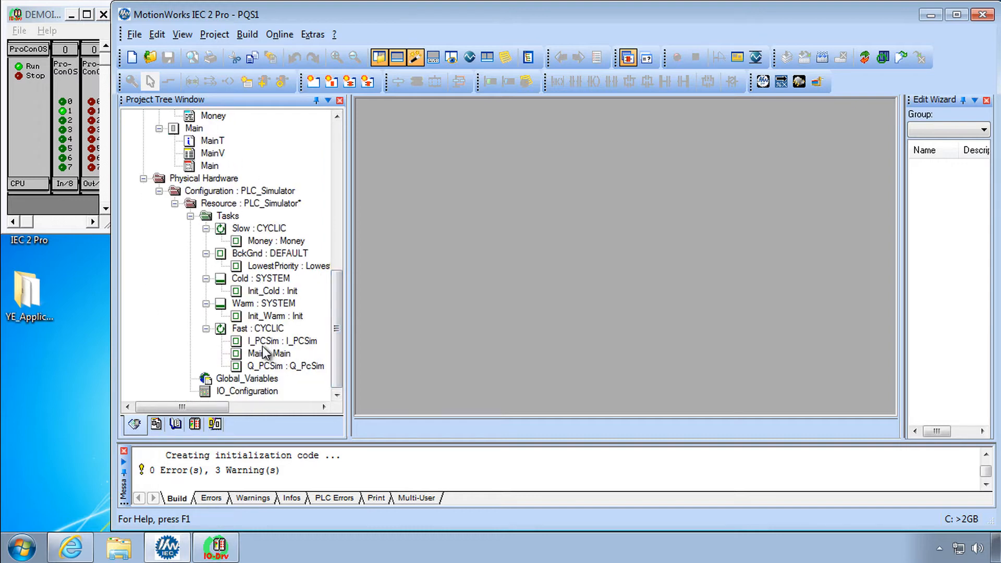
Insert a 'Timers' program instance of type Timers into the Fast task
right_click(268, 353)
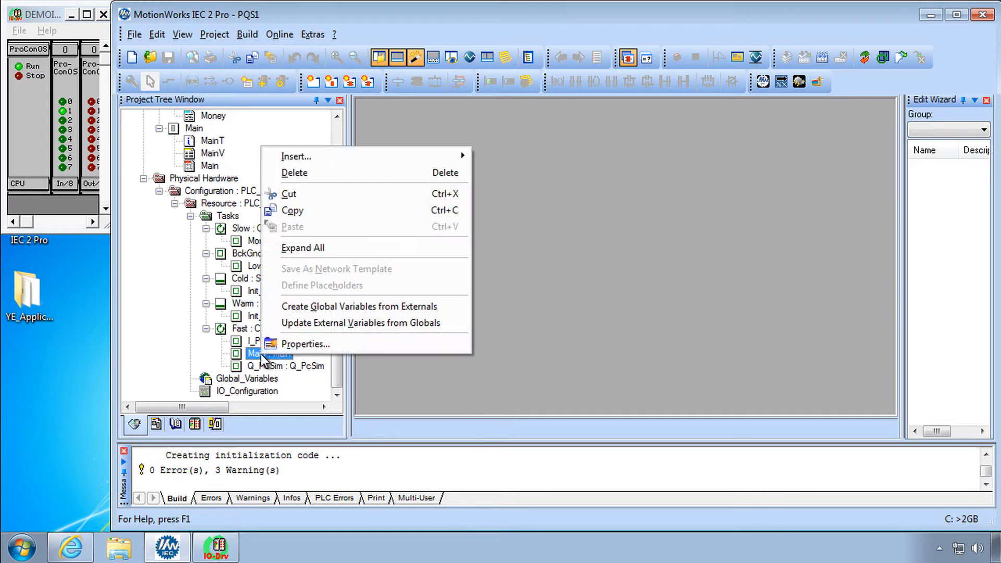
mouse_move(295, 156)
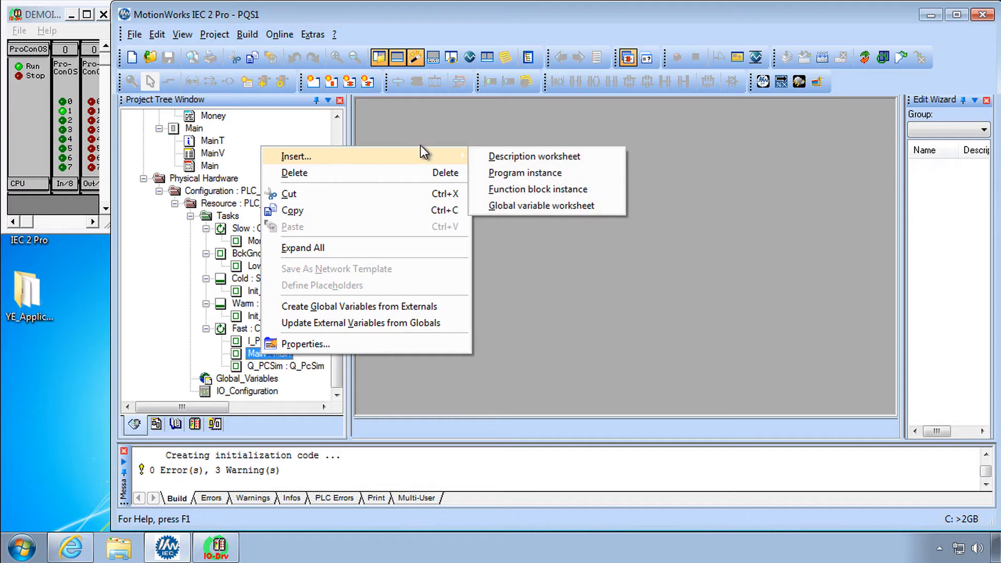
left_click(525, 172)
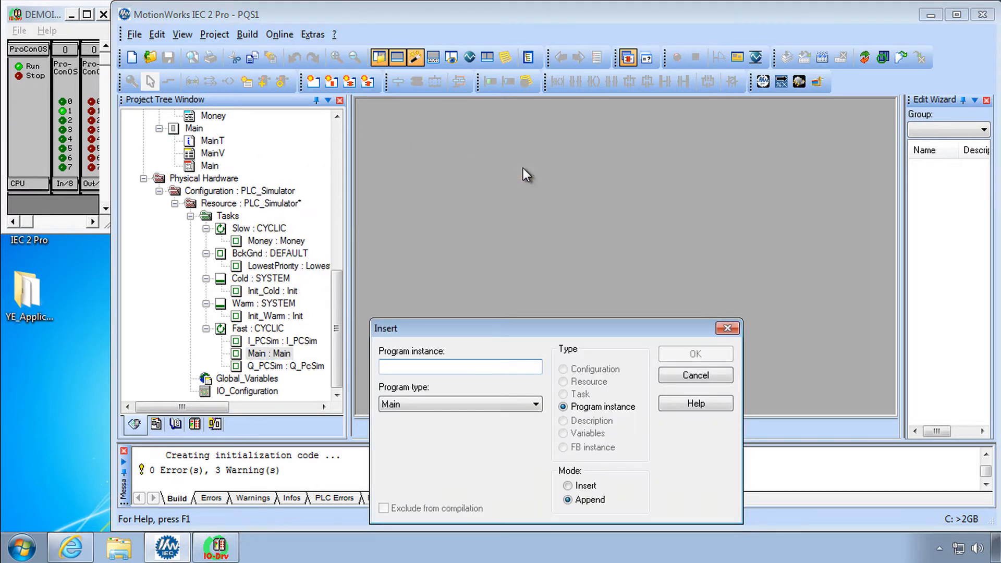
type("Timers")
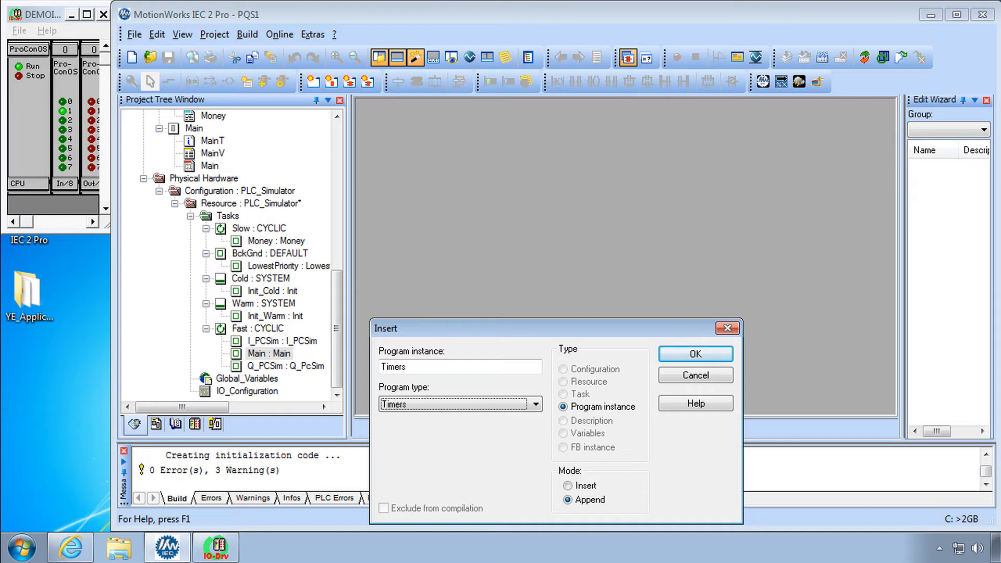
left_click(694, 353)
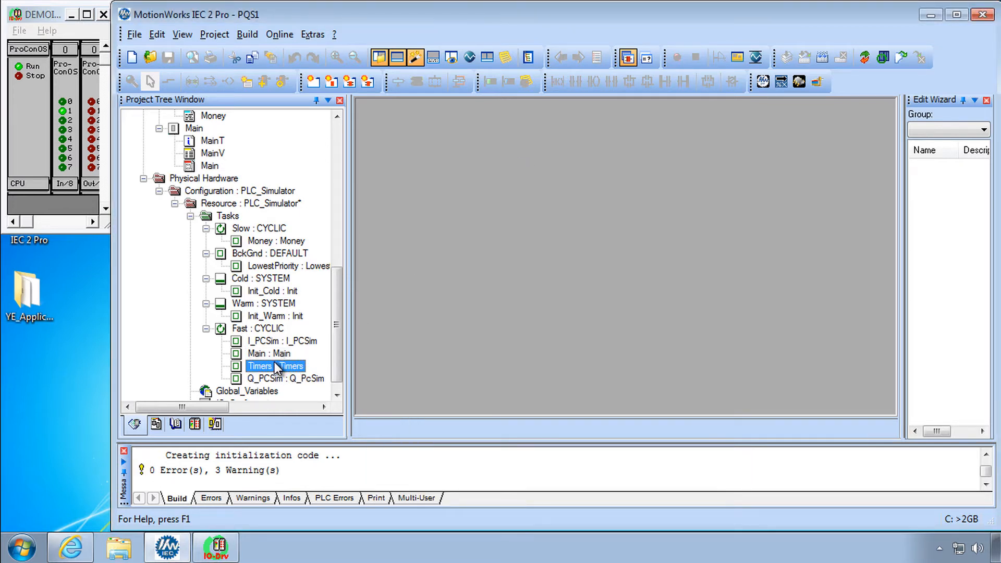
Open the Timers worksheet and place TOF_1, TON_1 and TP_1 from the Function blocks group
double_click(276, 366)
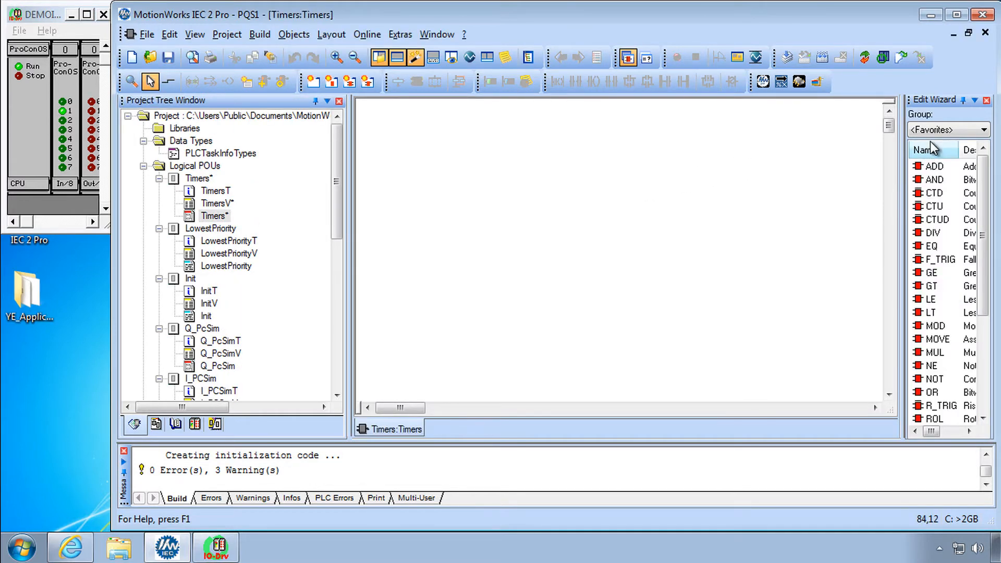
left_click(991, 130)
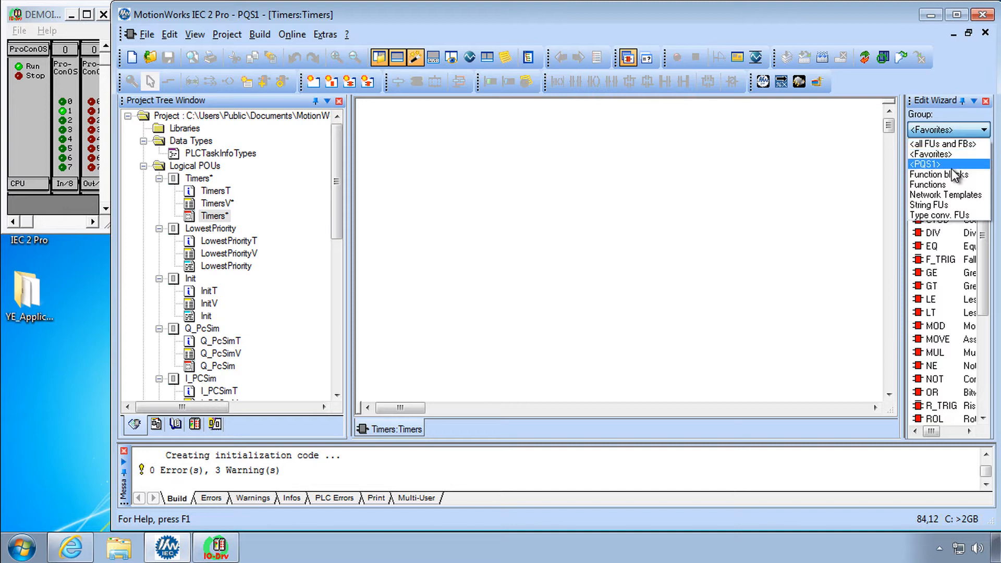
left_click(939, 174)
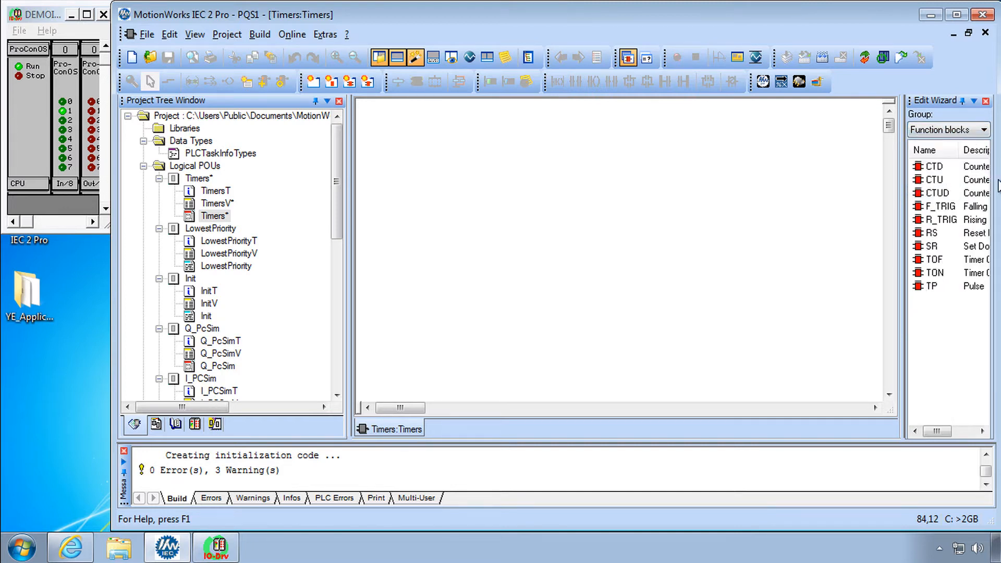
mouse_move(938, 268)
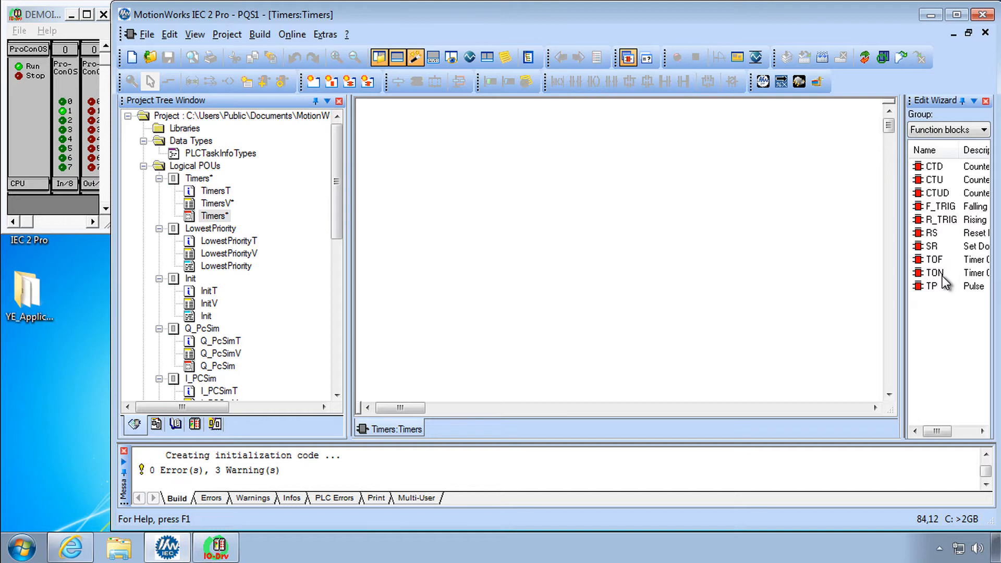
left_click(934, 259)
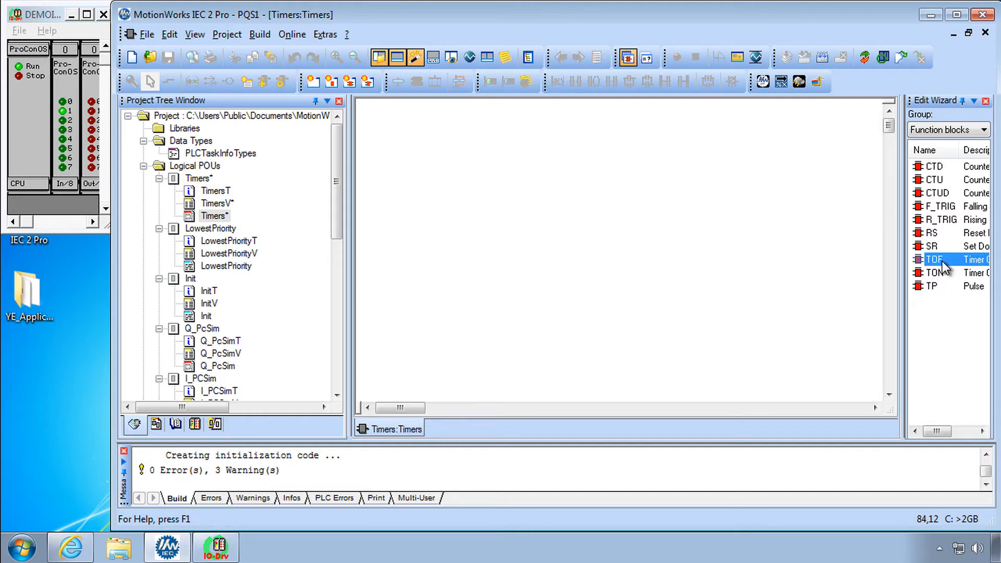
mouse_move(627, 264)
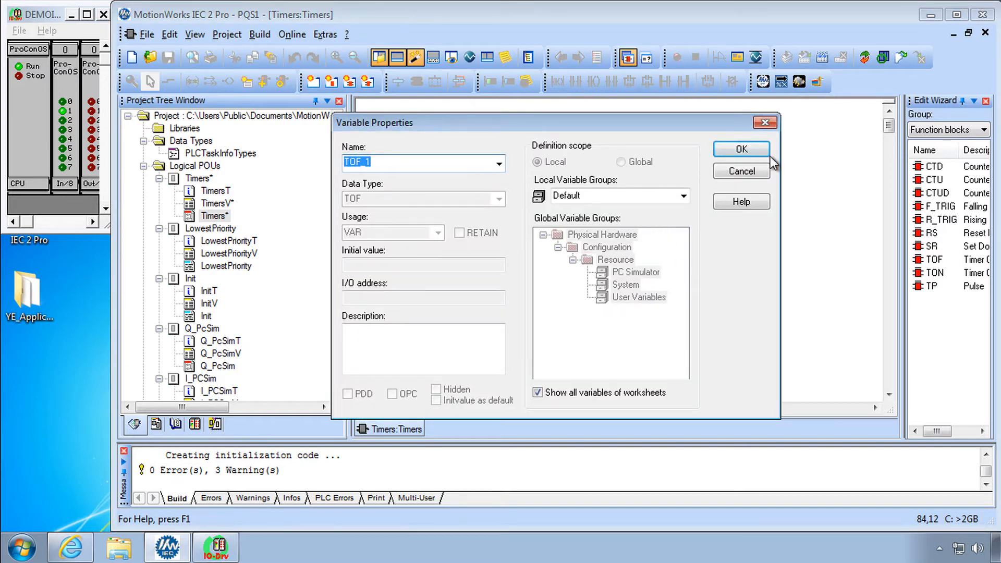
left_click(740, 148)
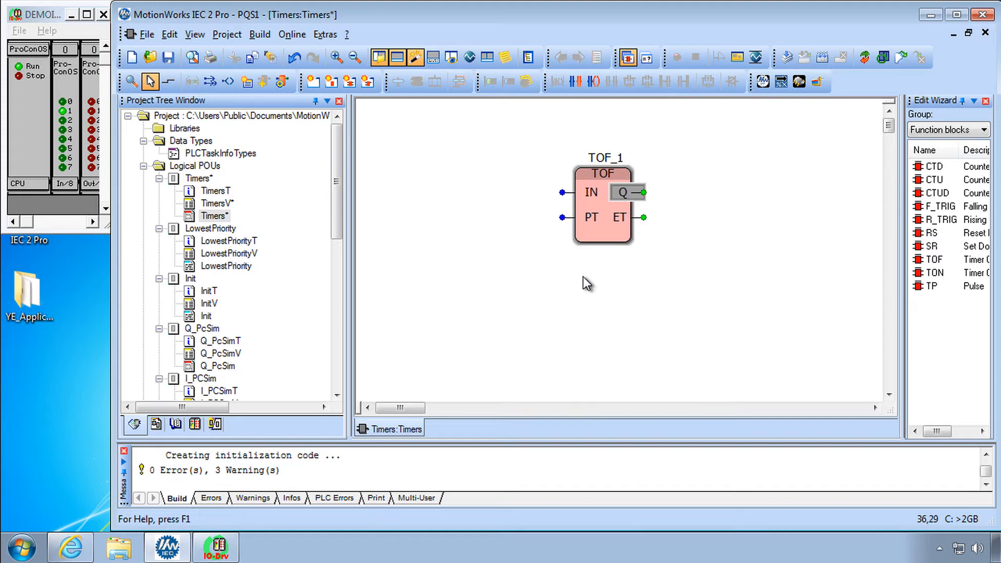
left_click(588, 282)
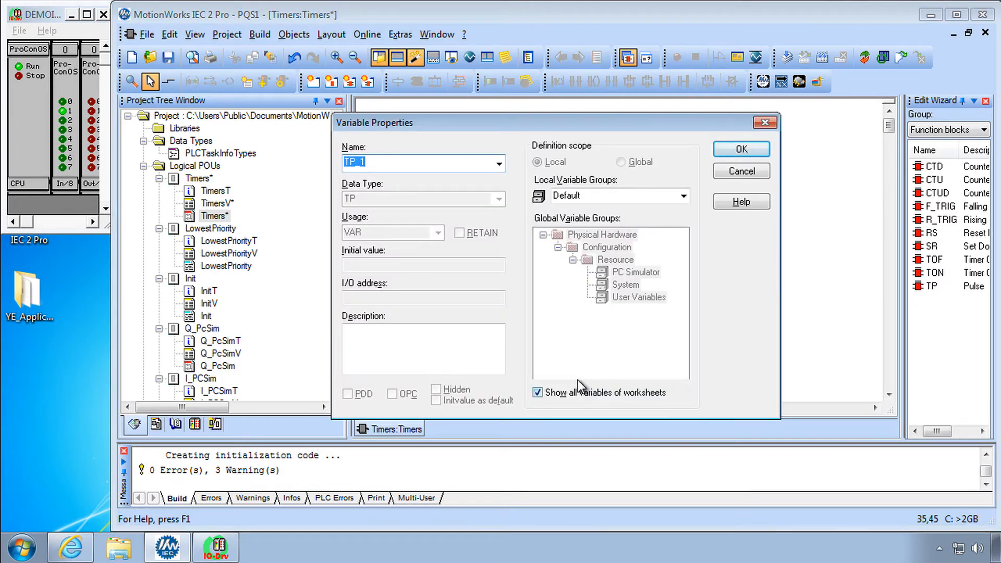
left_click(740, 148)
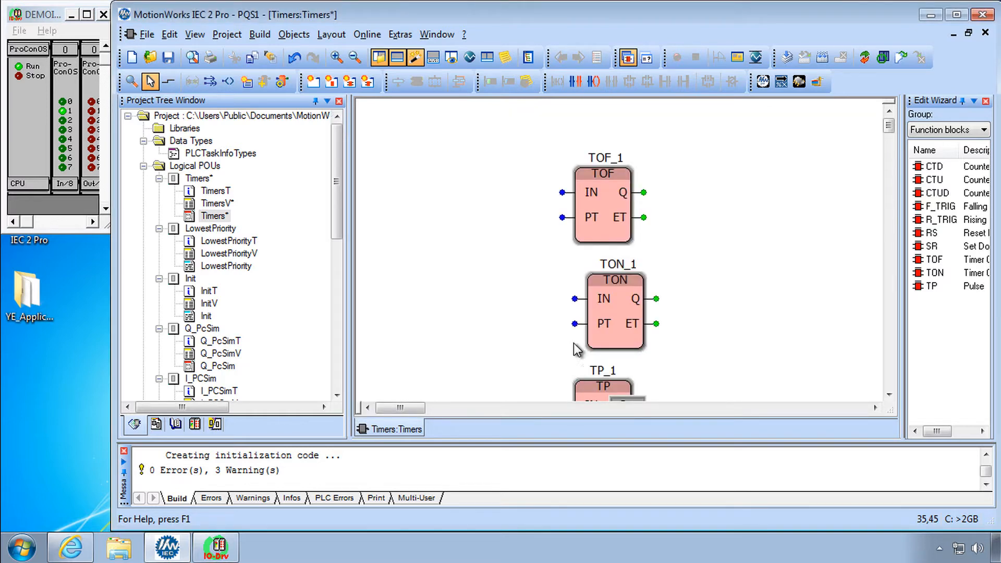
mouse_move(606, 212)
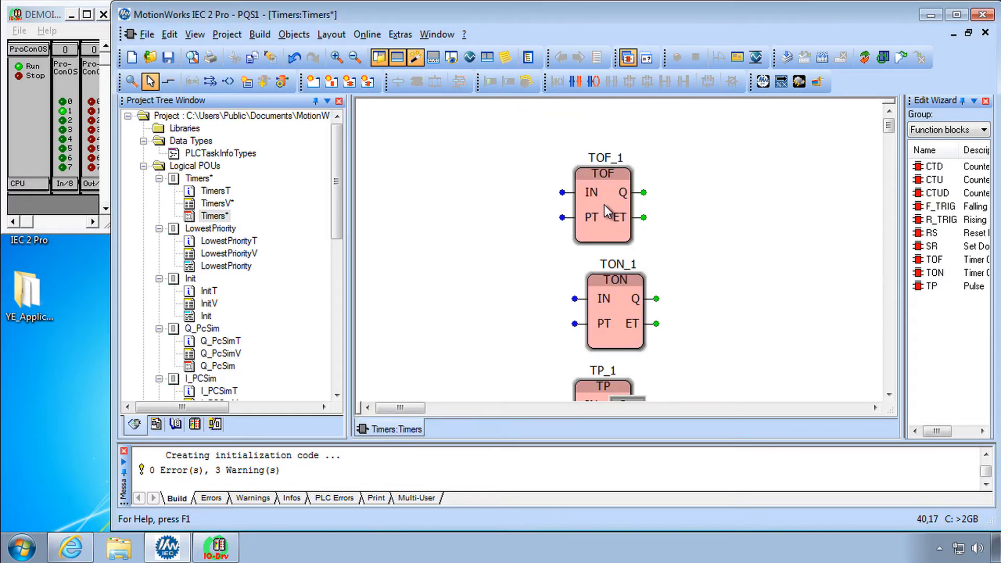
Open Help on FB/FU for TOF_1 and read the off-delay timer page
right_click(603, 211)
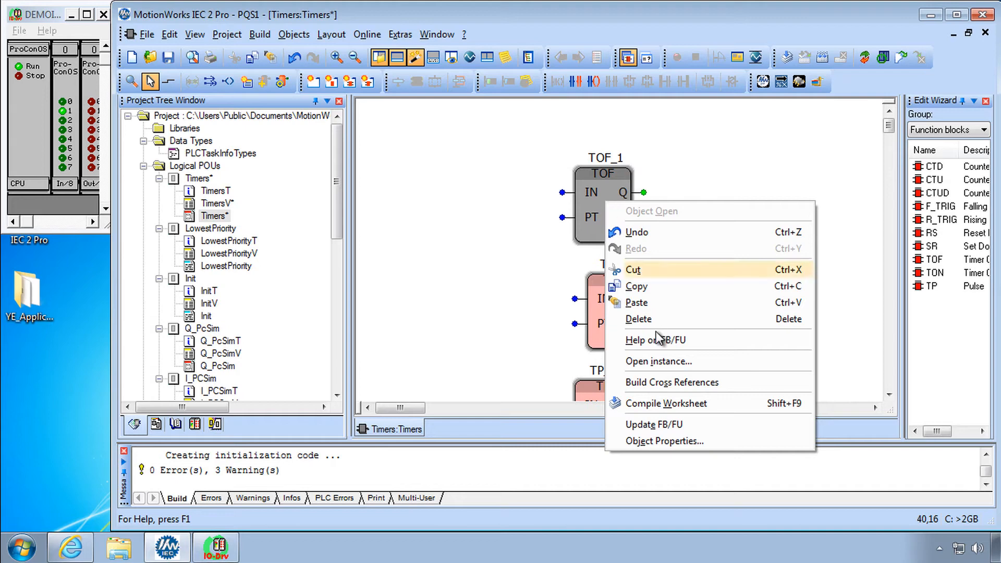
left_click(654, 339)
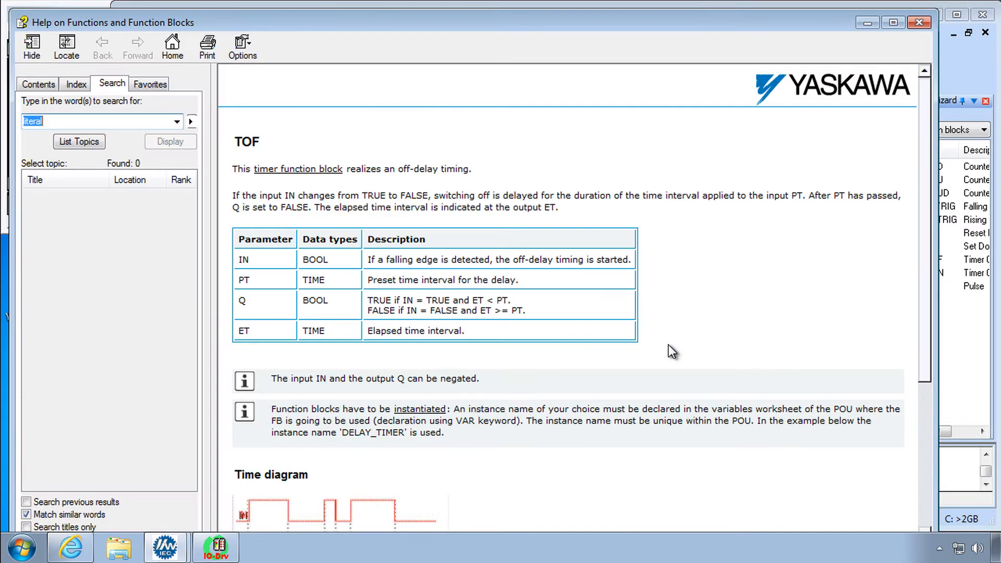
mouse_move(415, 182)
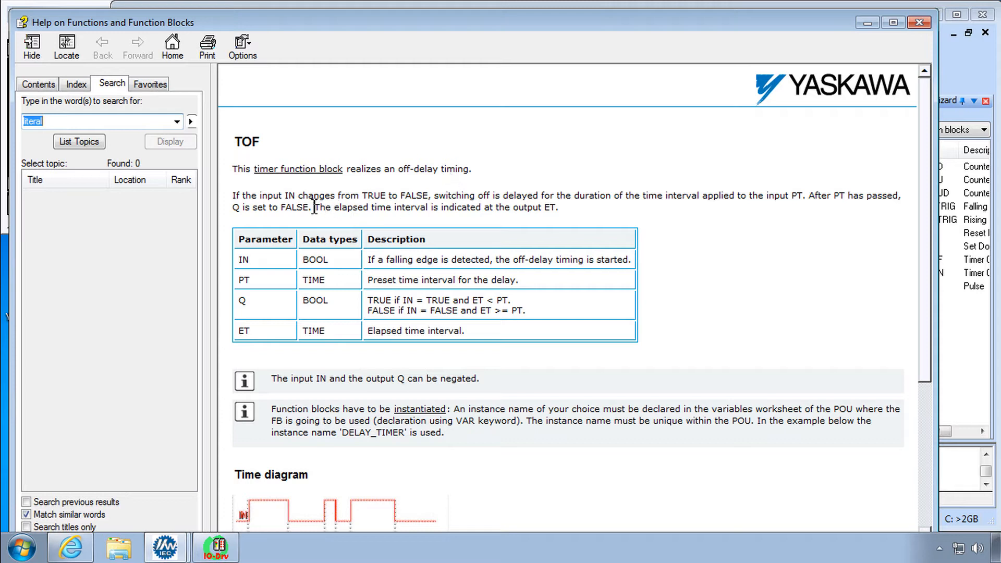
mouse_move(432, 199)
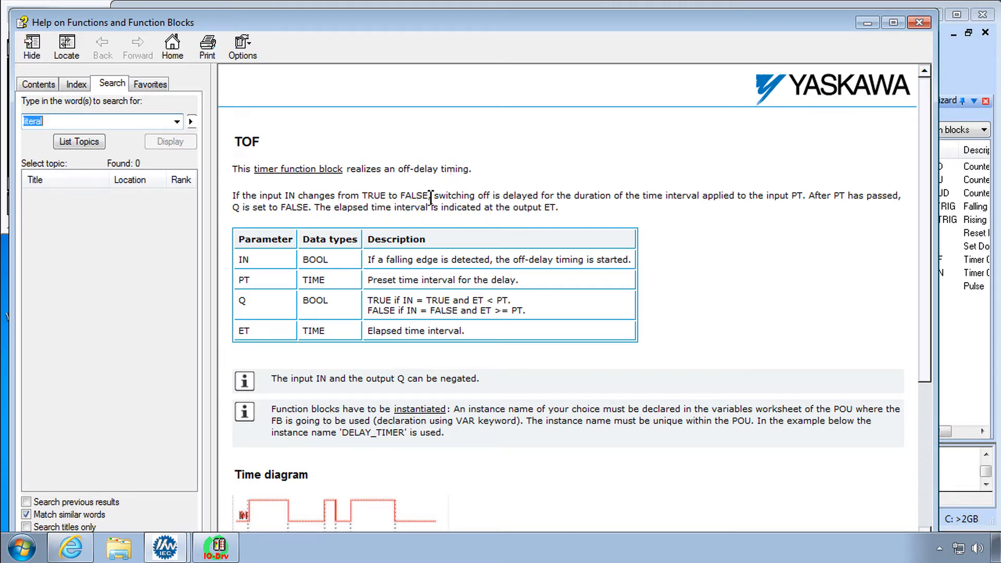
mouse_move(685, 226)
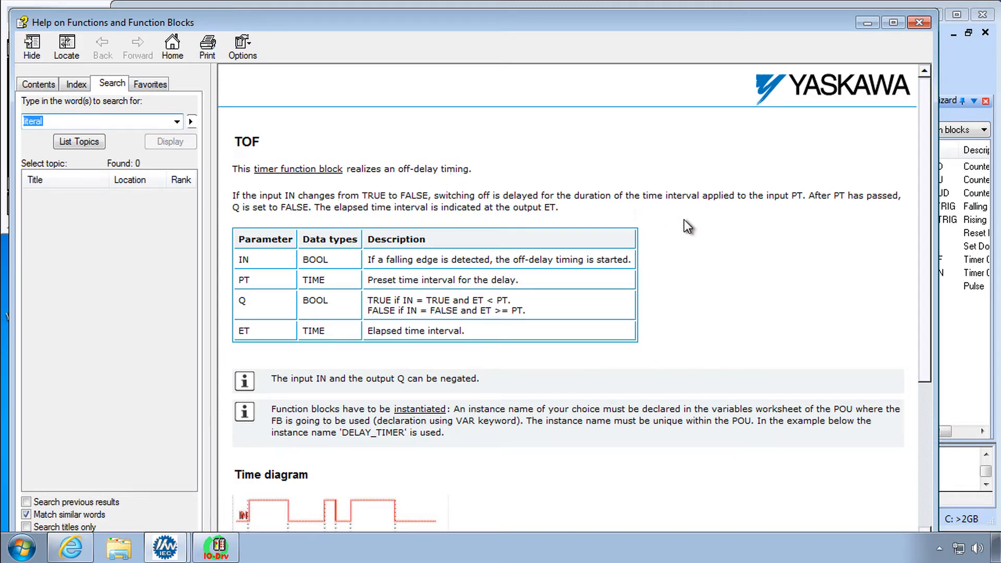
scroll("down", 3)
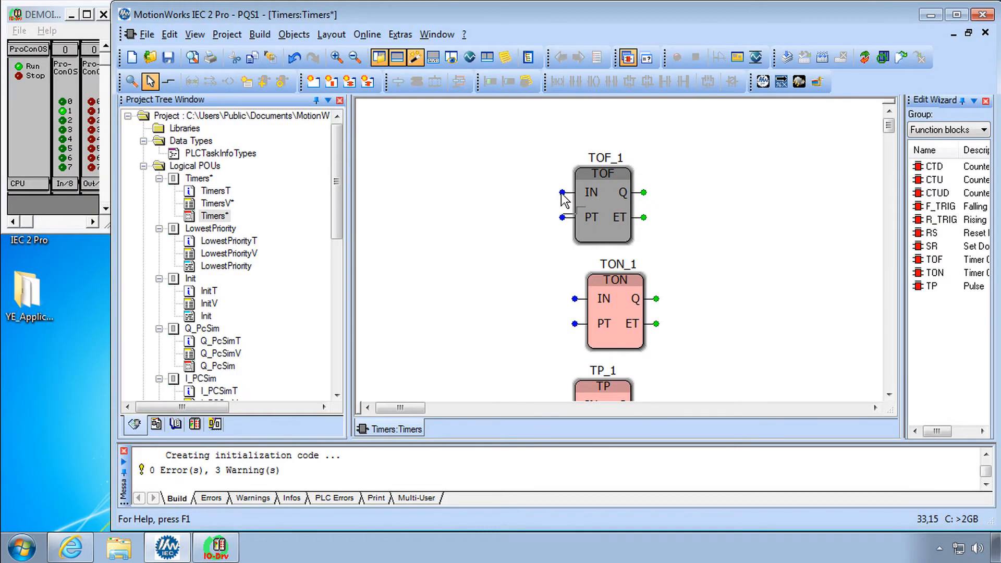
Attach a new BOOL variable TOFF_IN to TOF_1's IN input
double_click(562, 195)
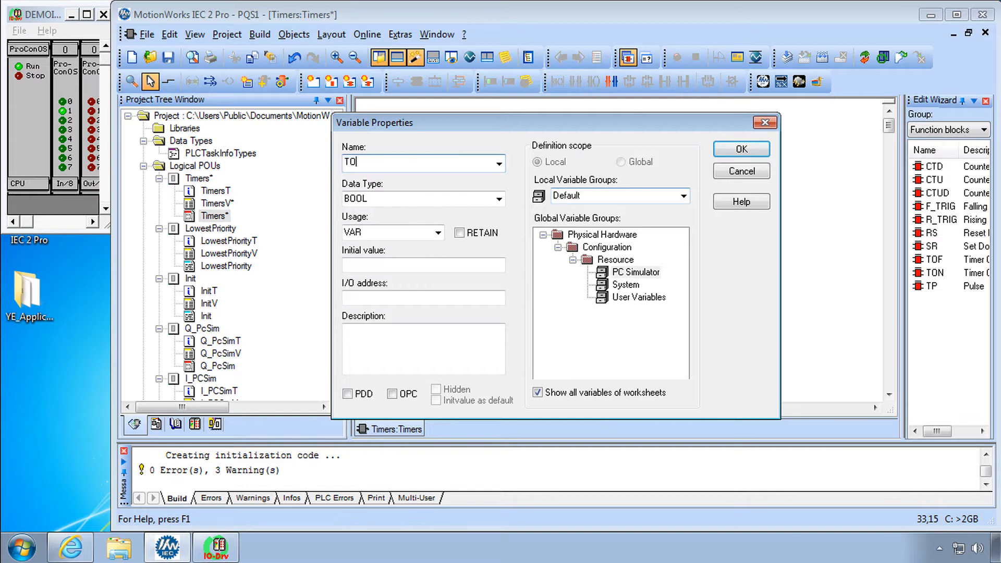
type("OFF_IN")
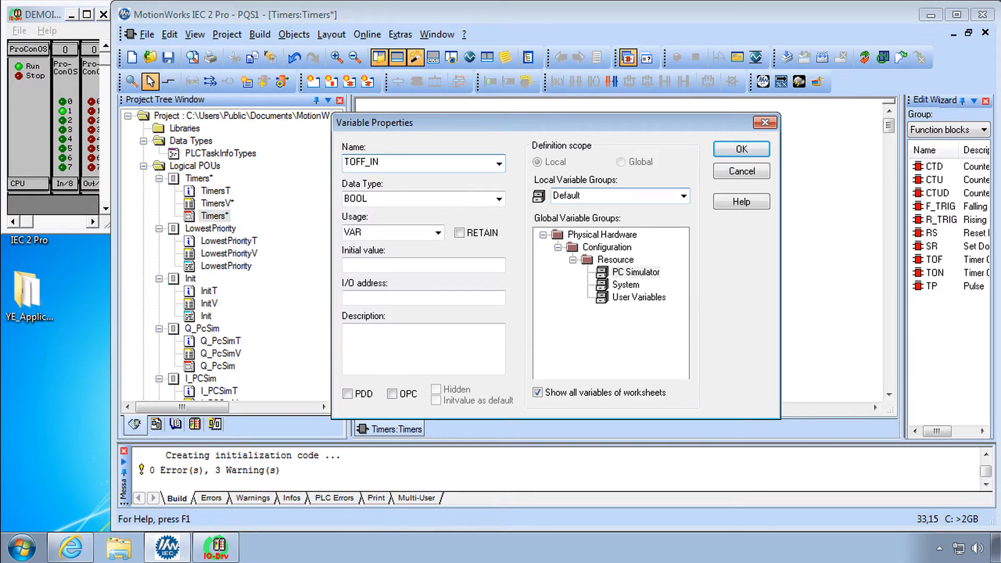
left_click(739, 149)
type("Del")
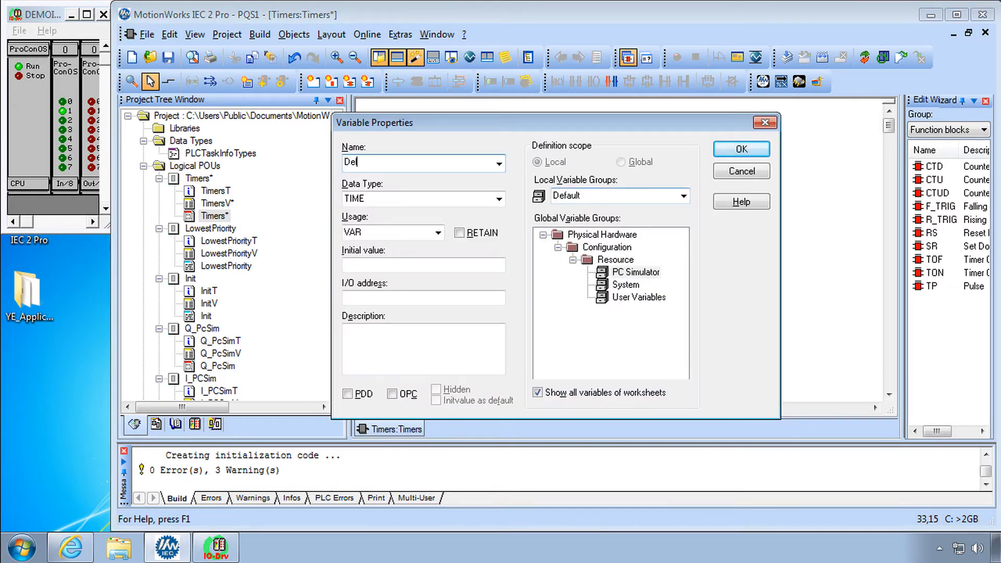
Attach TIME variable Delay with initial value T#5s to TOF_1's PT input
type("ay")
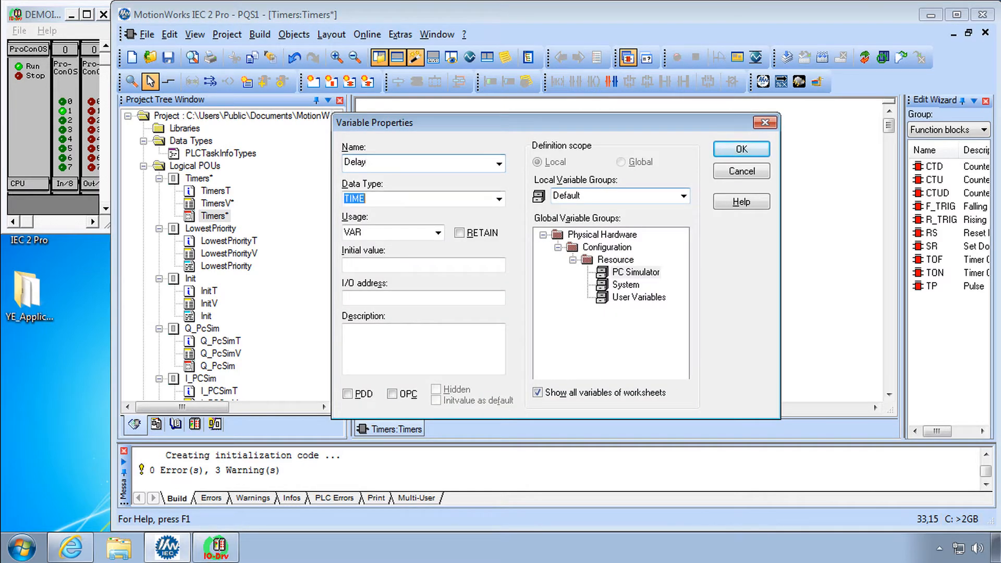
left_click(423, 264)
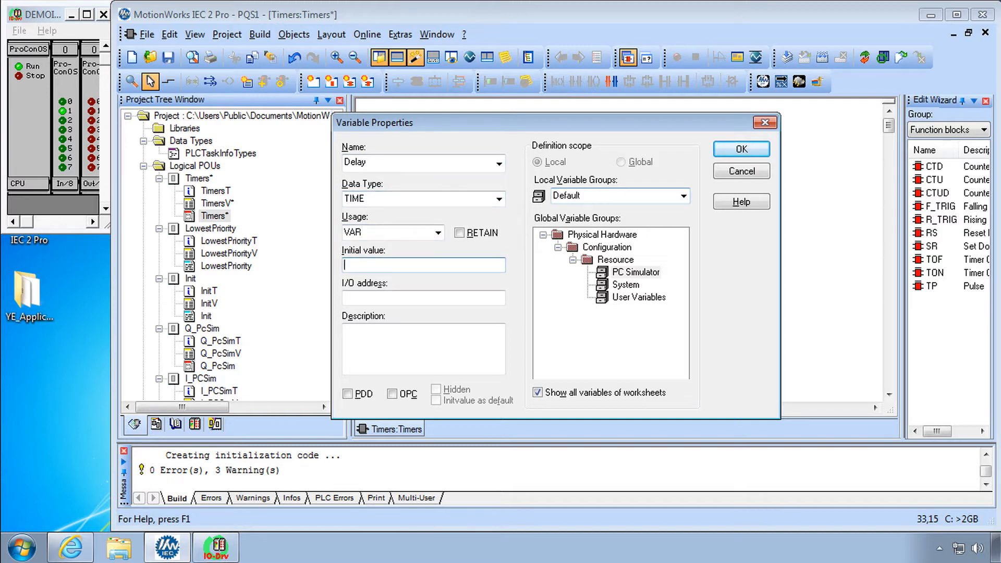
type("T#5s")
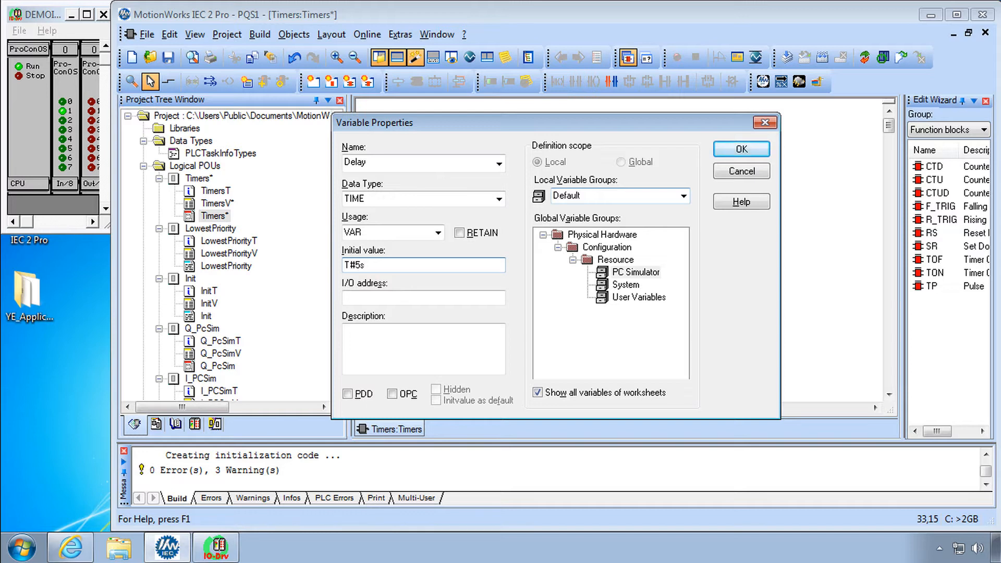
left_click(740, 149)
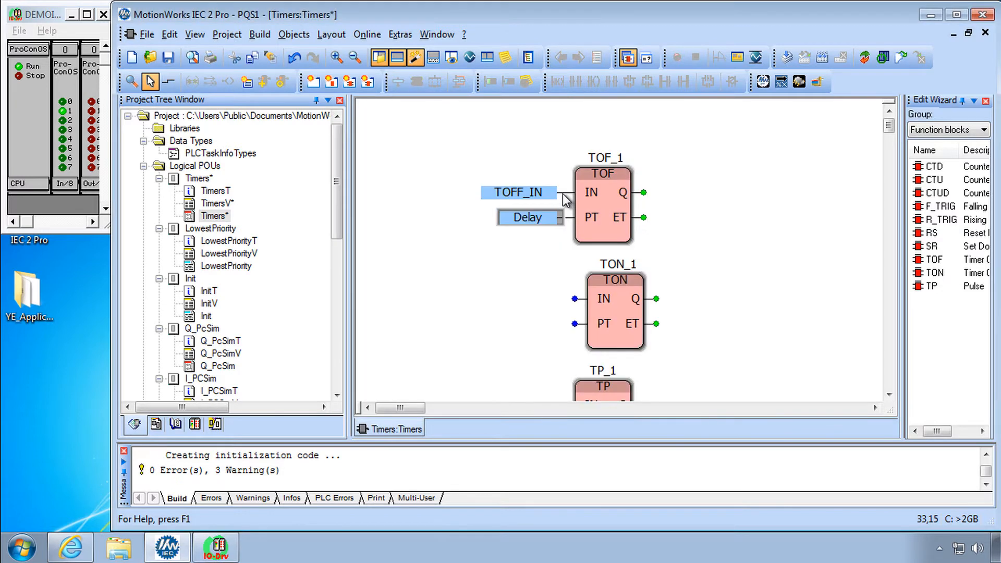
mouse_move(625, 167)
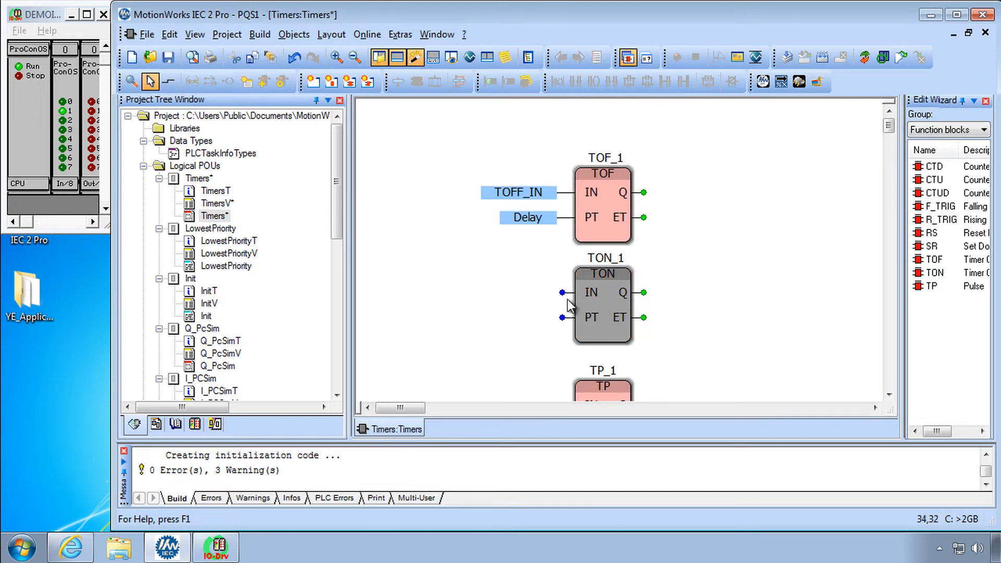
mouse_move(570, 300)
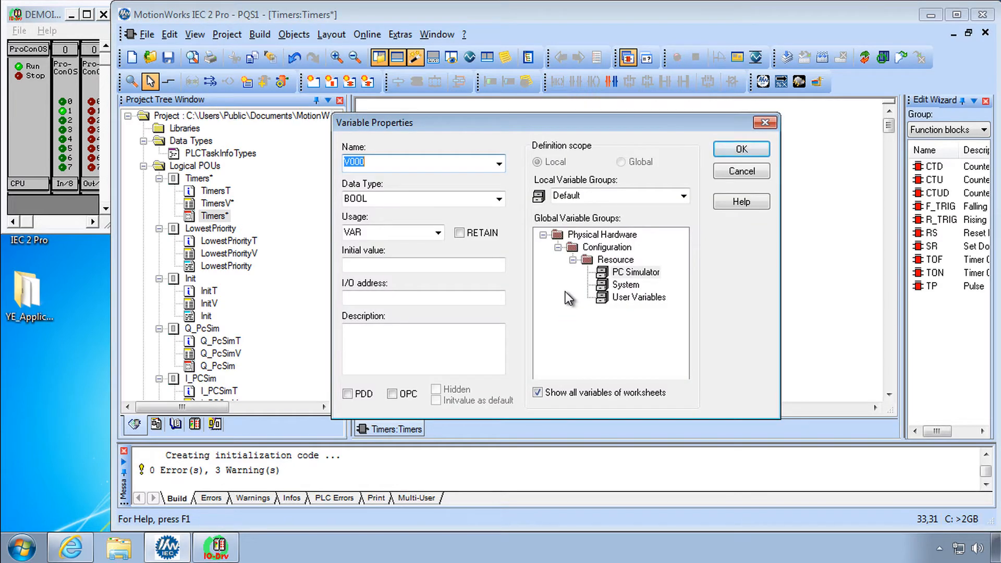
Create TON_IN and TP_IN on the TON_1 and TP_1 IN pins, pasting Delay onto PT
type("TON_")
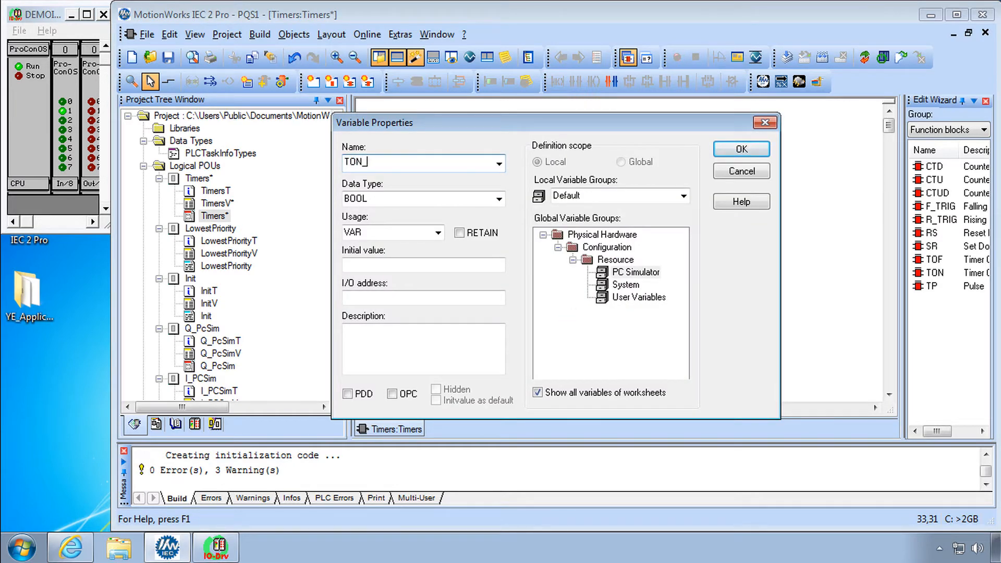
left_click(740, 148)
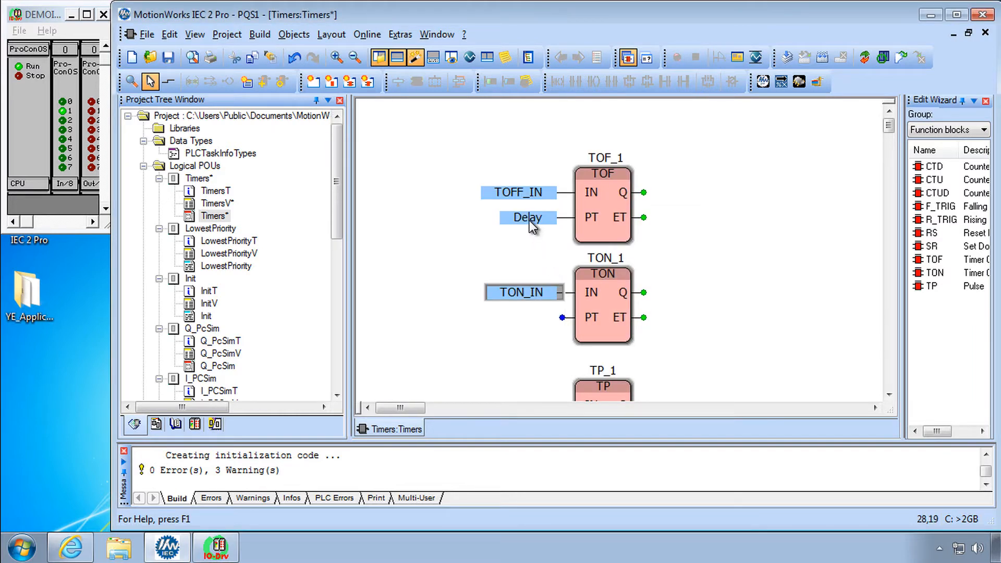
mouse_move(529, 218)
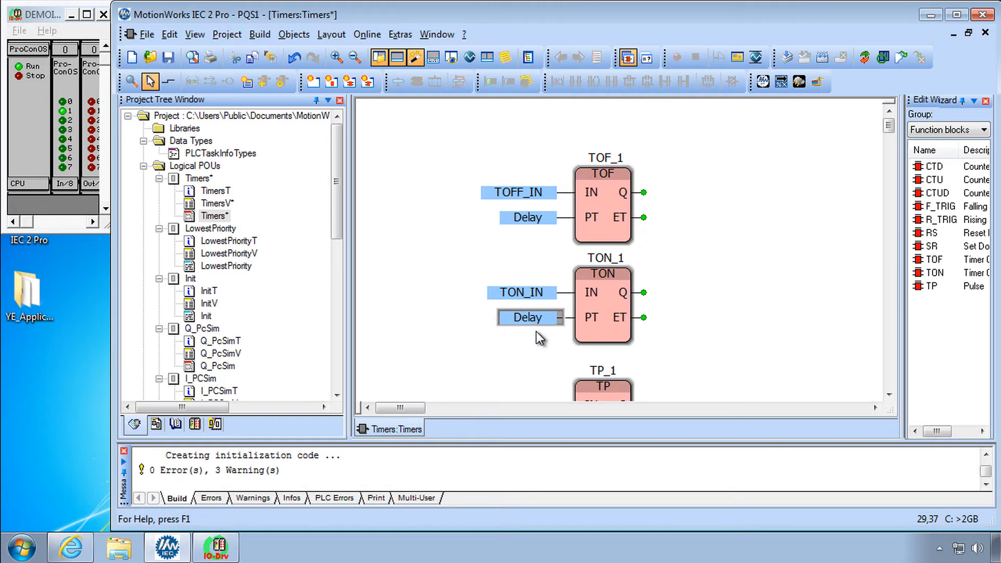
mouse_move(540, 338)
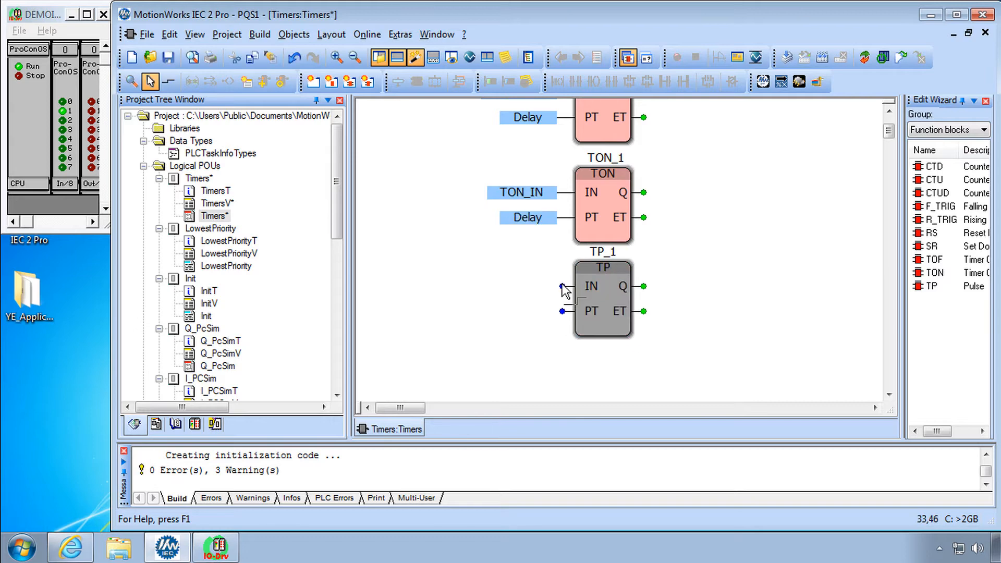
double_click(562, 286)
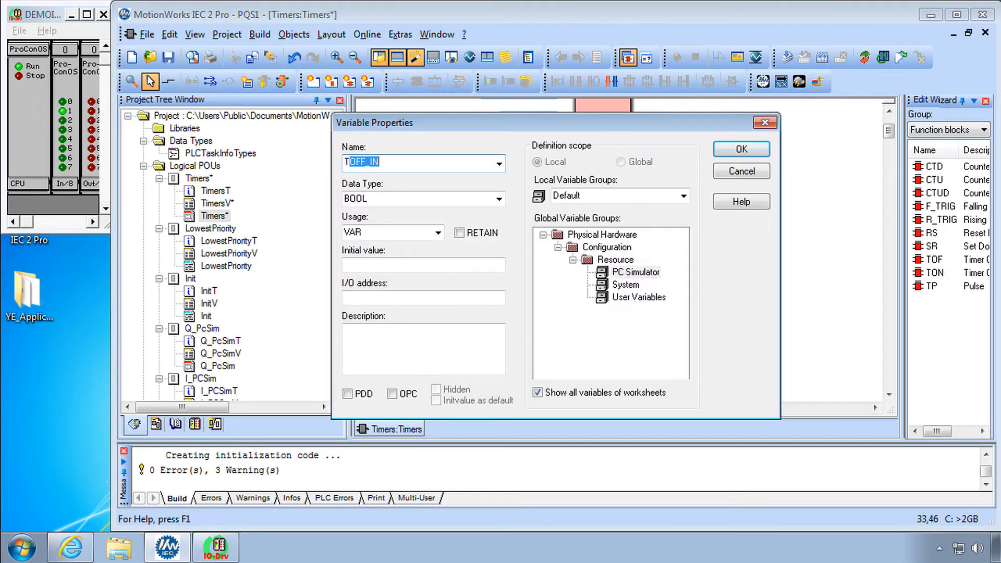
type("TP_IN")
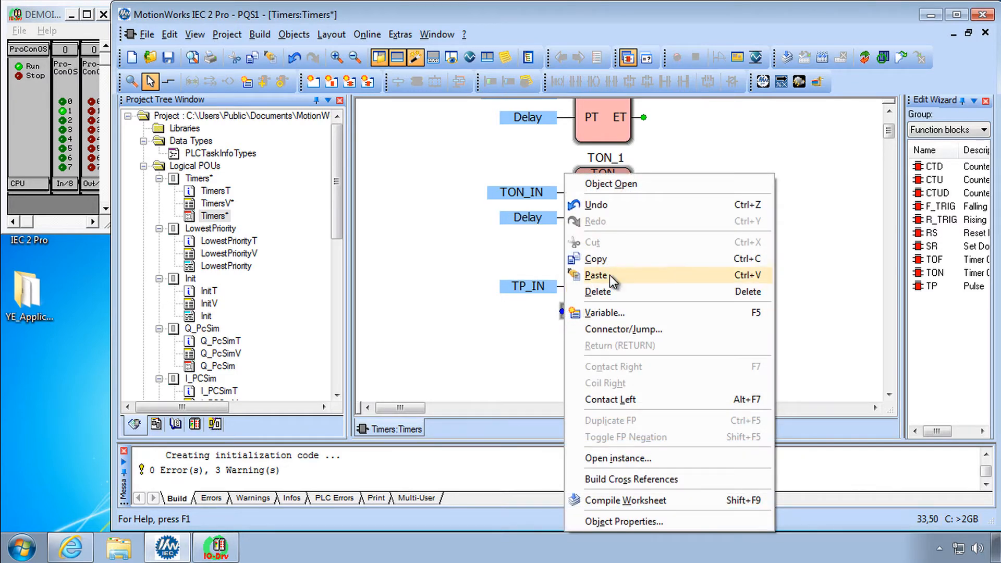
left_click(595, 275)
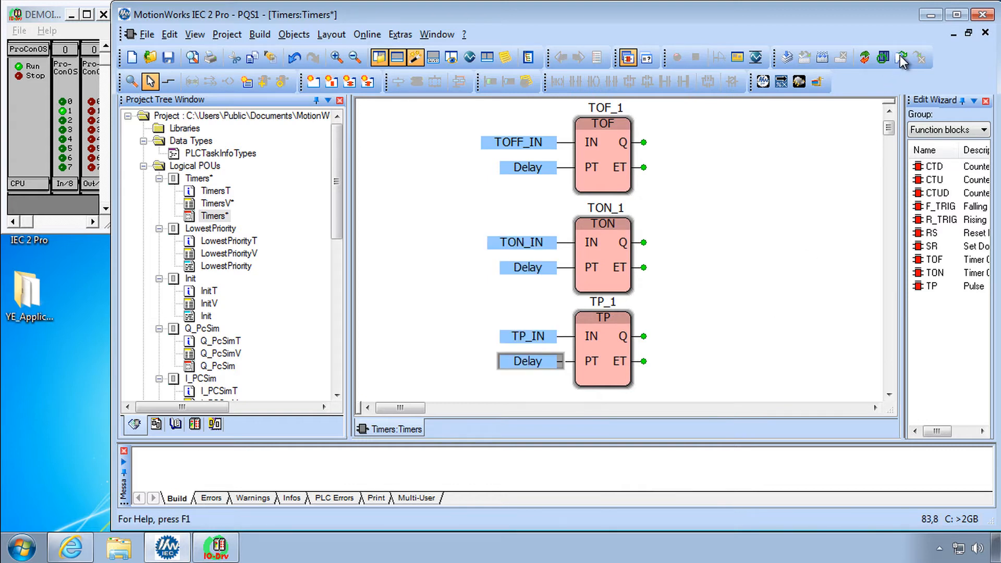
Put the compiled Timers worksheet online in debug view, each PT reading 5.000
left_click(881, 58)
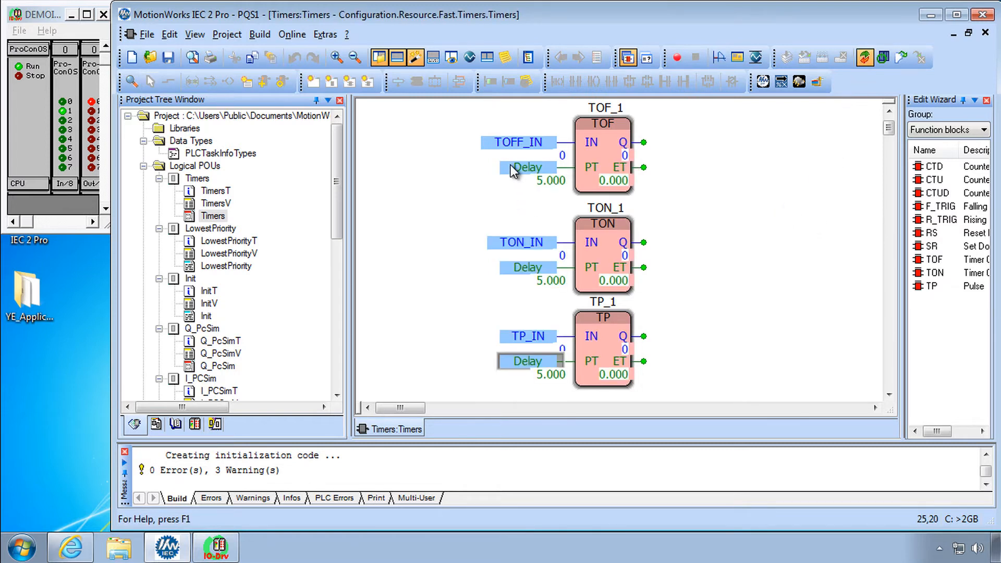
mouse_move(515, 150)
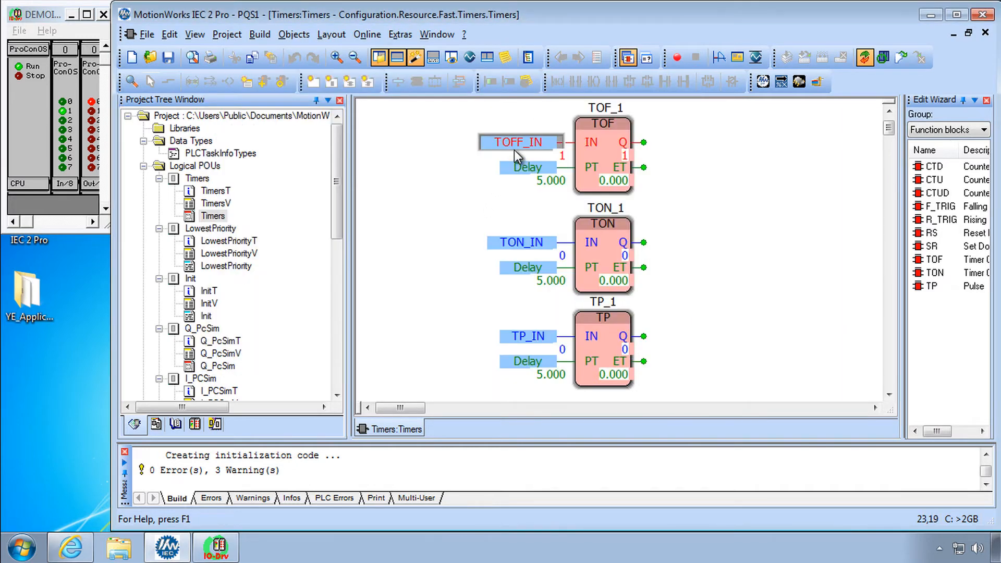
mouse_move(571, 158)
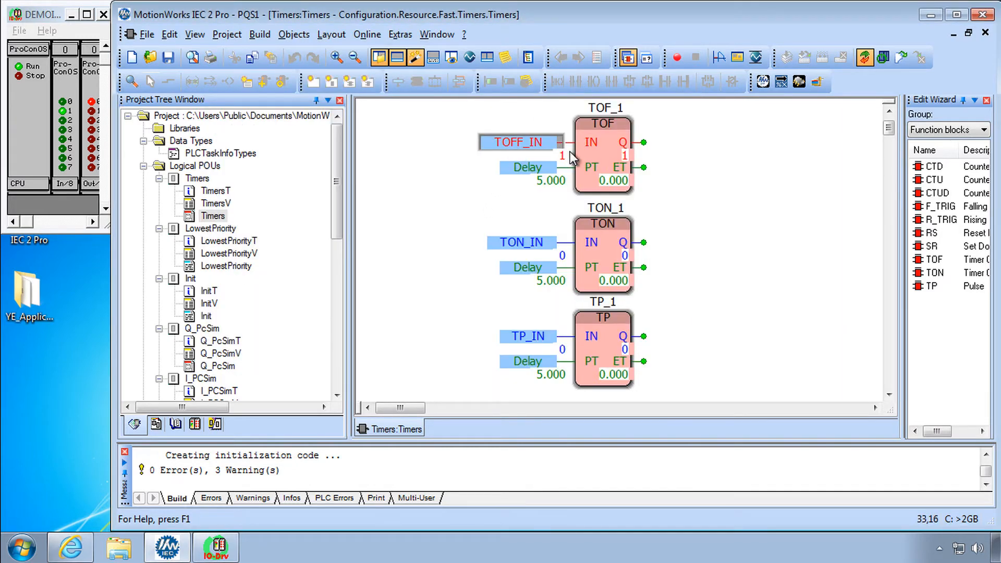
mouse_move(629, 159)
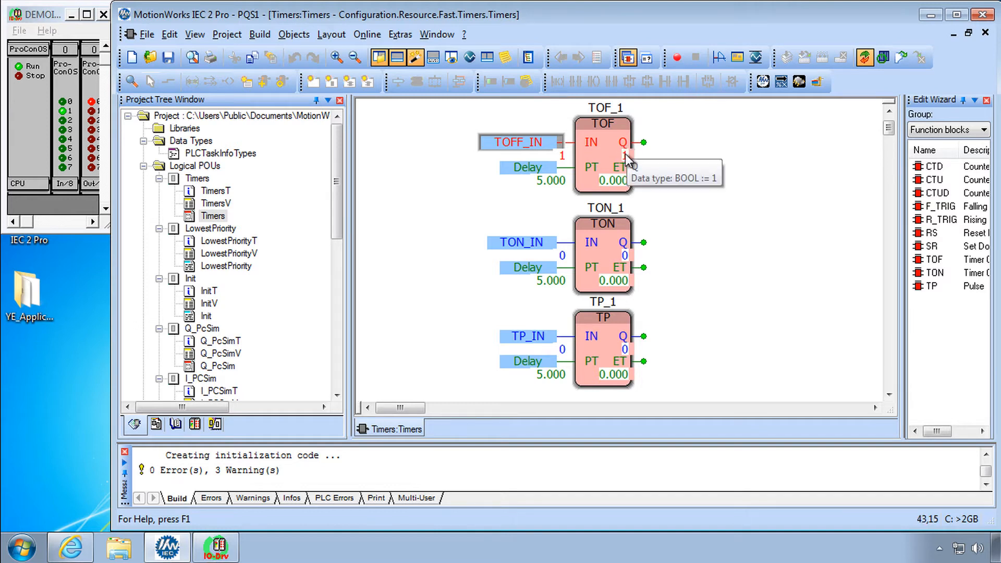
mouse_move(611, 189)
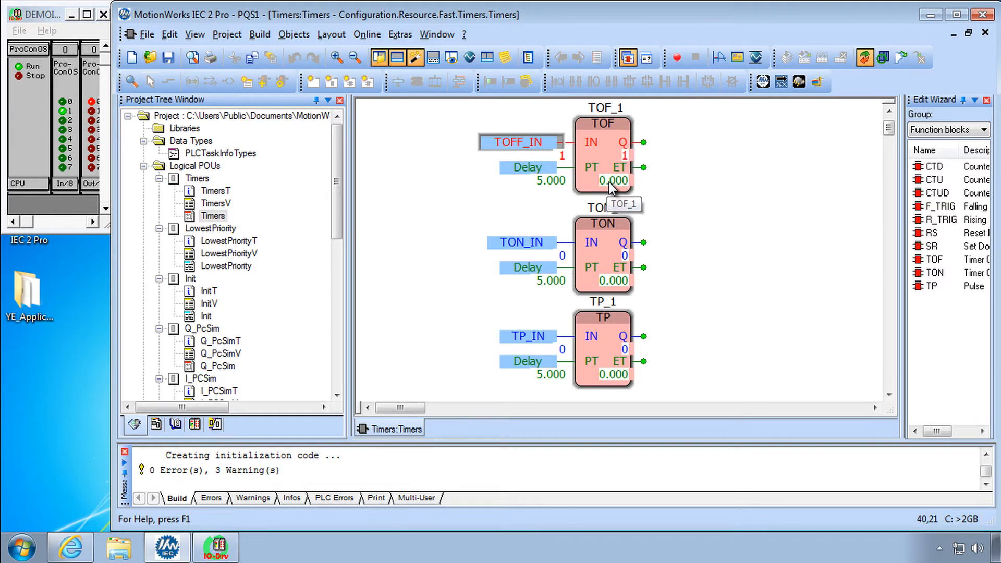
mouse_move(560, 153)
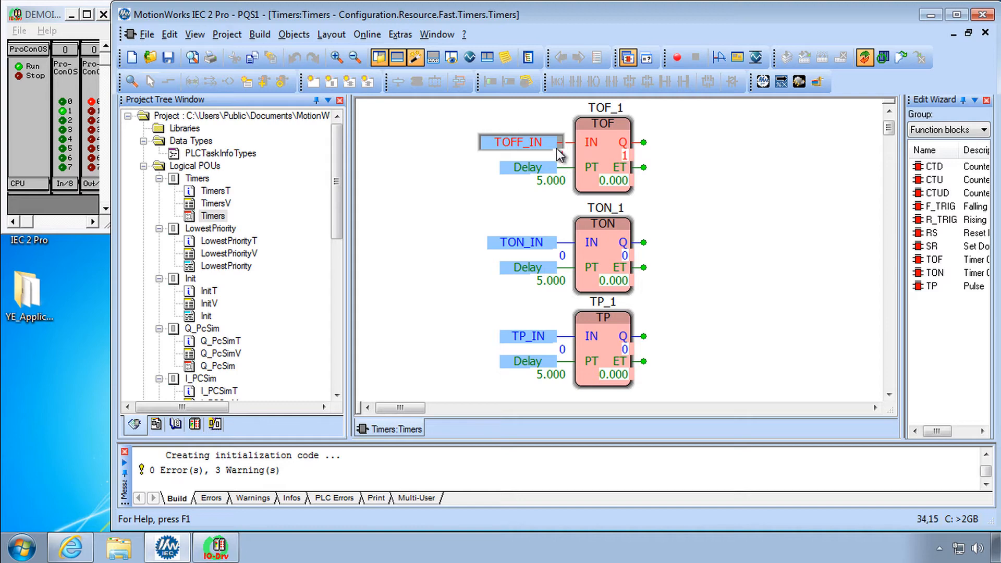
mouse_move(514, 148)
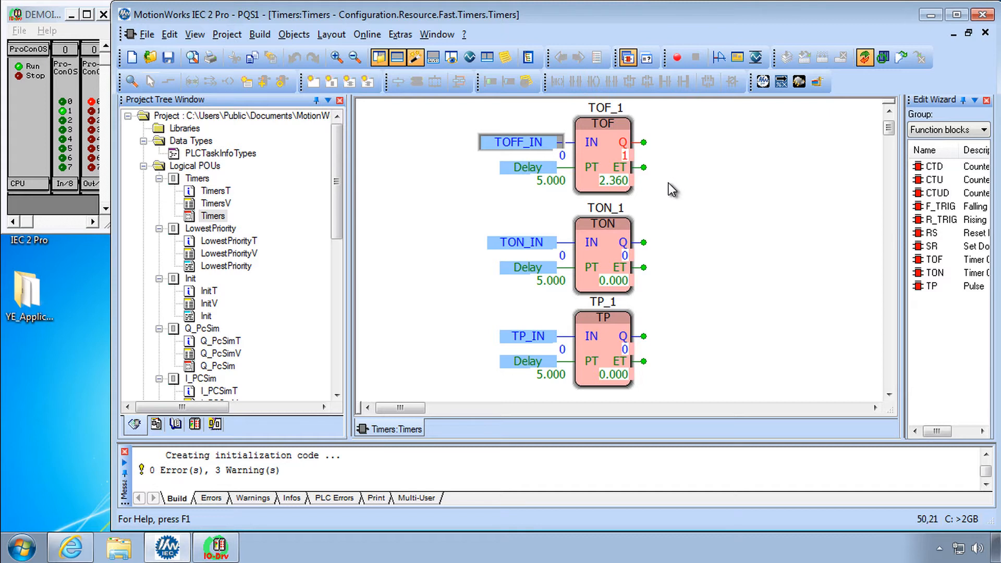
mouse_move(666, 156)
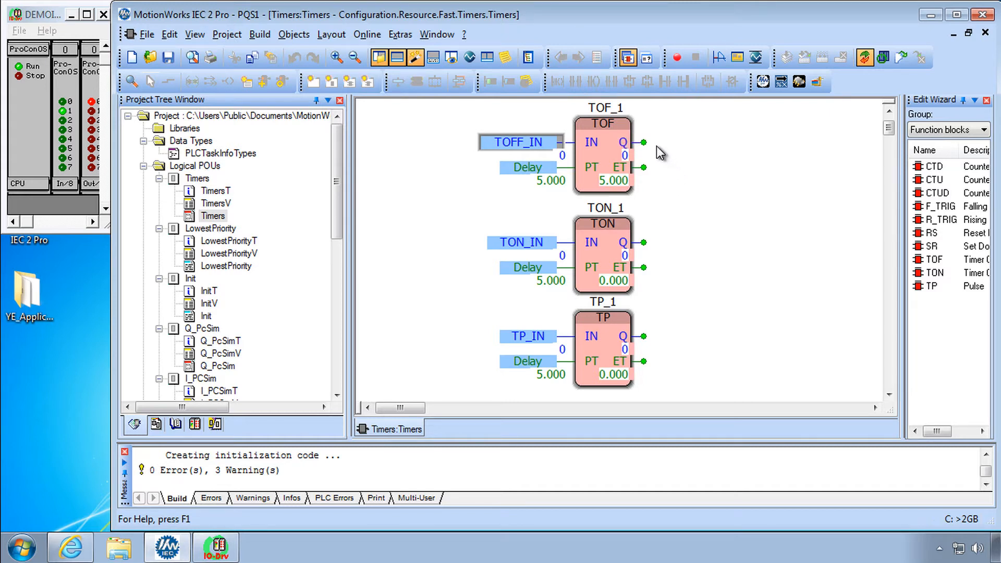
mouse_move(714, 190)
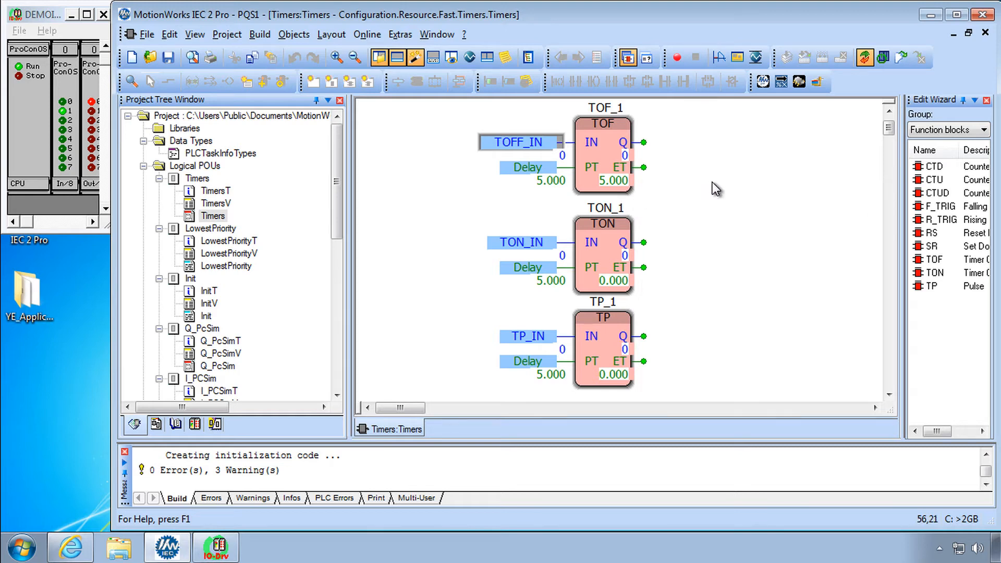
mouse_move(645, 182)
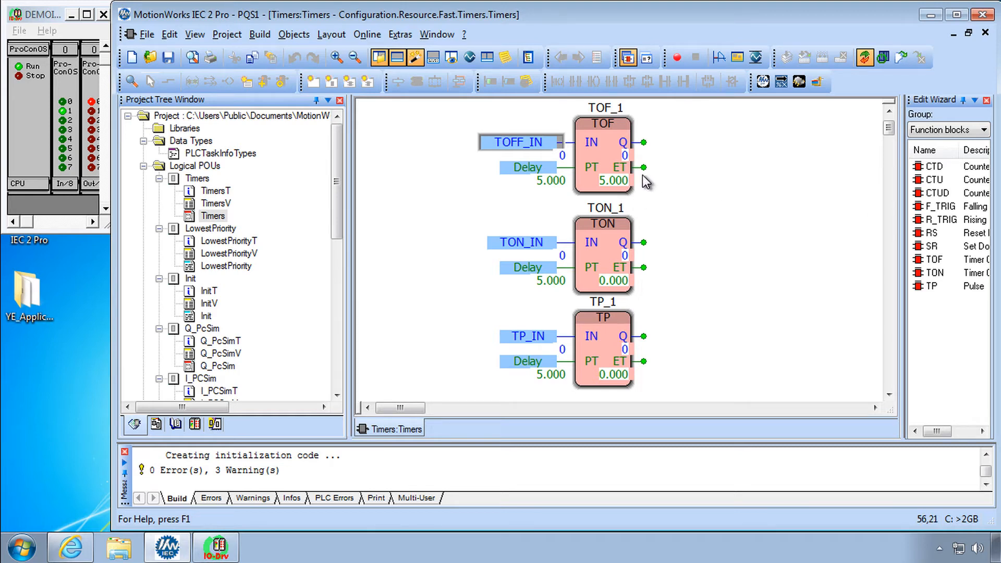
mouse_move(522, 250)
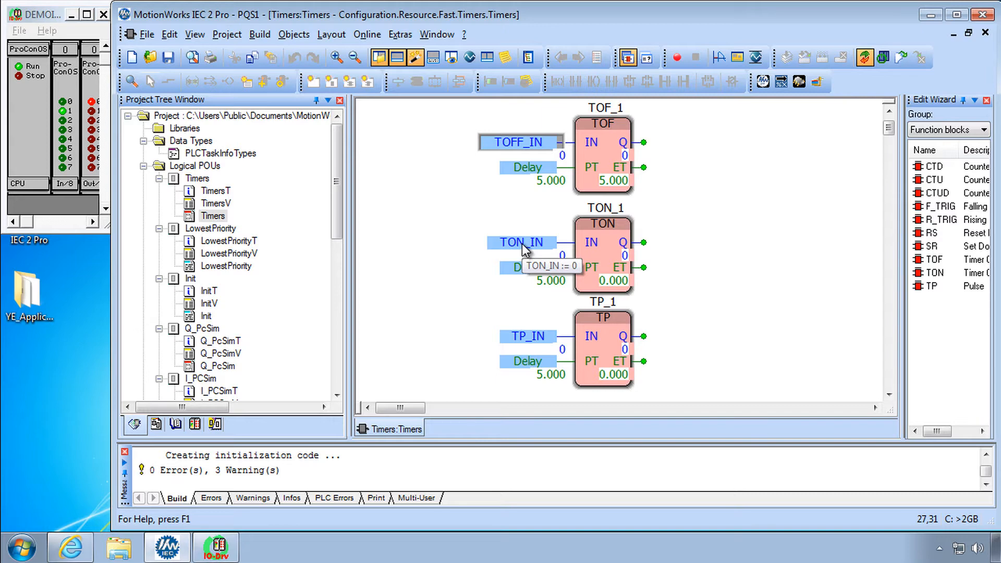
Overwrite TON_IN to TRUE so TON_1 shows Q 1 and ET 5.000
double_click(522, 242)
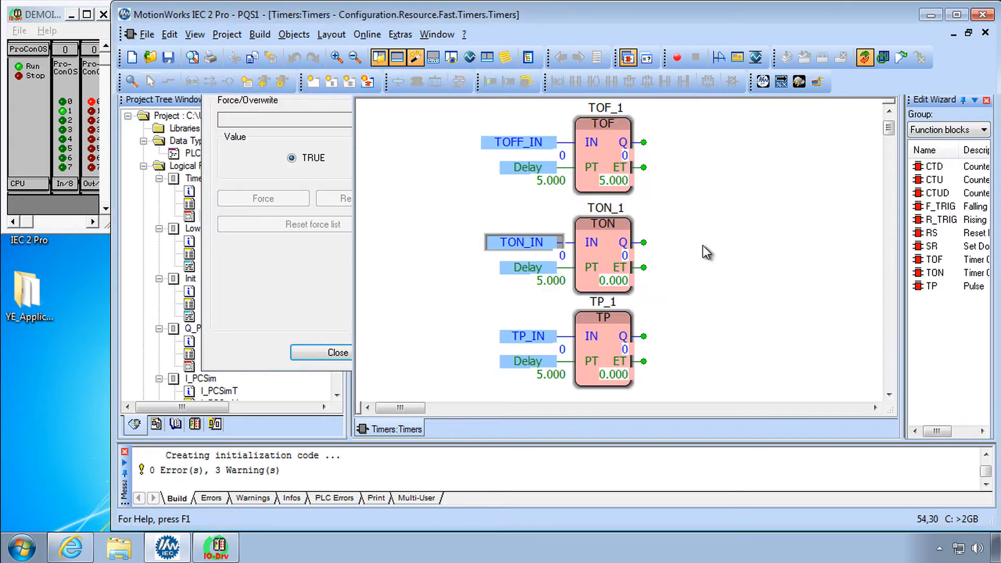
left_click(338, 352)
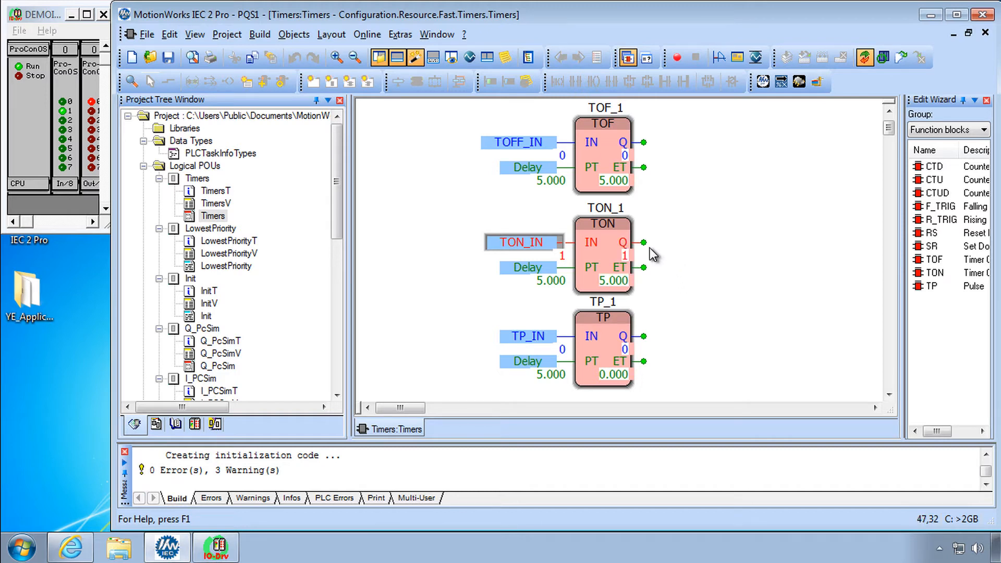
mouse_move(533, 276)
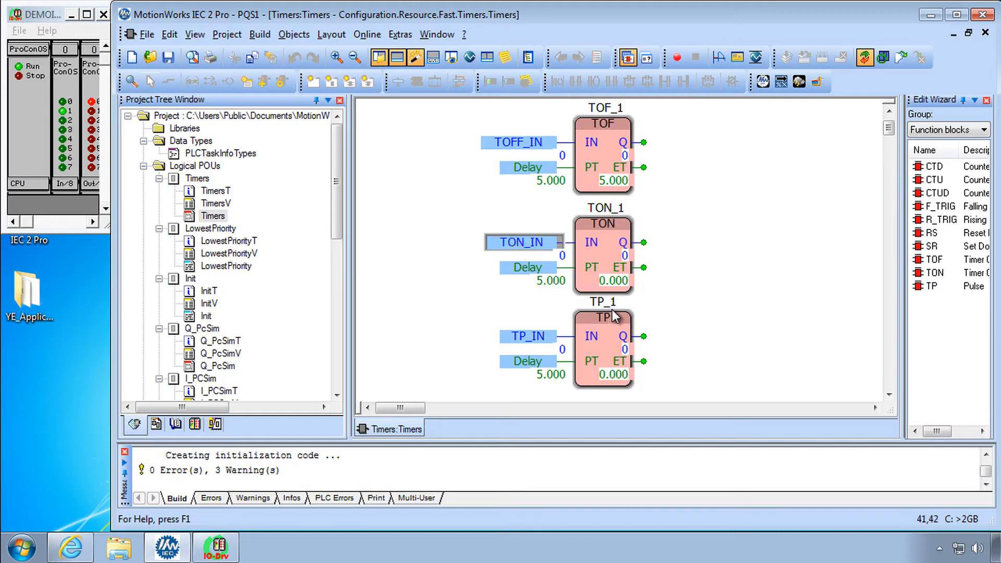
mouse_move(527, 336)
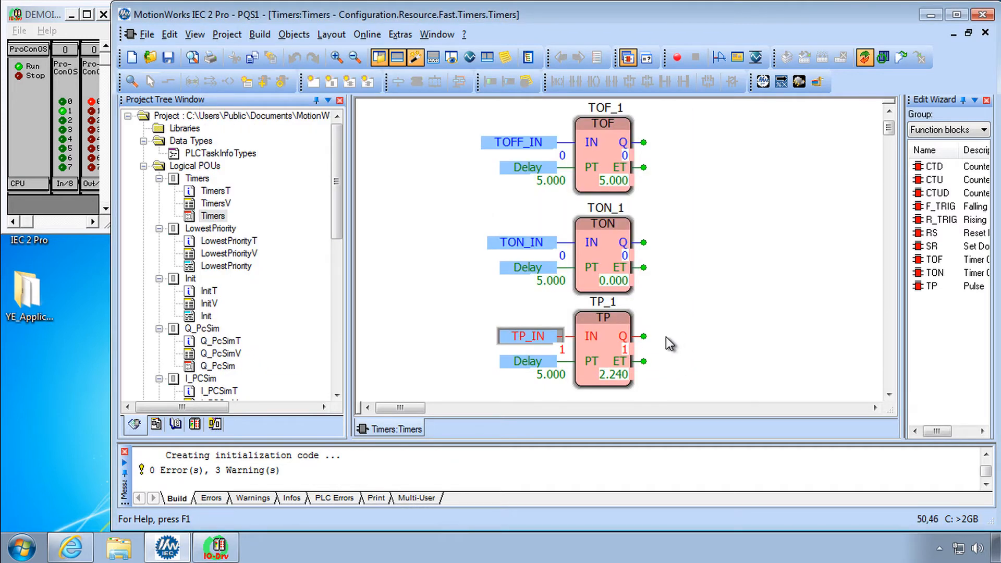
mouse_move(664, 361)
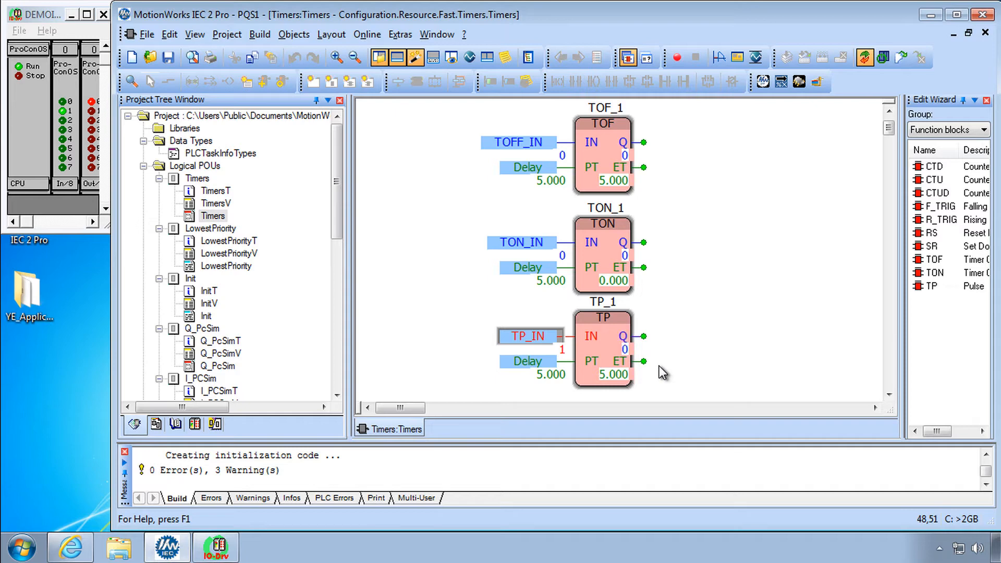
mouse_move(662, 377)
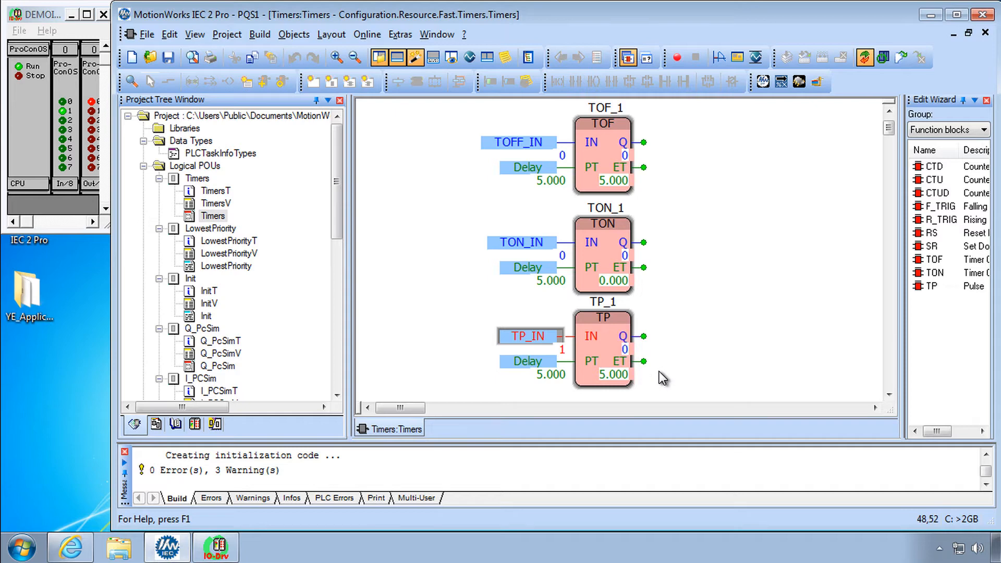
right_click(603, 345)
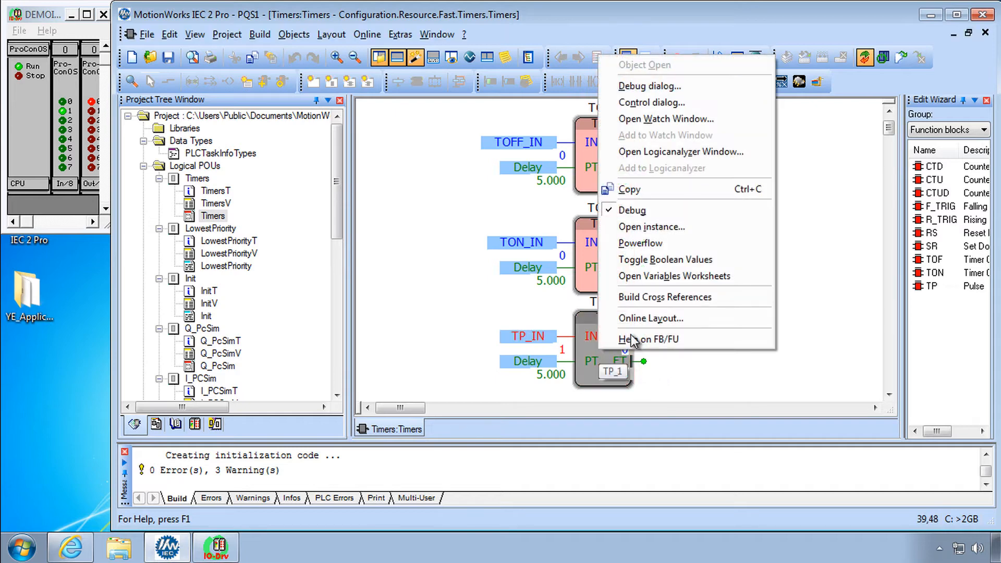
left_click(645, 338)
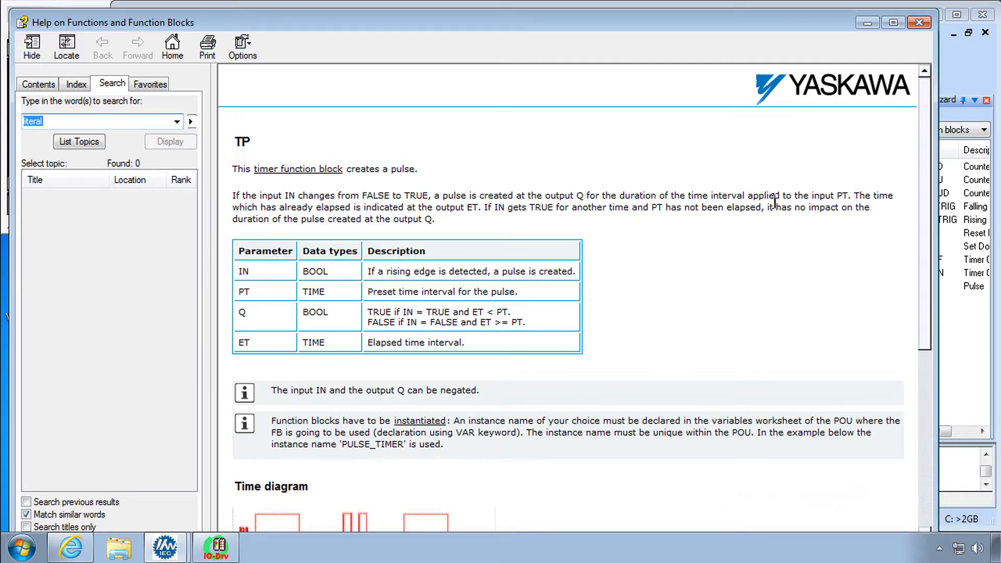
mouse_move(863, 277)
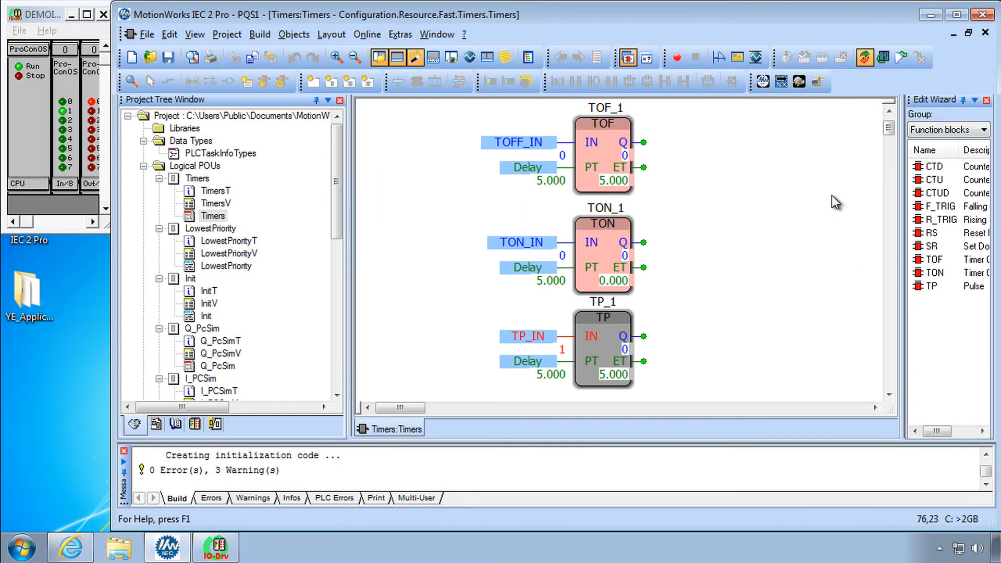
mouse_move(492, 162)
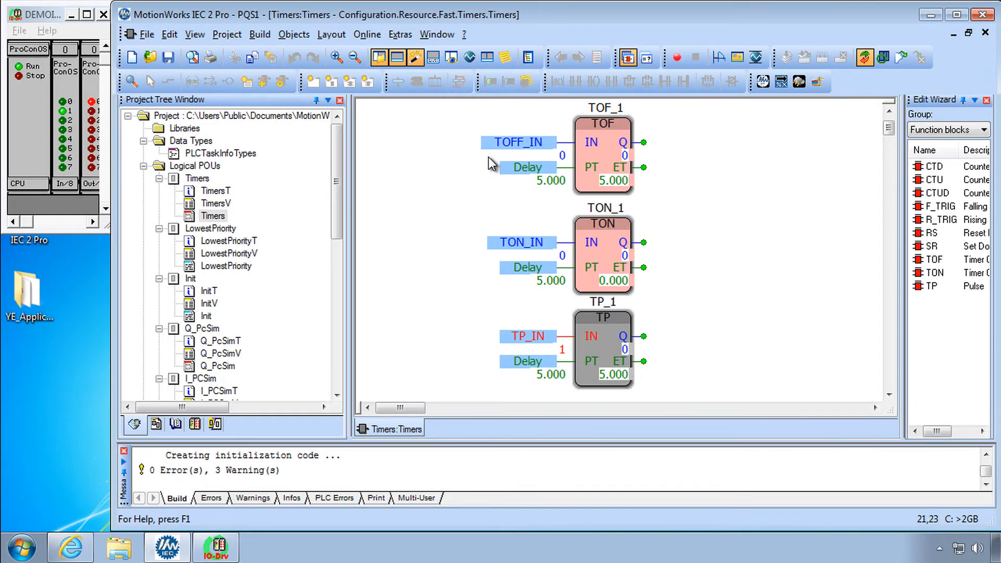
mouse_move(641, 303)
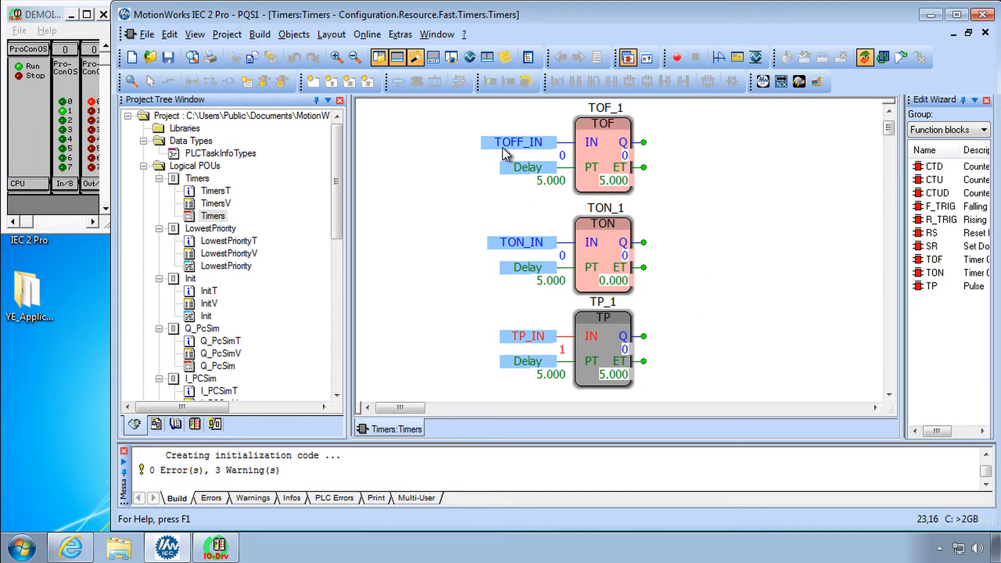
mouse_move(743, 167)
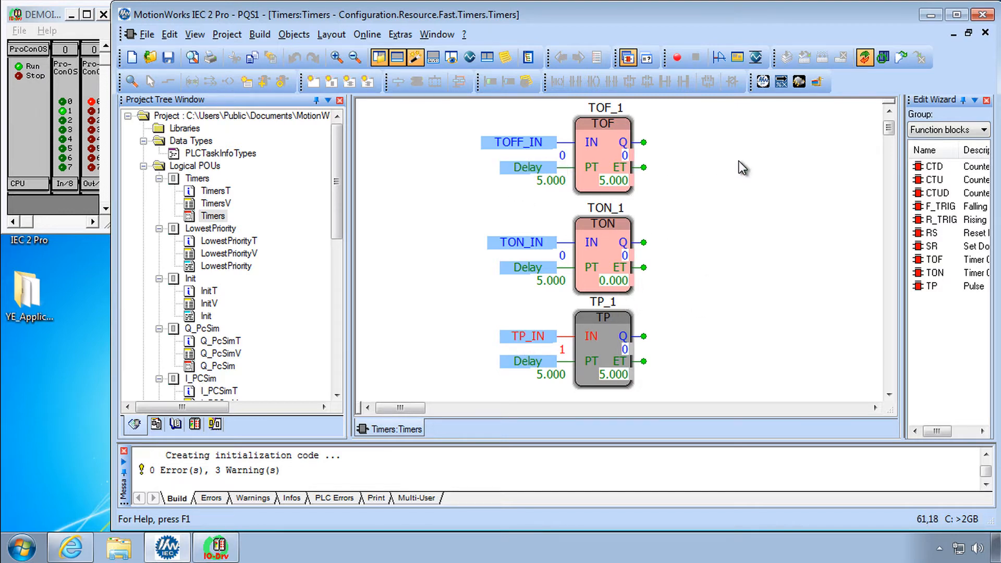
mouse_move(828, 177)
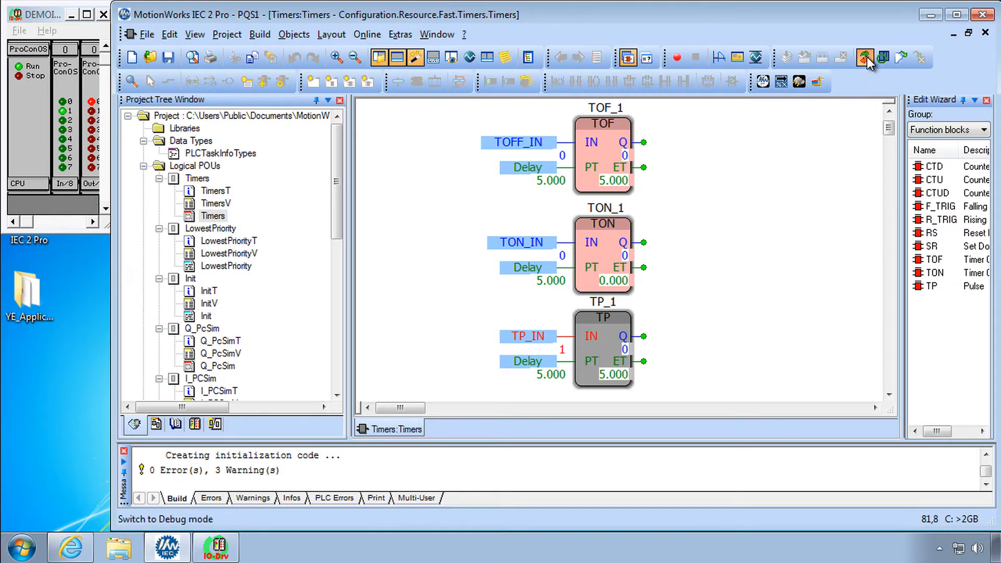
Turn debug mode off, returning the Timers worksheet to offline editing
left_click(865, 57)
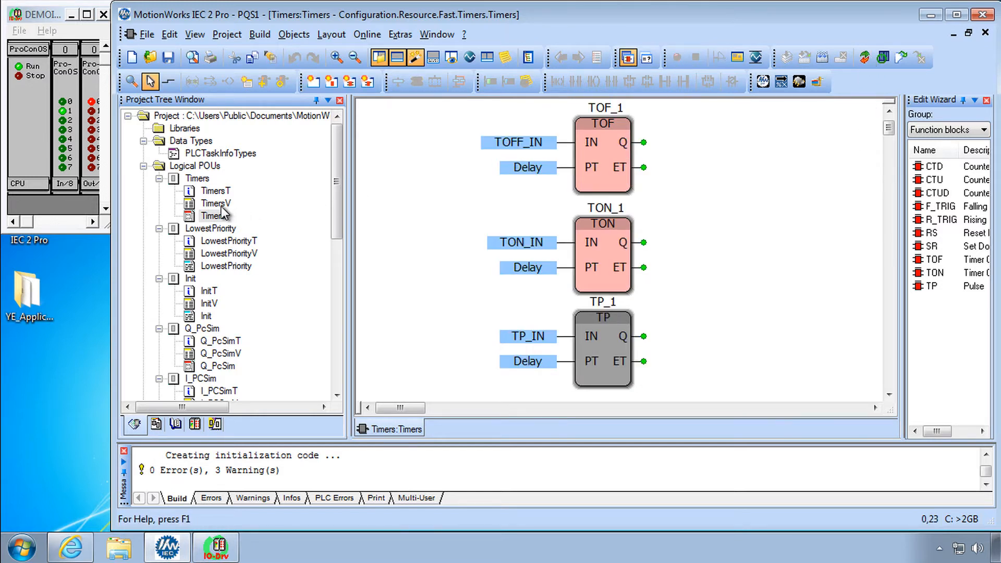
Tick TB for TOFF_IN, TON_IN and TP_IN in TimersV, then download changes
double_click(215, 202)
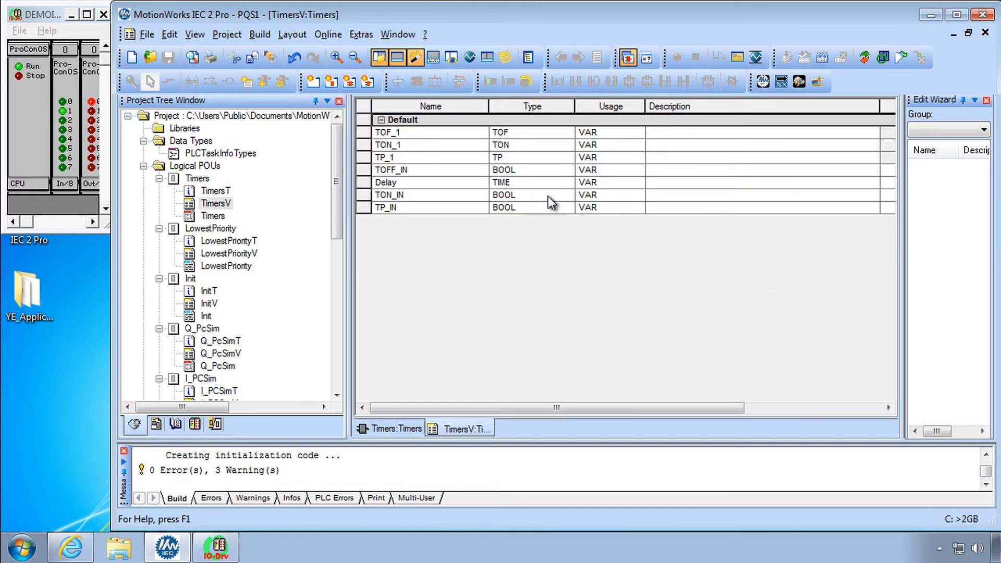
scroll("right", 3)
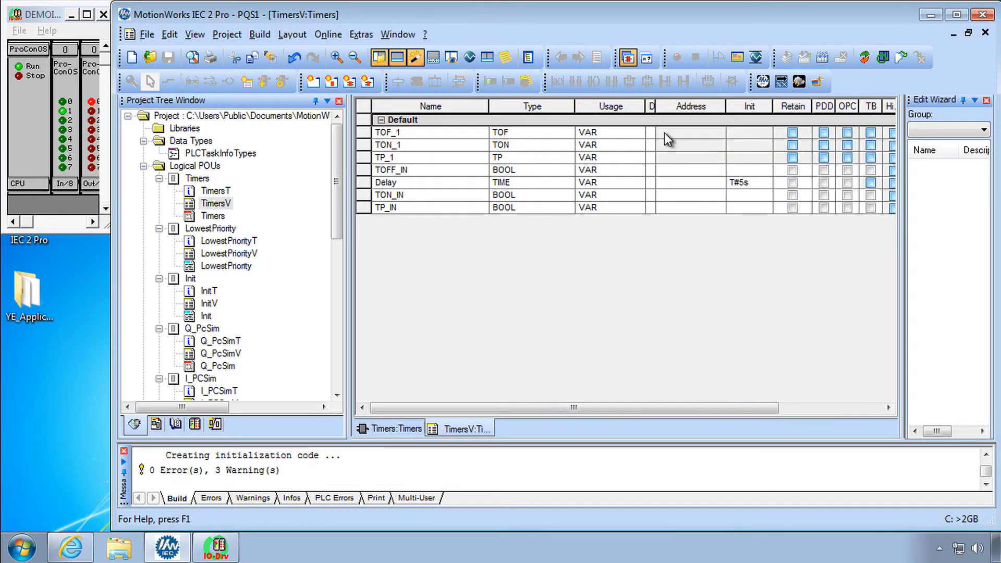
left_click(870, 170)
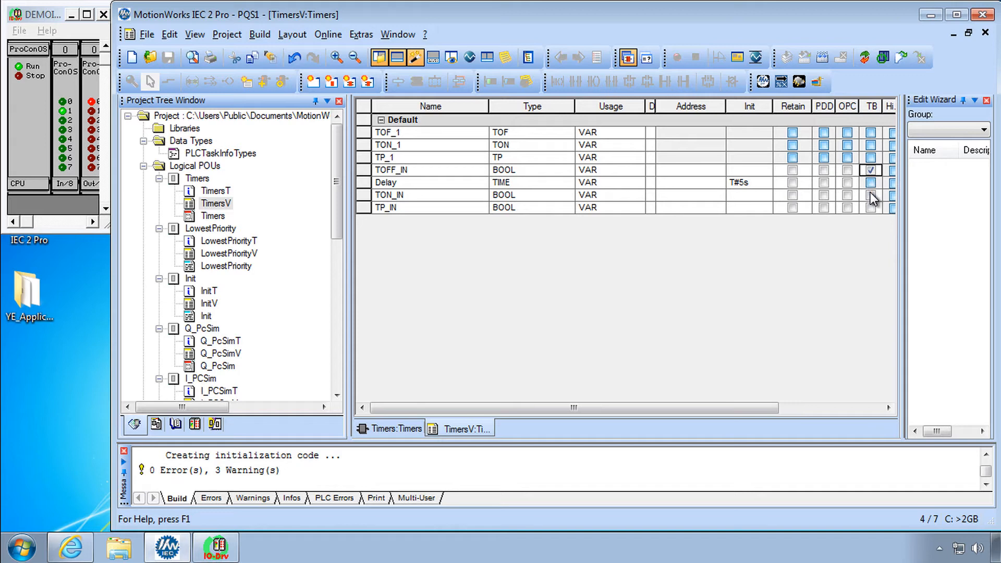
left_click(871, 194)
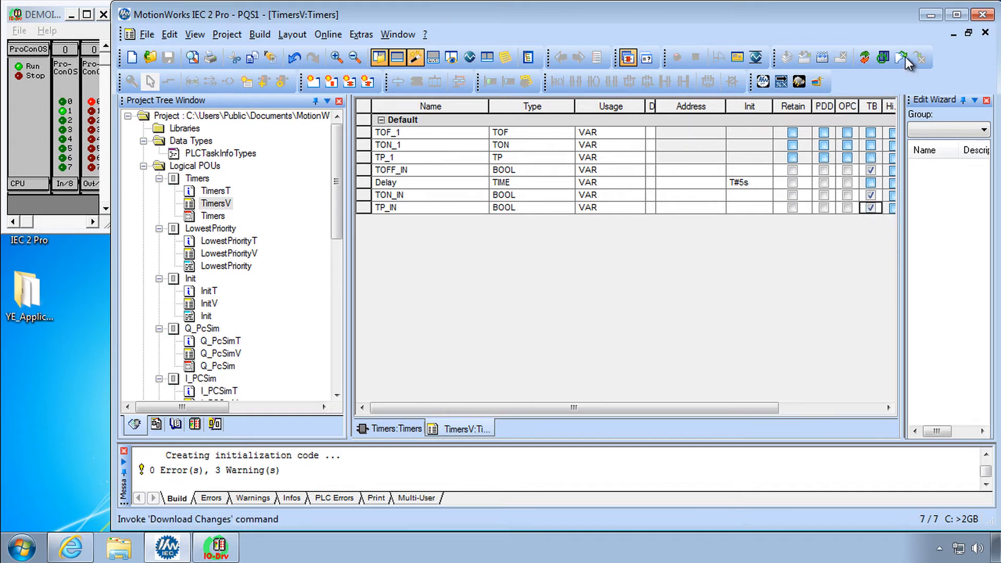
left_click(882, 56)
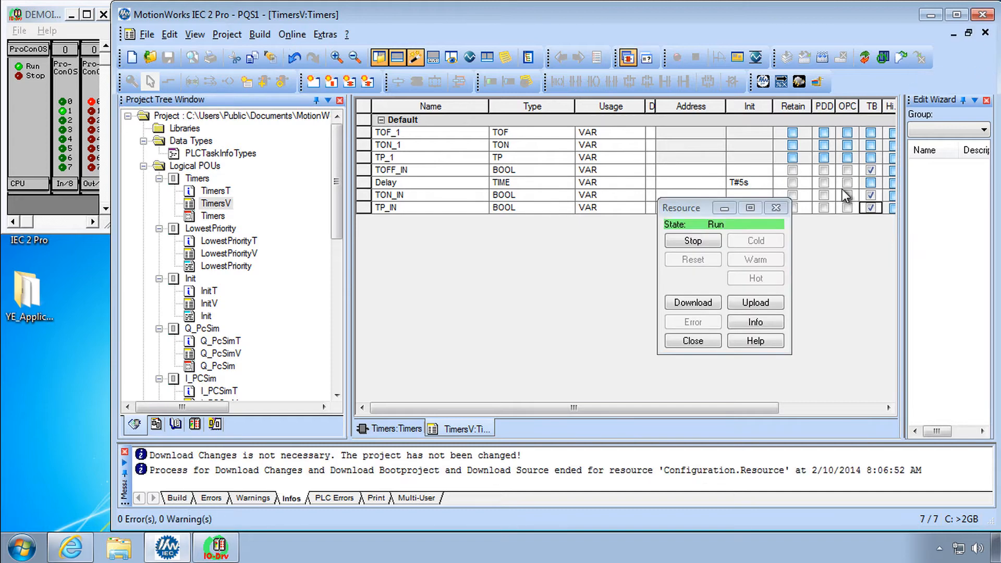
left_click(691, 340)
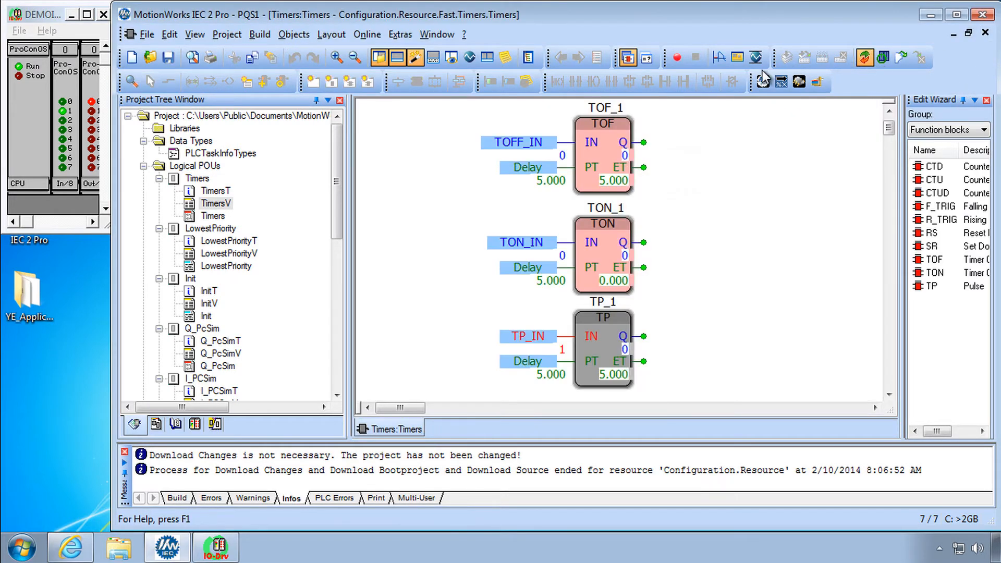
mouse_move(355, 42)
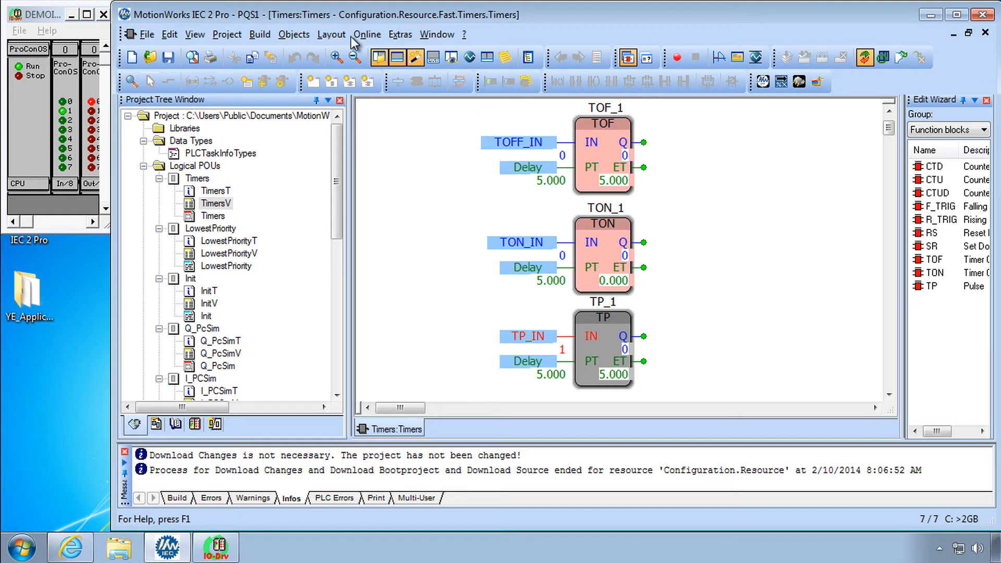
left_click(366, 35)
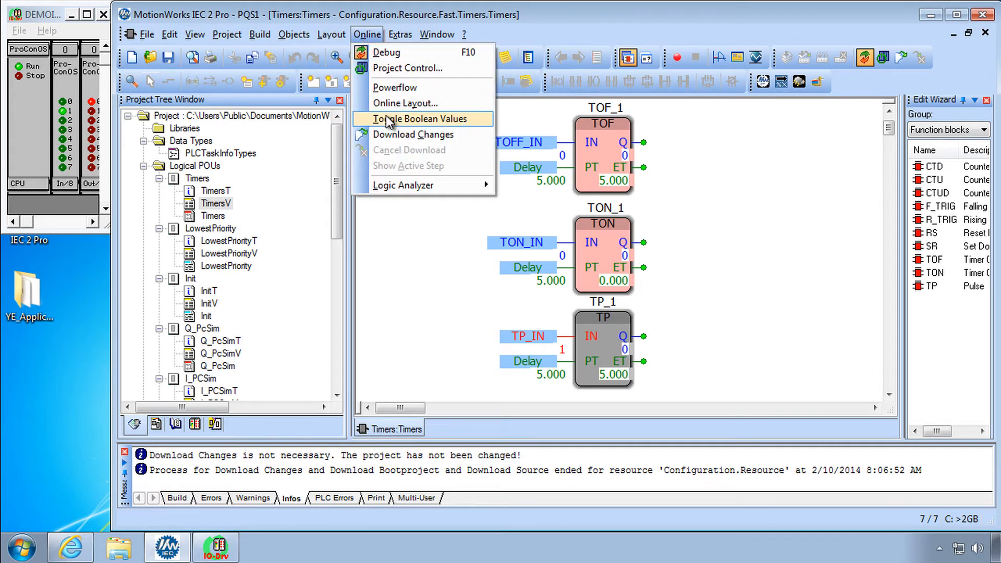
left_click(419, 119)
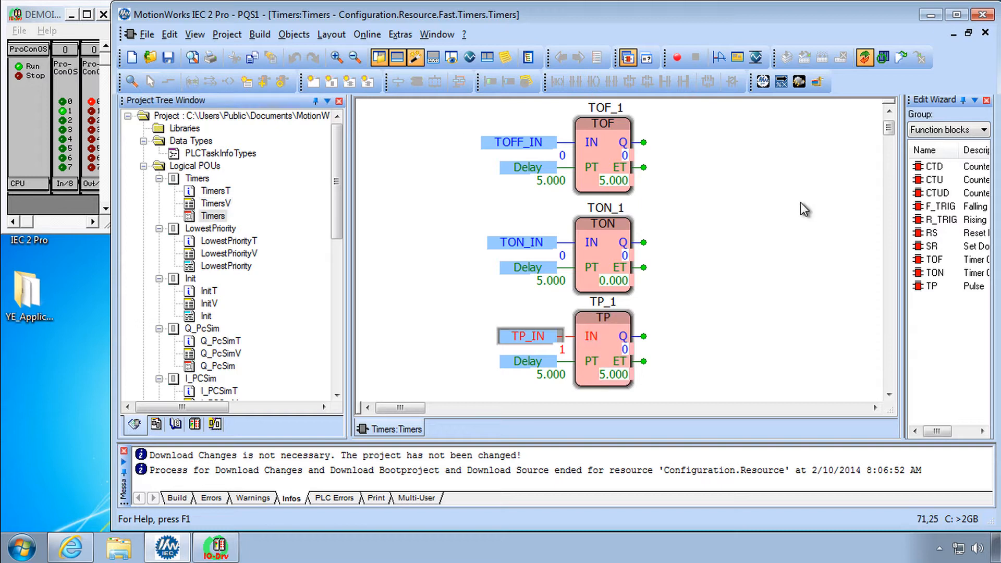
mouse_move(477, 185)
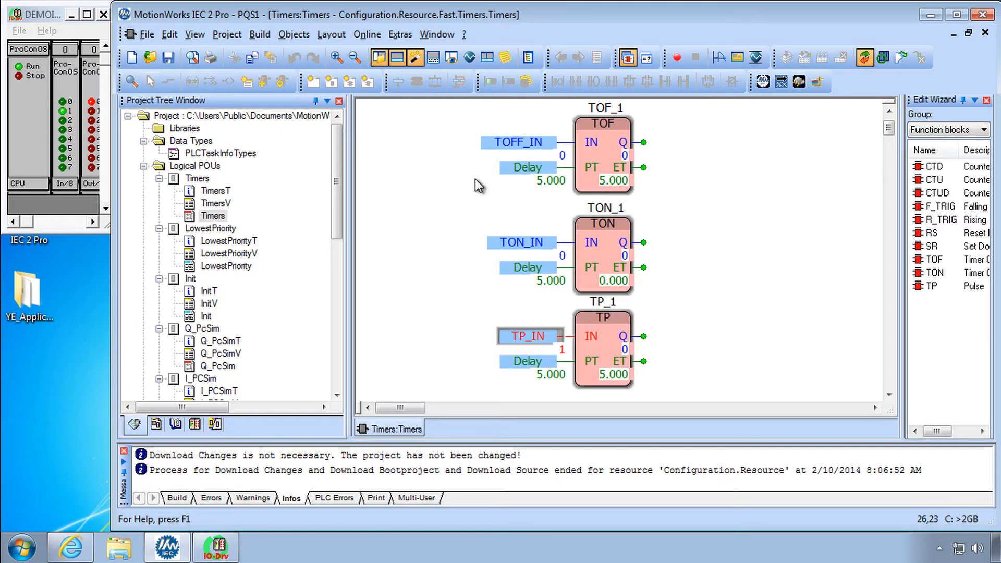
mouse_move(517, 142)
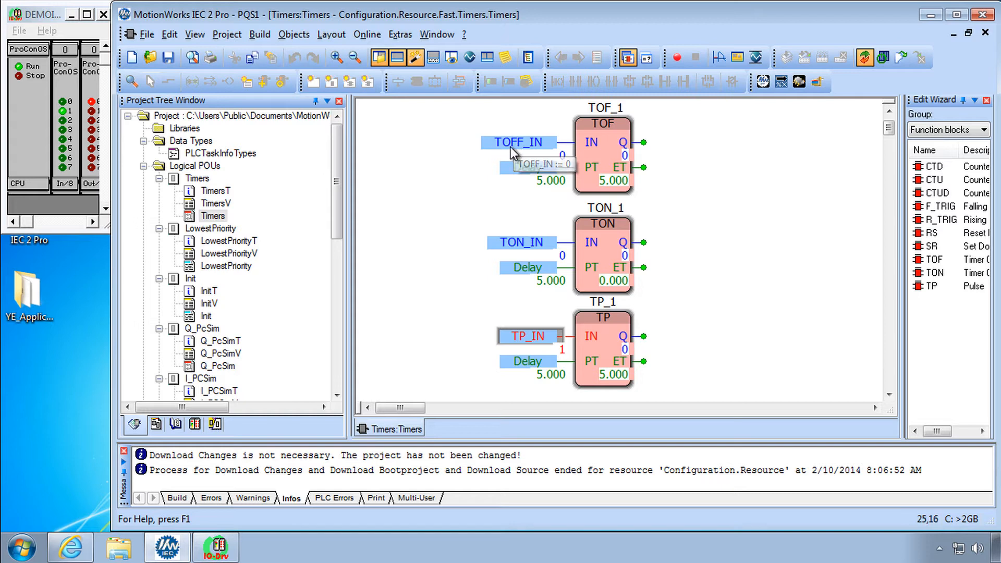
mouse_move(523, 149)
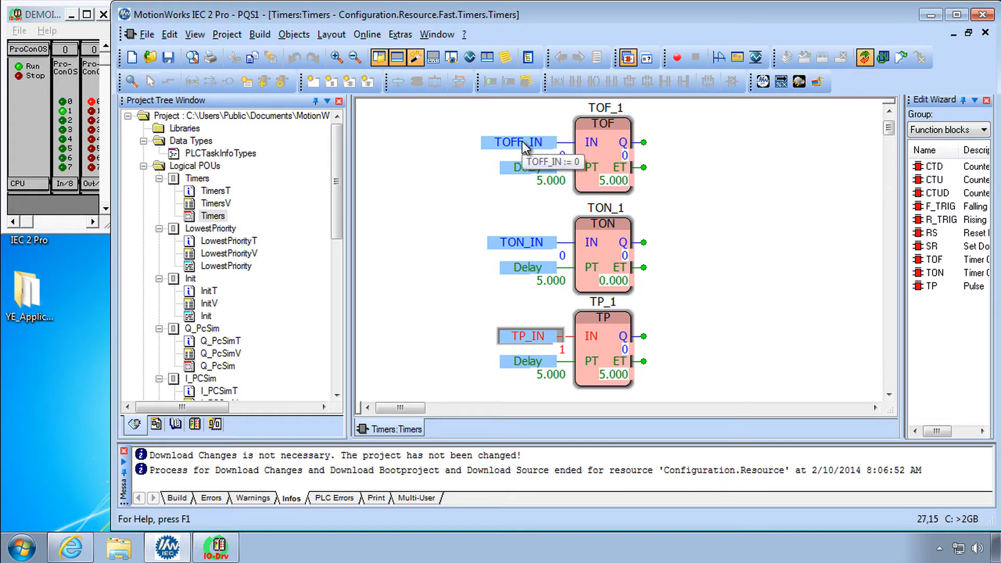
mouse_move(521, 148)
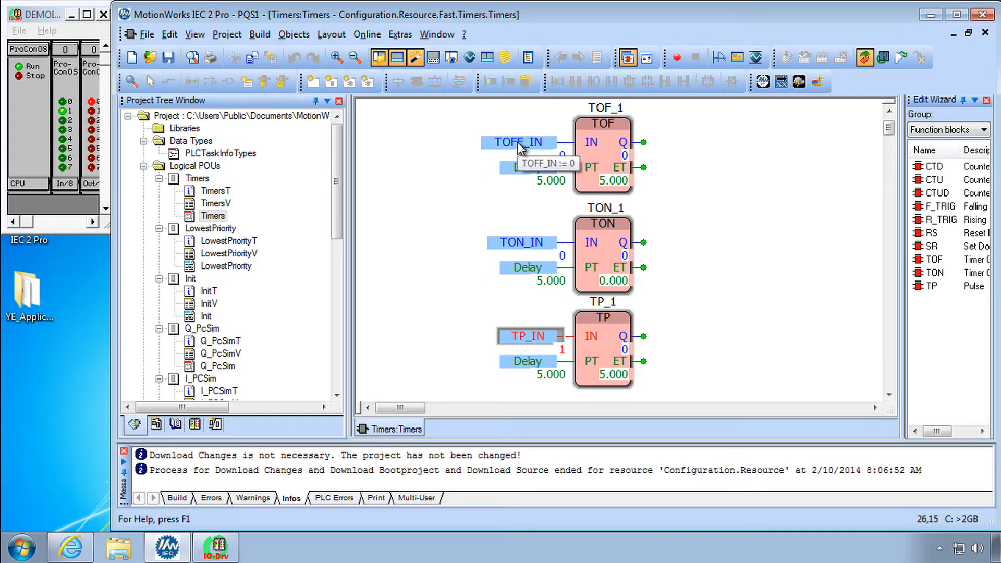
left_click(517, 142)
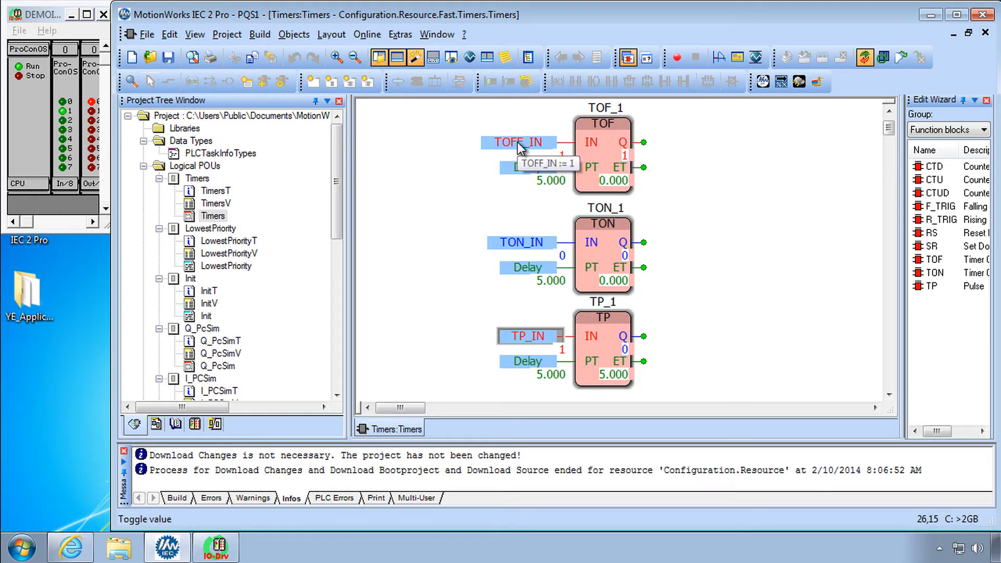
left_click(517, 142)
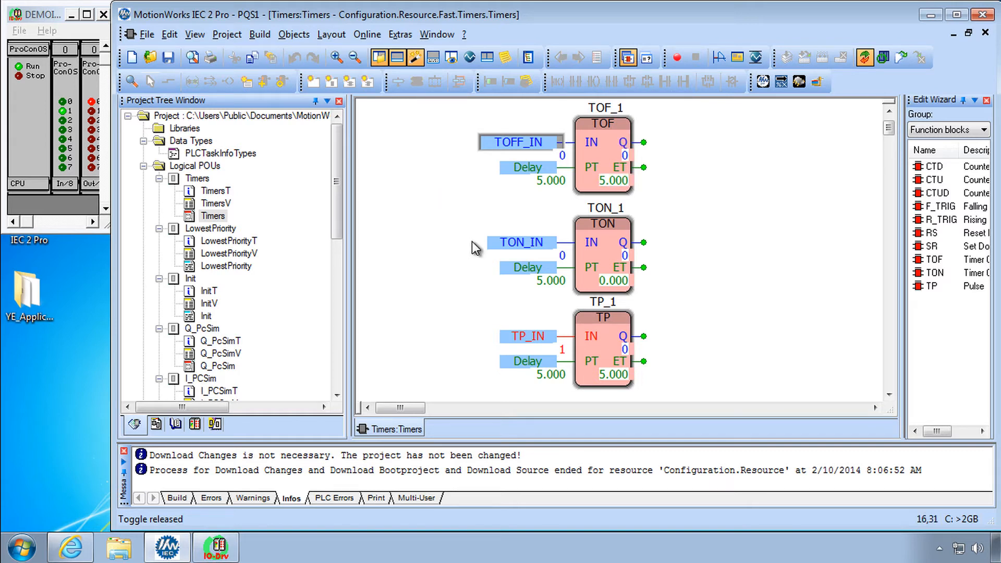
mouse_move(521, 242)
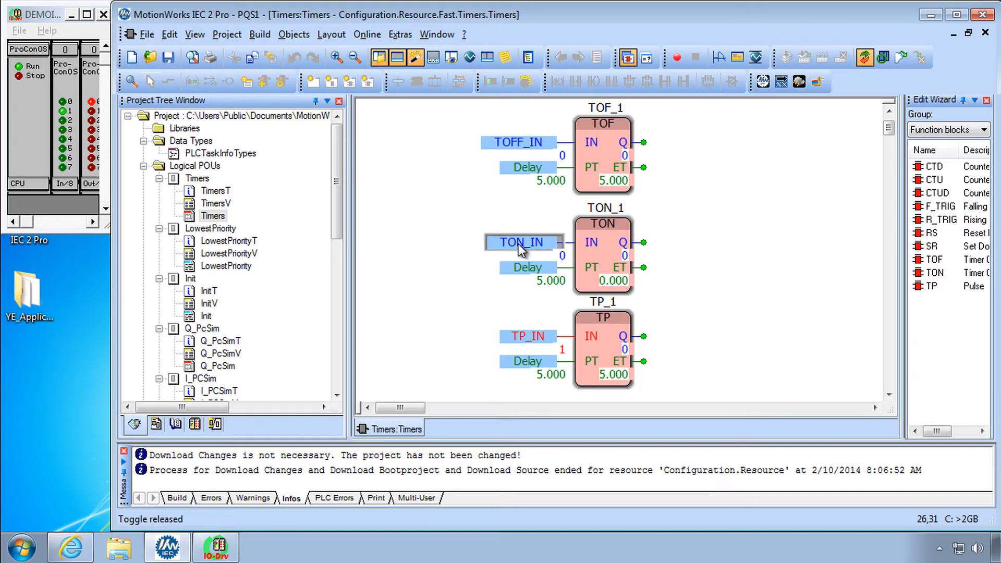
left_click(520, 242)
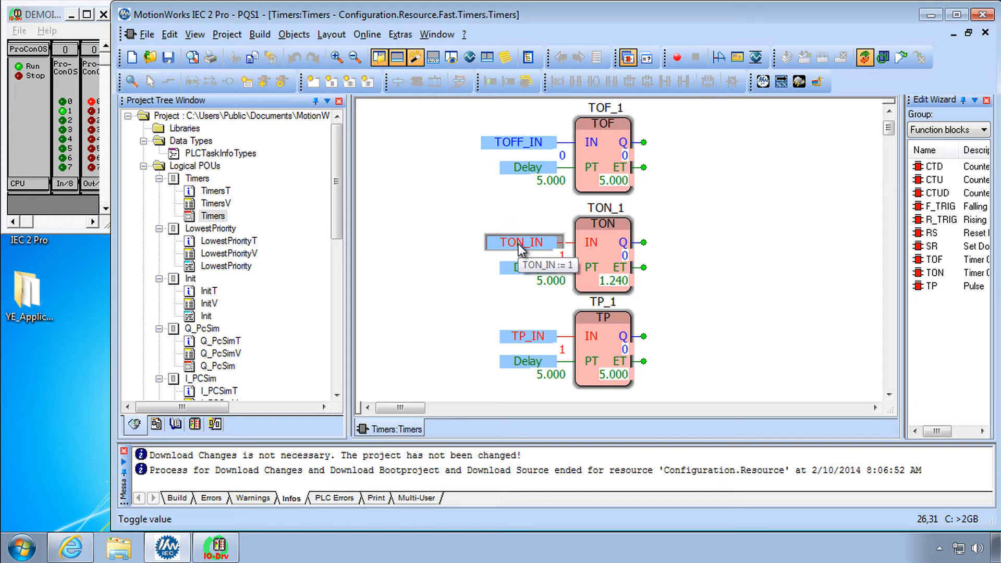
left_click(520, 242)
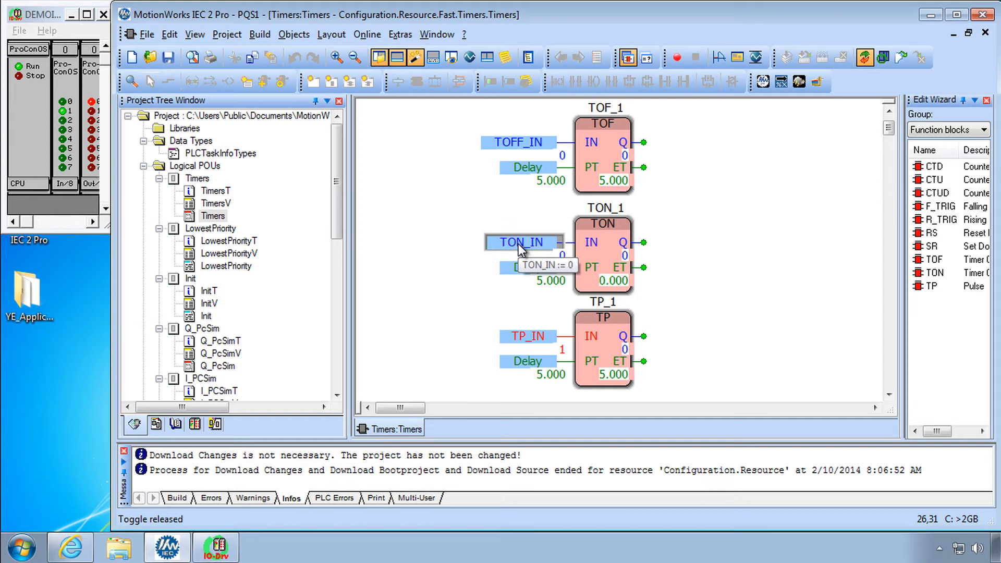
left_click(521, 242)
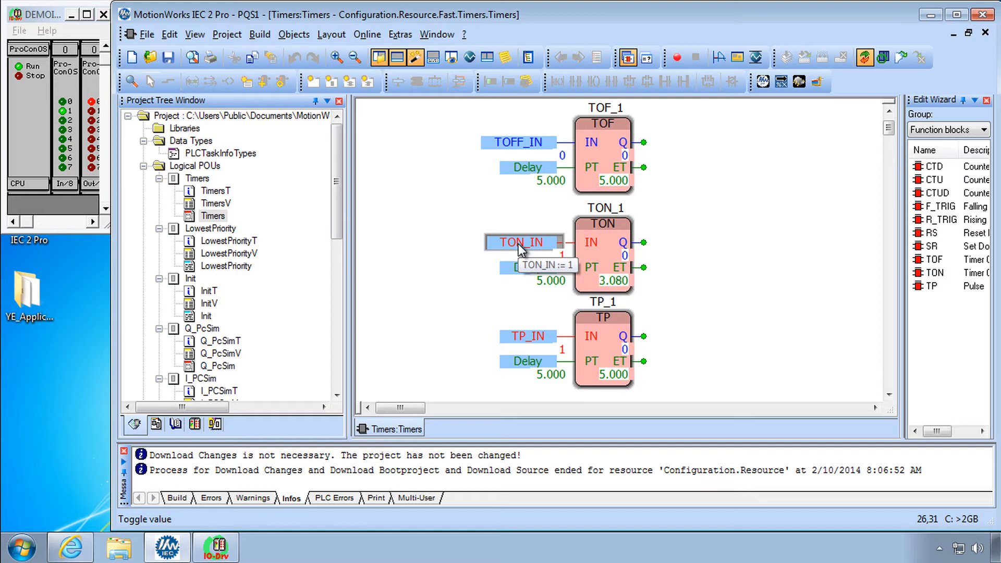
left_click(519, 243)
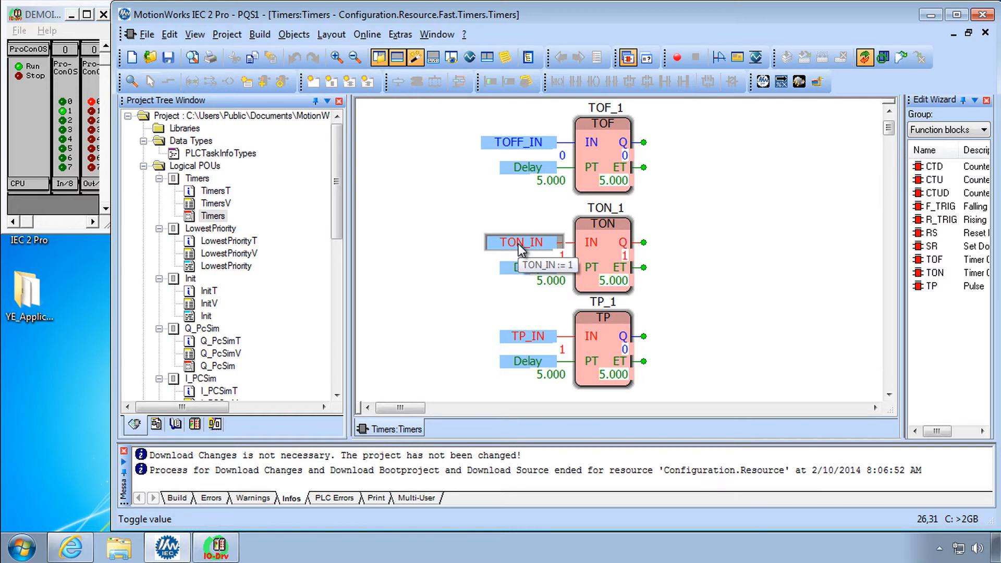
left_click(521, 242)
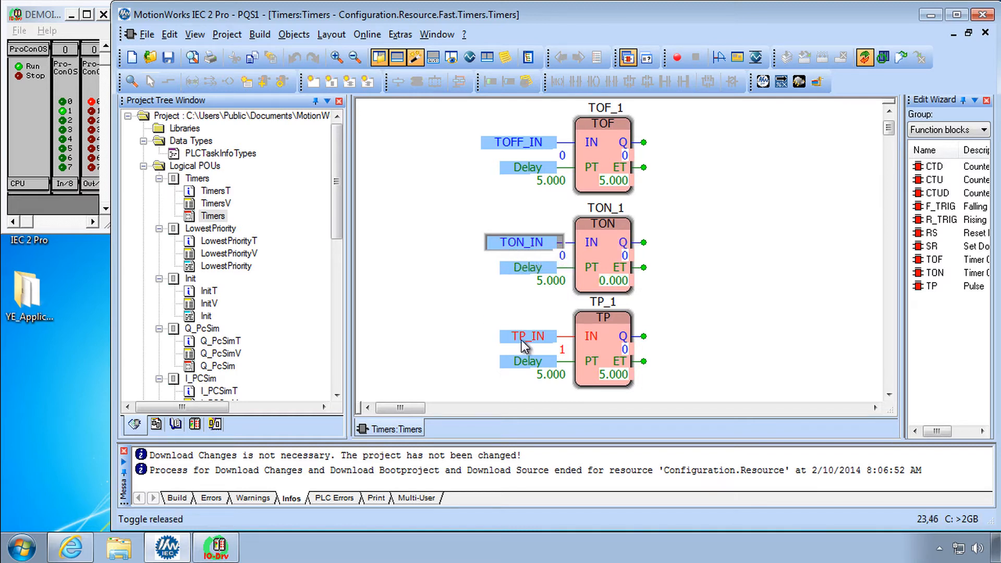
mouse_move(547, 349)
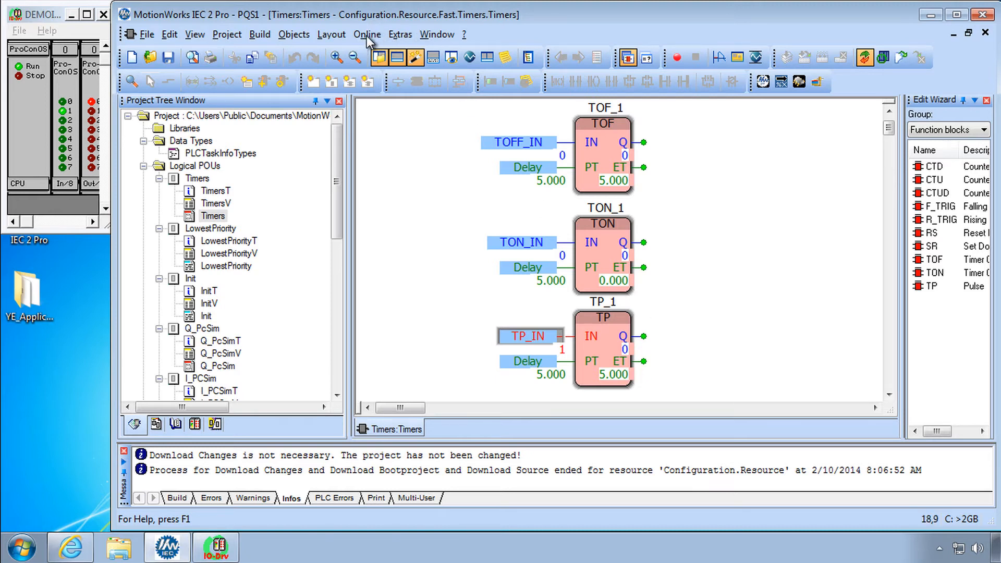
mouse_move(546, 355)
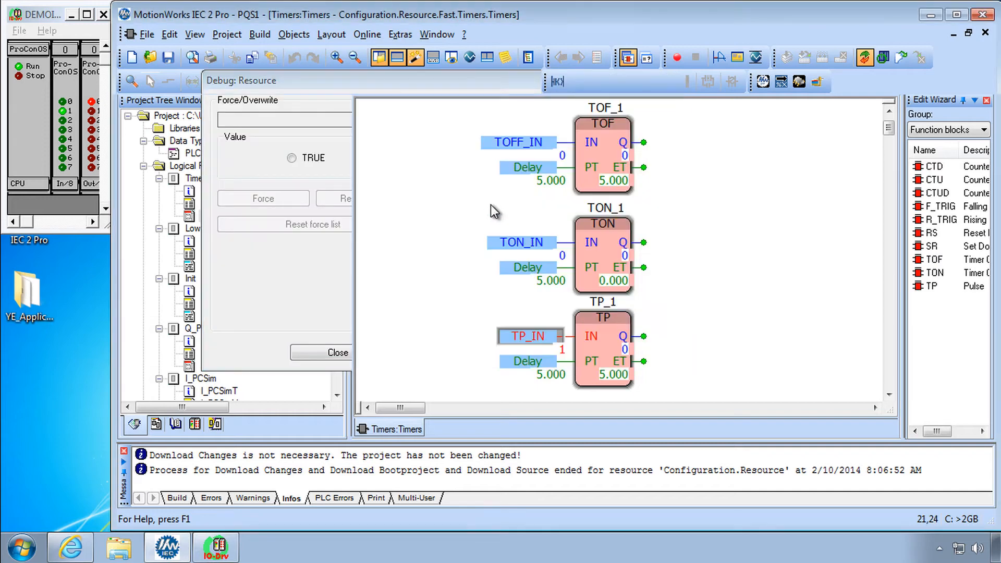
Close the Debug: Resource dialog and toggle TP_IN so TP_1 fires with Q 1
left_click(330, 352)
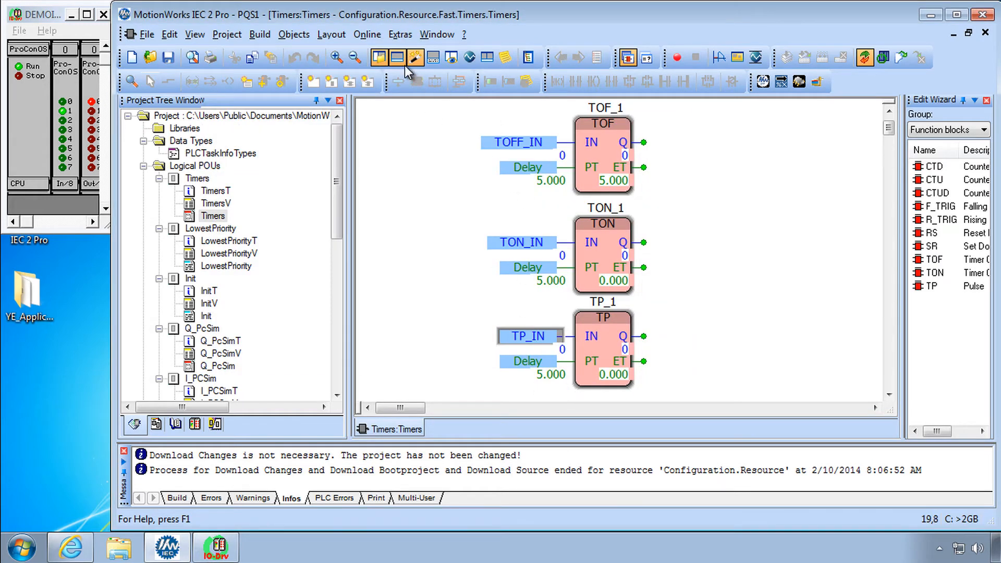
left_click(366, 34)
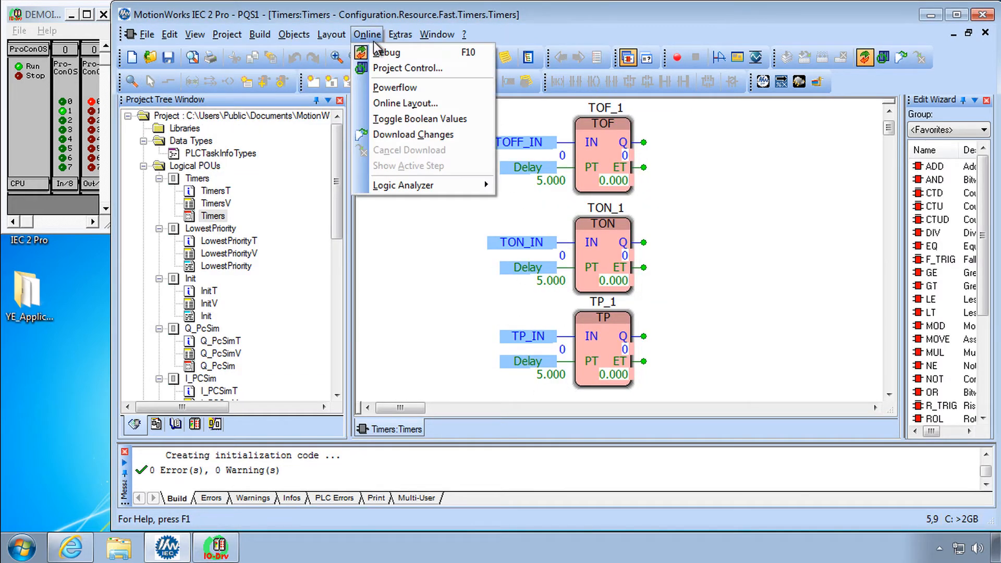
mouse_move(419, 118)
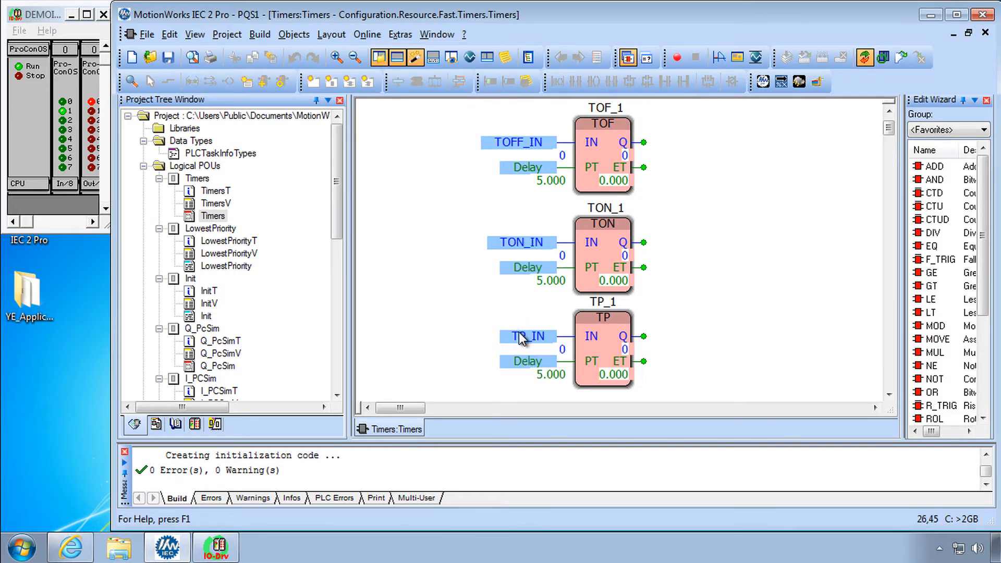
left_click(525, 336)
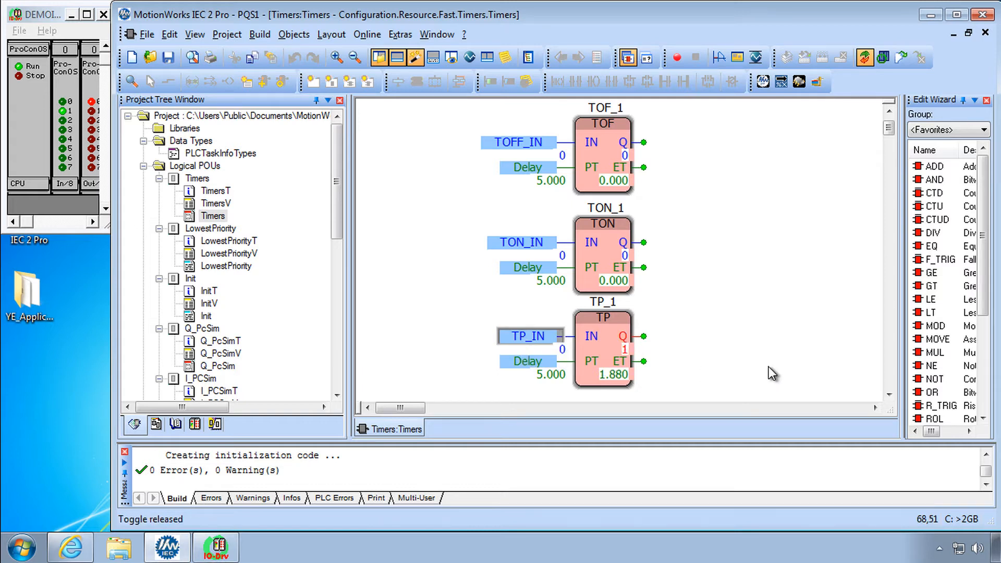
mouse_move(694, 388)
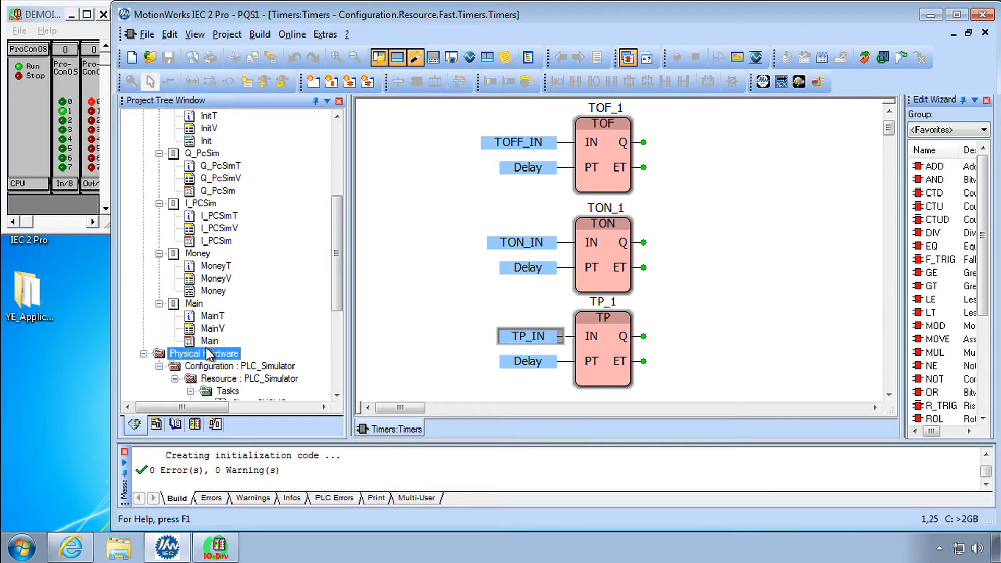
Open the Main worksheet and insert rows below CTU_1, acknowledging the error message
double_click(210, 340)
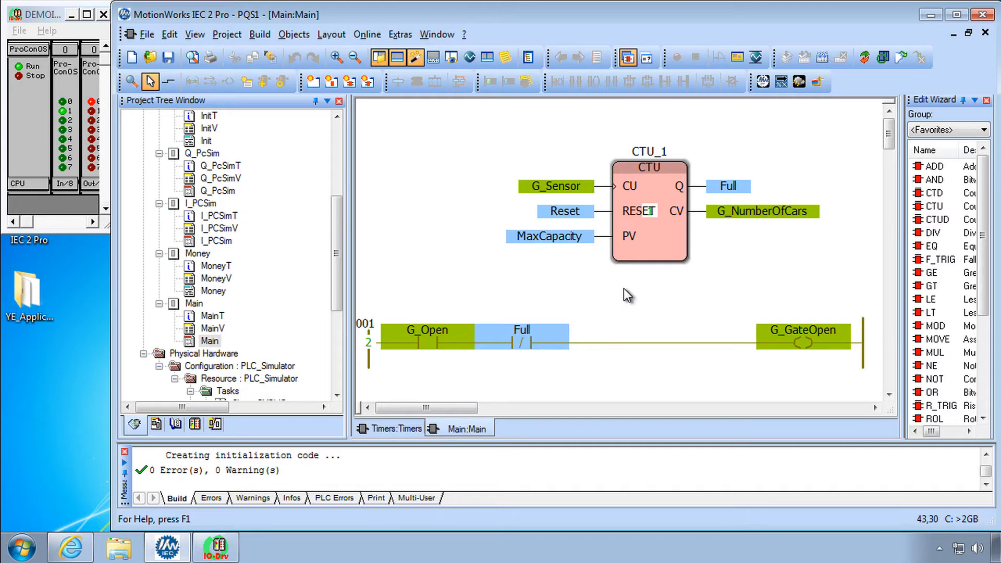
right_click(628, 294)
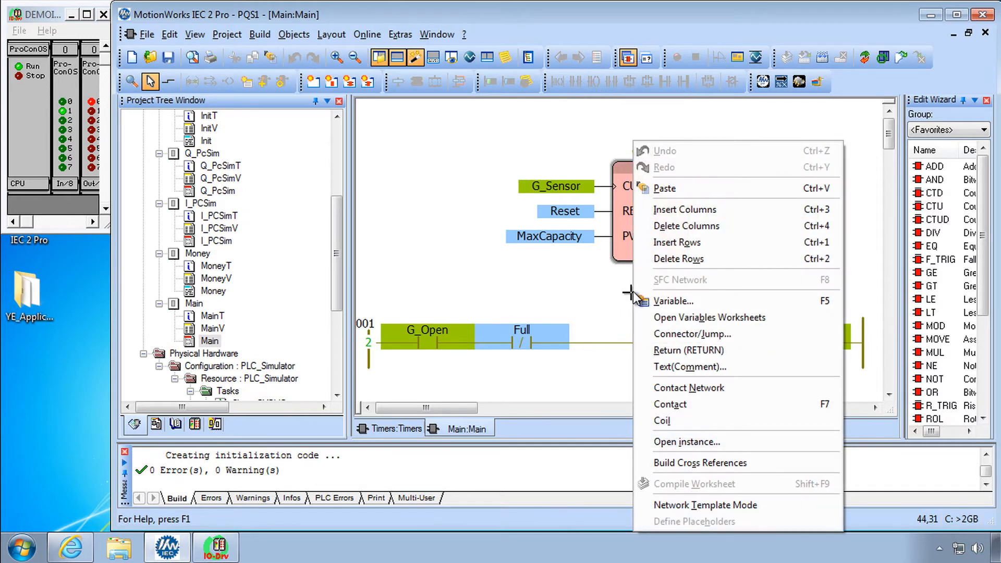
mouse_move(690, 242)
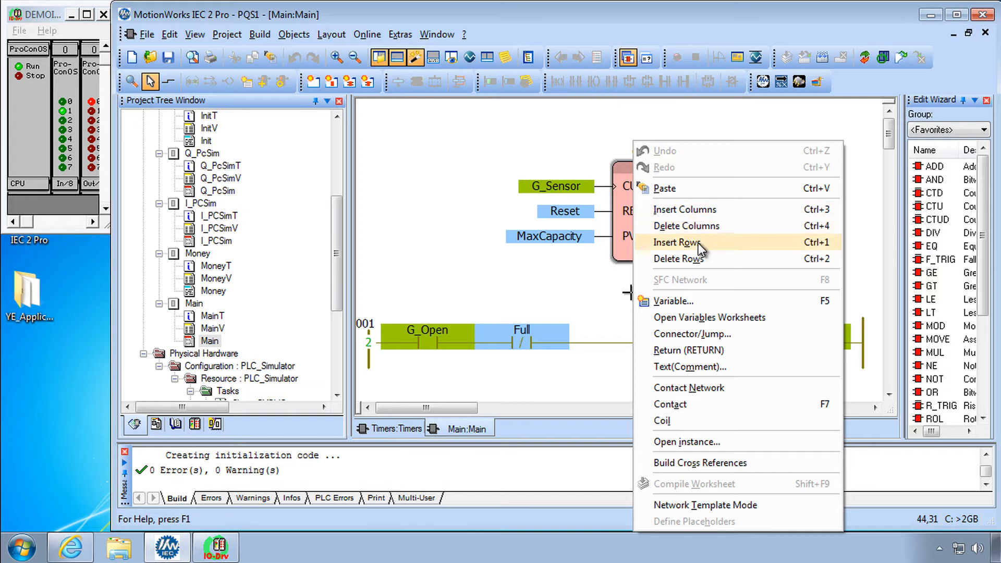
left_click(677, 242)
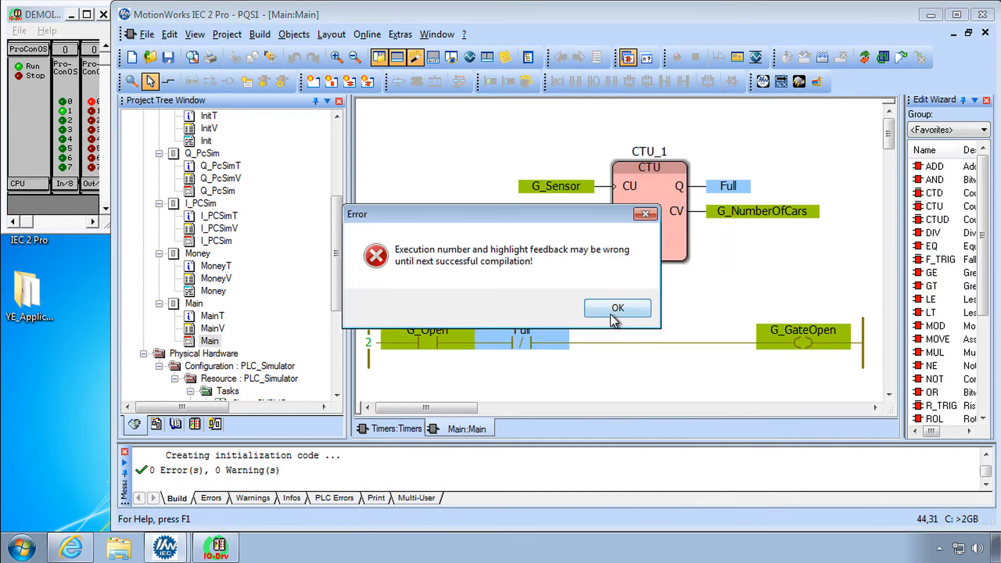
left_click(617, 308)
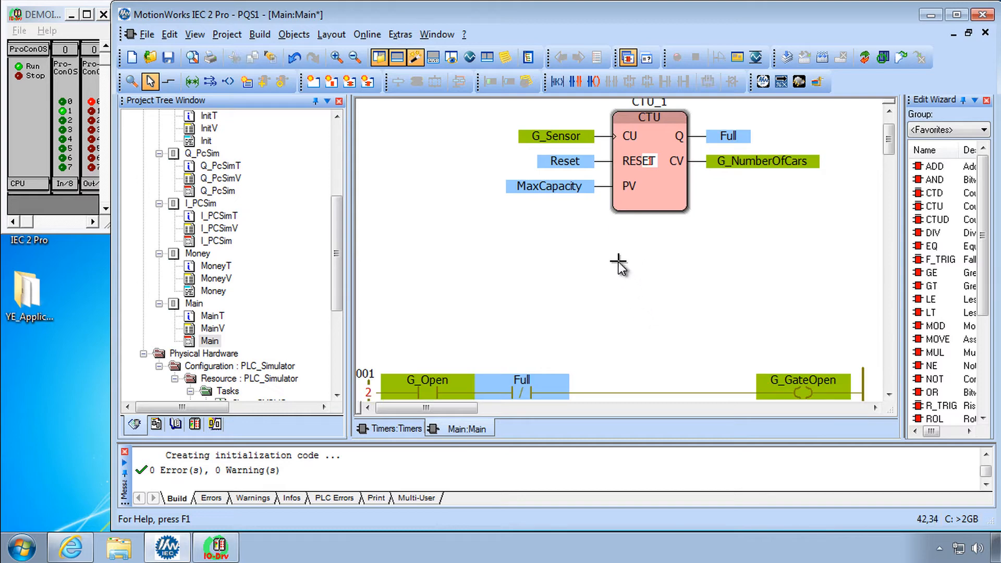
Add pulse timer TP_2 with G_Sensor on IN and G_DelayTime (TIME) on PT
left_click(619, 263)
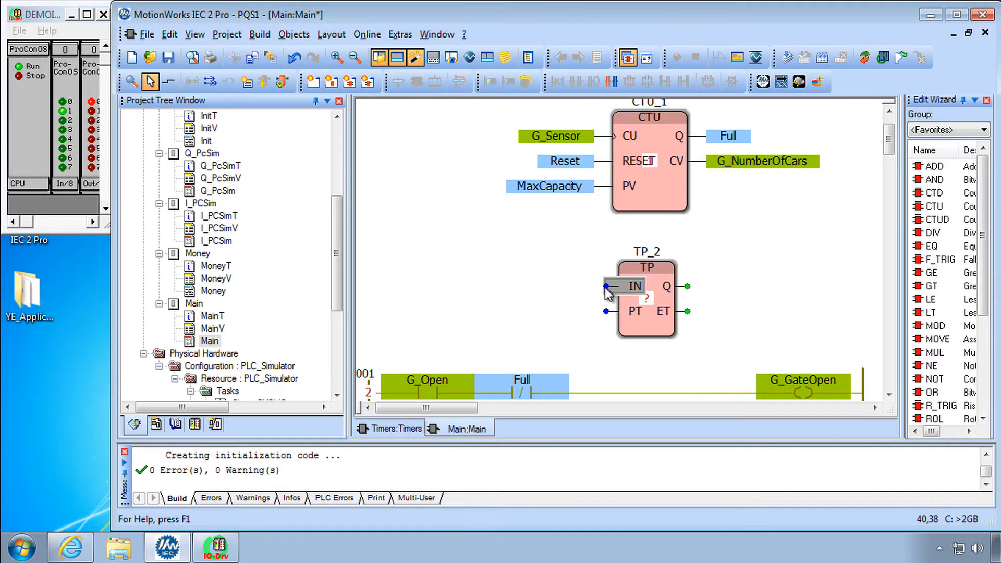
double_click(555, 136)
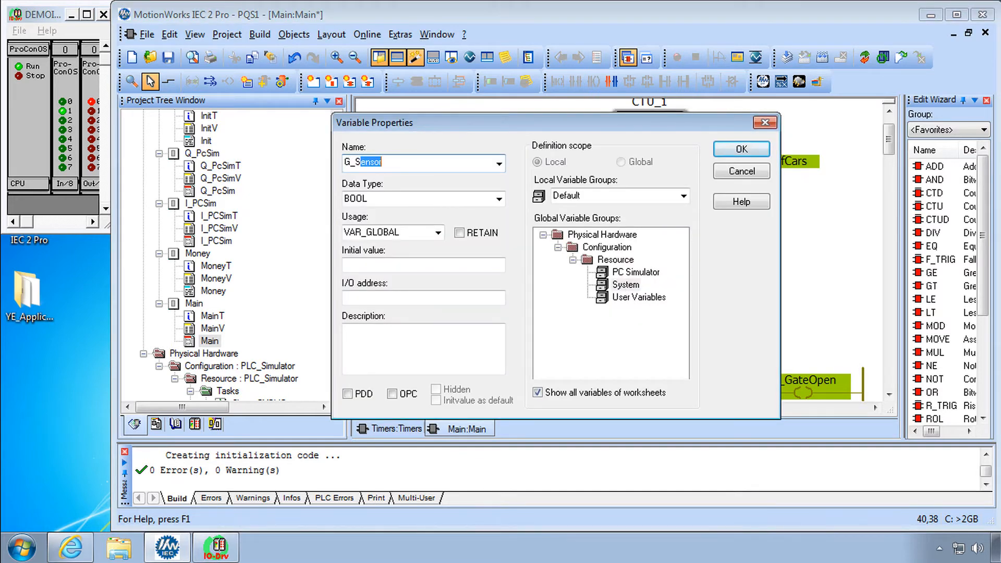
left_click(739, 149)
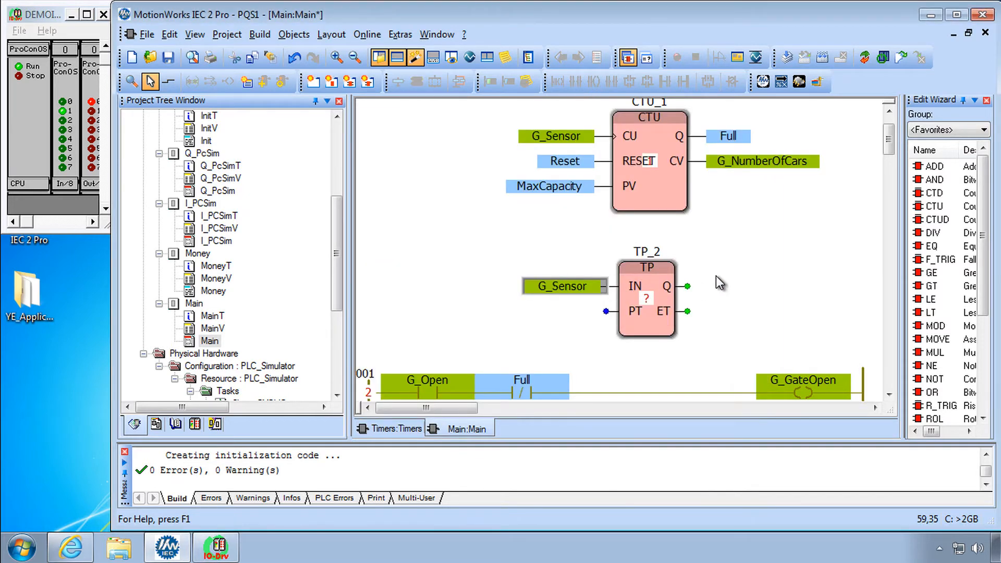
mouse_move(689, 290)
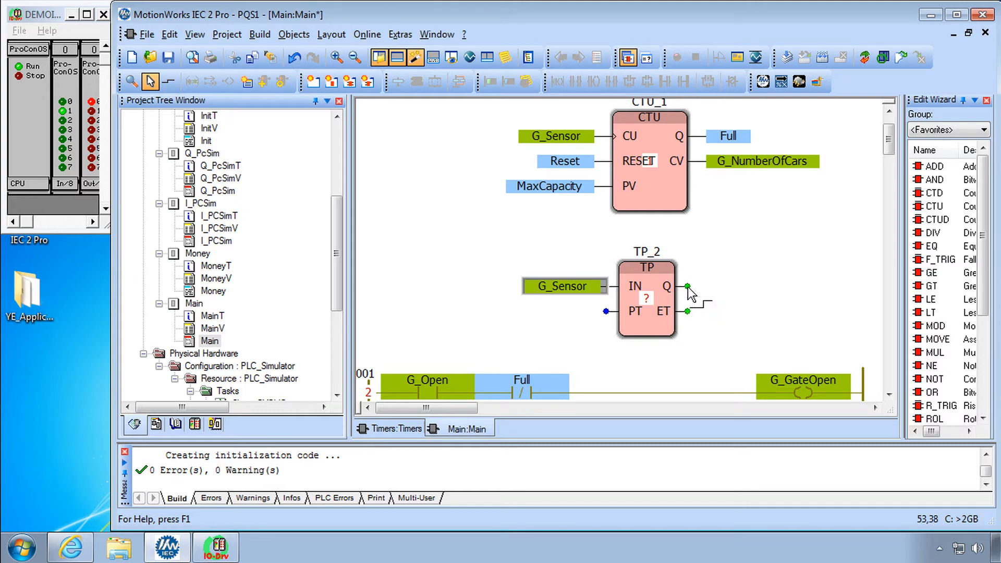
double_click(645, 298)
type("G_")
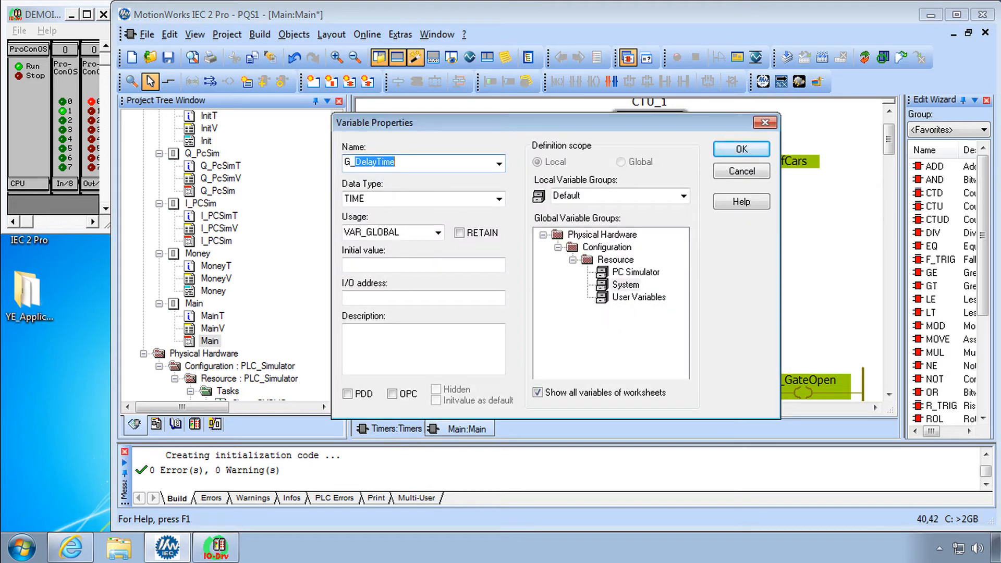
left_click(739, 148)
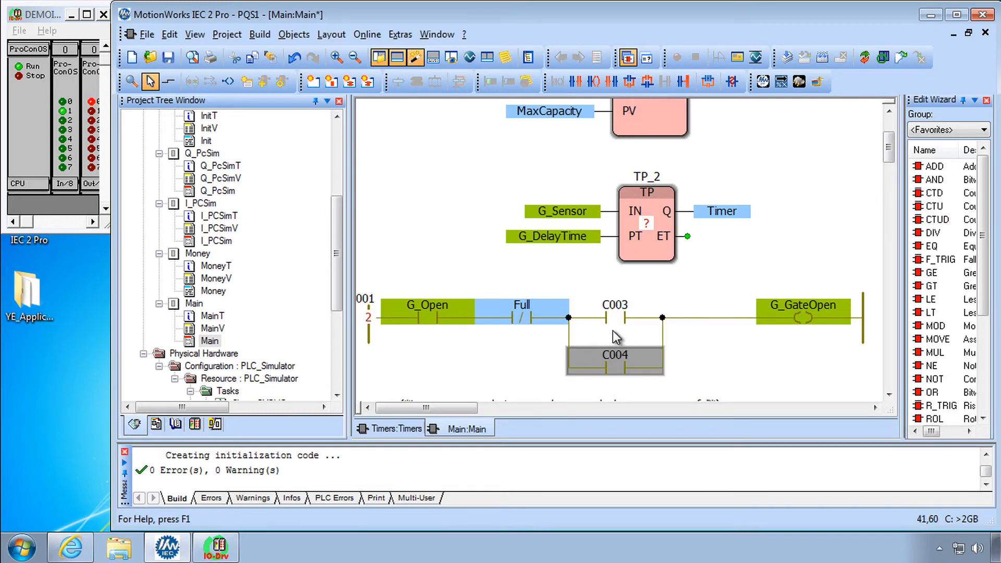
Assign G_Sensor to series contact C003 and Timer to parallel contact C004
double_click(614, 305)
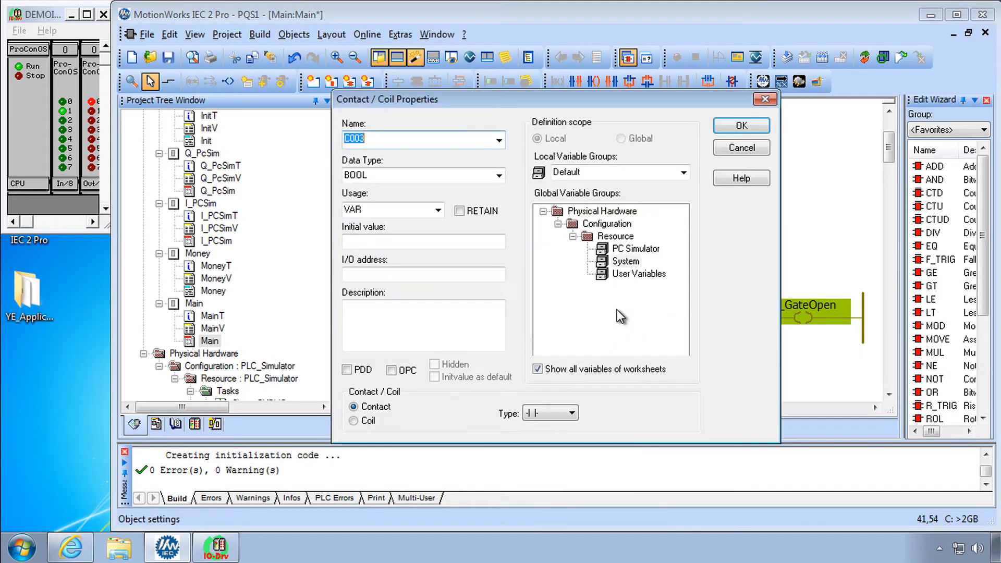
left_click(739, 125)
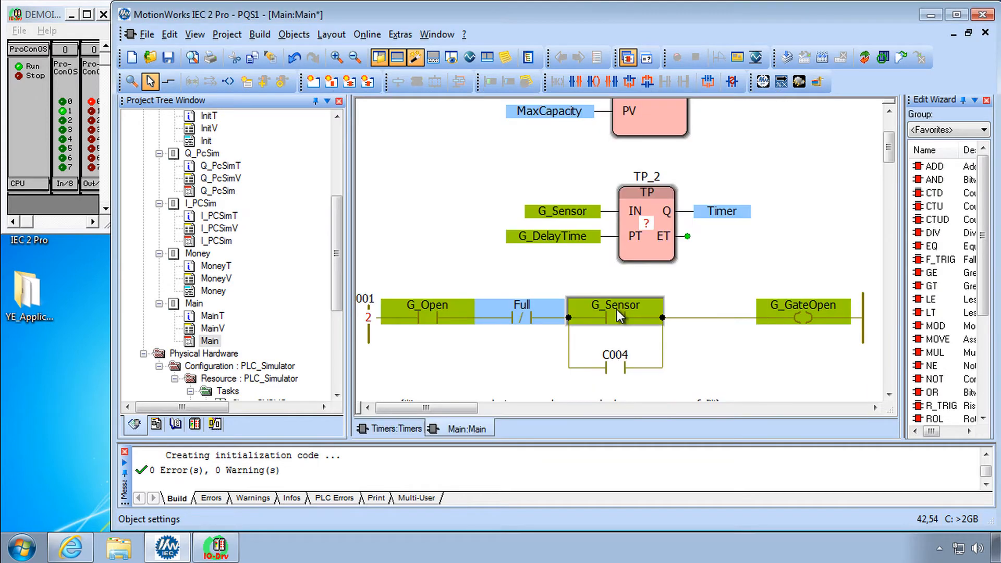
mouse_move(727, 318)
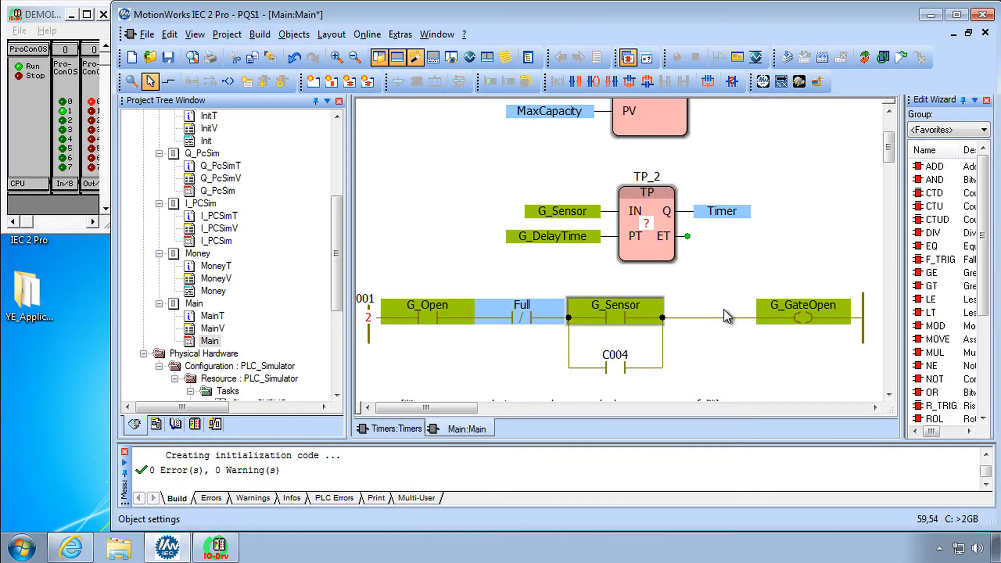
mouse_move(652, 307)
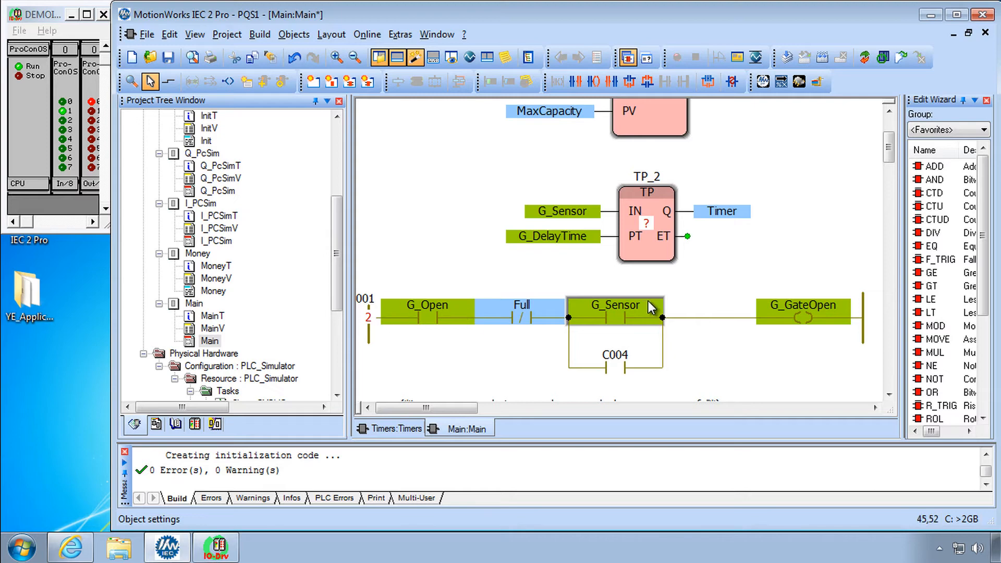
mouse_move(619, 371)
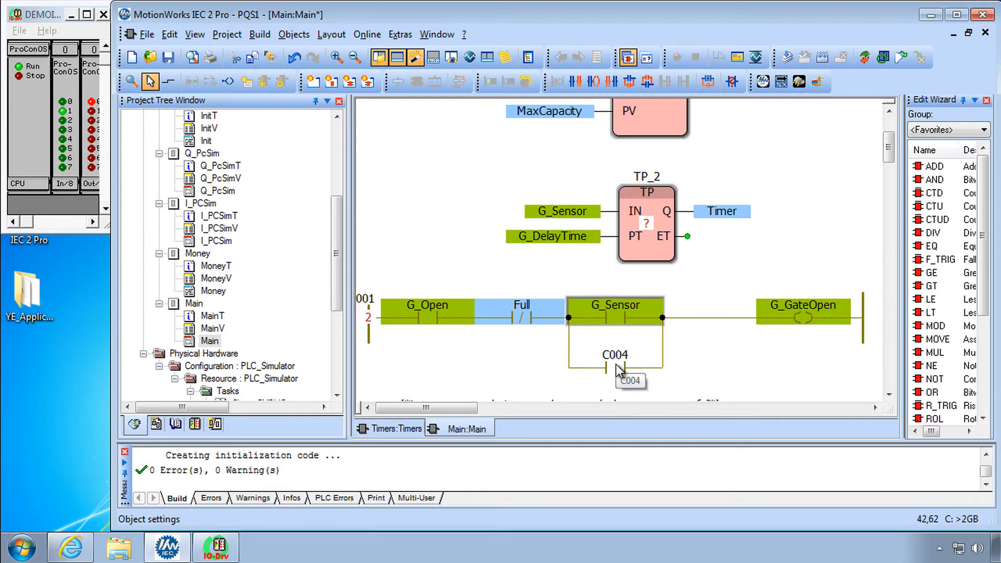
double_click(615, 367)
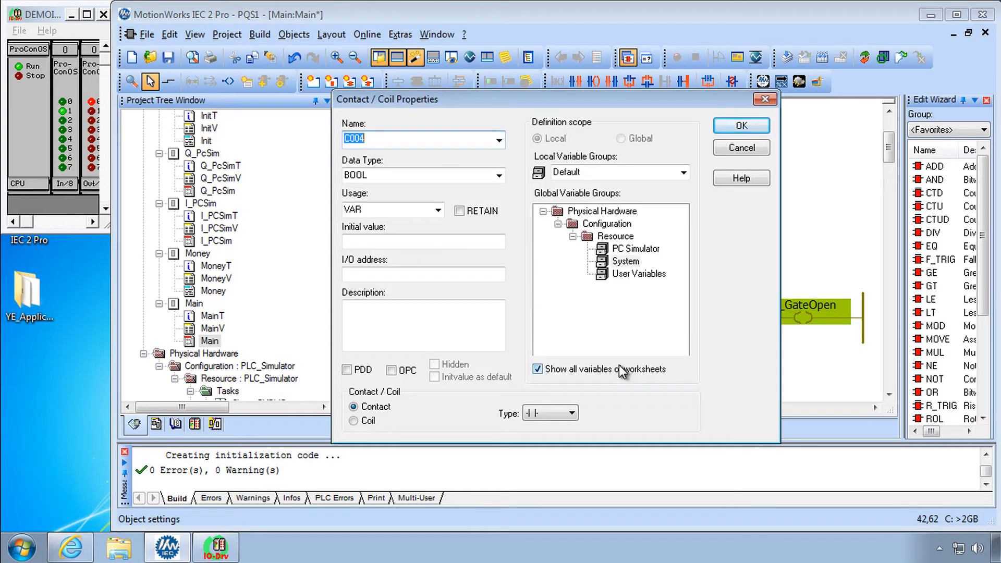
left_click(740, 125)
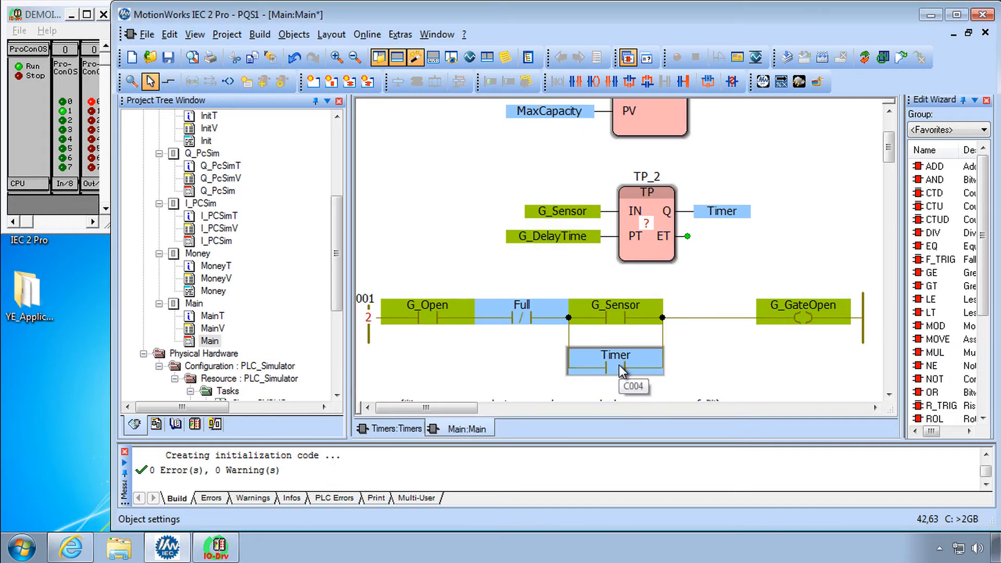
mouse_move(622, 381)
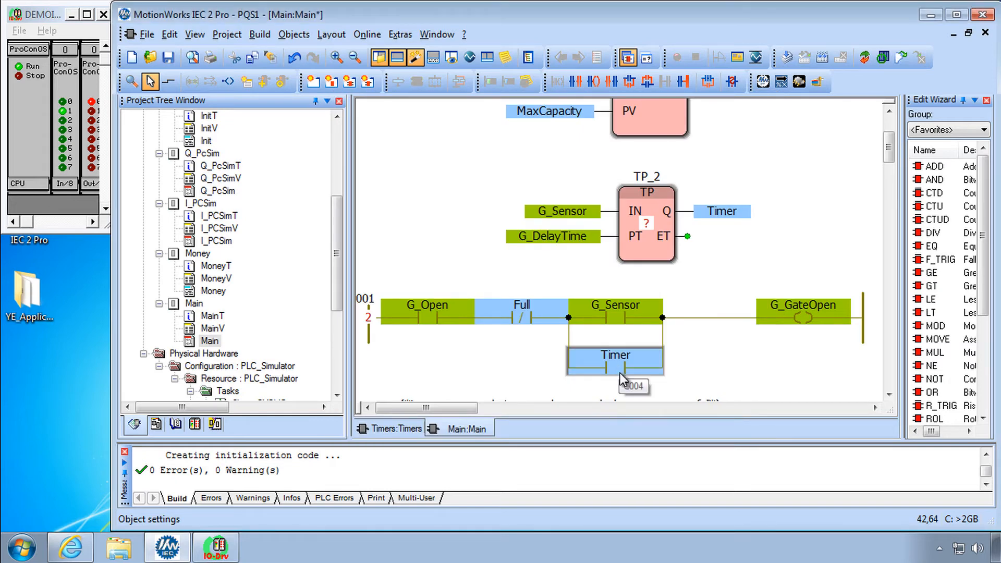
mouse_move(756, 250)
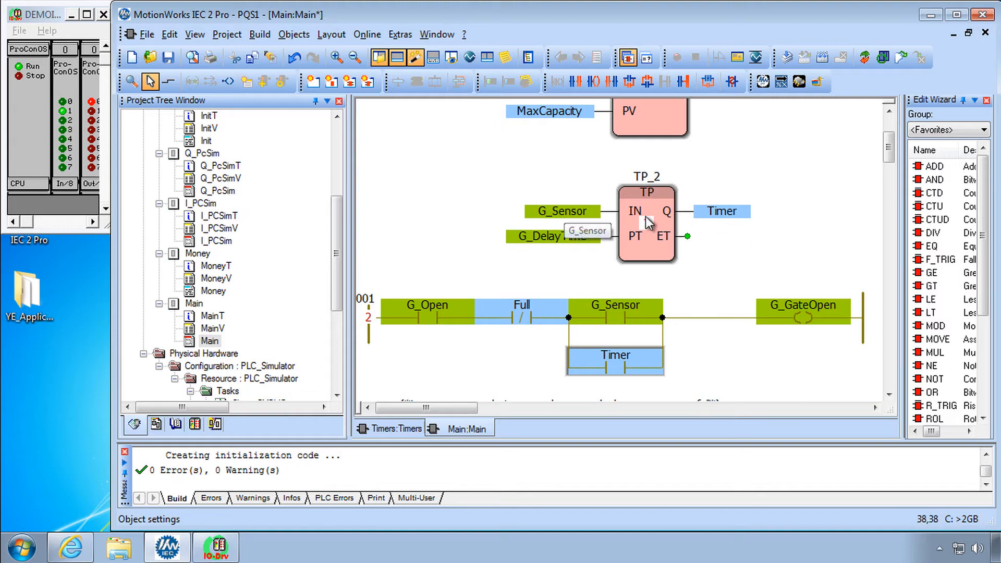
mouse_move(726, 223)
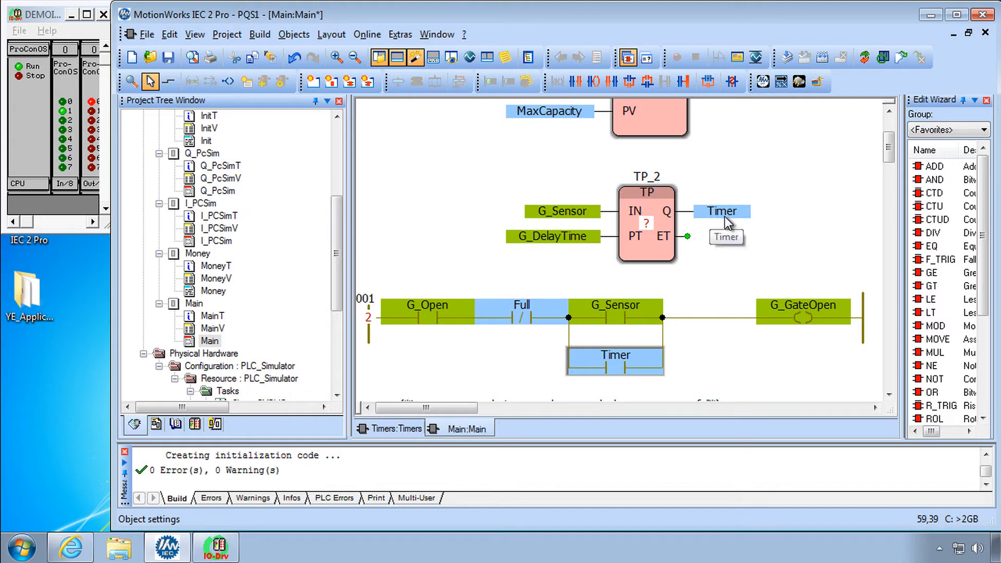
mouse_move(720, 280)
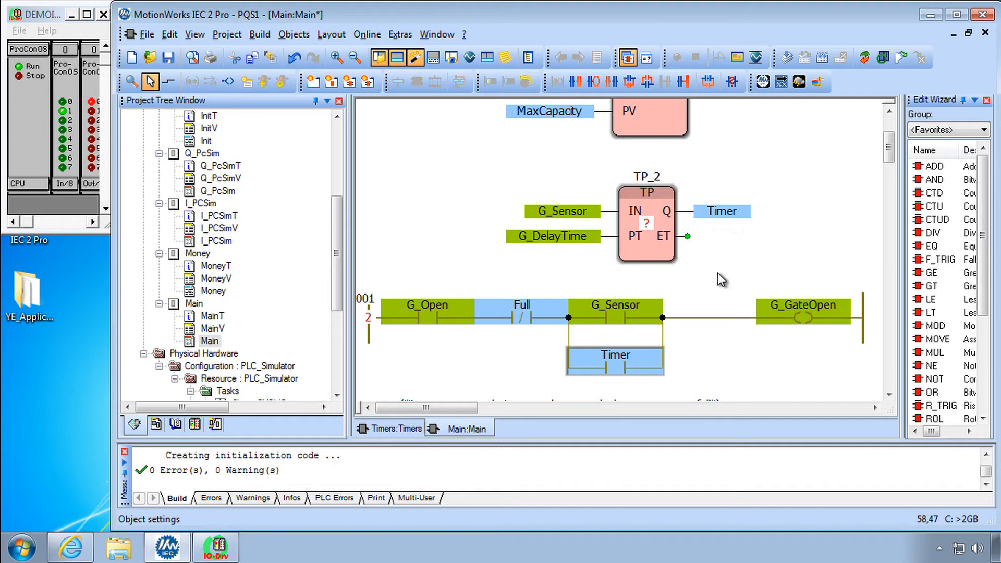
mouse_move(782, 321)
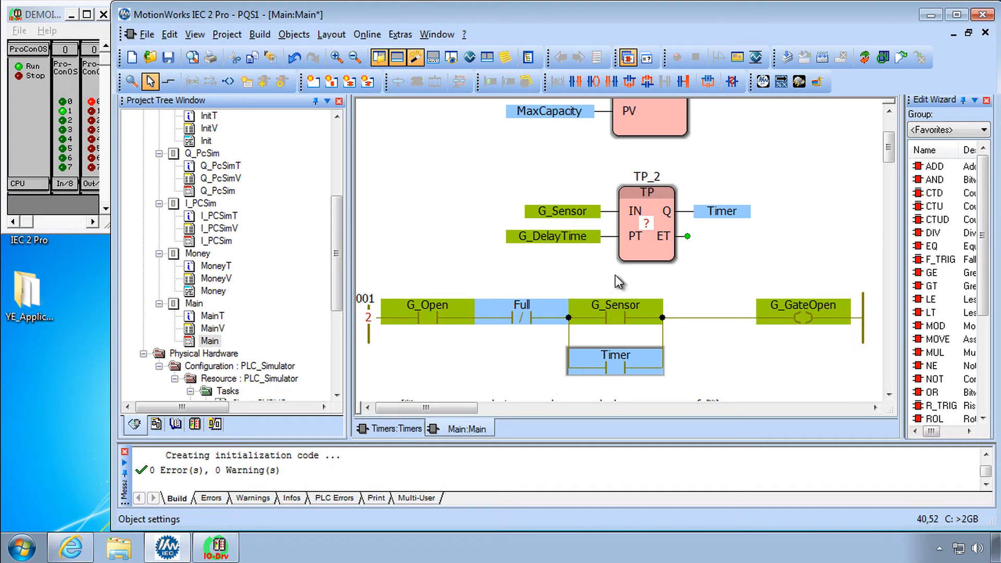
mouse_move(625, 316)
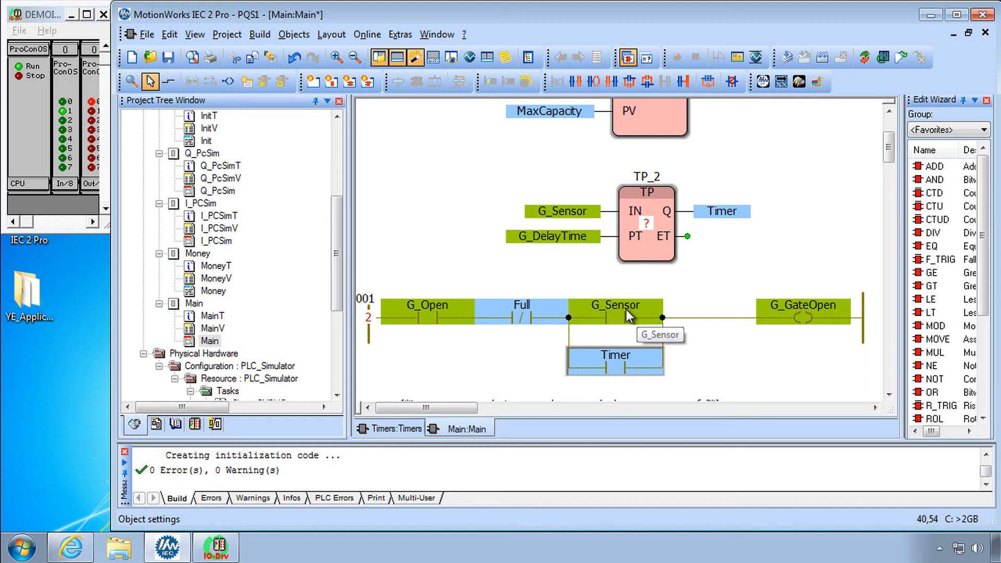
mouse_move(769, 252)
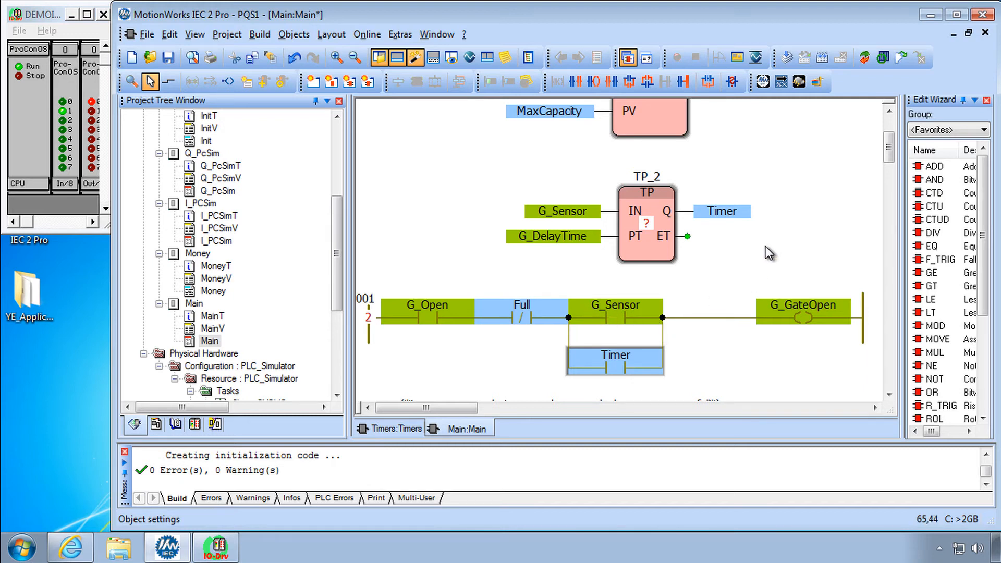
mouse_move(564, 222)
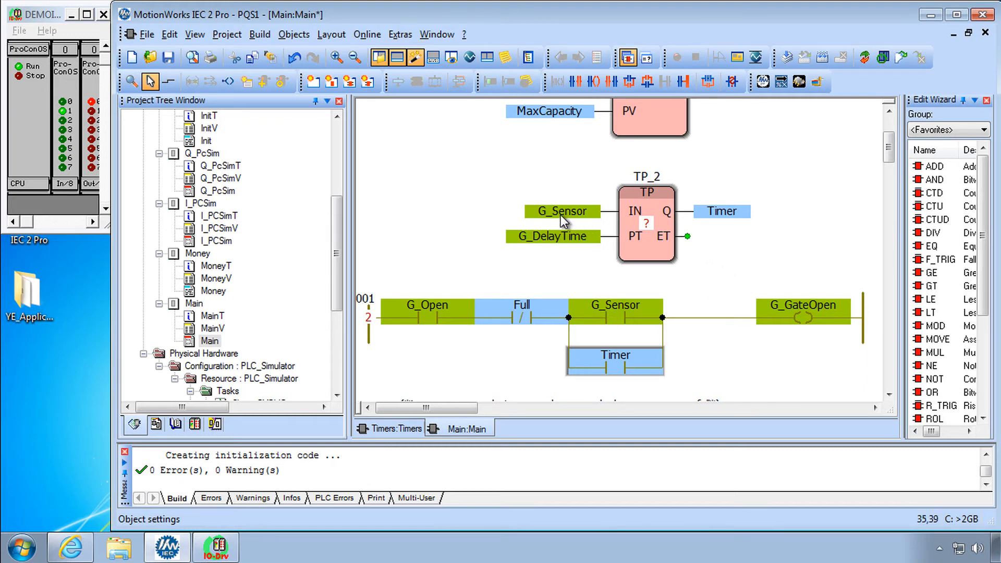
mouse_move(607, 224)
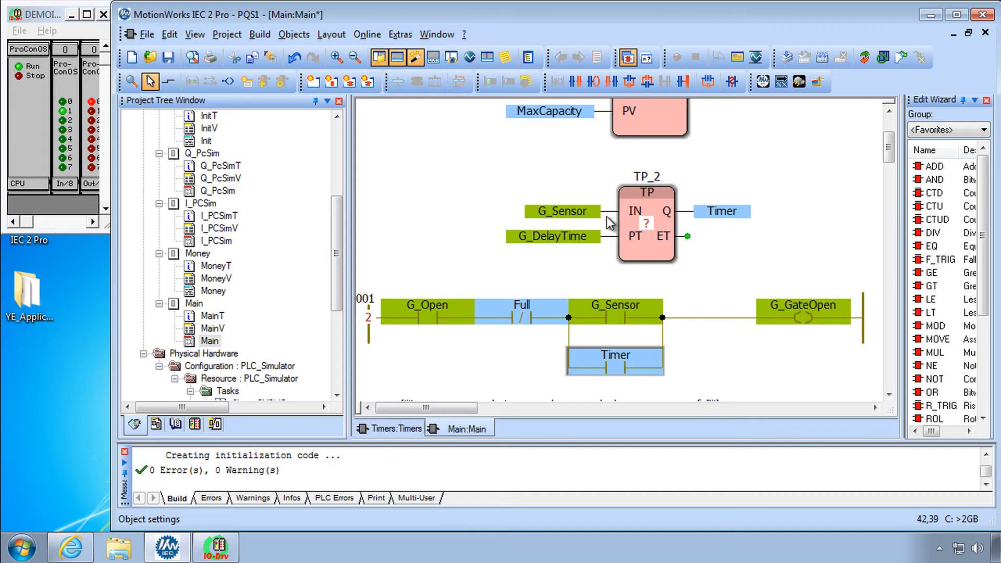
mouse_move(668, 230)
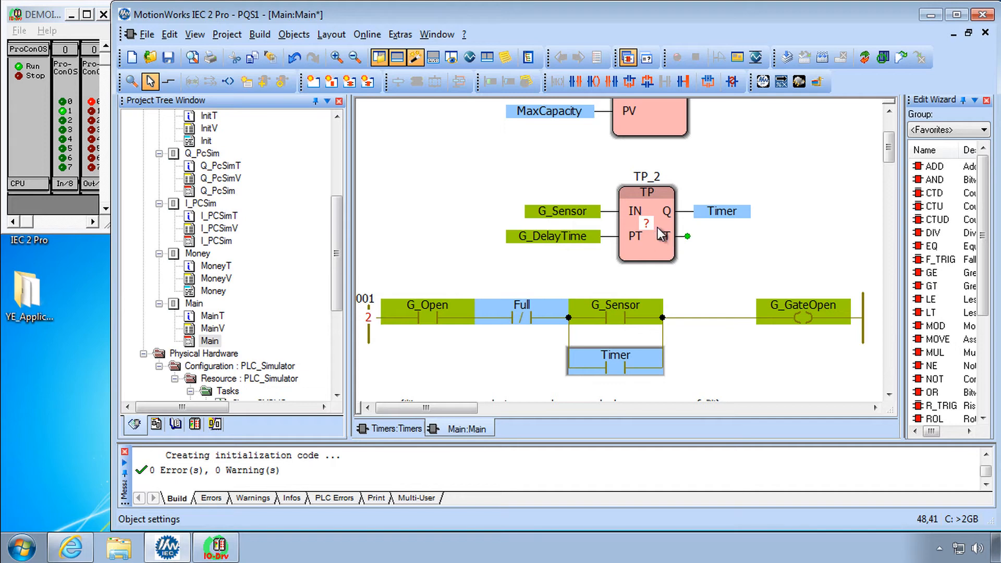
Mark TP_2's IN parameter as Negated in Function/Function Block Properties
double_click(645, 224)
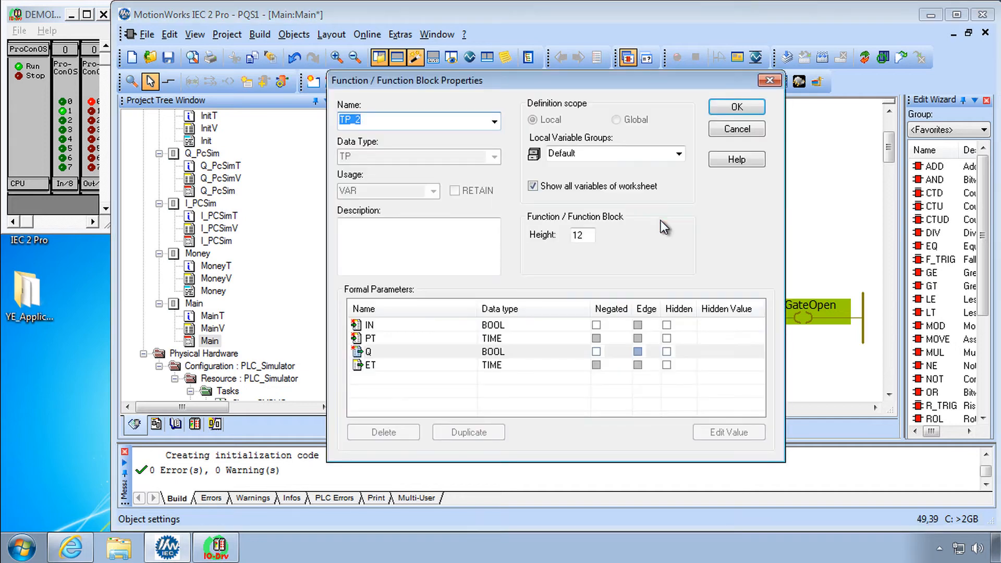
mouse_move(361, 306)
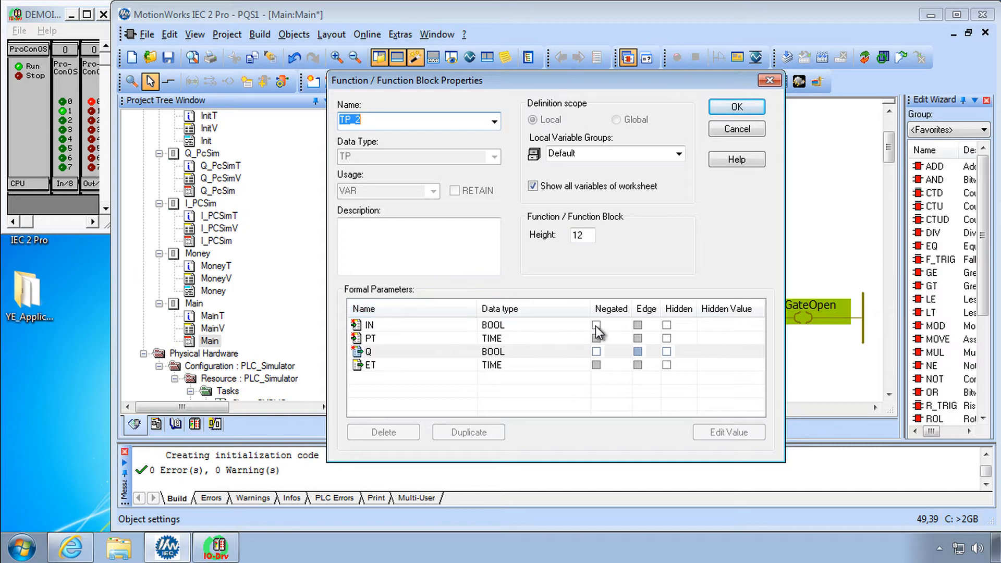
left_click(597, 325)
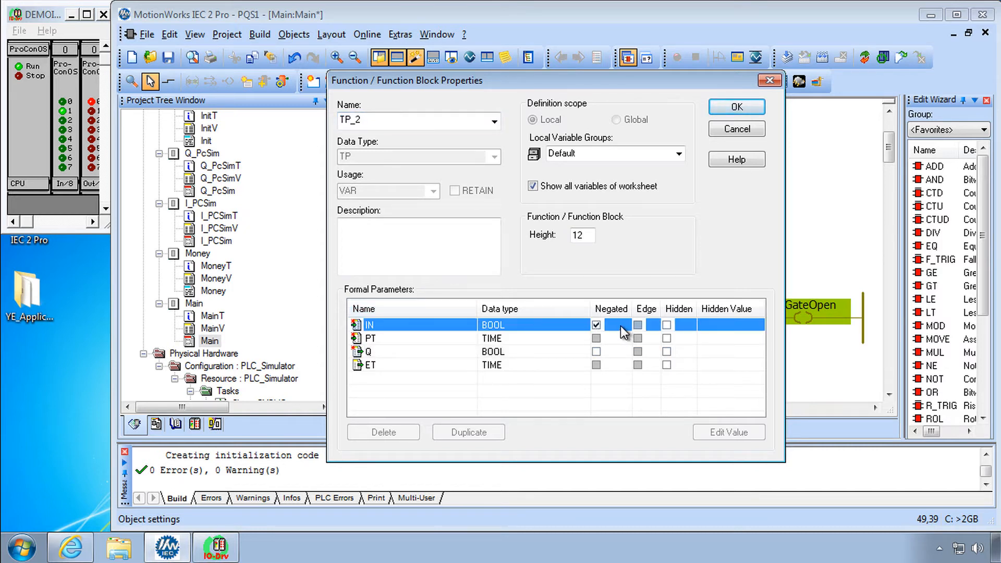
mouse_move(421, 372)
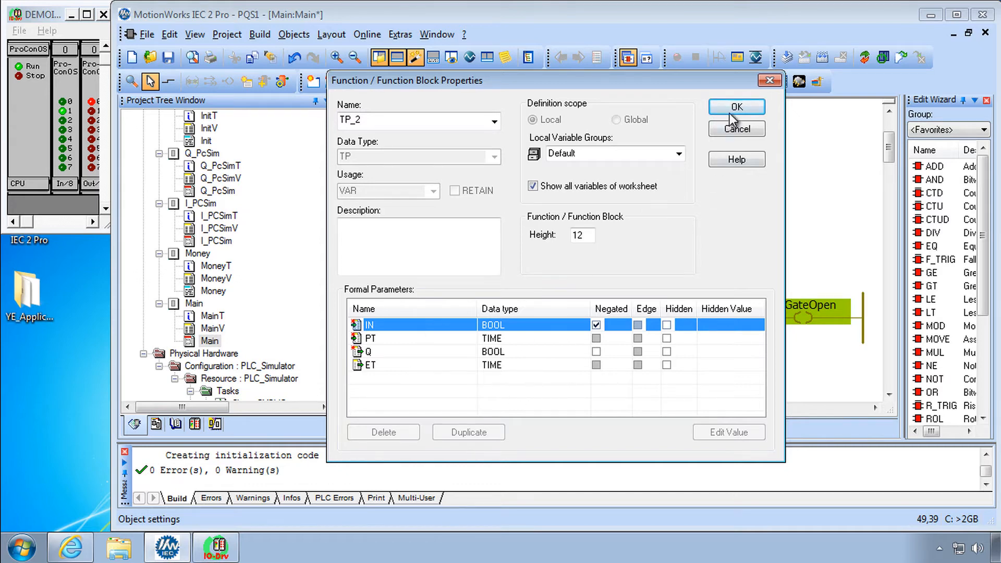
left_click(736, 106)
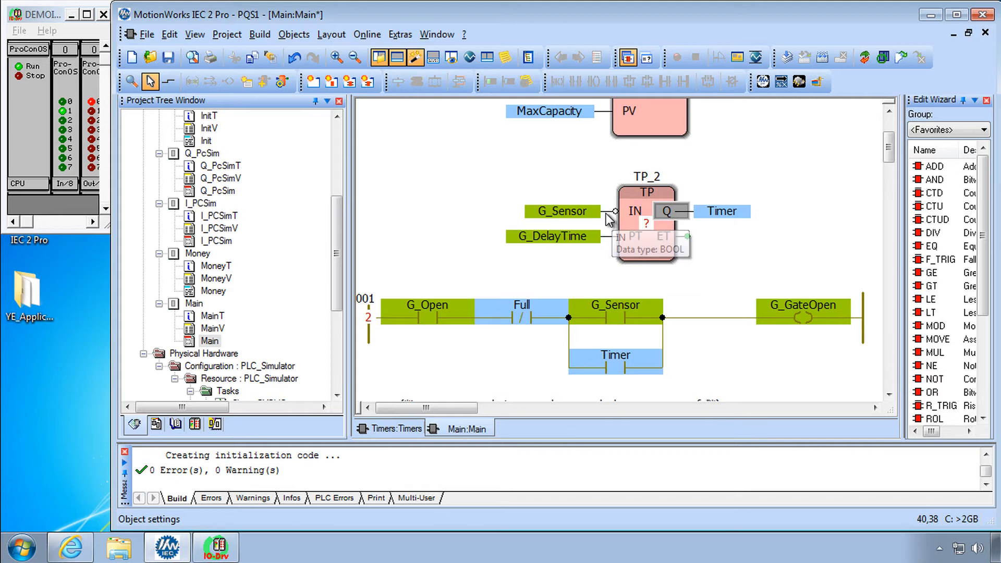
mouse_move(558, 223)
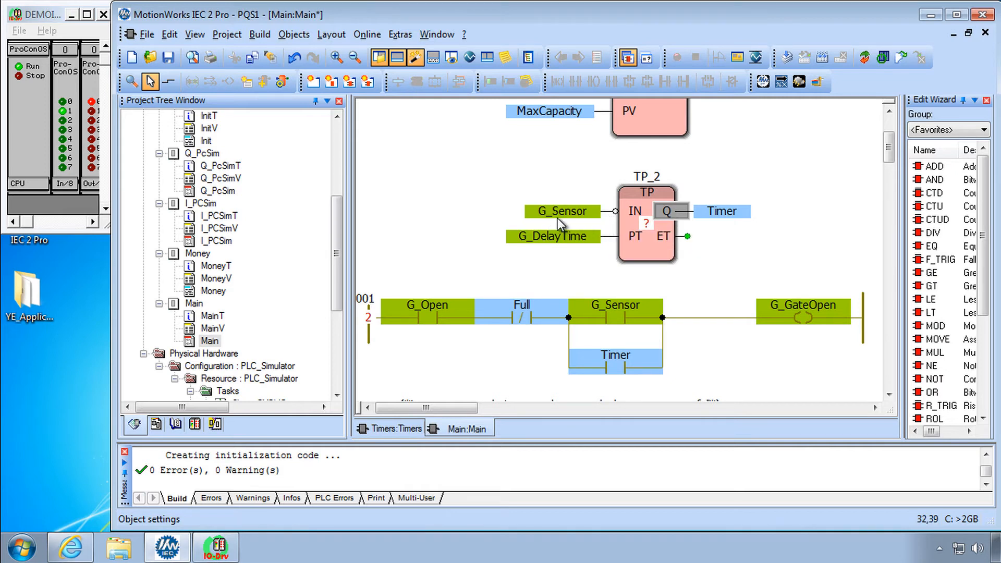
mouse_move(560, 222)
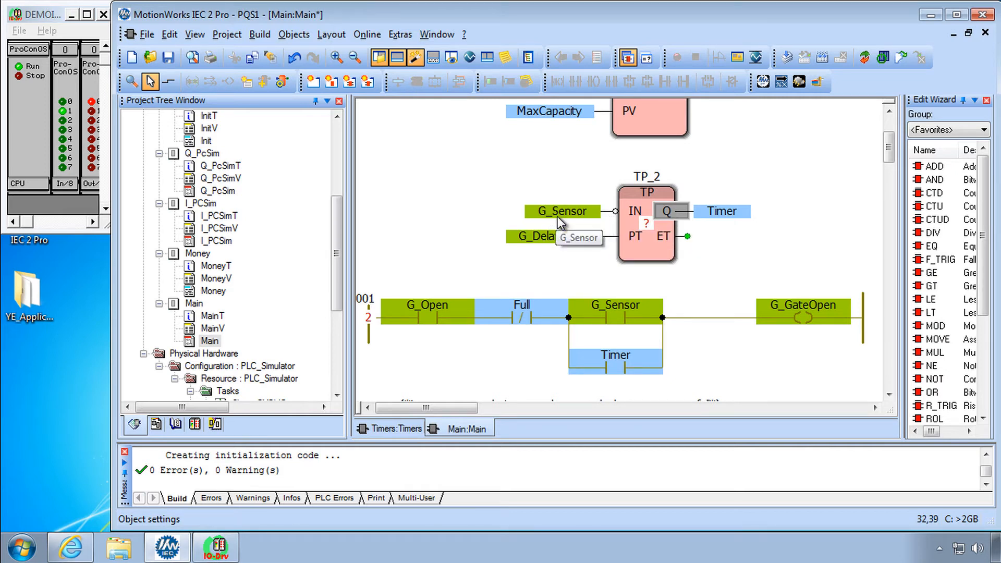
mouse_move(556, 203)
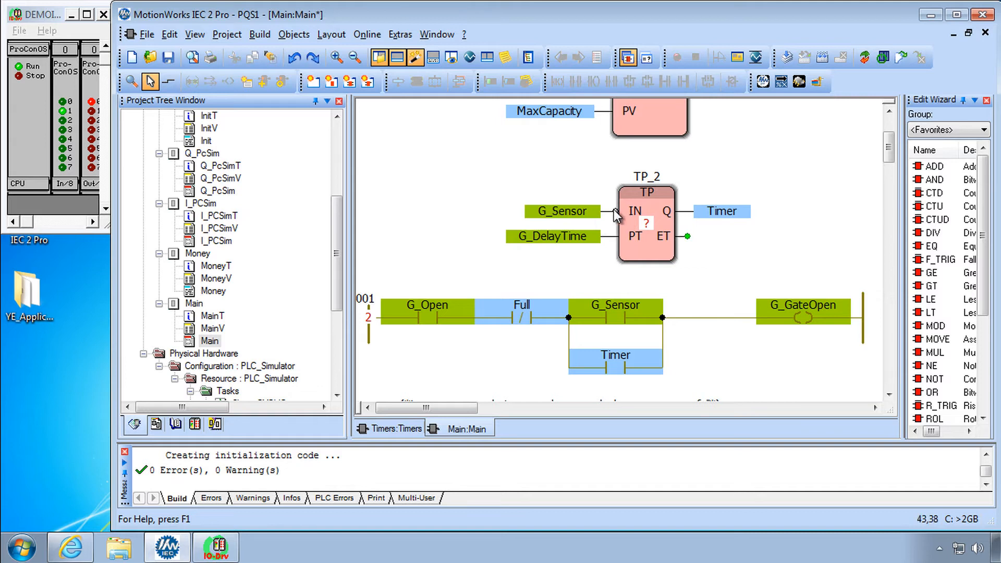
mouse_move(495, 178)
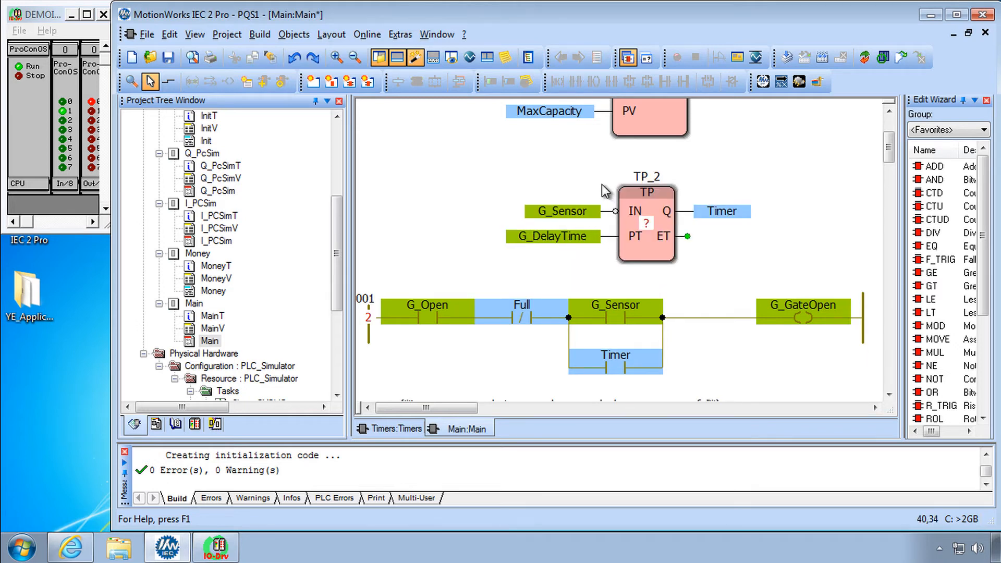
mouse_move(624, 219)
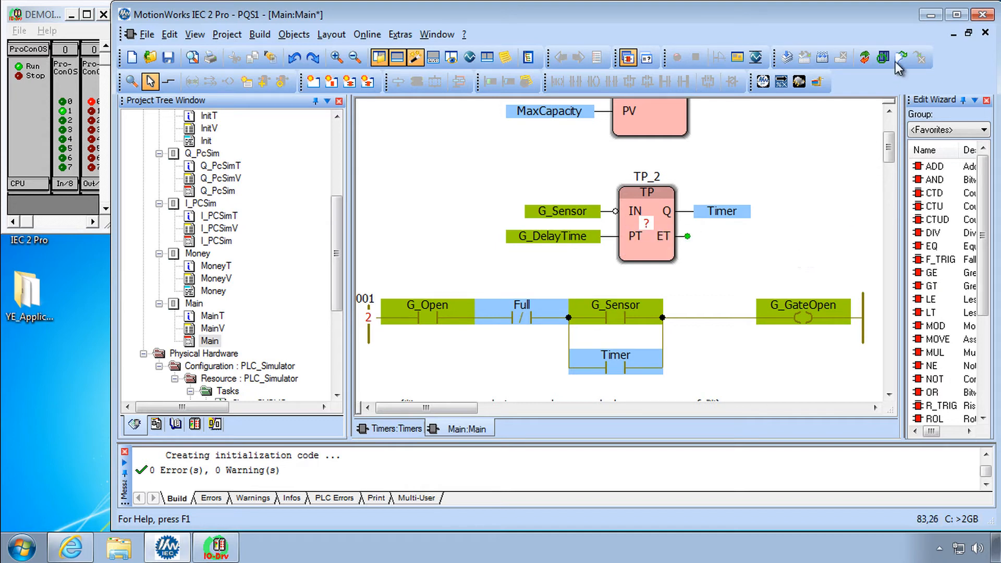
mouse_move(901, 57)
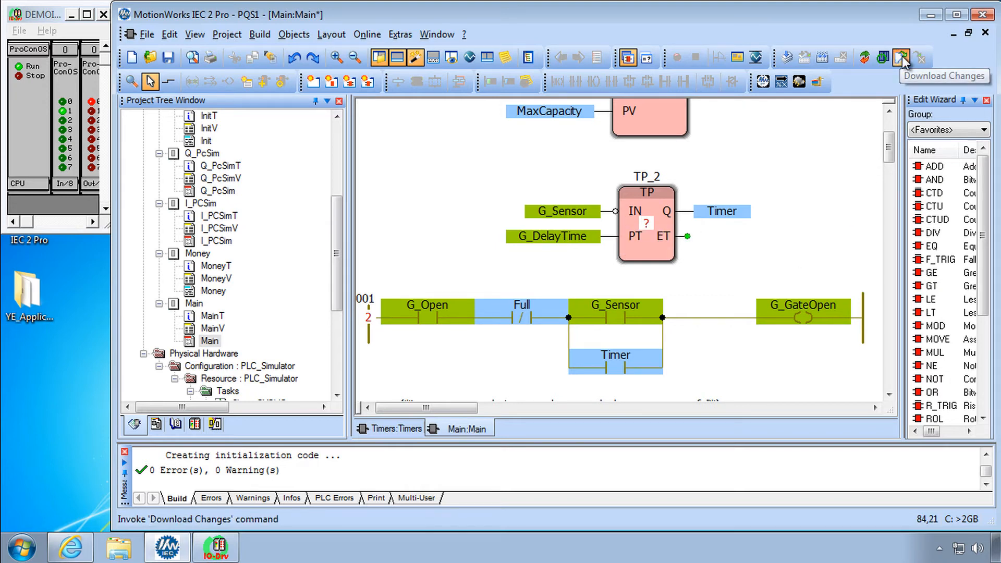
Download changes to the simulator and enable debug mode, showing TP_2 PT 2.000
left_click(901, 56)
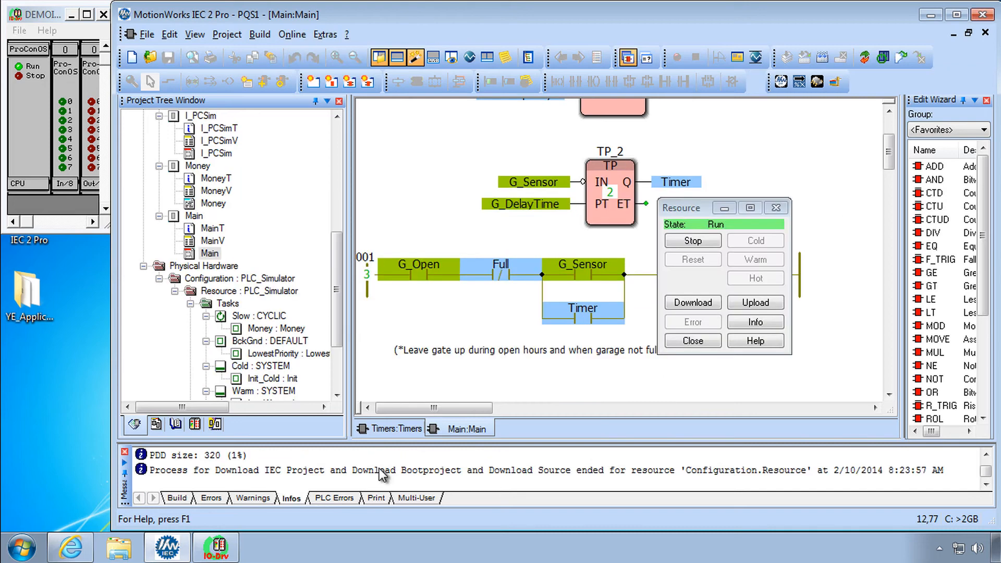
mouse_move(776, 208)
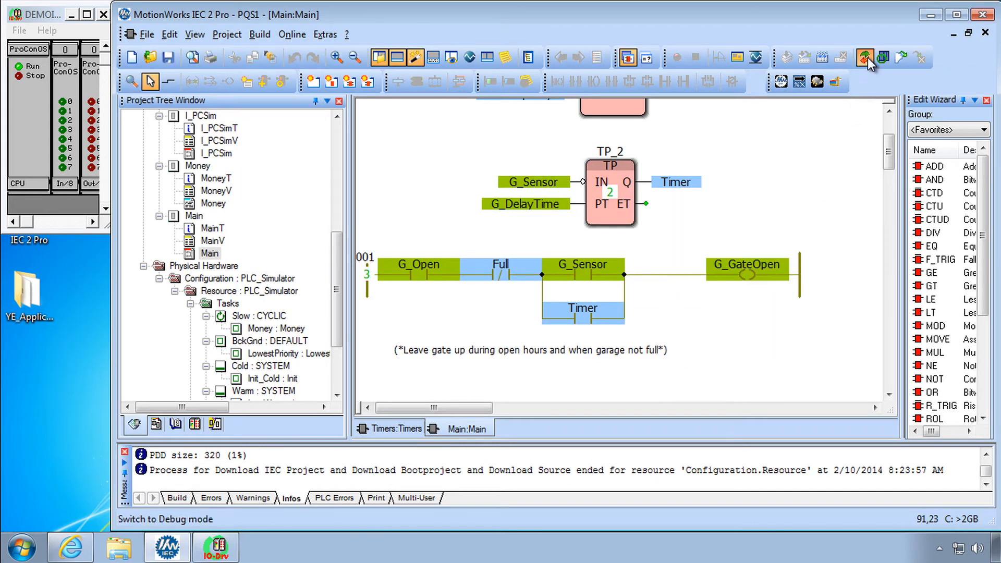
left_click(864, 57)
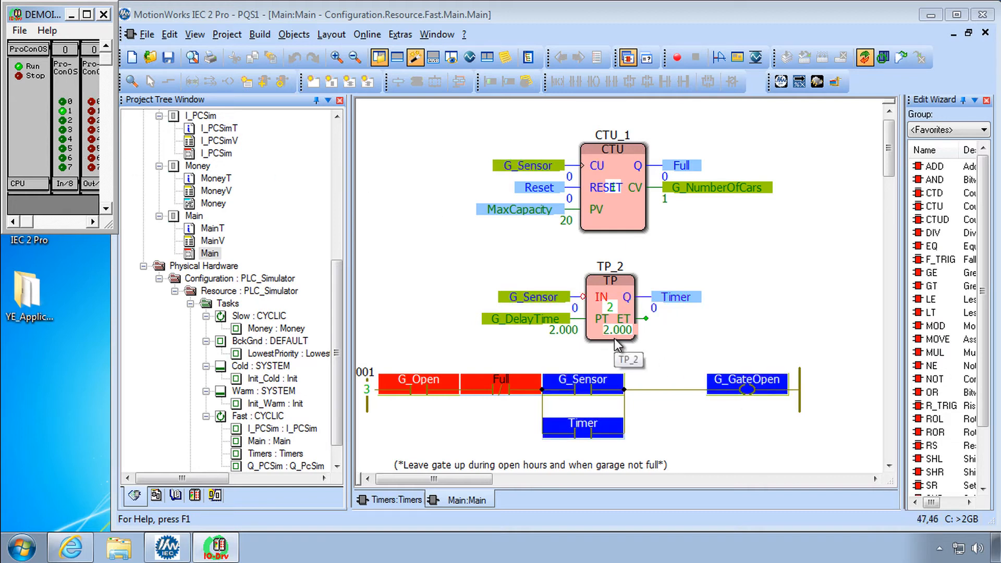
mouse_move(616, 344)
type("t")
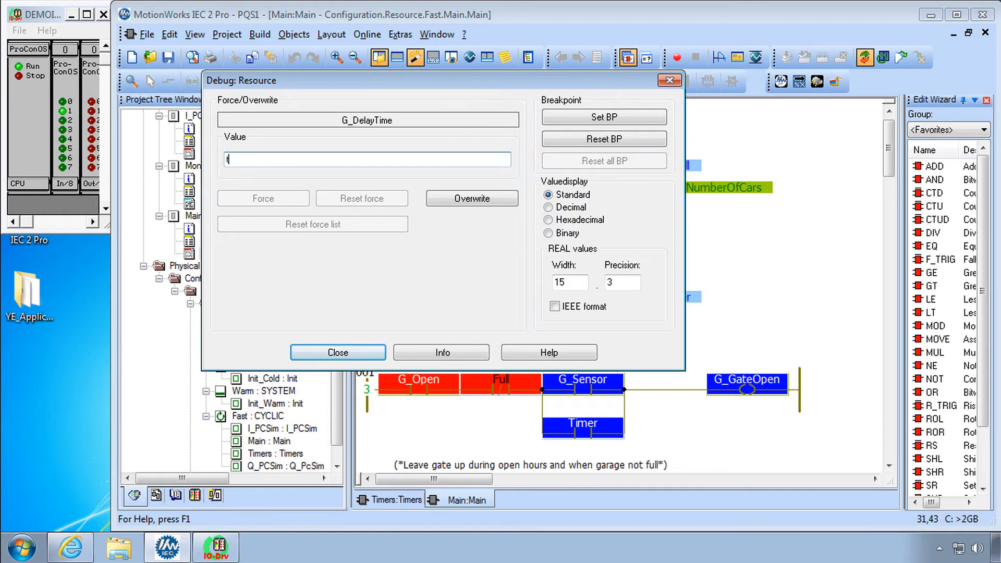
Overwrite G_DelayTime with t#5s so TP_2's preset reads 5.000
type("#")
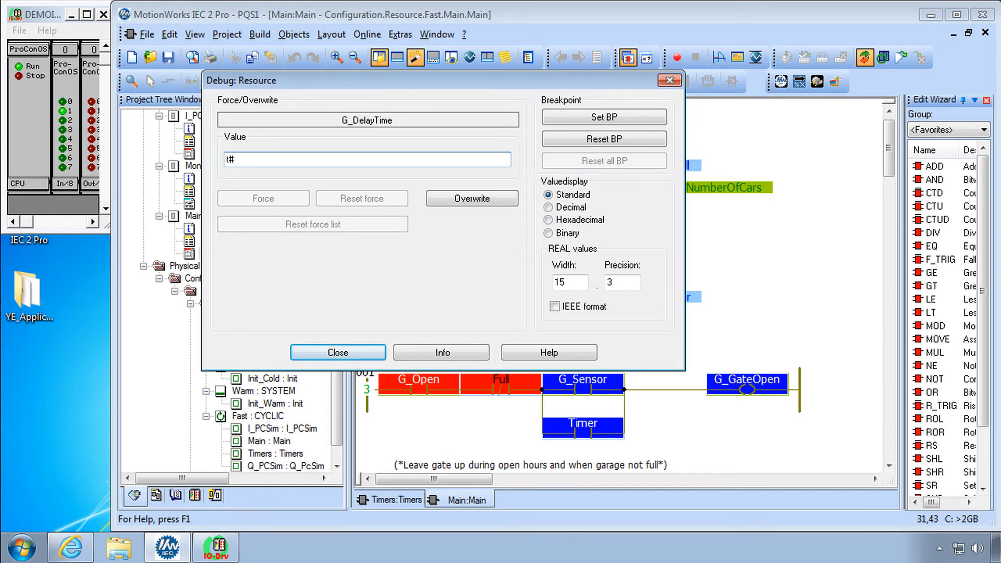
type("5s")
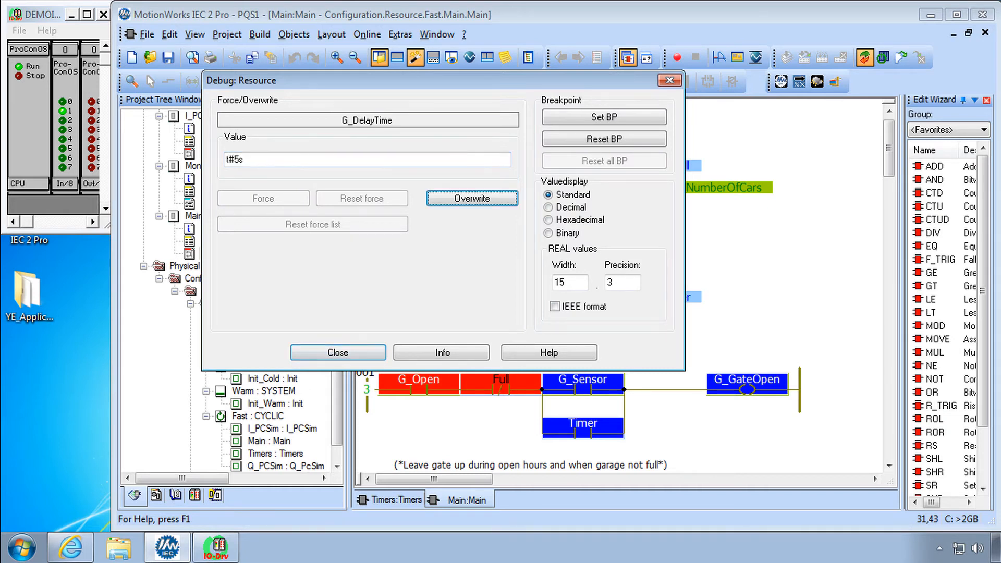
left_click(338, 352)
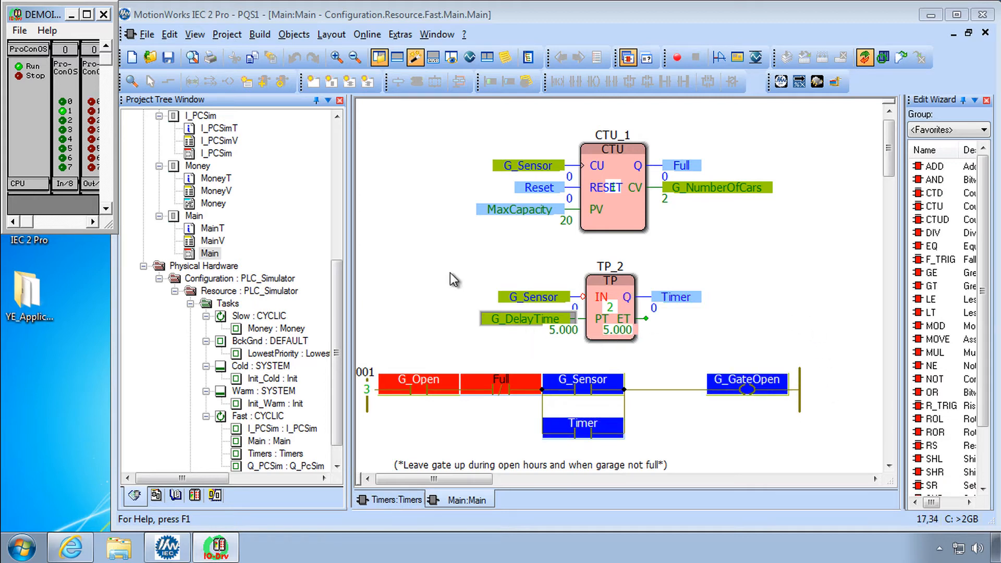
mouse_move(464, 155)
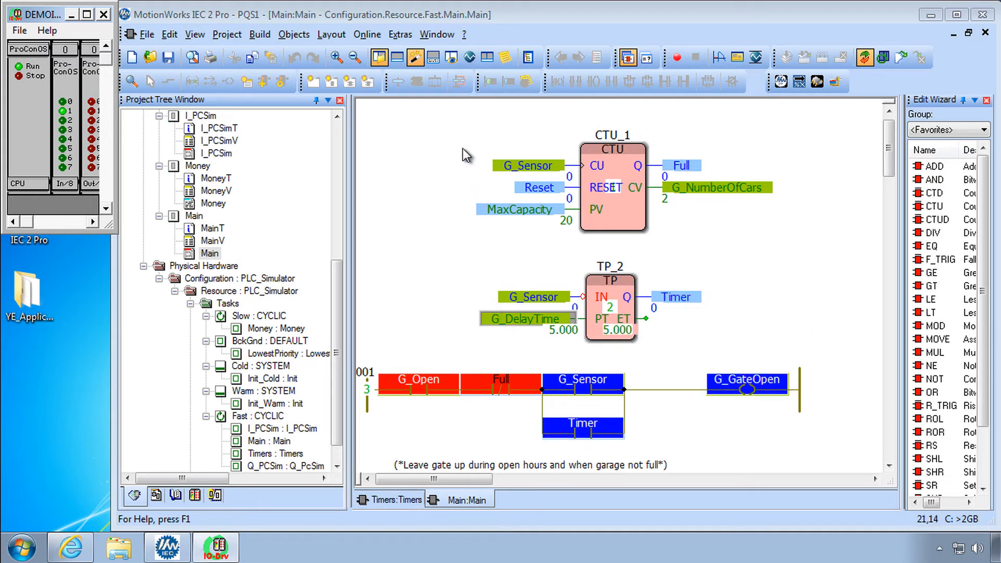
Show the duration literal examples in the help topic Literals in IEC 61131-3
left_click(457, 33)
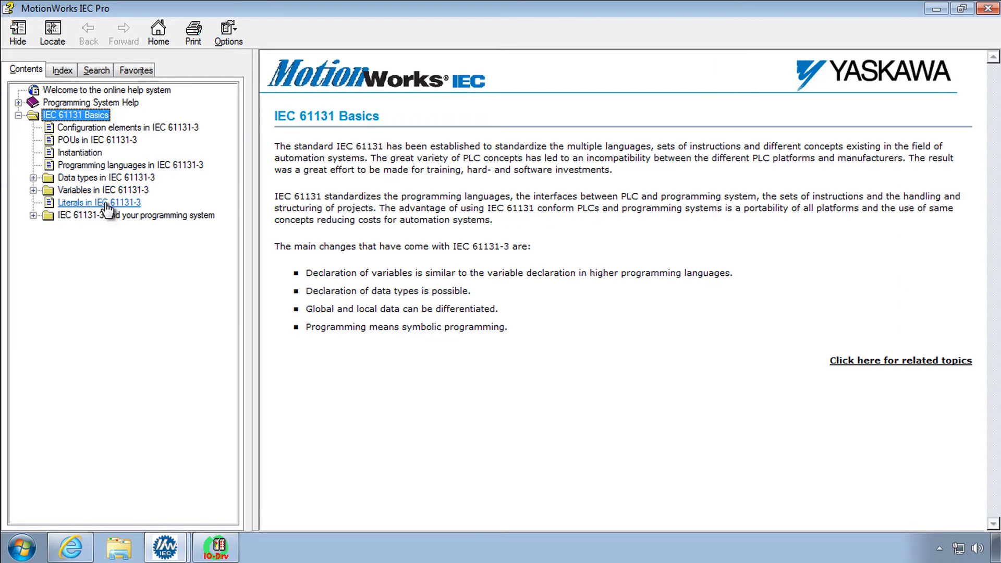
left_click(99, 203)
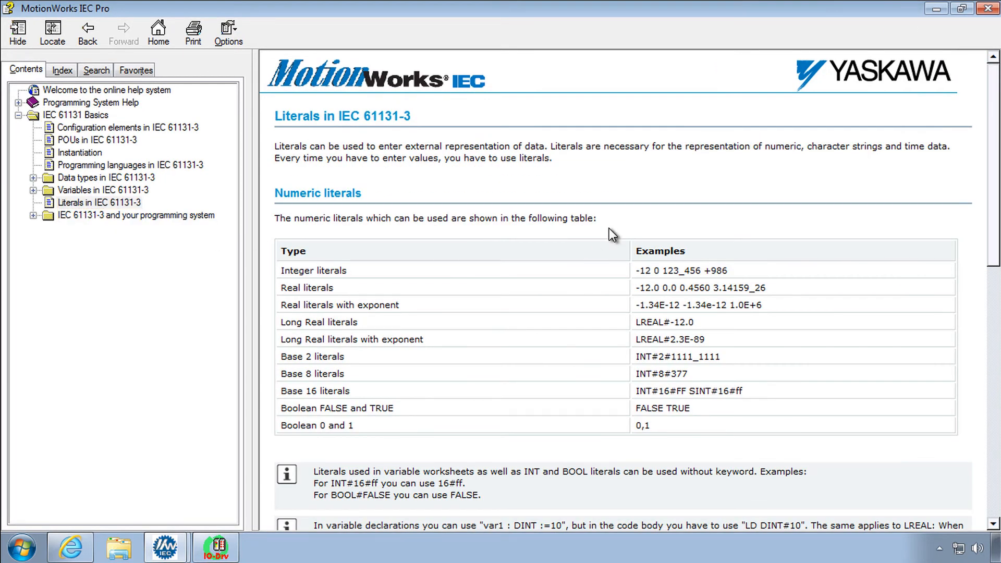
scroll("down", 3)
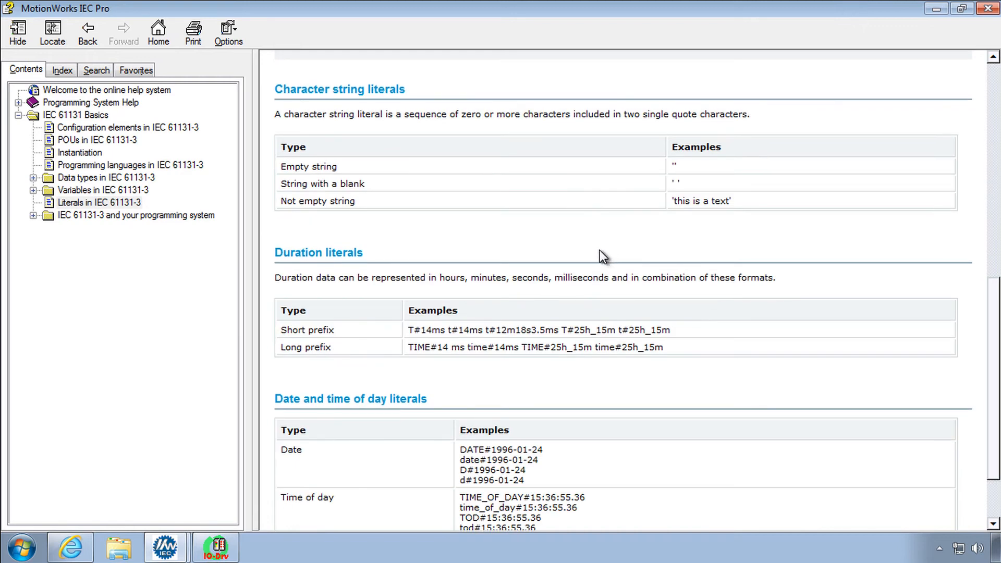
mouse_move(412, 347)
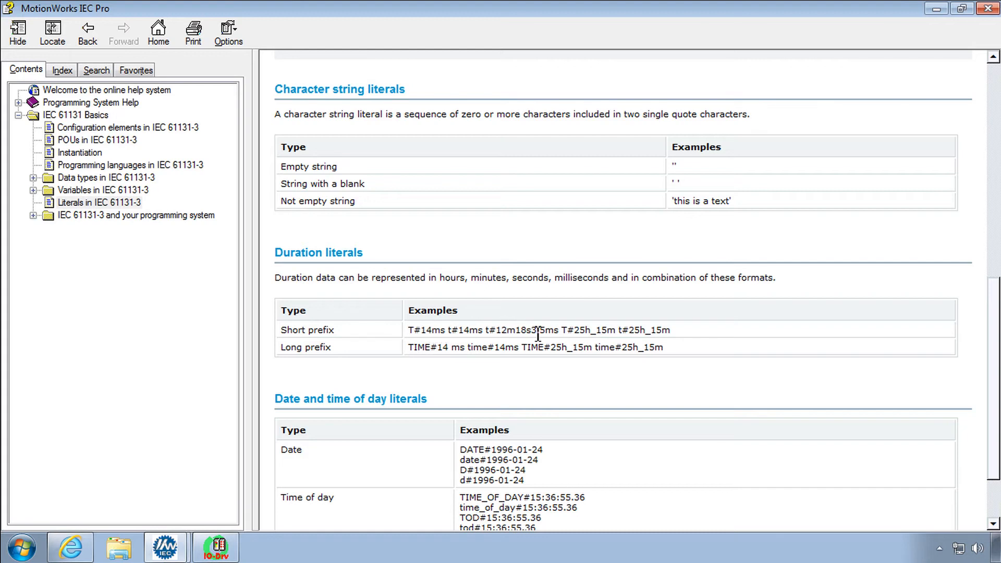
mouse_move(685, 344)
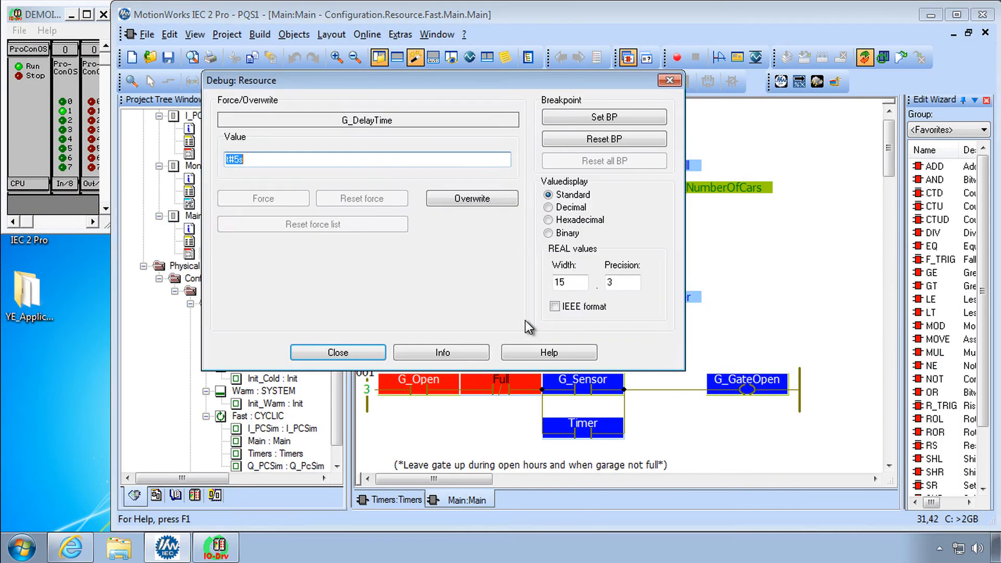
Enter the duration T#1s400ms in the G_DelayTime Value field
type("T")
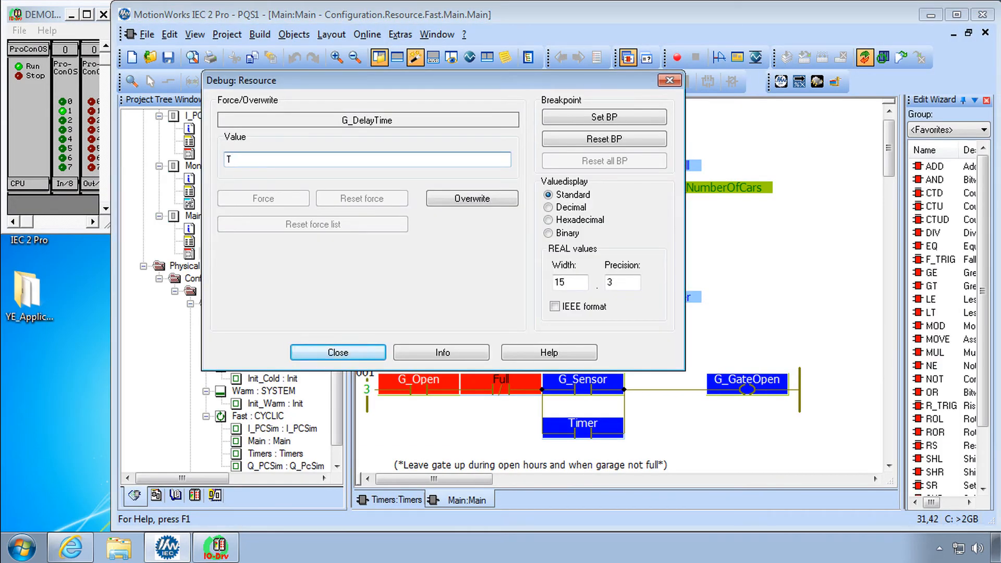
type("#")
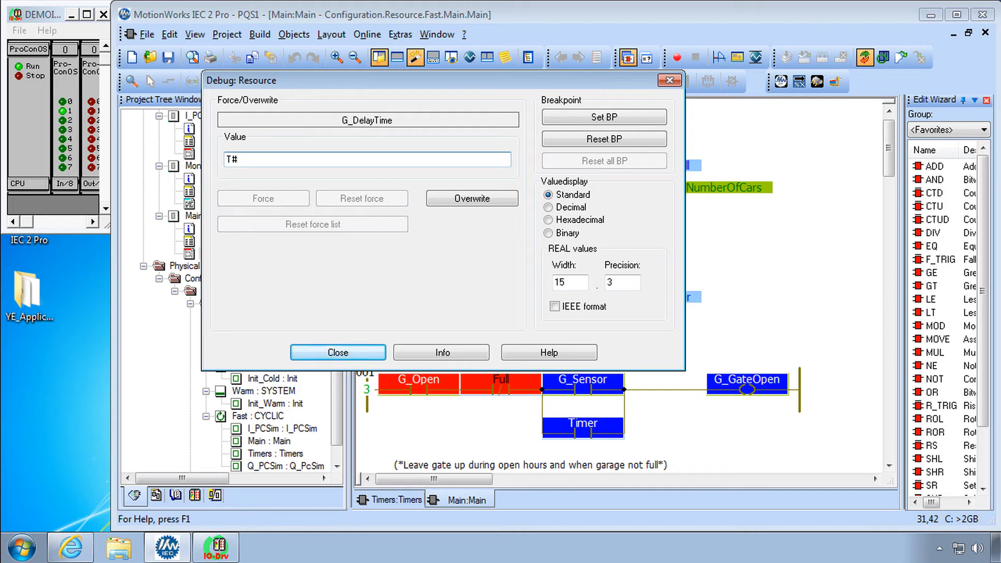
type("1")
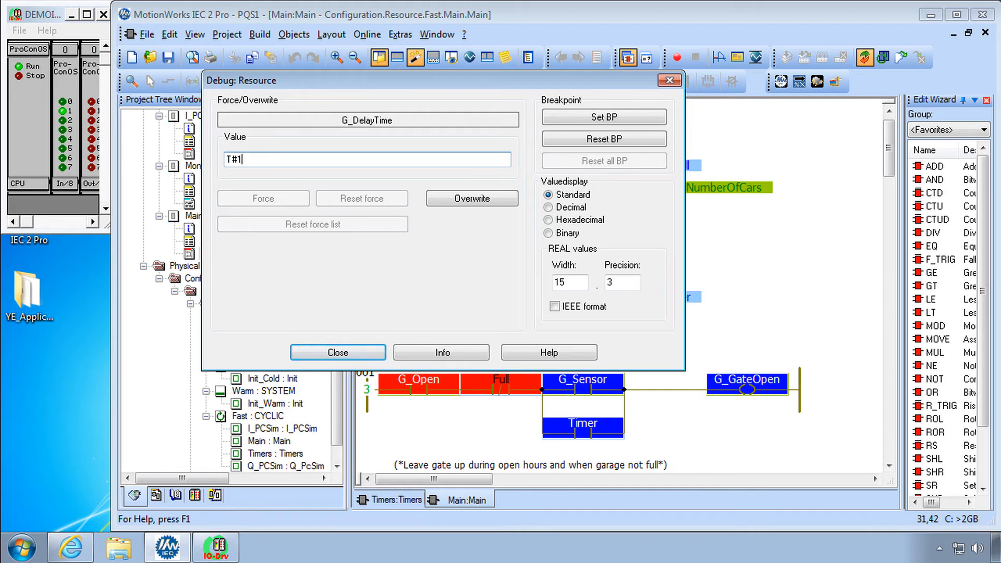
type("s")
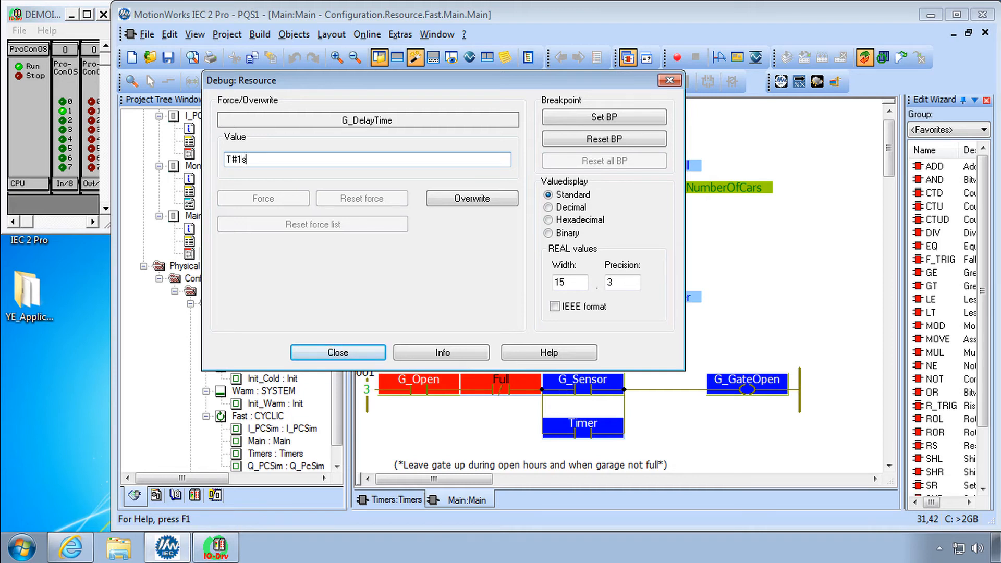
type("400ms")
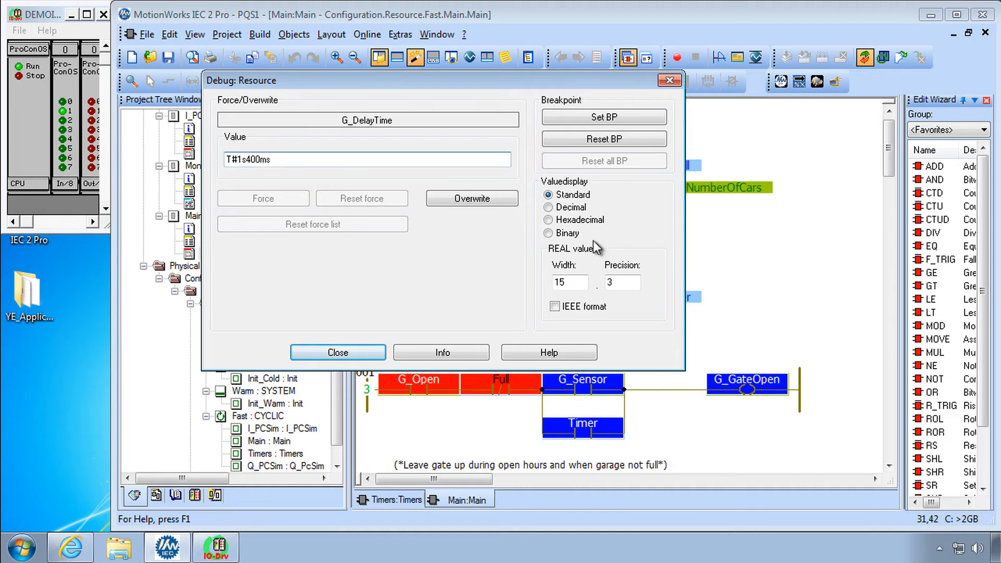
mouse_move(472, 198)
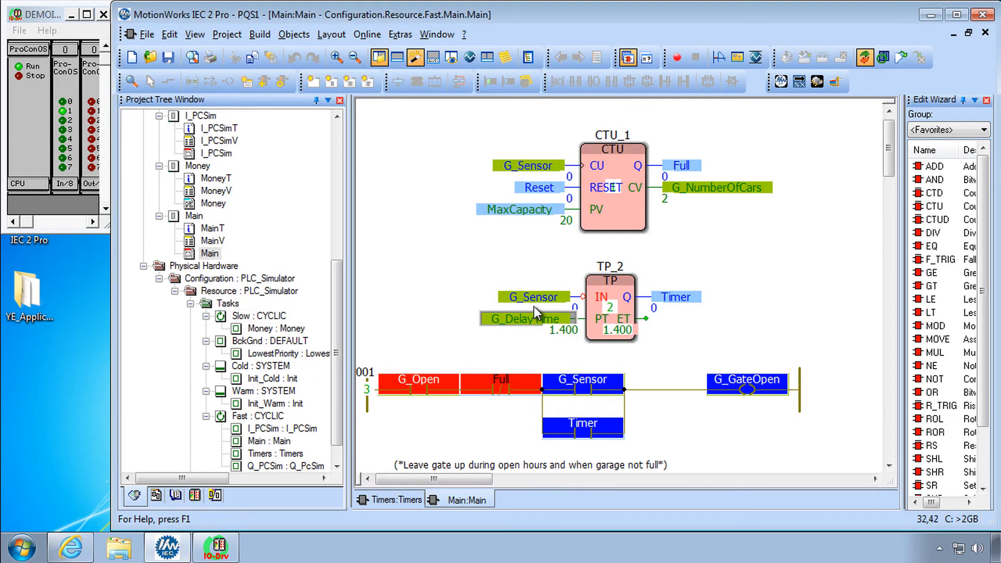
mouse_move(533, 300)
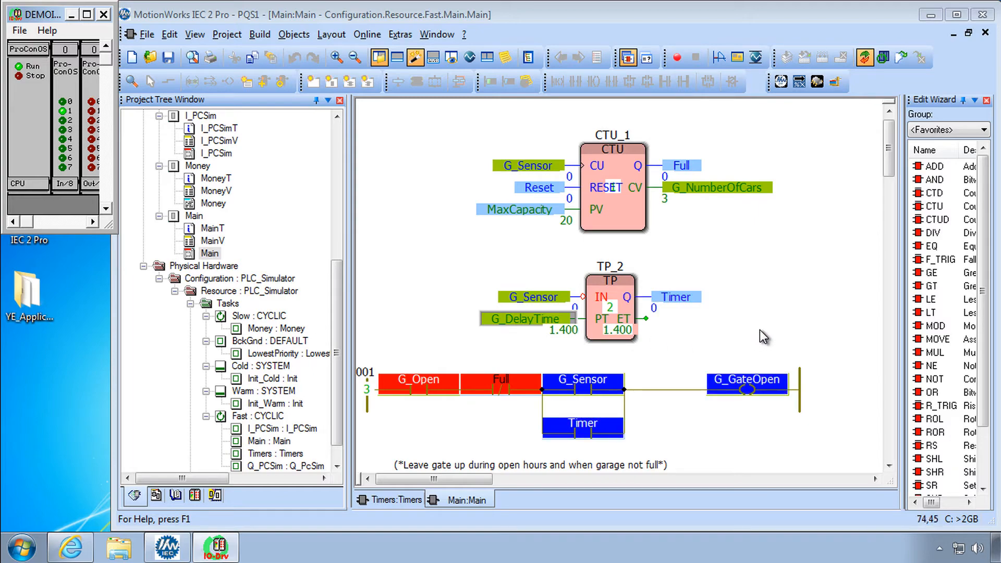
mouse_move(861, 308)
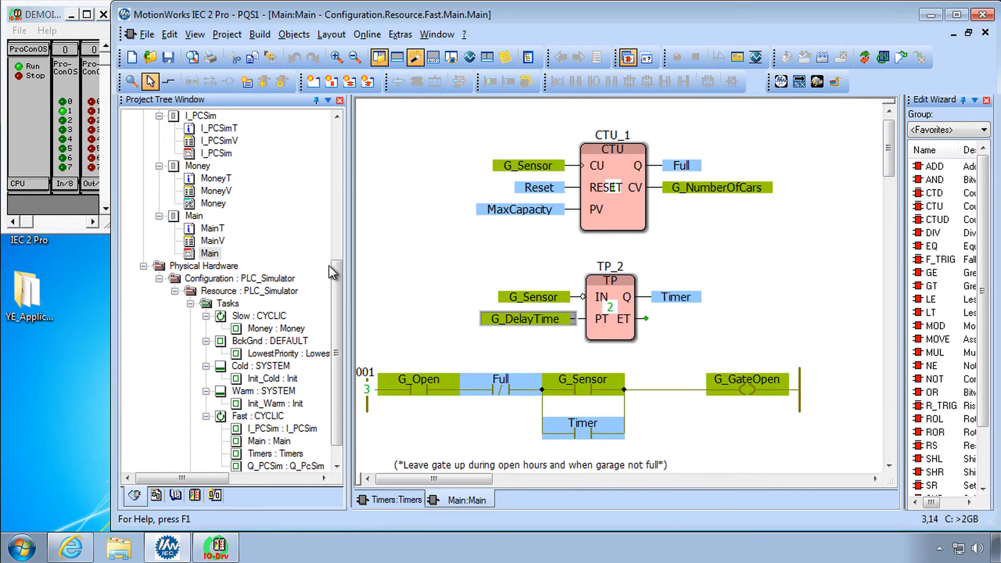
Set rung 001's first contact variable to Start
scroll("up", 3)
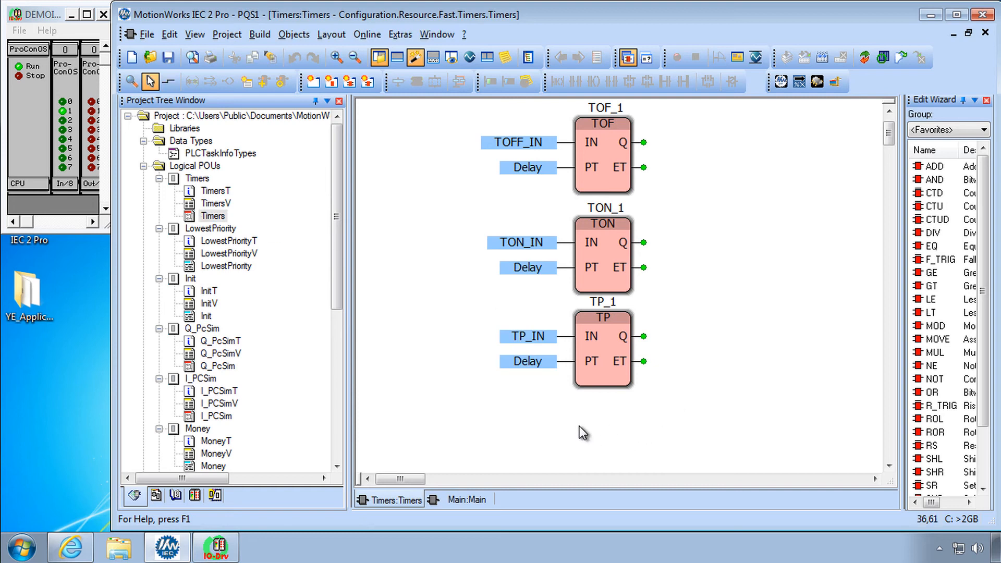
scroll("down", 3)
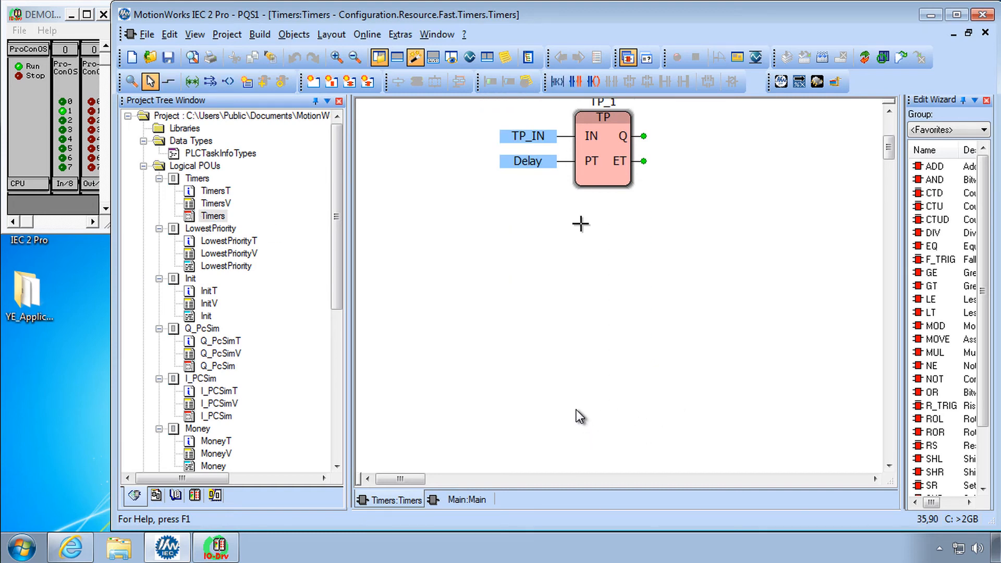
mouse_move(548, 341)
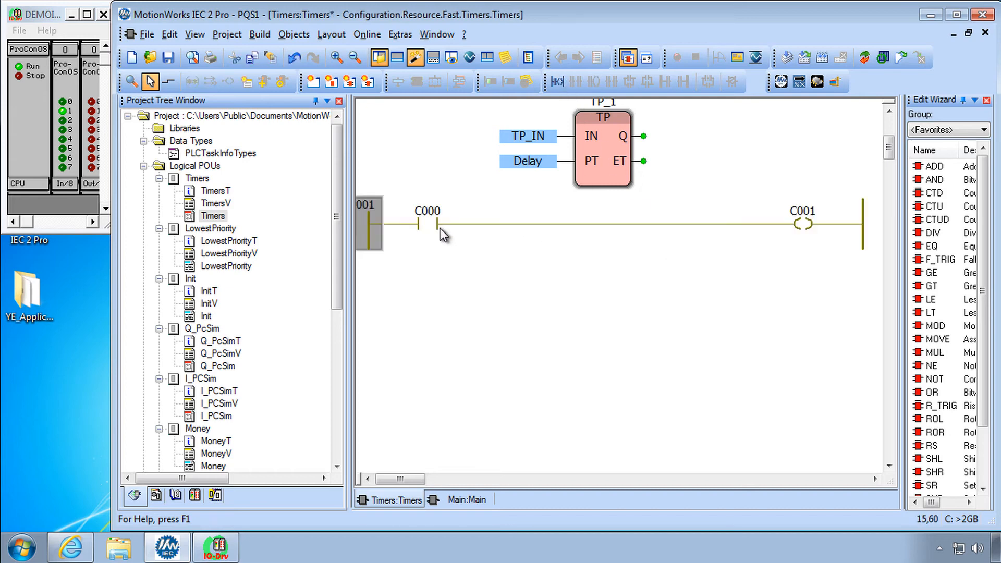
mouse_move(435, 229)
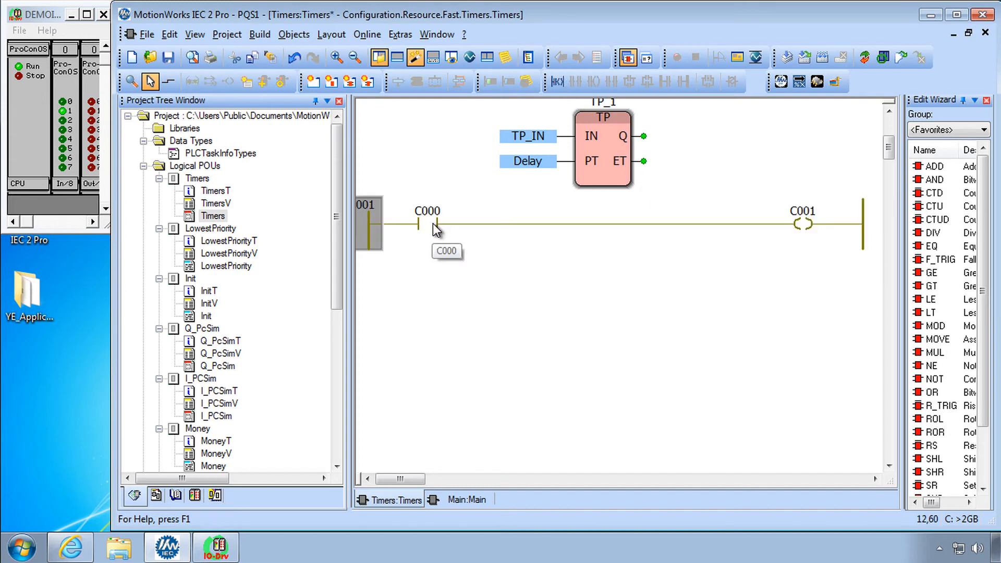
double_click(426, 224)
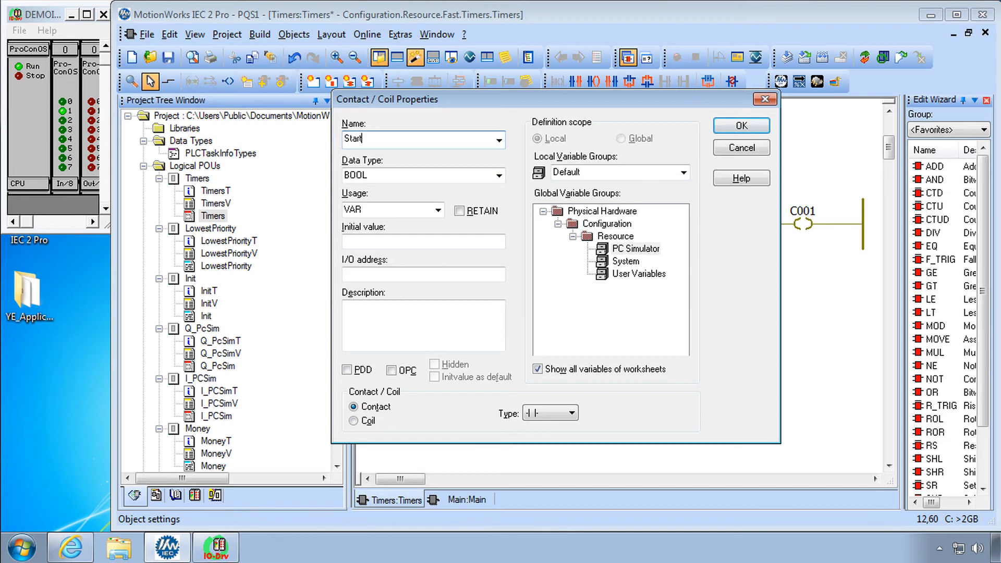
left_click(740, 125)
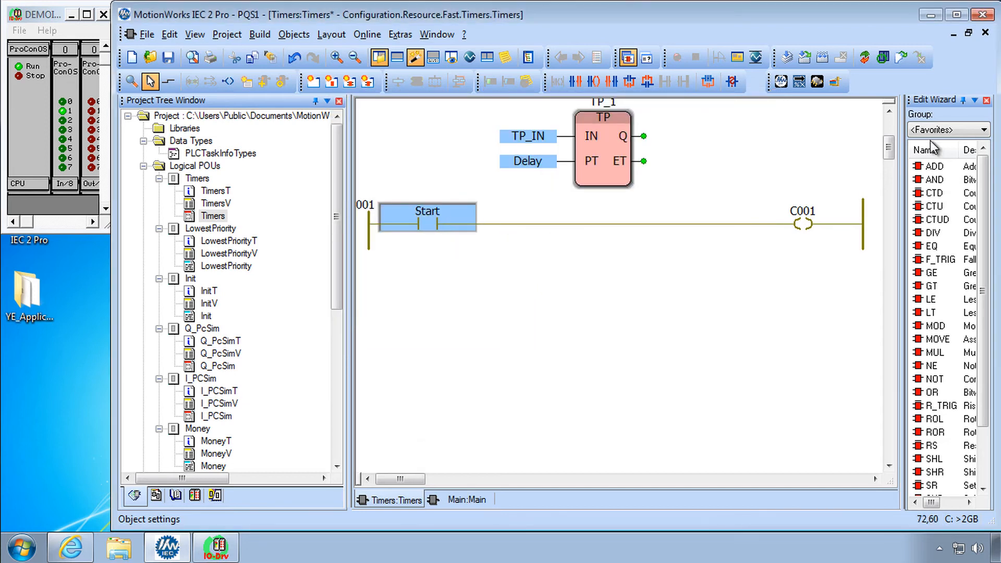
Insert an R_TRIG rising-edge block from the Function blocks group into rung 001
left_click(993, 130)
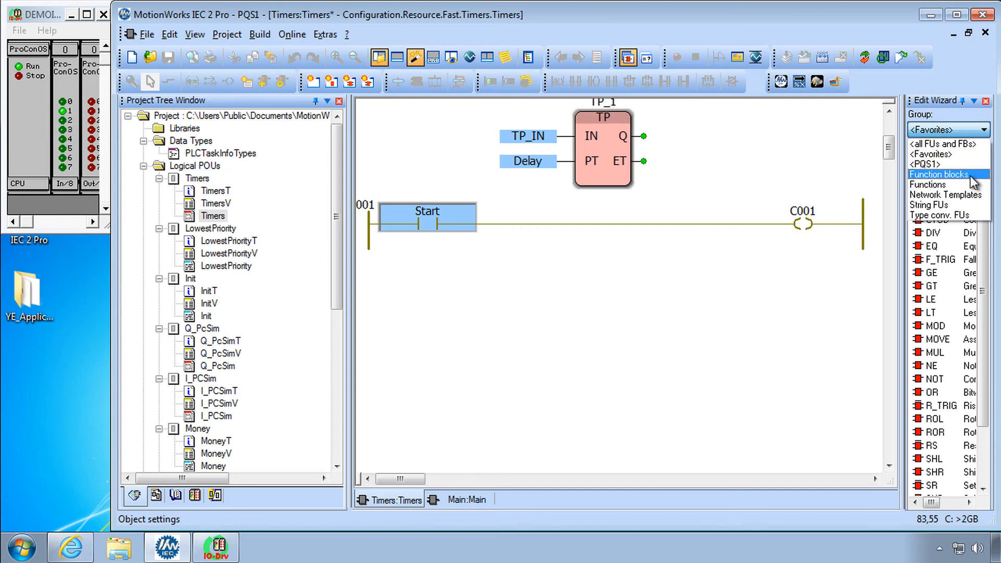
left_click(939, 173)
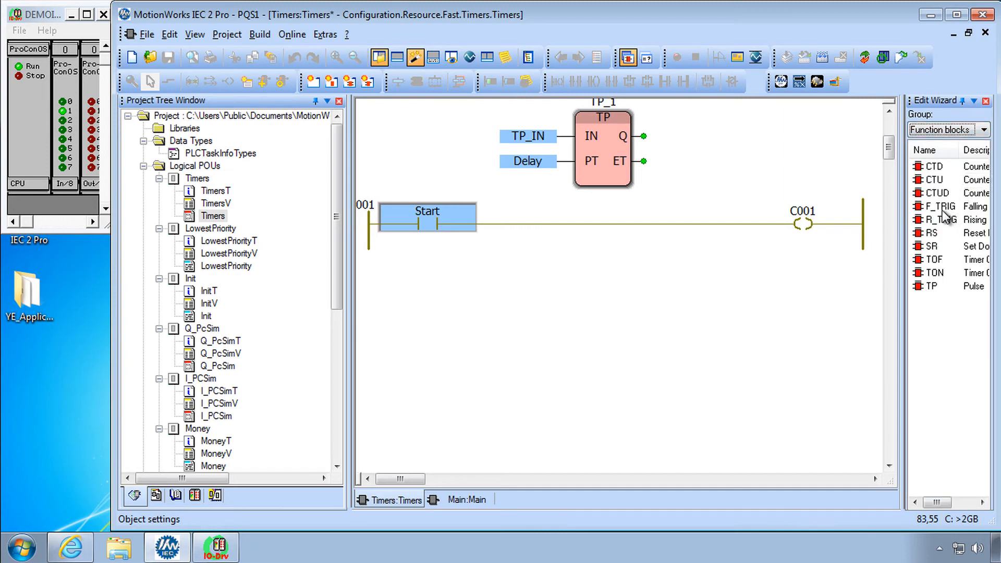
left_click(934, 207)
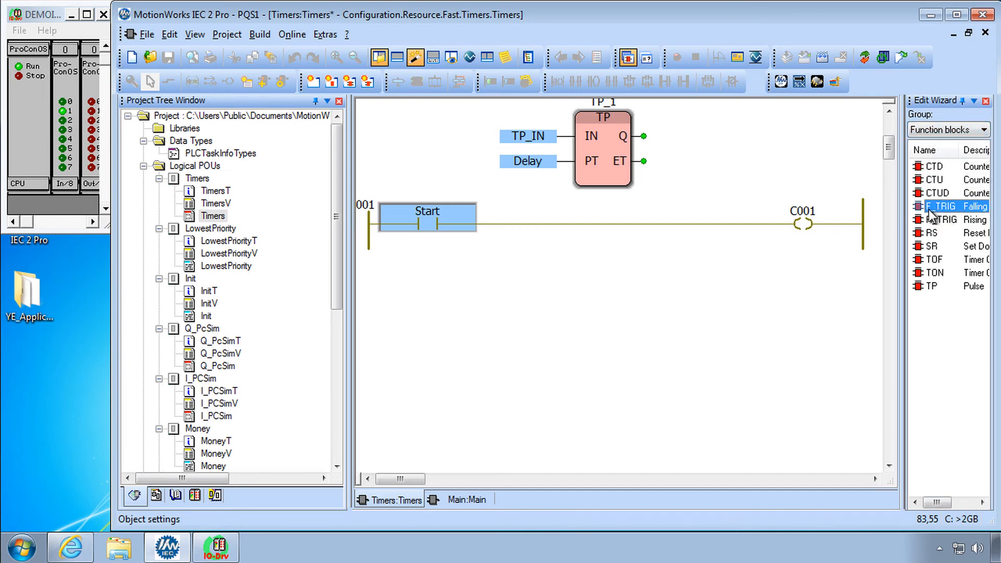
left_click(940, 219)
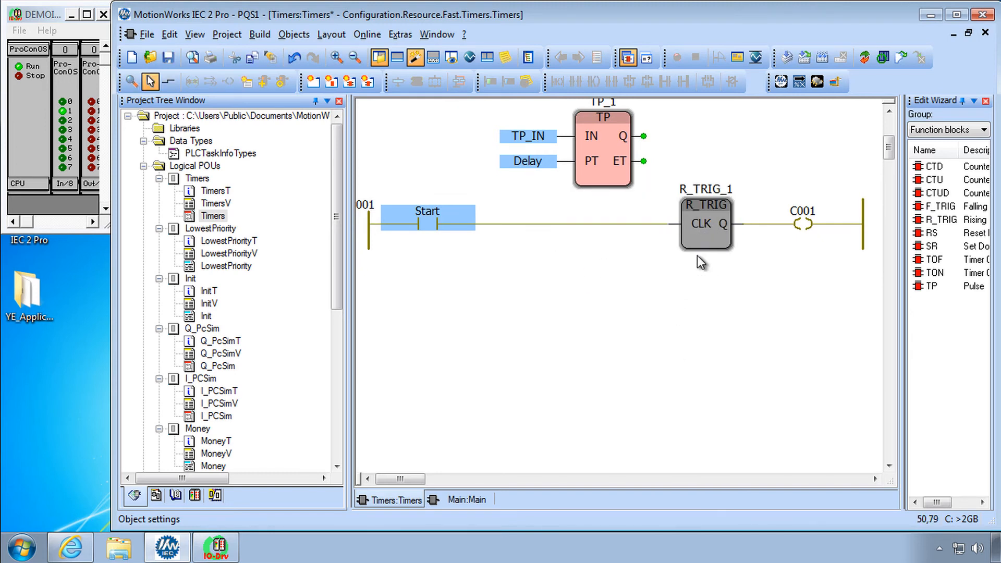
mouse_move(808, 227)
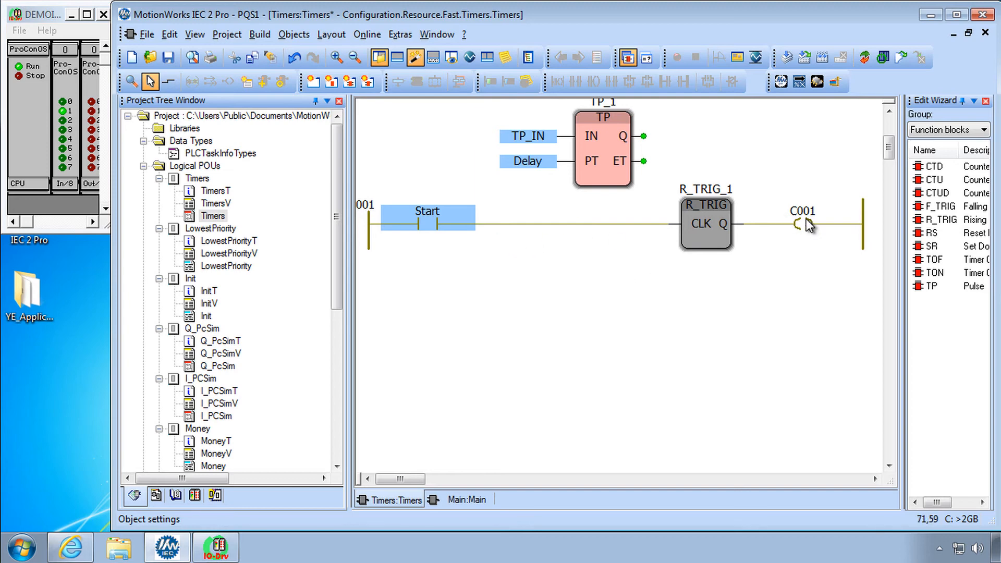
Rename coil C001 to Pulse and add a new rung below rung 001
double_click(802, 224)
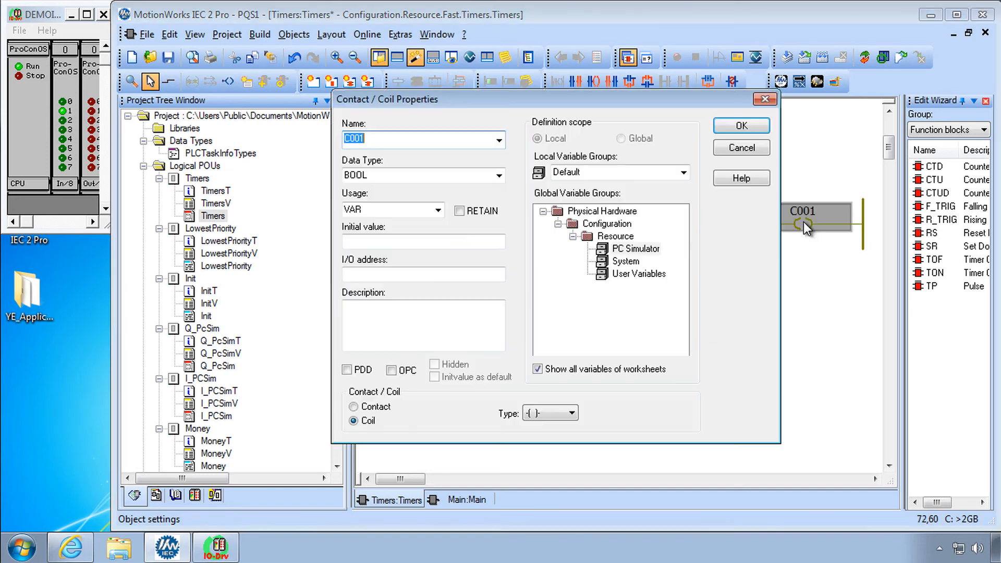
type("Pul")
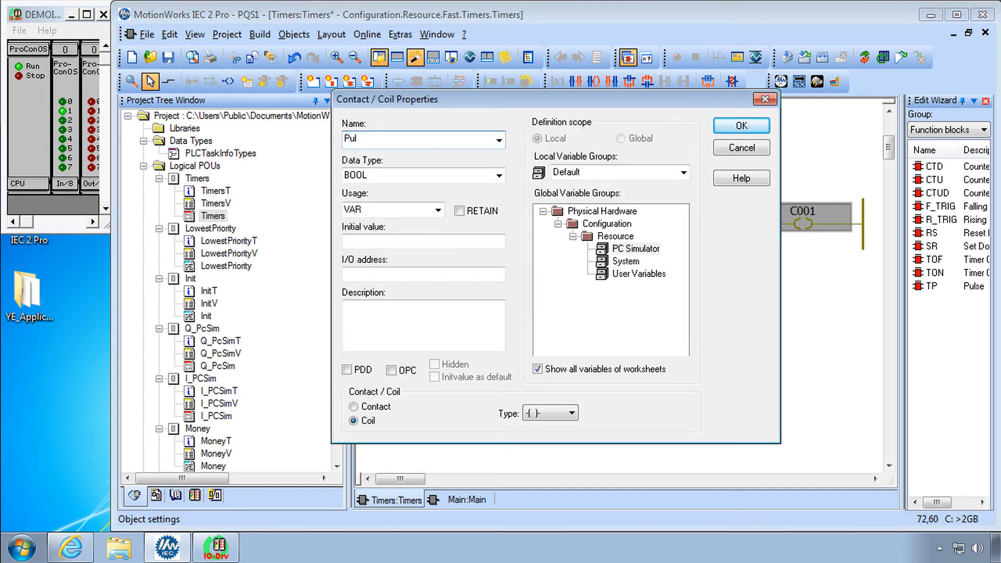
left_click(739, 126)
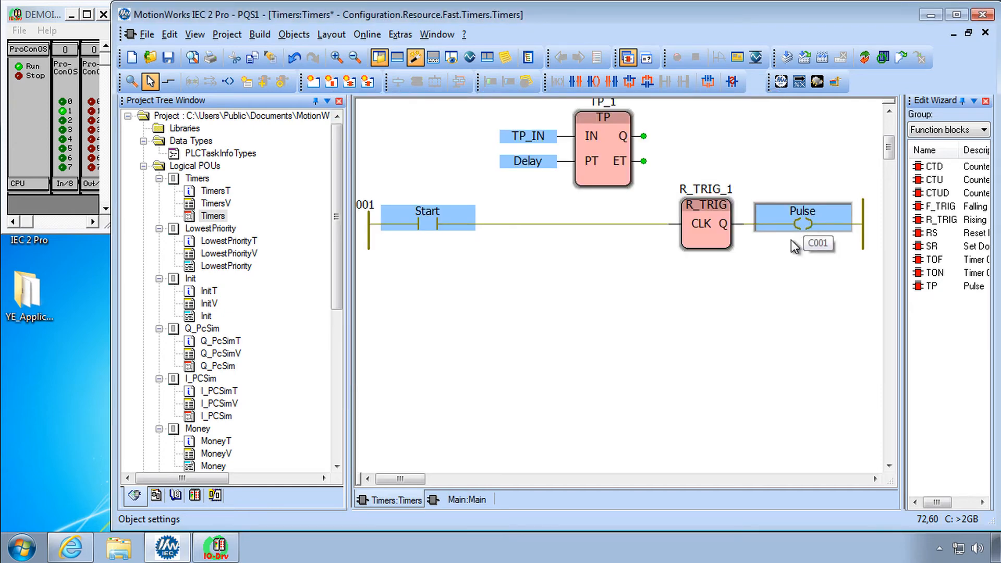
left_click(373, 287)
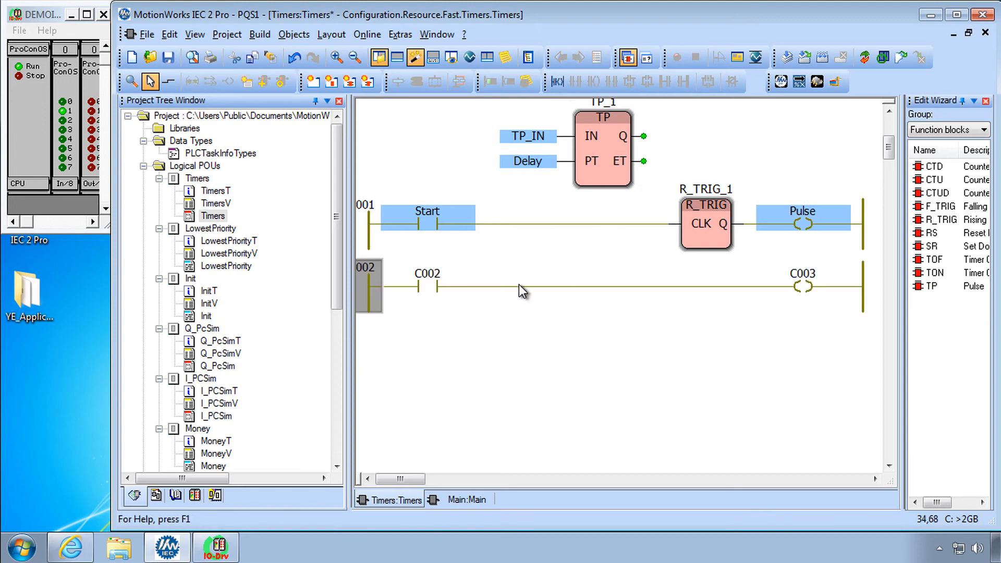
mouse_move(430, 292)
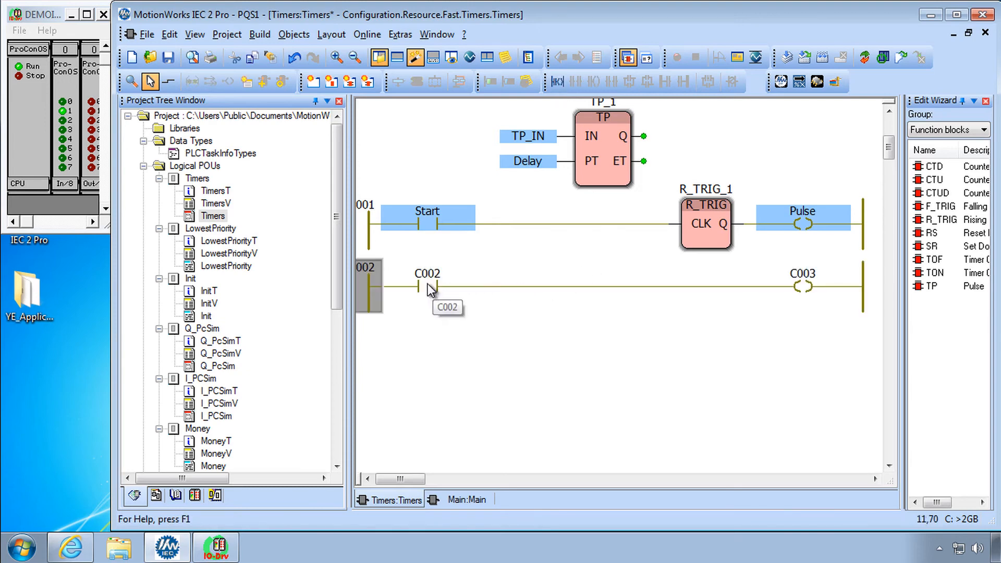
Name rung 002's contact Pulse and add an Active contact to its right
double_click(426, 286)
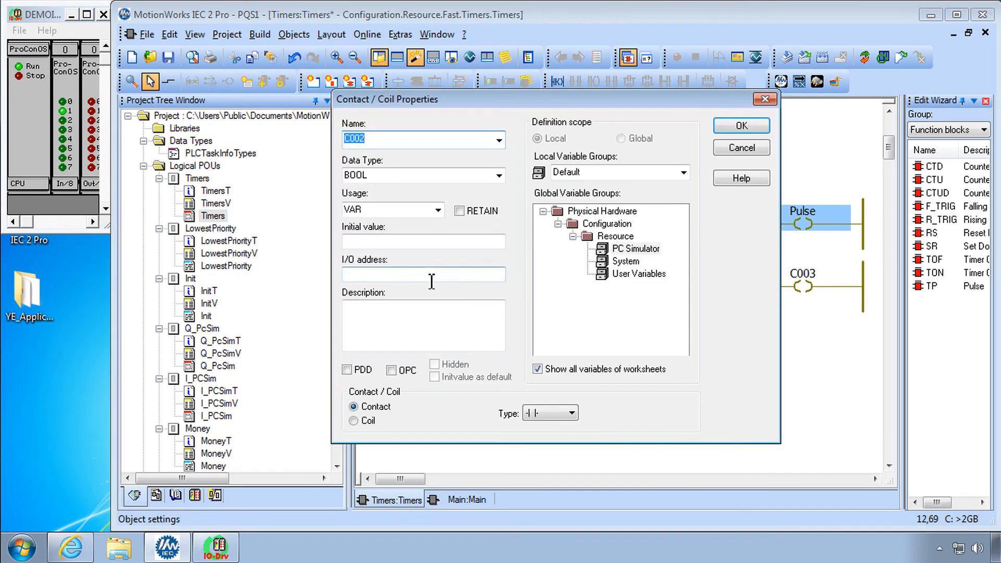
left_click(740, 125)
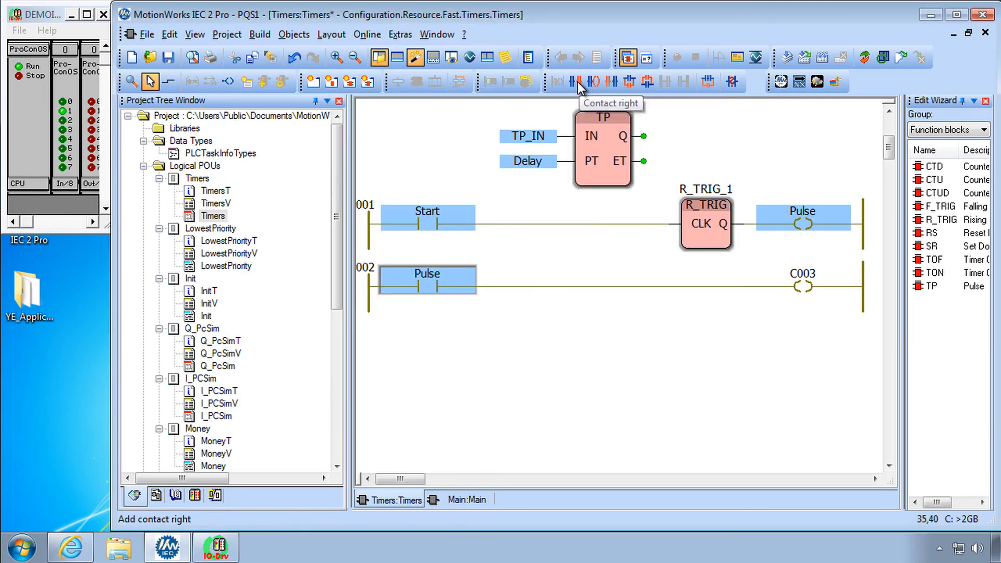
left_click(574, 82)
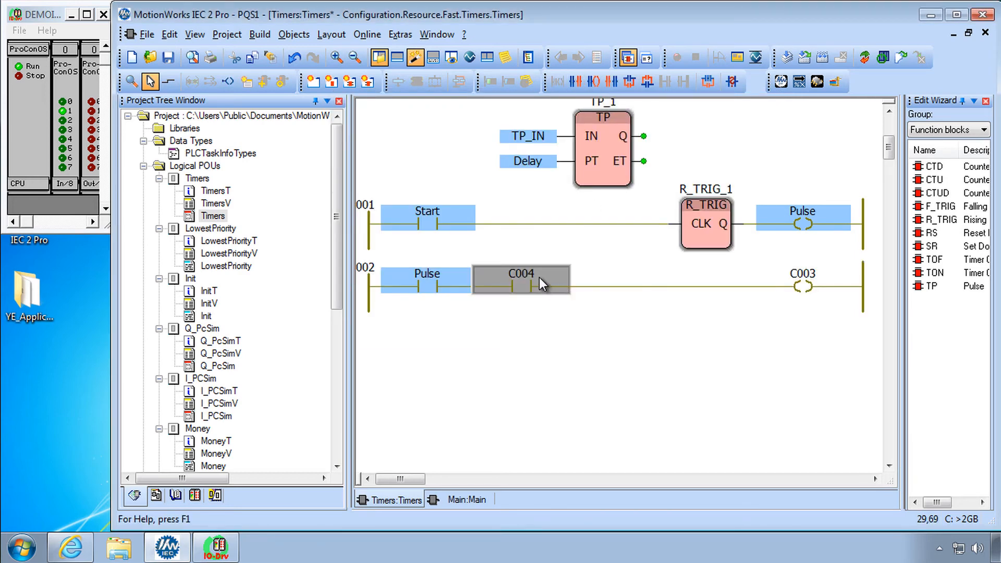
double_click(520, 279)
type("Active")
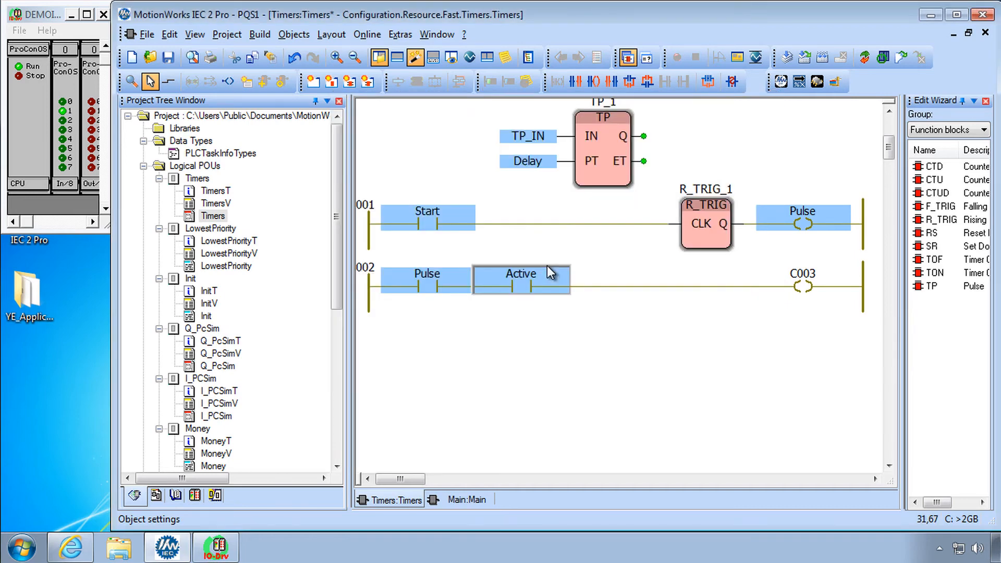
mouse_move(704, 282)
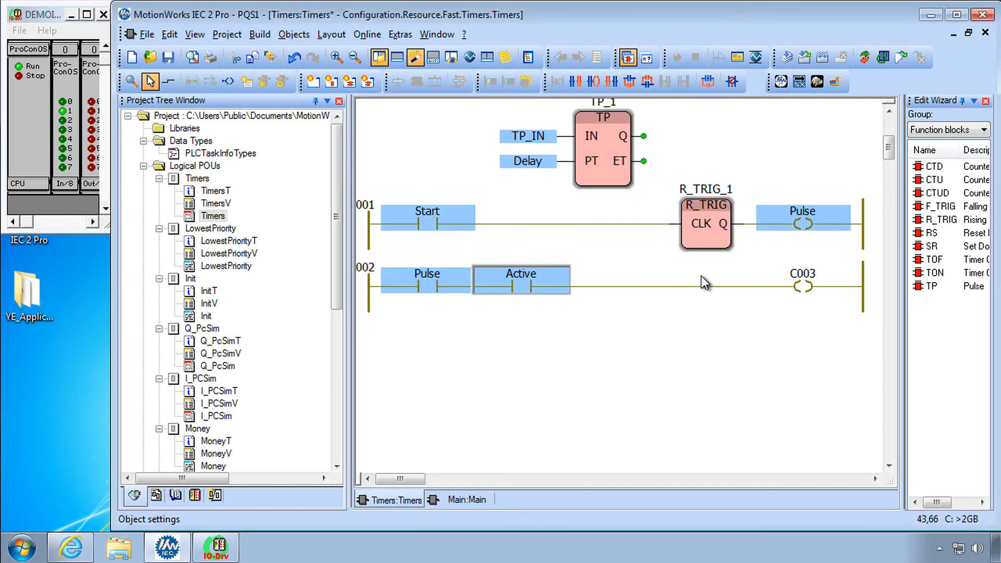
mouse_move(543, 293)
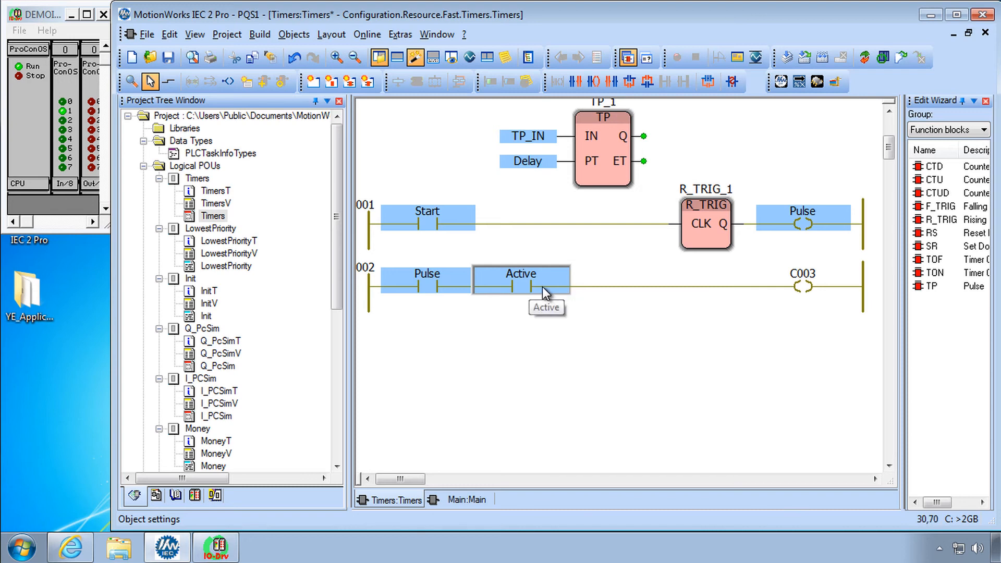
mouse_move(654, 321)
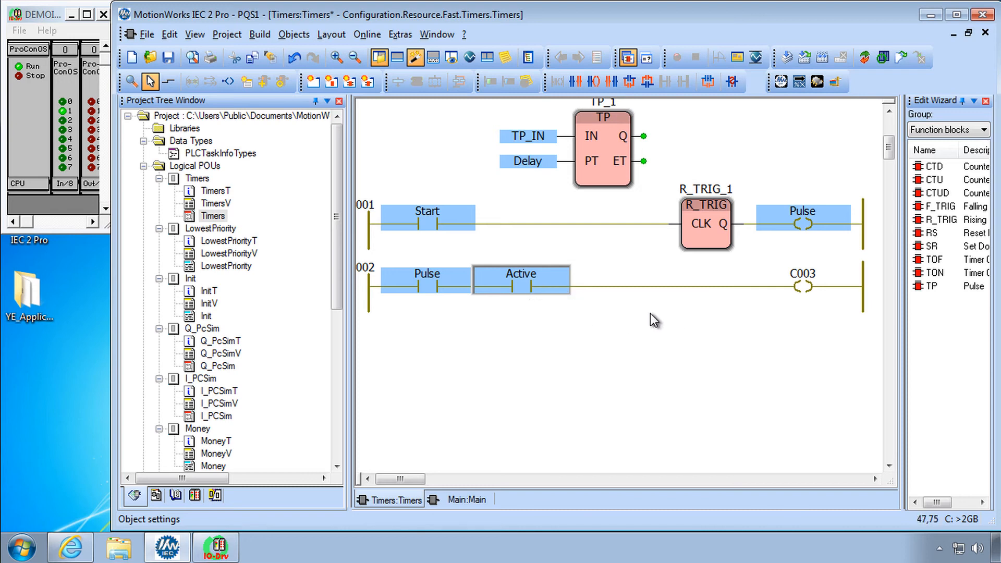
mouse_move(805, 290)
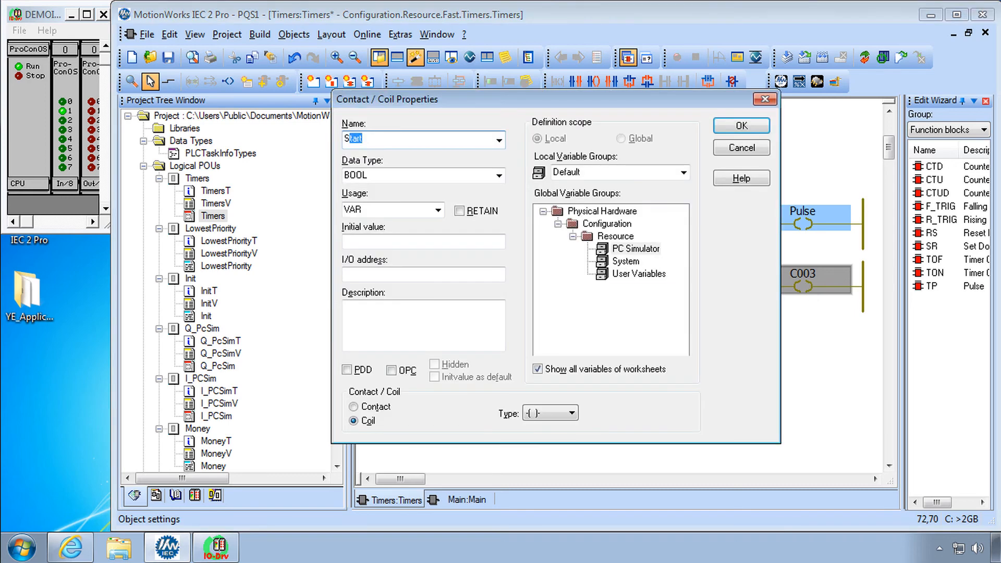
Name the coil Sealed and add a parallel Sealed contact below Pulse
left_click(740, 125)
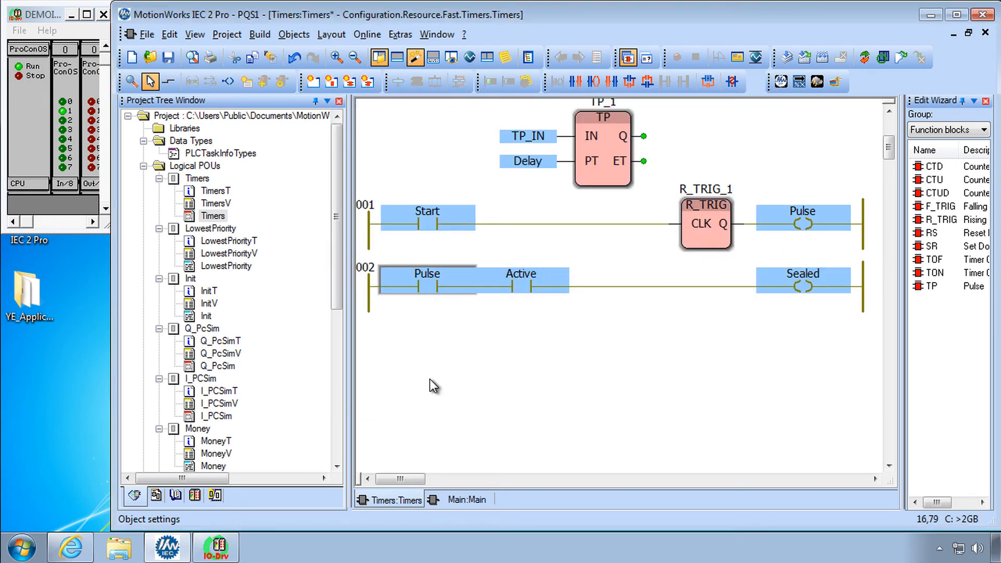
left_click(647, 82)
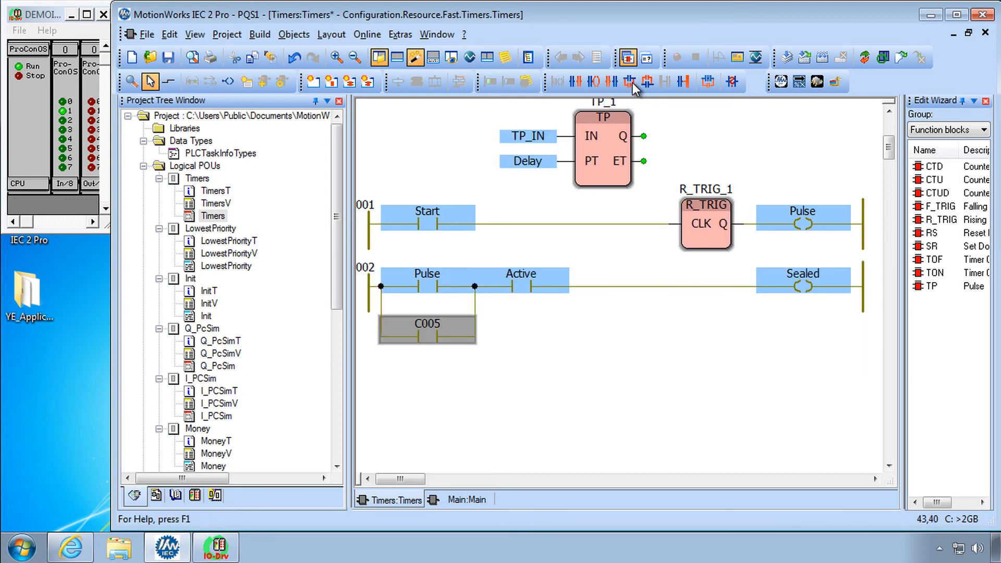
double_click(426, 323)
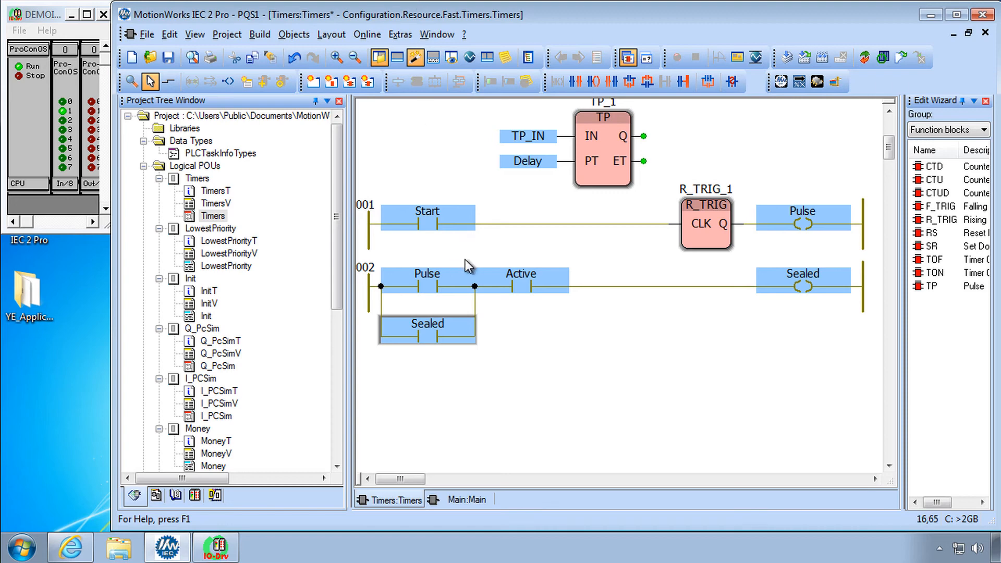
mouse_move(559, 82)
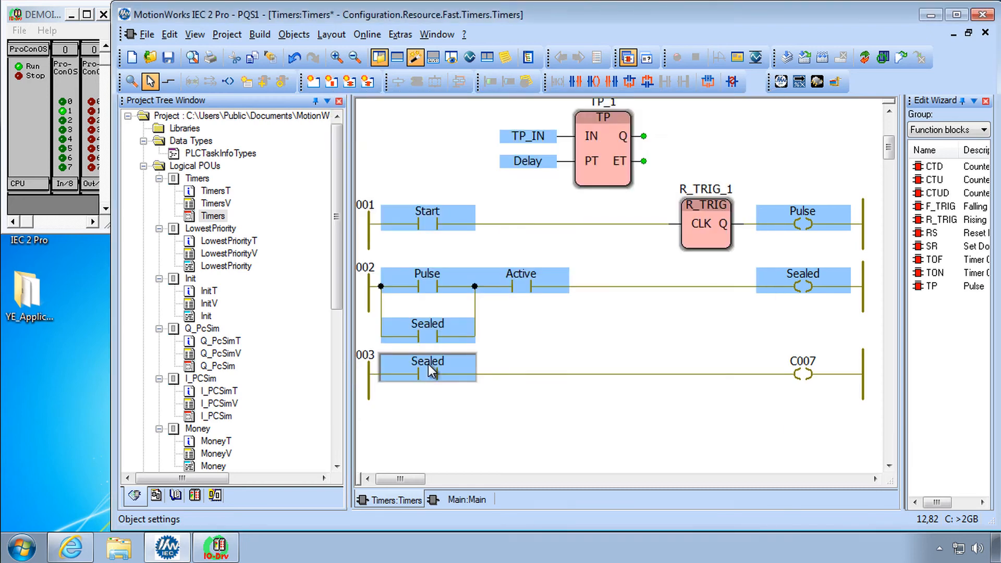
mouse_move(811, 369)
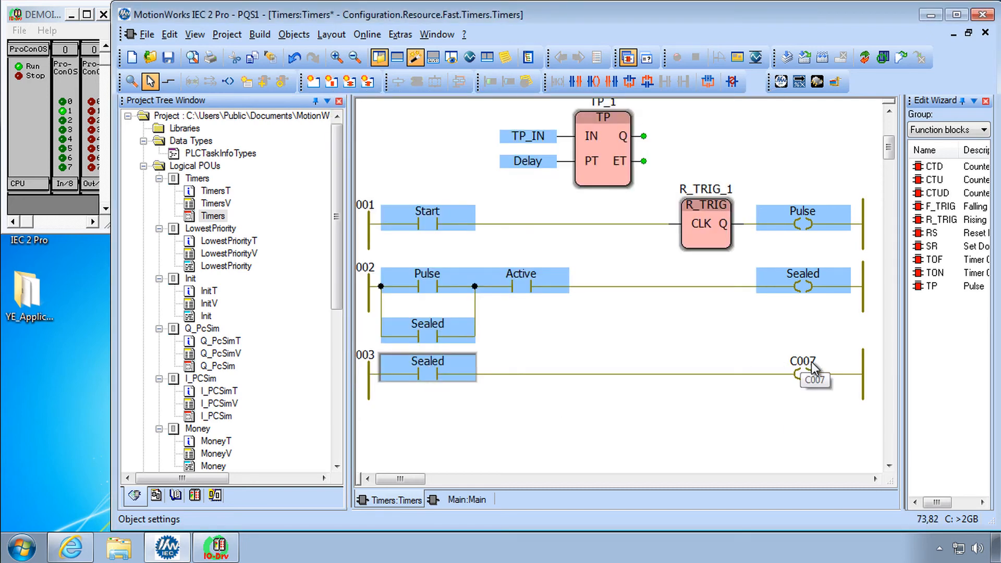
Name rung 003's coil Timer1_done, confirm the TON_2 instance, and select rung 003
double_click(802, 361)
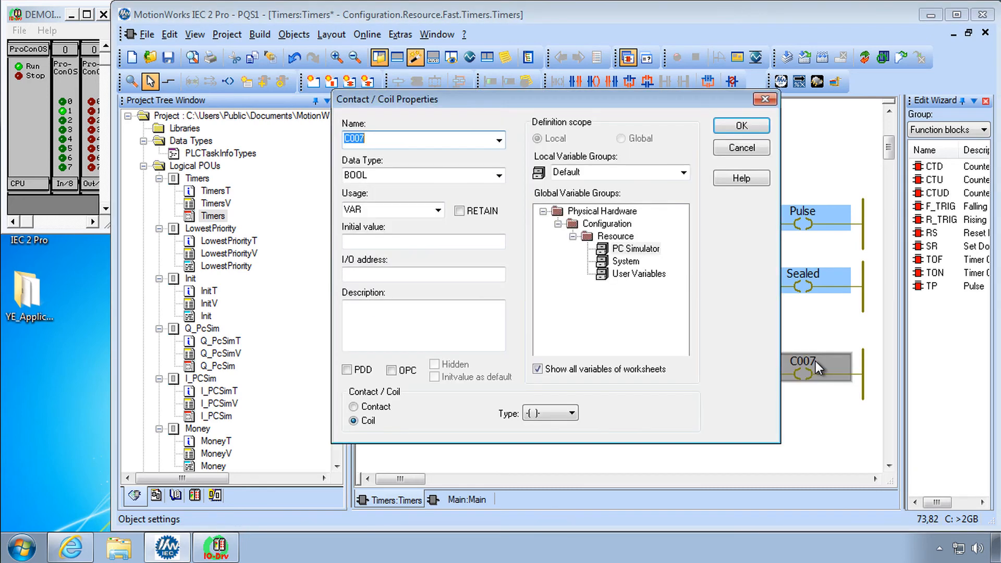
type("Timer1_done")
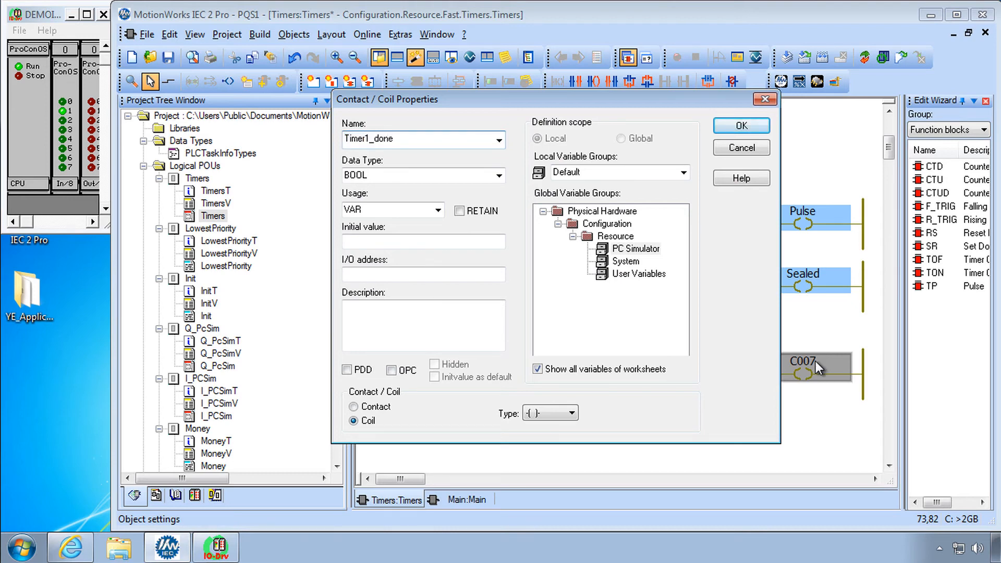
left_click(740, 125)
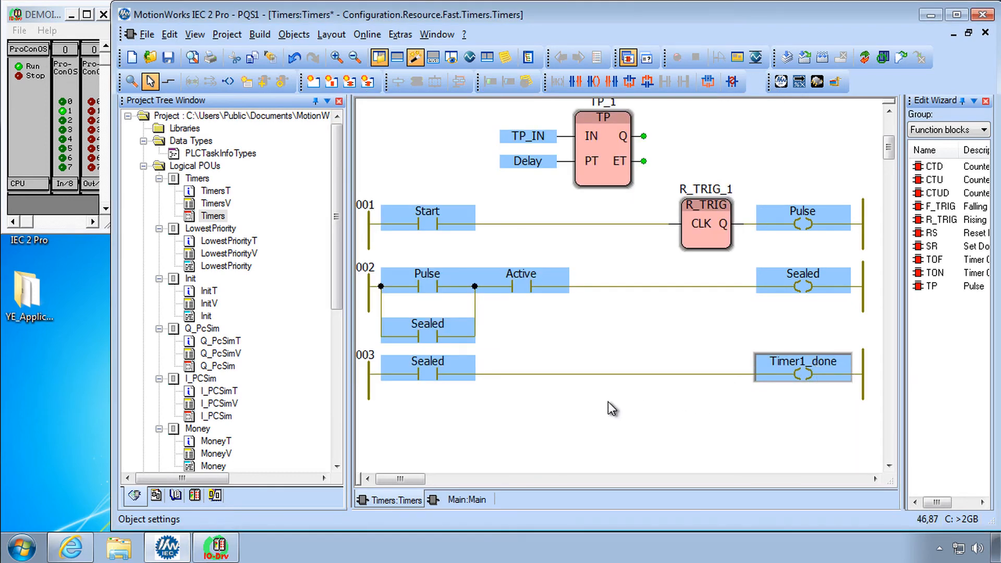
mouse_move(943, 287)
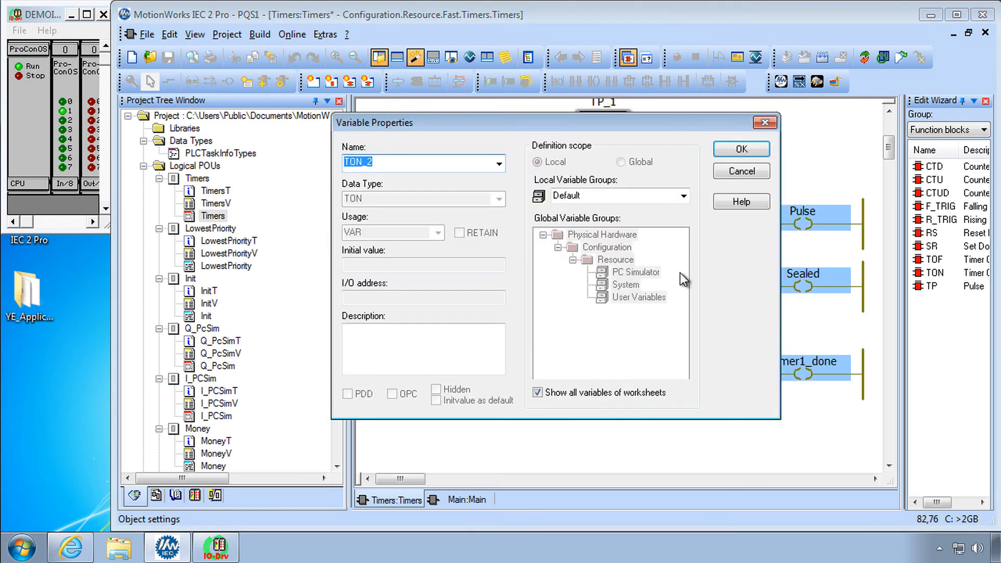
left_click(740, 148)
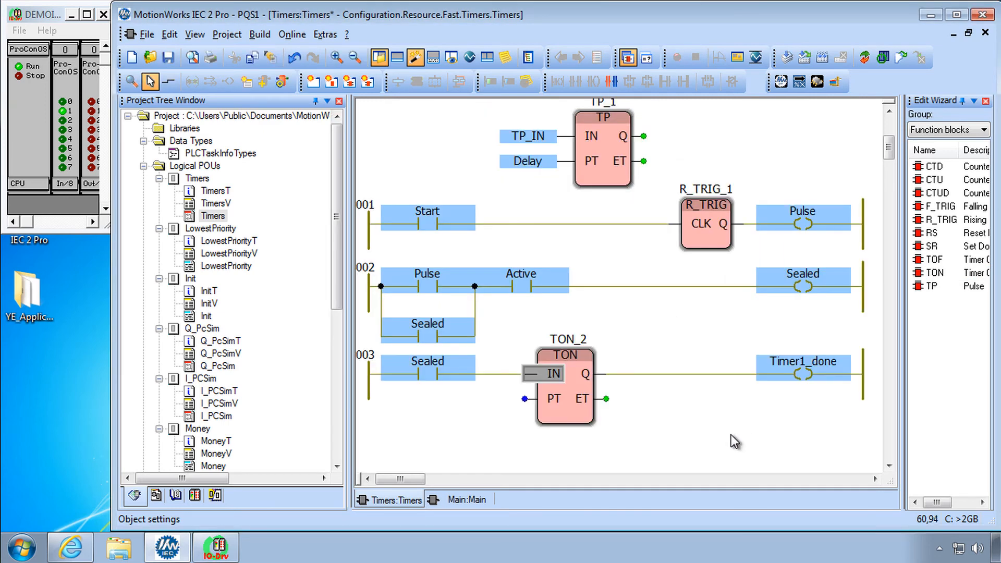
mouse_move(669, 408)
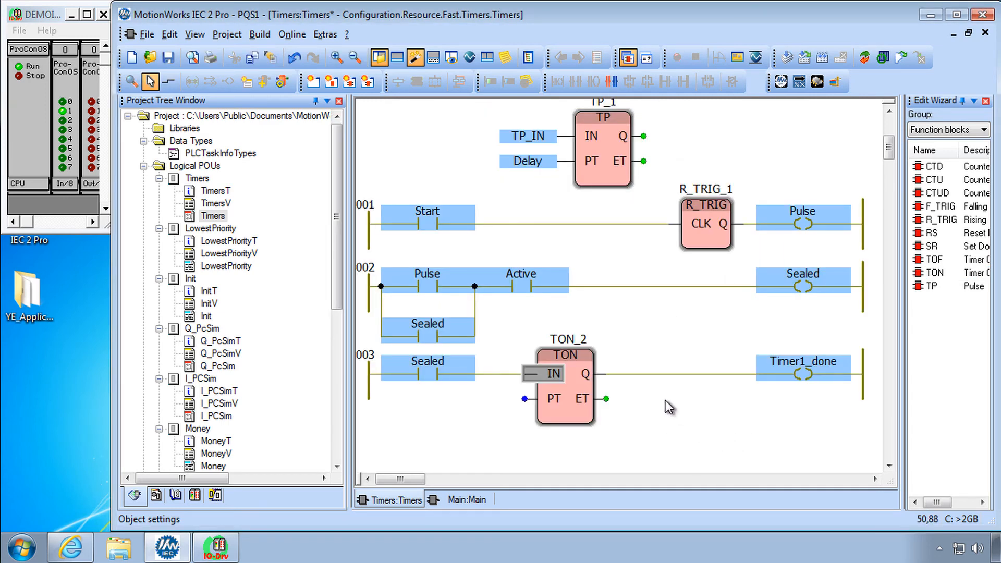
mouse_move(527, 401)
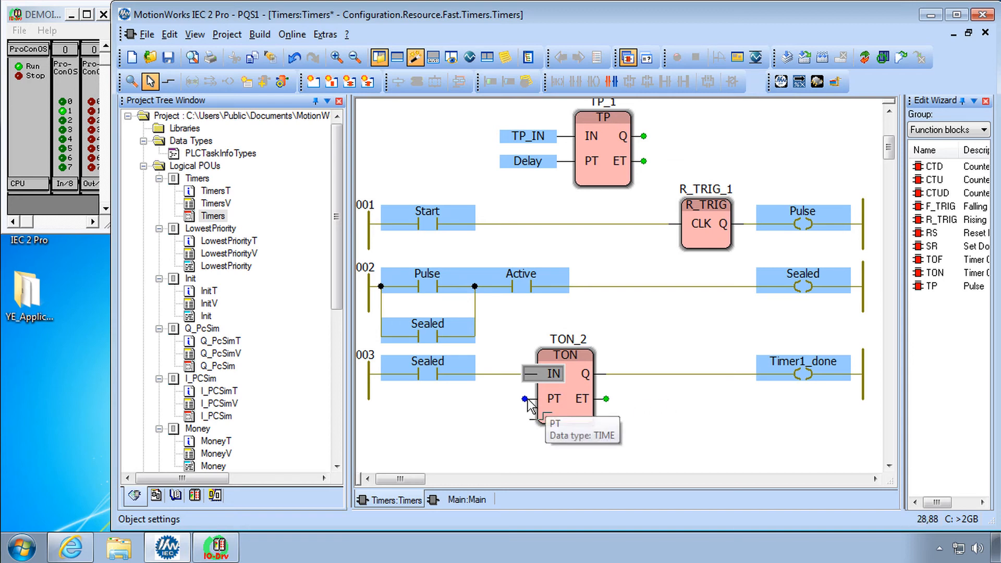
mouse_move(533, 171)
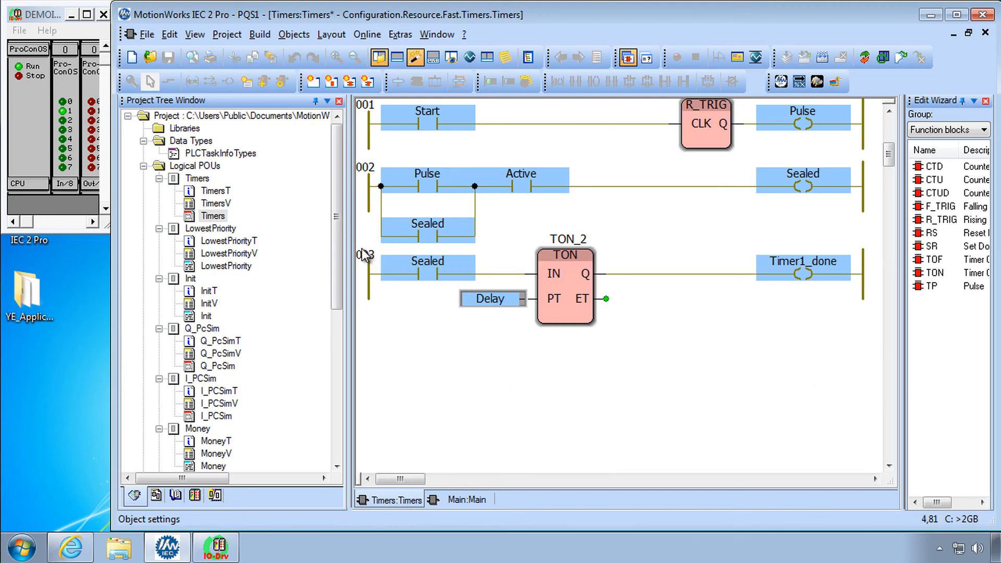
left_click(412, 281)
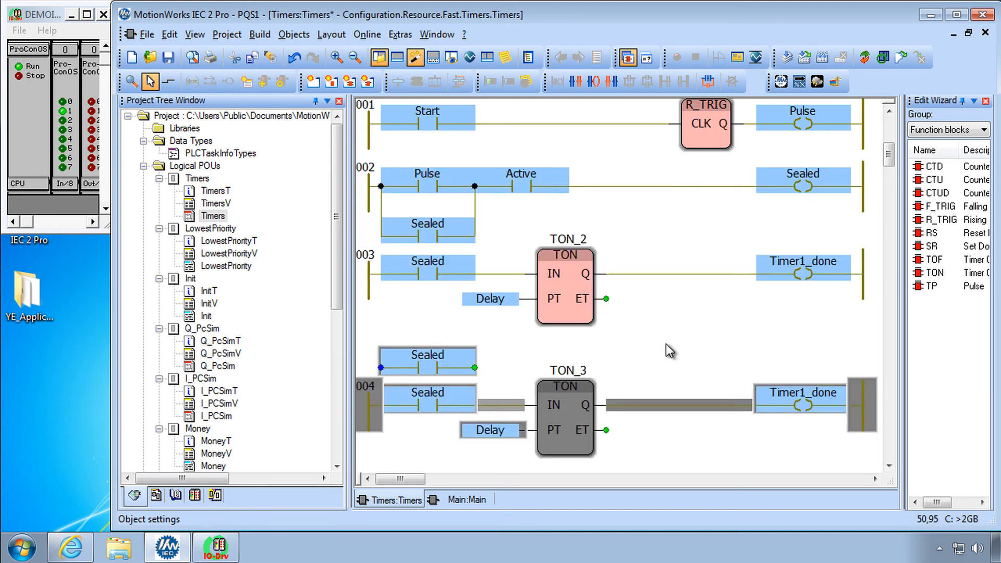
Paste rung 004, renaming its contact Timer1_done and its coil Timer2_done
left_click(428, 361)
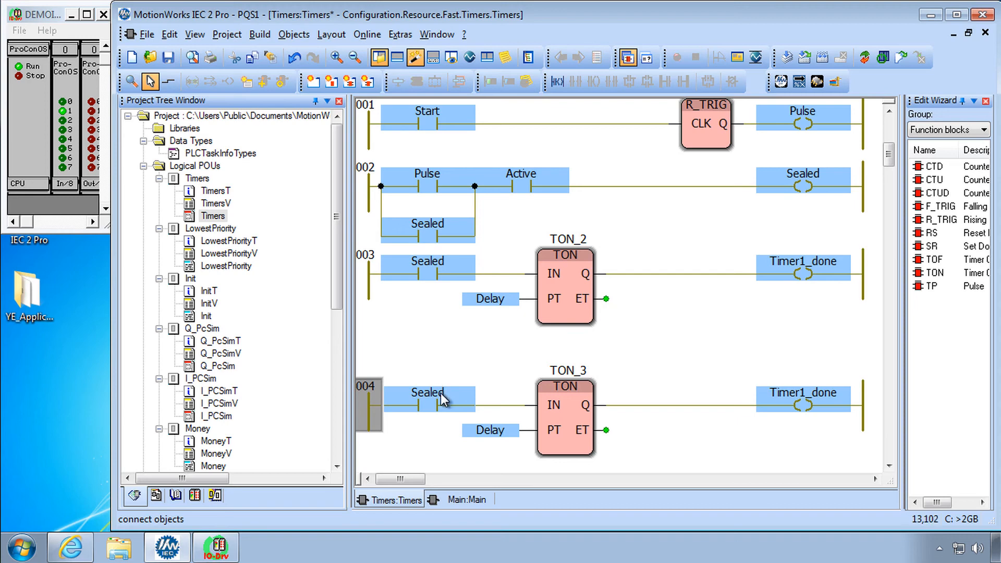
mouse_move(443, 404)
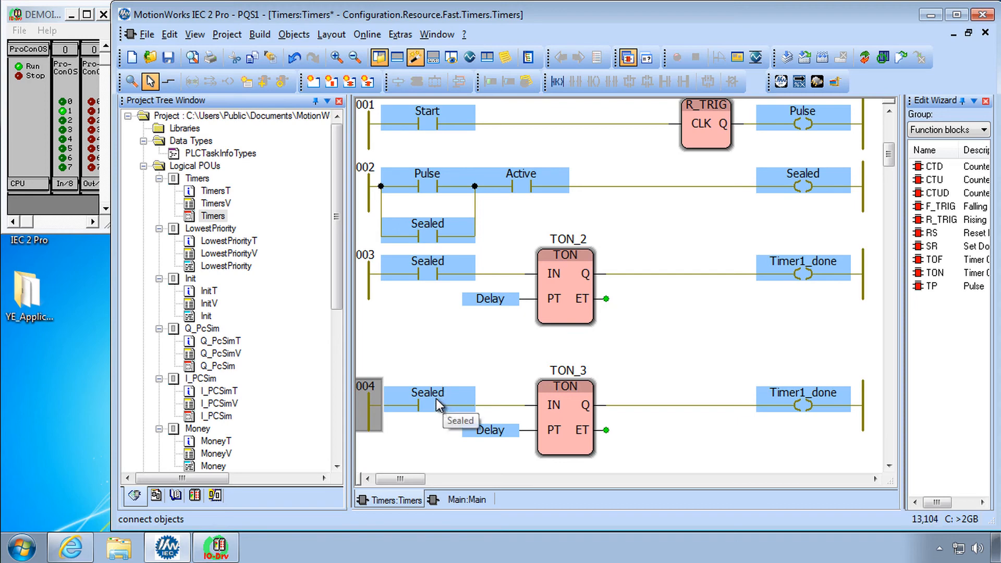
double_click(427, 392)
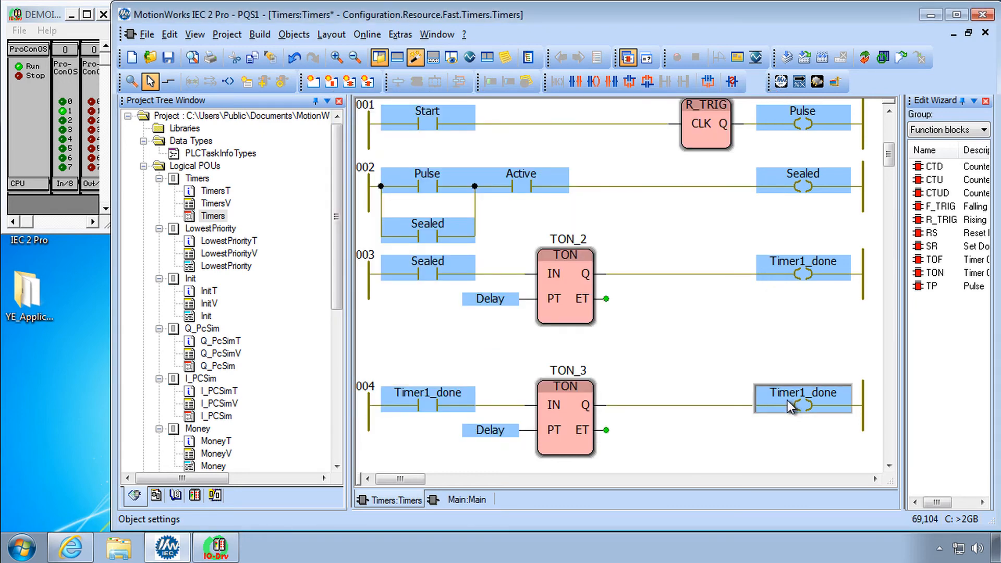
double_click(803, 399)
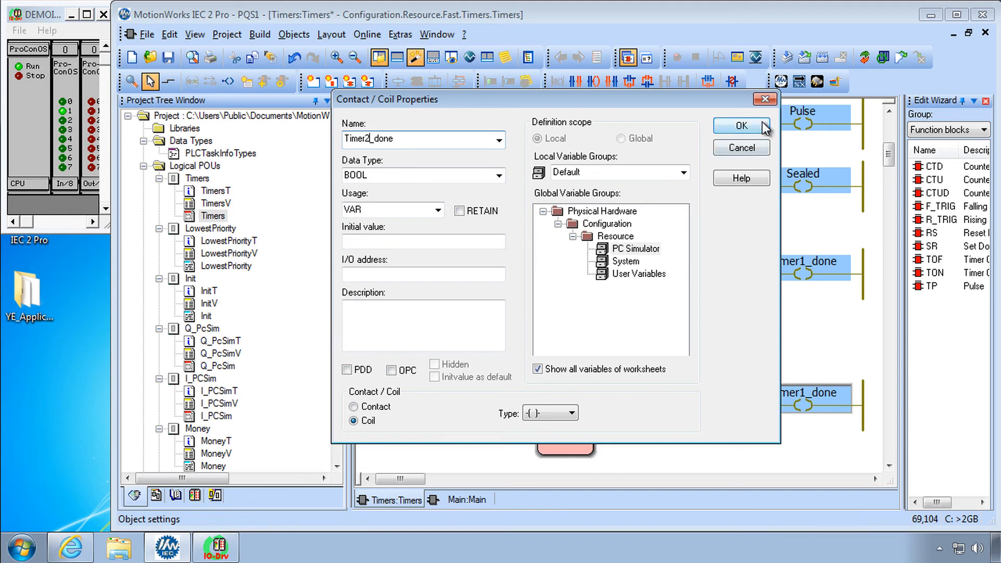
left_click(740, 125)
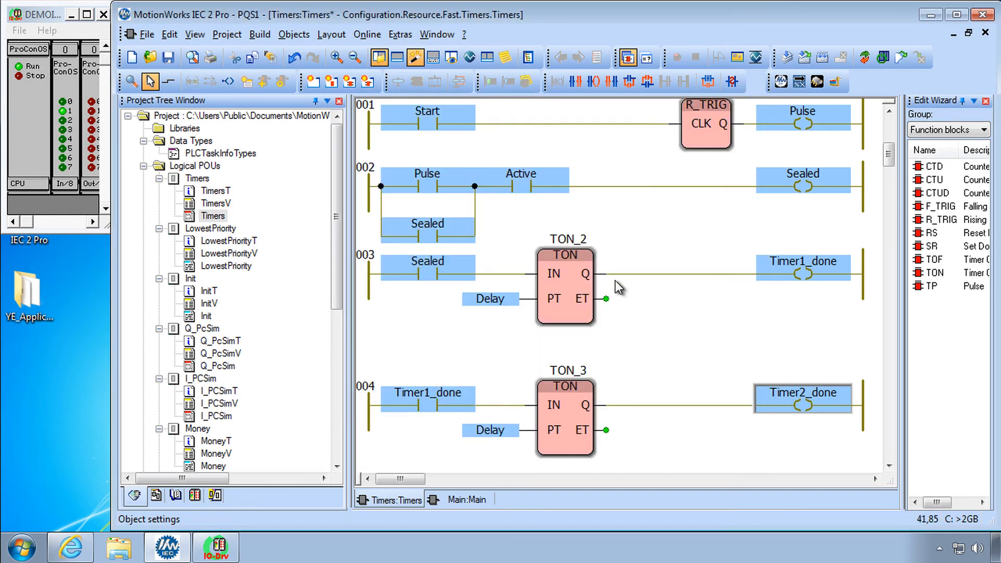
mouse_move(642, 319)
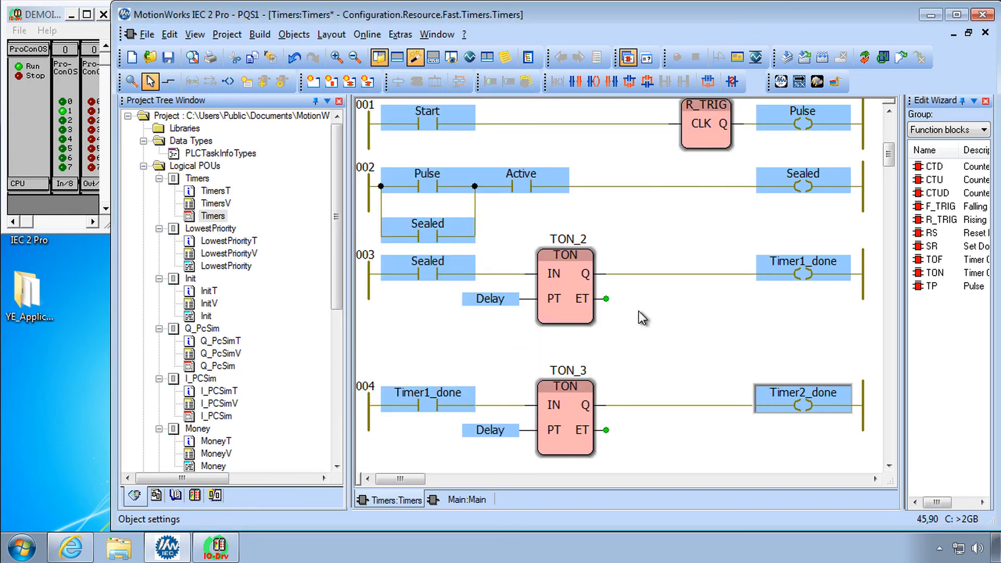
mouse_move(633, 369)
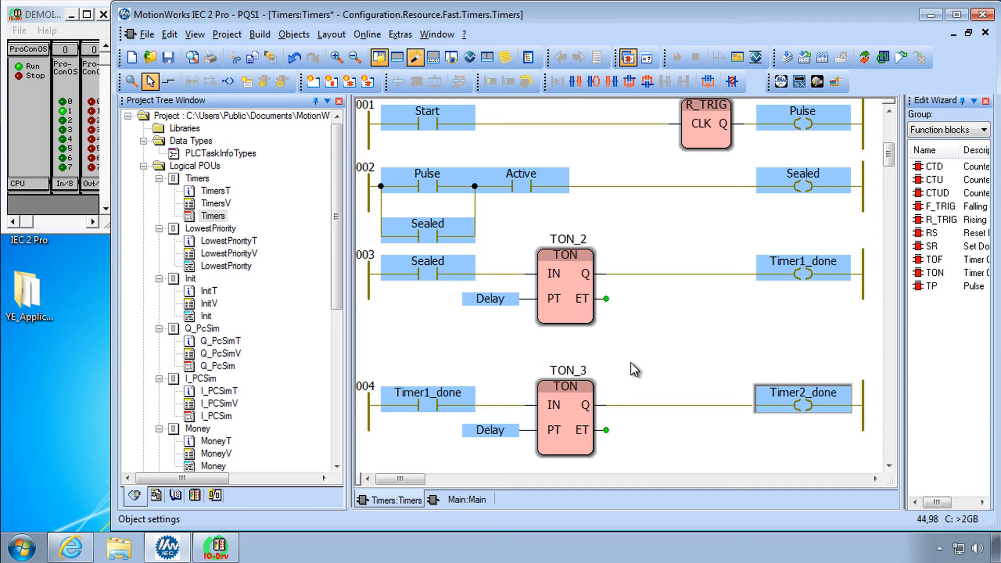
mouse_move(824, 57)
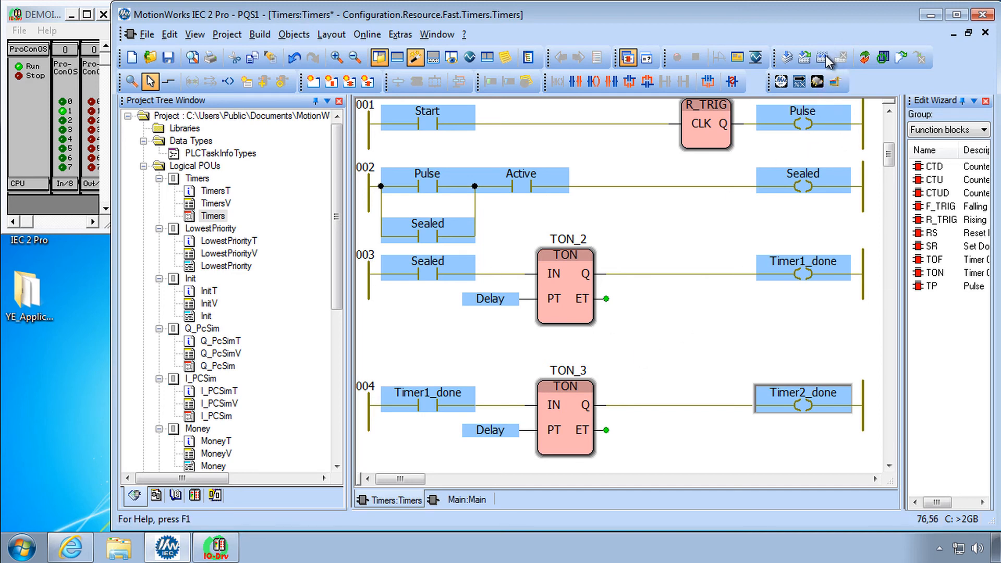
Compile and view the errors reporting TON_3.ET and TON_3.Q not found
left_click(260, 34)
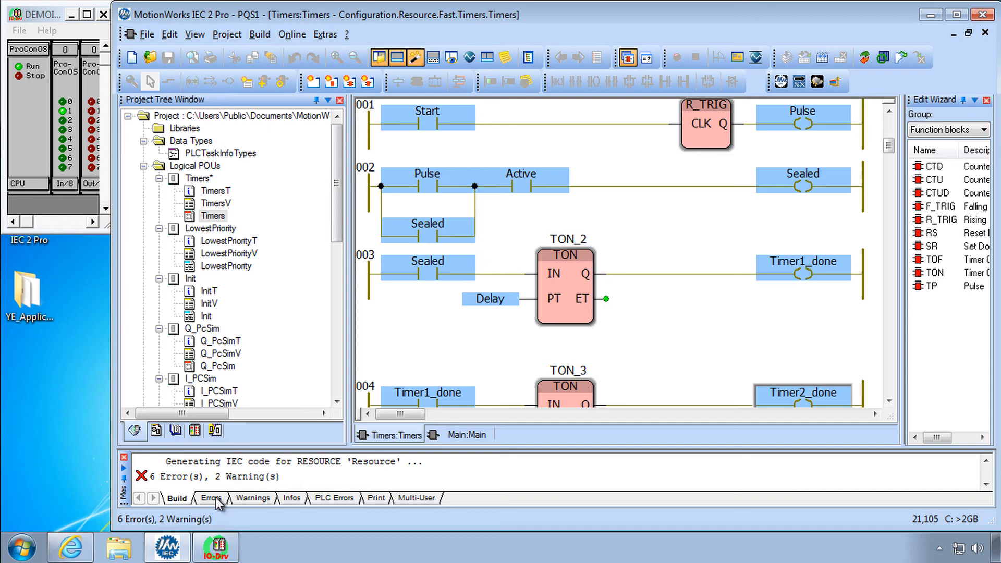
left_click(210, 498)
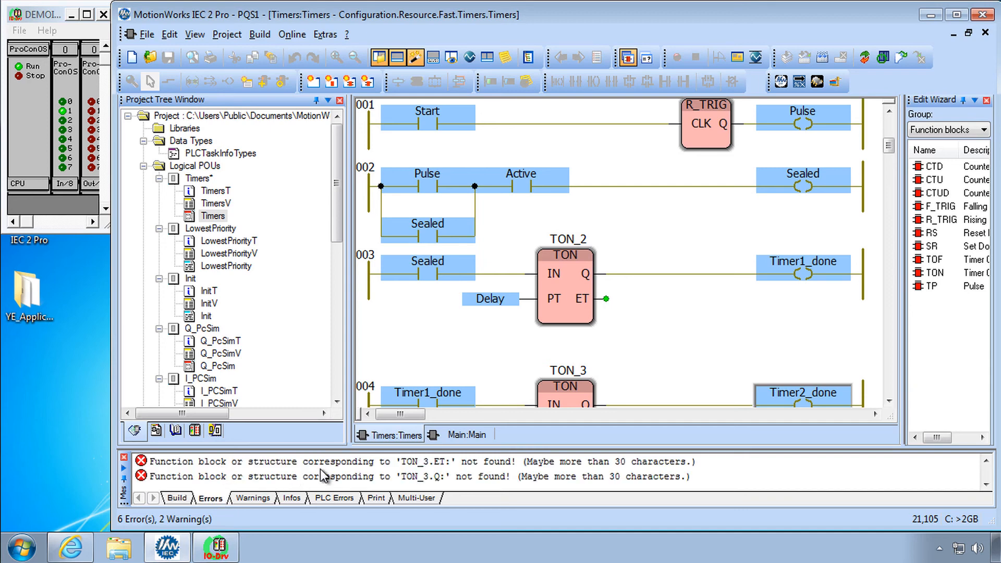
mouse_move(444, 472)
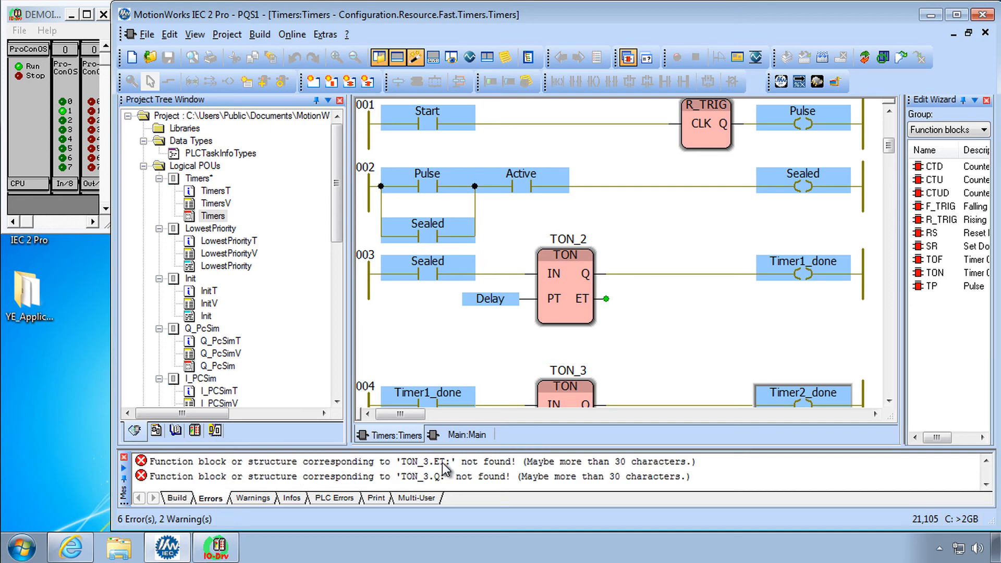
scroll("down", 3)
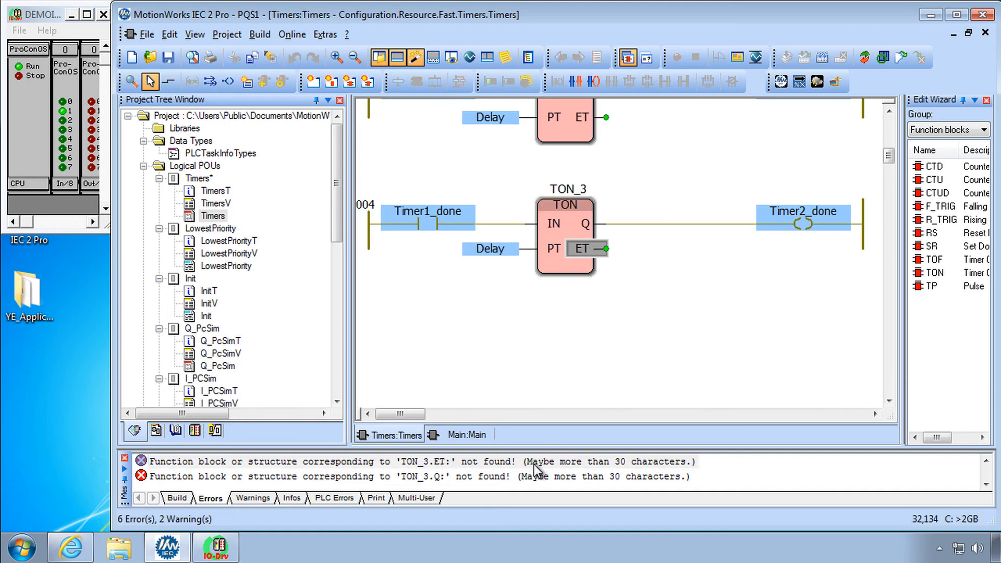
scroll("up", 3)
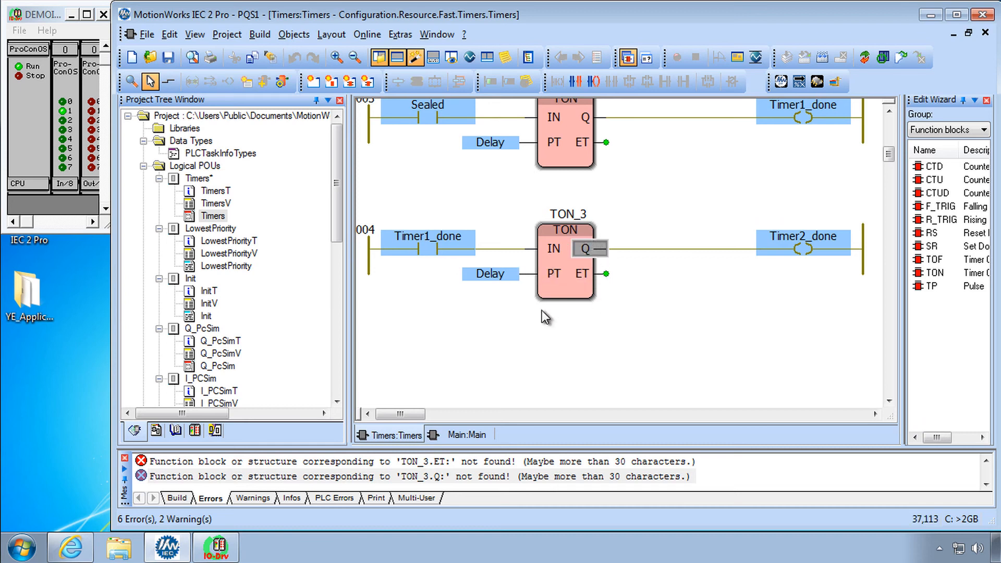
mouse_move(219, 207)
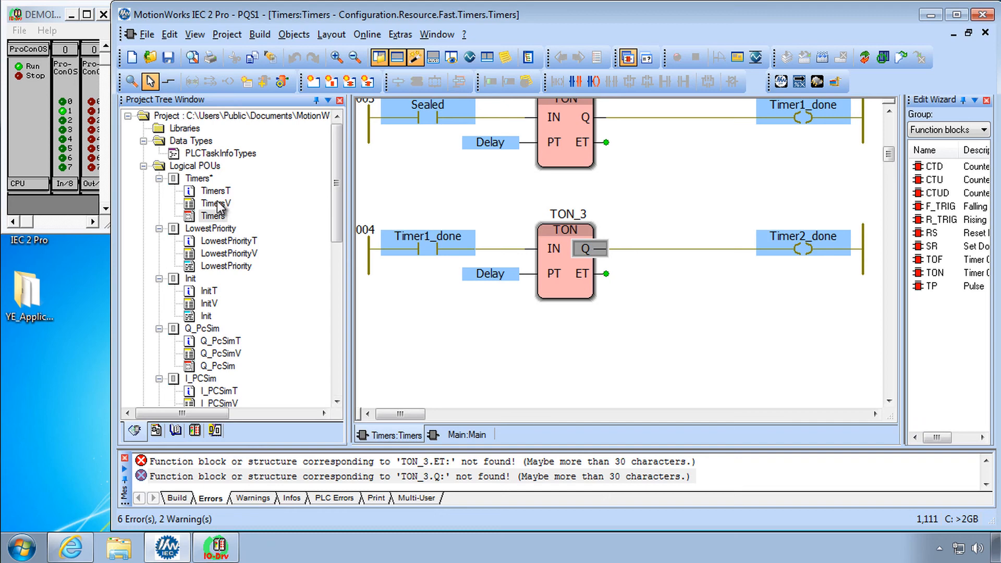
left_click(216, 202)
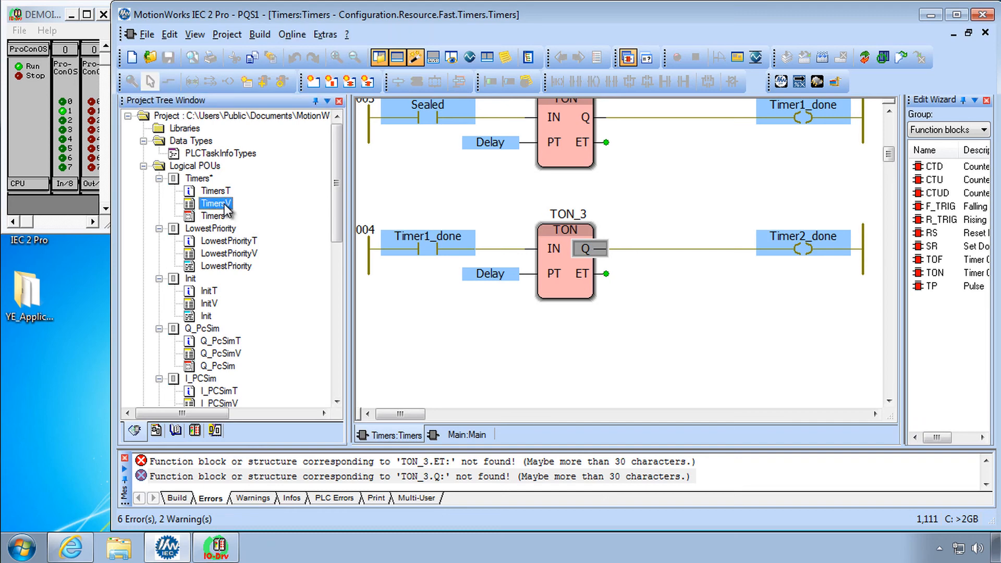
double_click(216, 203)
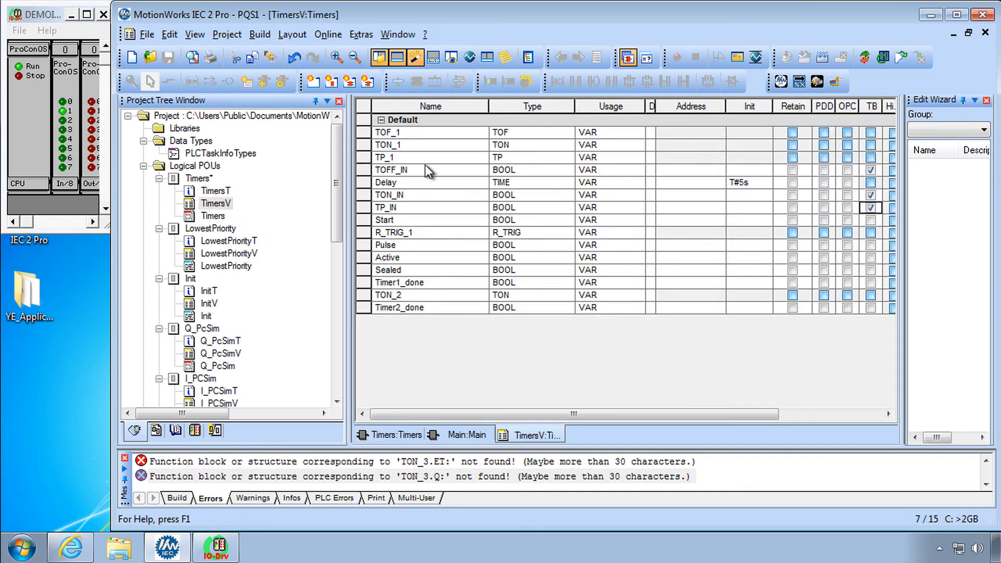
left_click(431, 106)
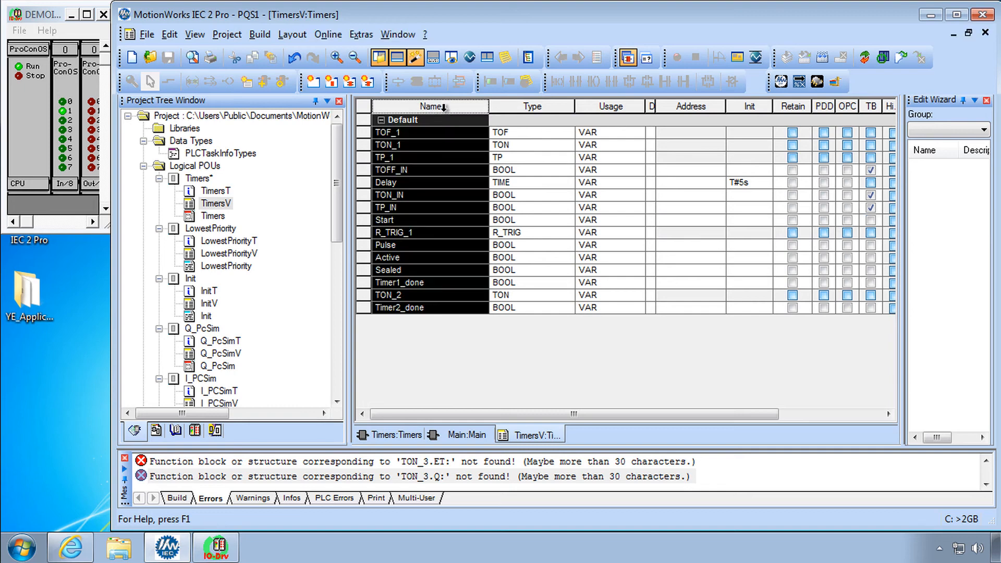
left_click(423, 106)
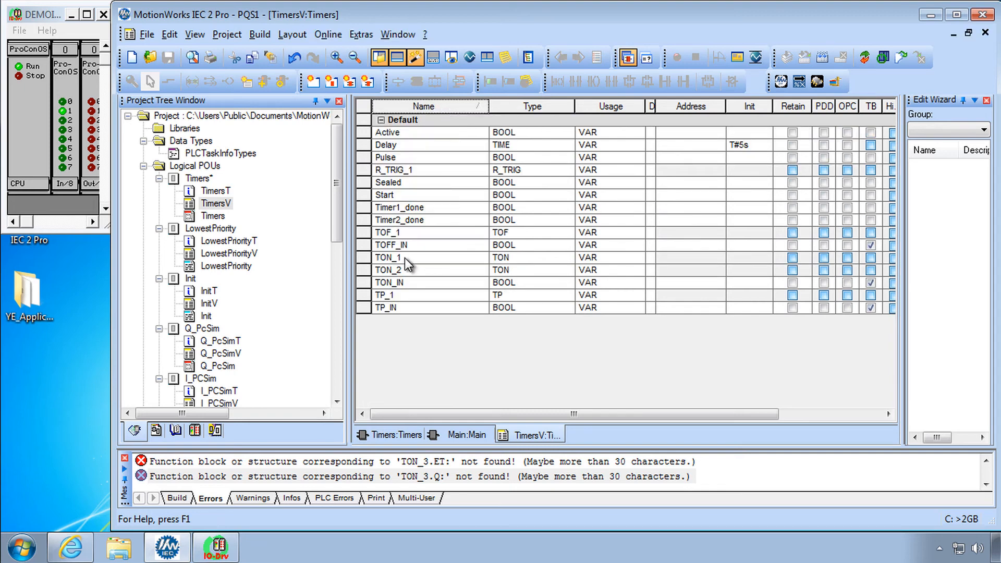
left_click(405, 257)
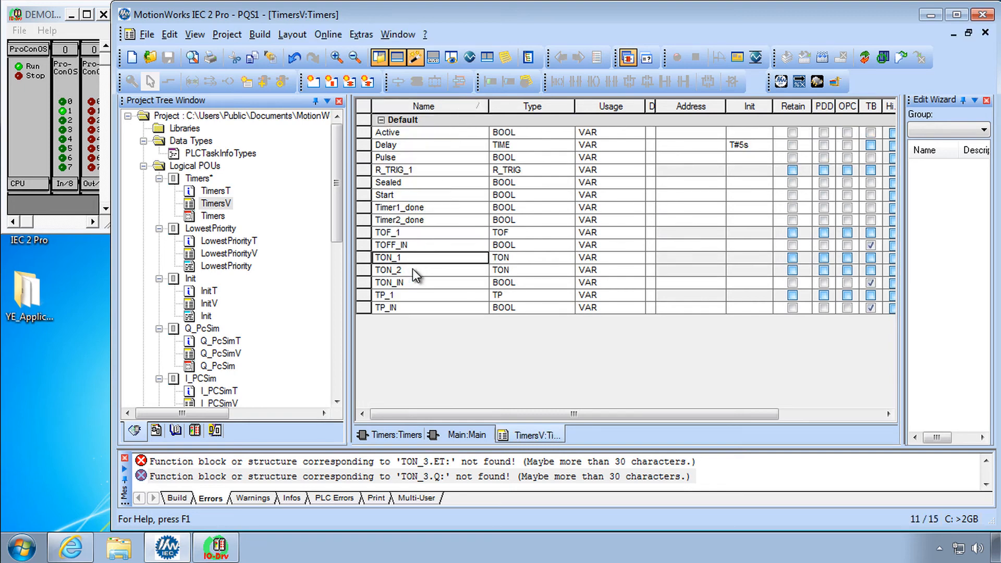
left_click(415, 269)
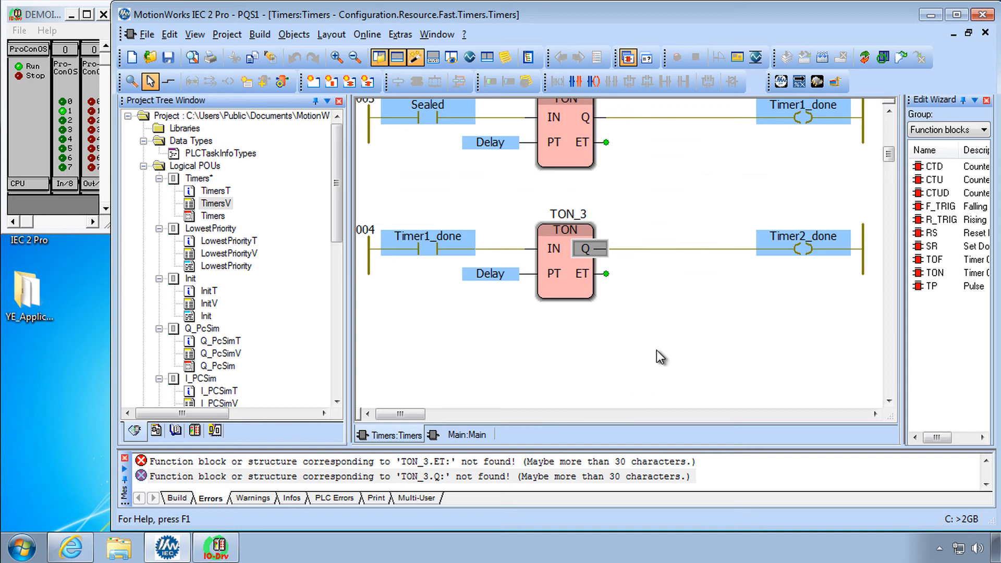
mouse_move(604, 222)
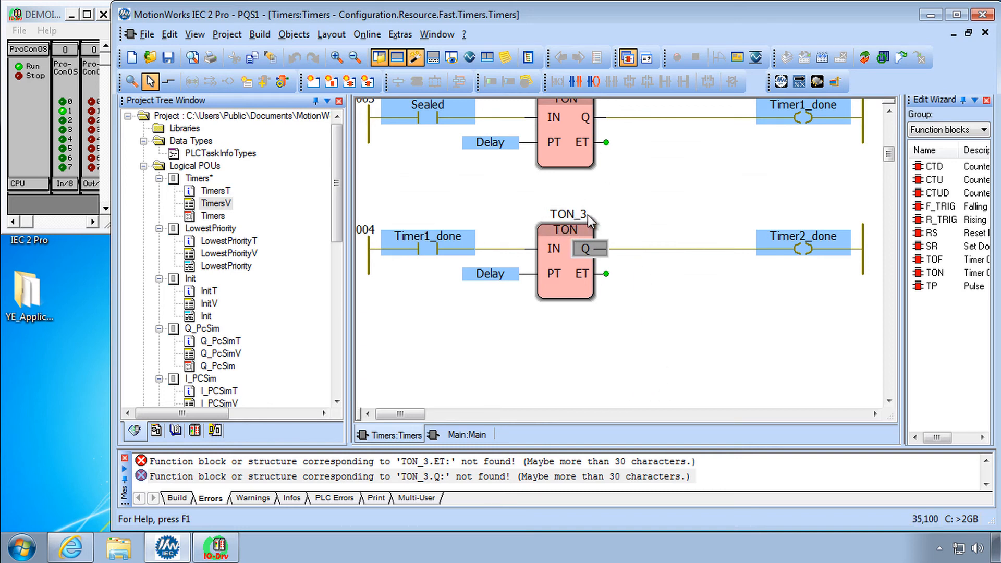
mouse_move(567, 274)
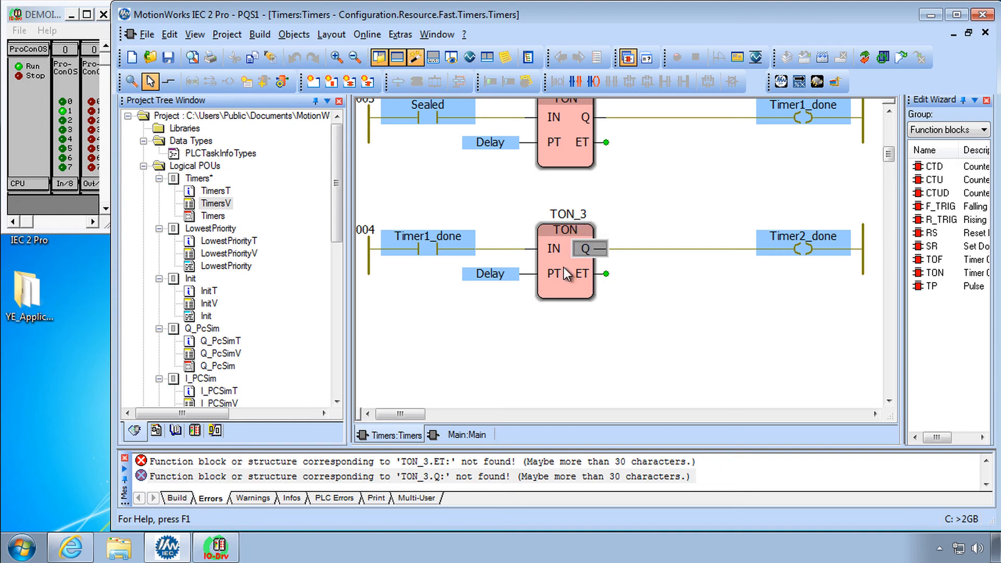
Declare the TON_3 instance and confirm it appears in the TimersV variable list
left_click(552, 273)
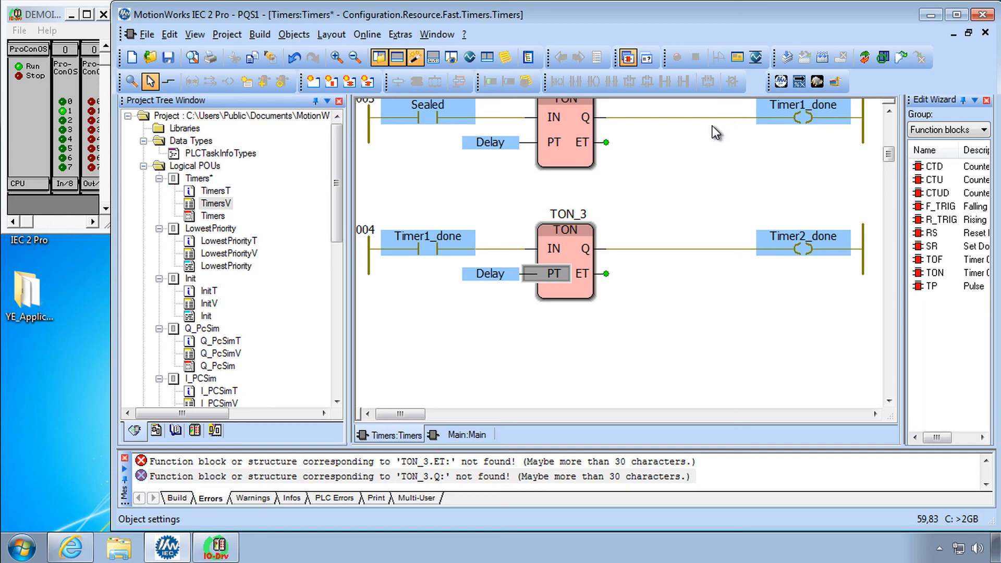
mouse_move(406, 249)
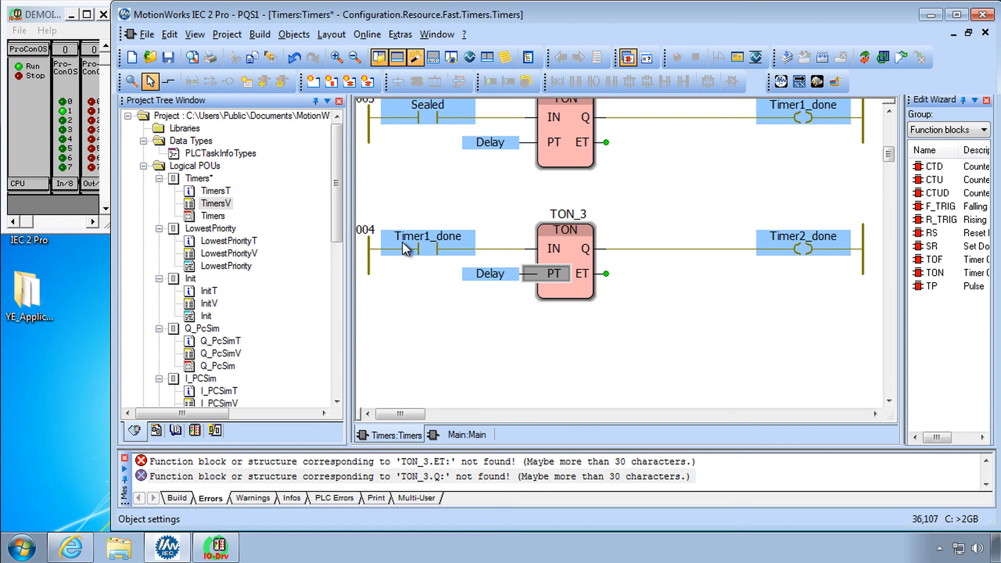
double_click(216, 203)
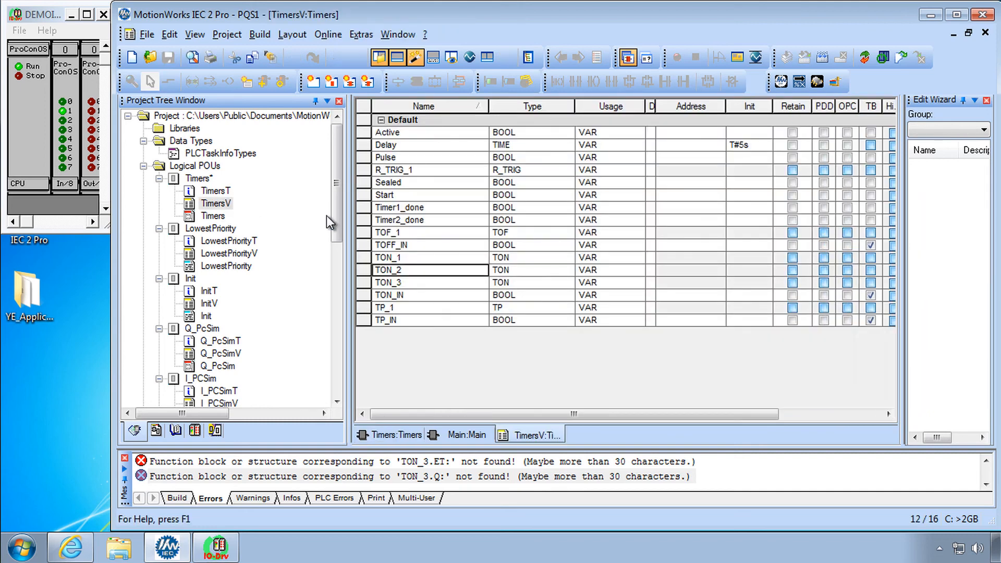
left_click(415, 282)
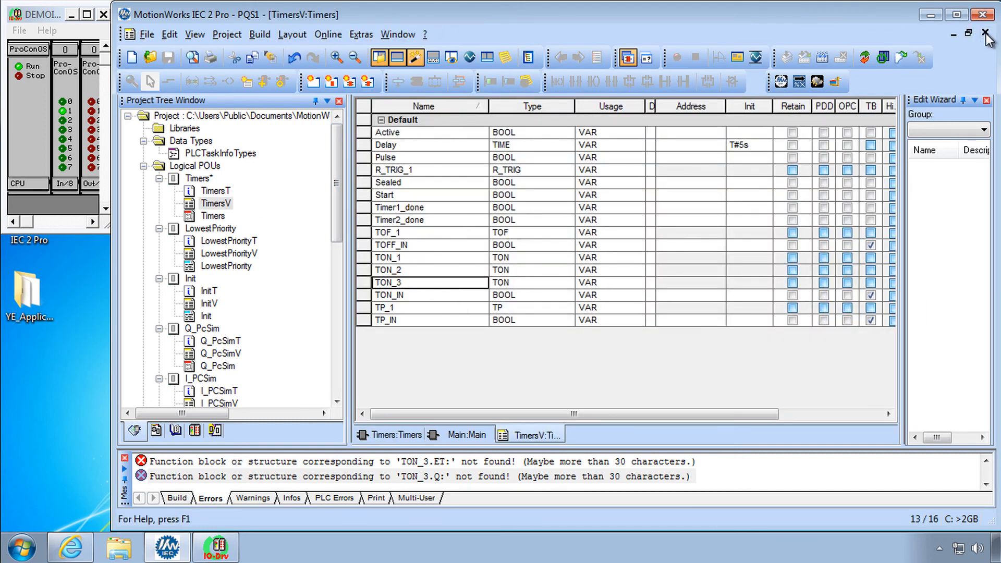
left_click(395, 435)
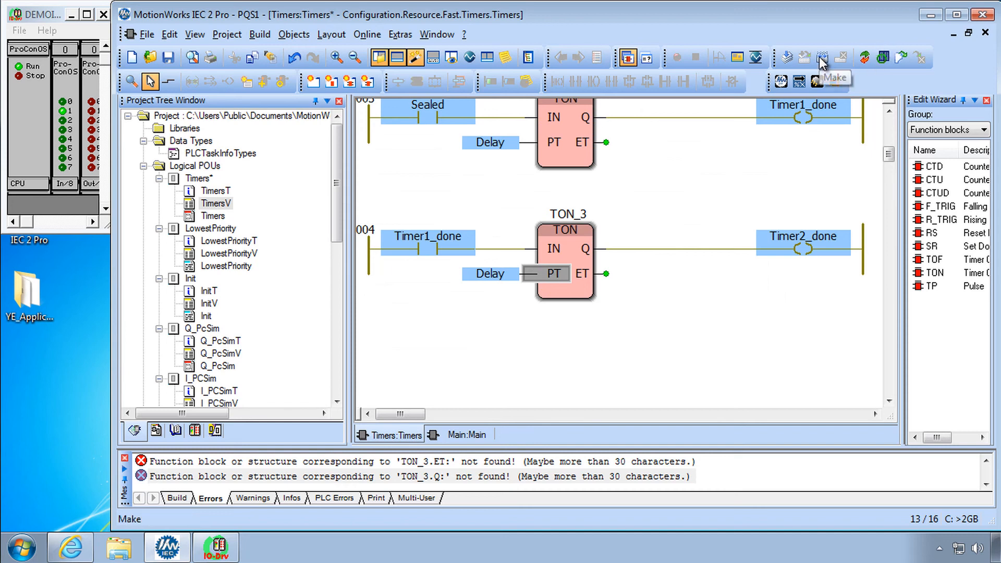
Rebuild the Timers program, reaching 0 errors and 2 warnings
left_click(822, 58)
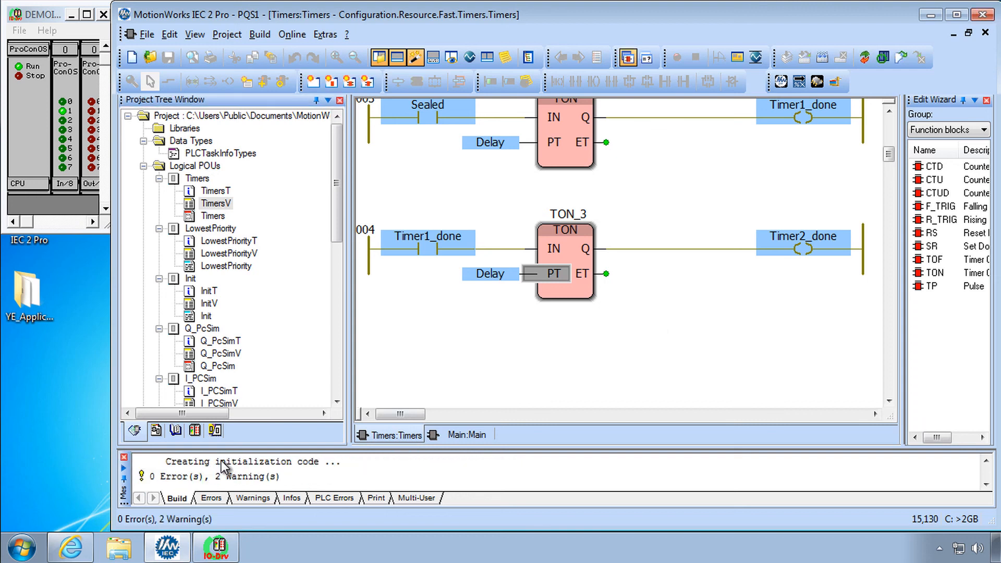
mouse_move(390, 214)
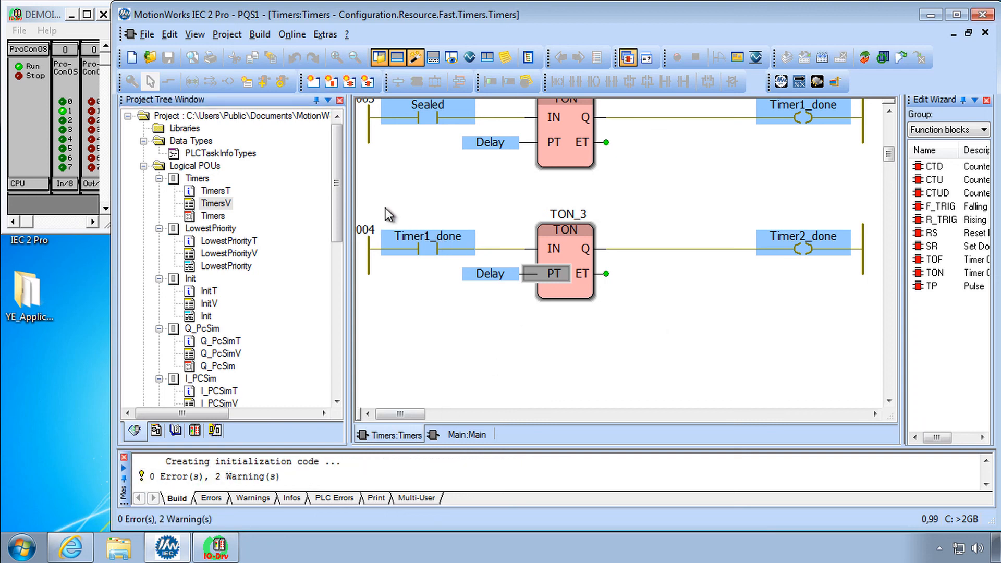
mouse_move(389, 301)
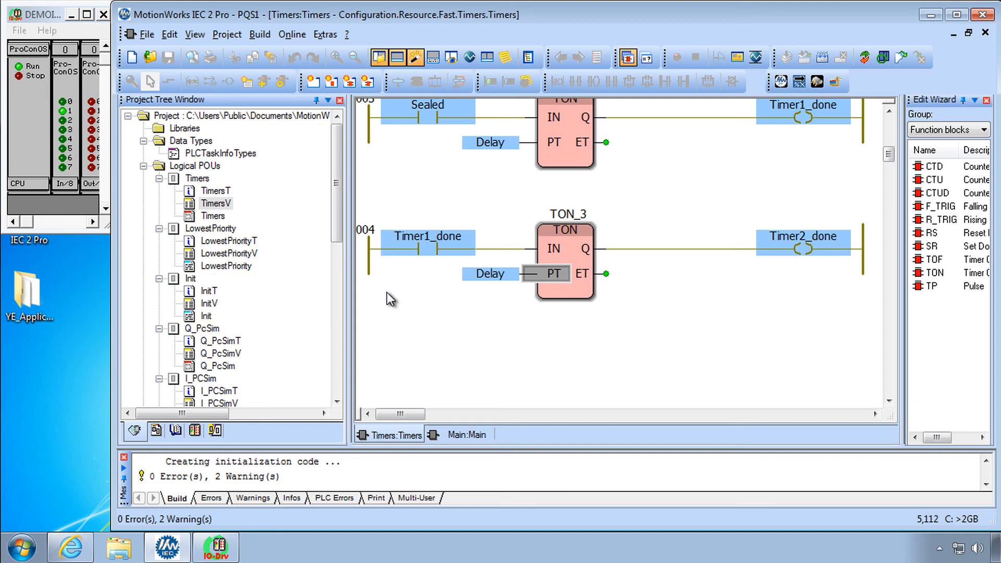
mouse_move(373, 347)
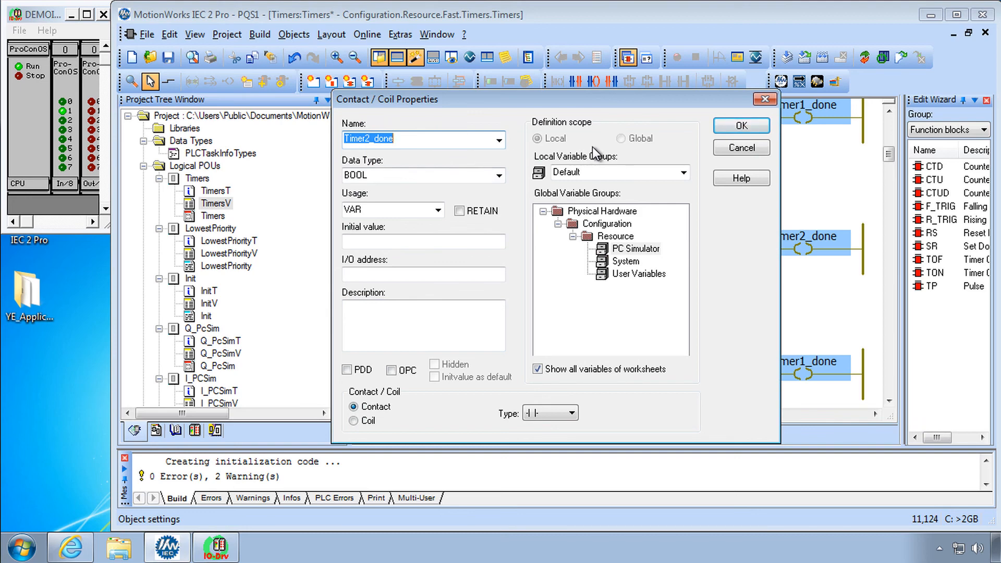
Set rung 005's contact to Timer2_done, rename its coil LastTimer_Done, and select TON_4's input
left_click(740, 125)
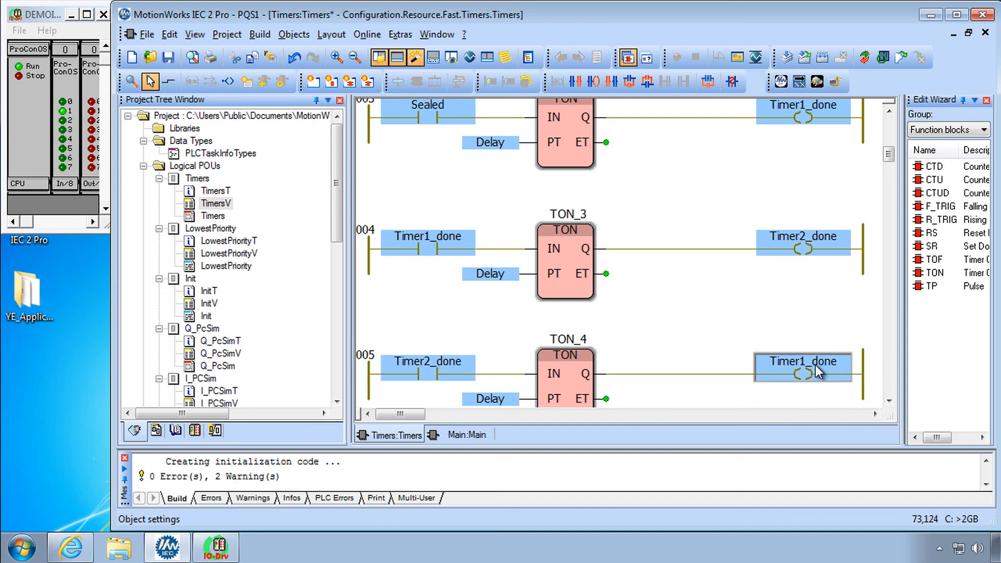
double_click(802, 367)
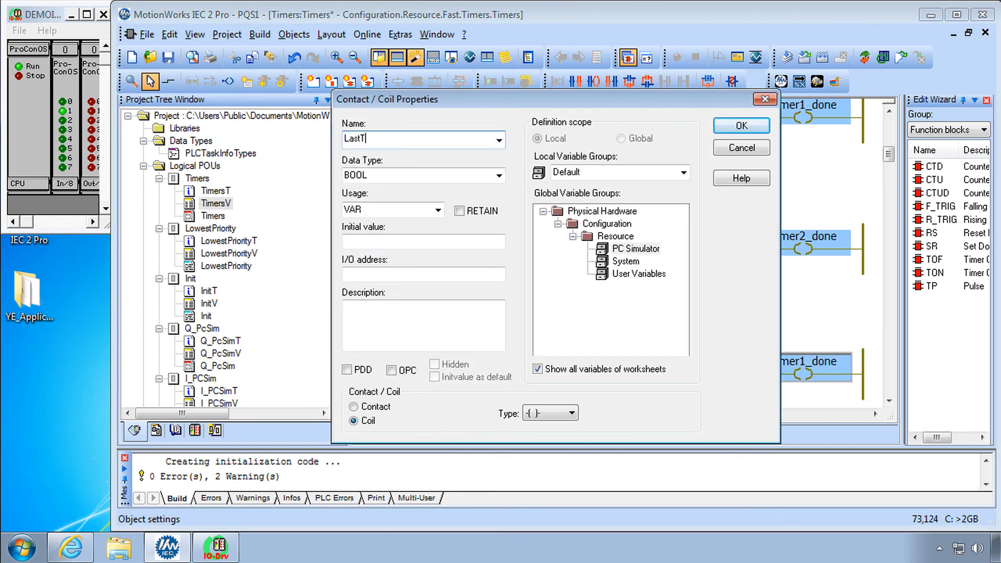
left_click(740, 124)
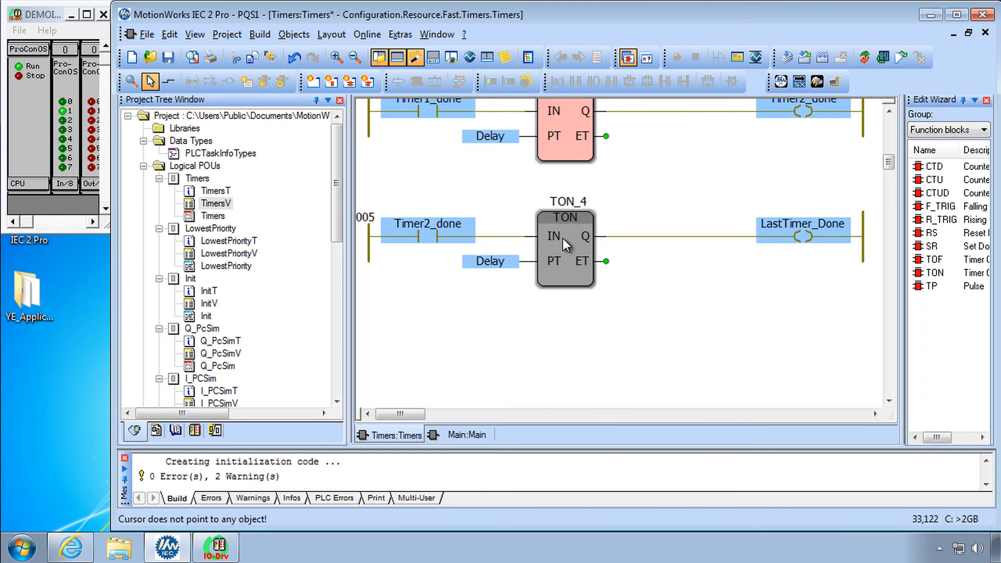
left_click(553, 236)
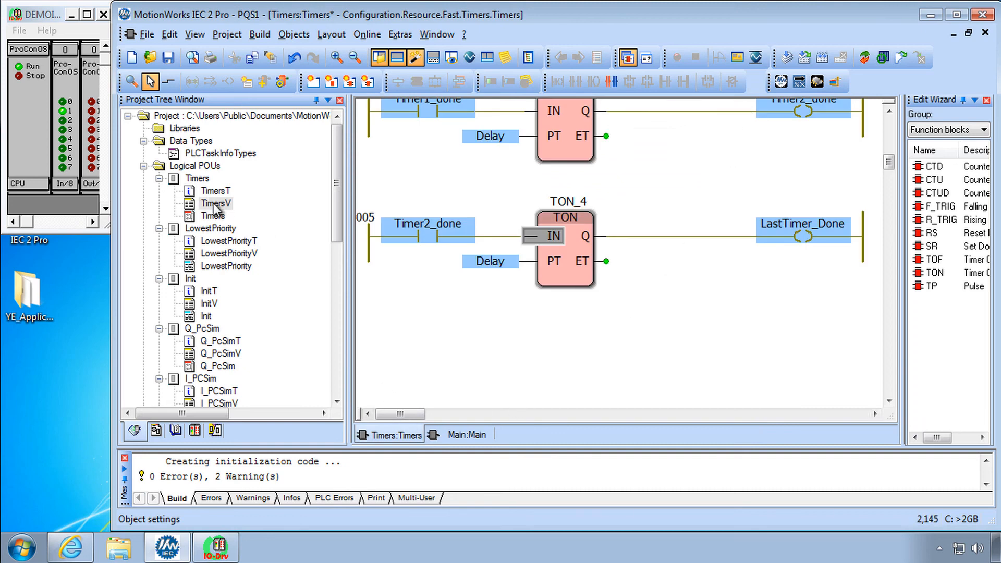
double_click(216, 203)
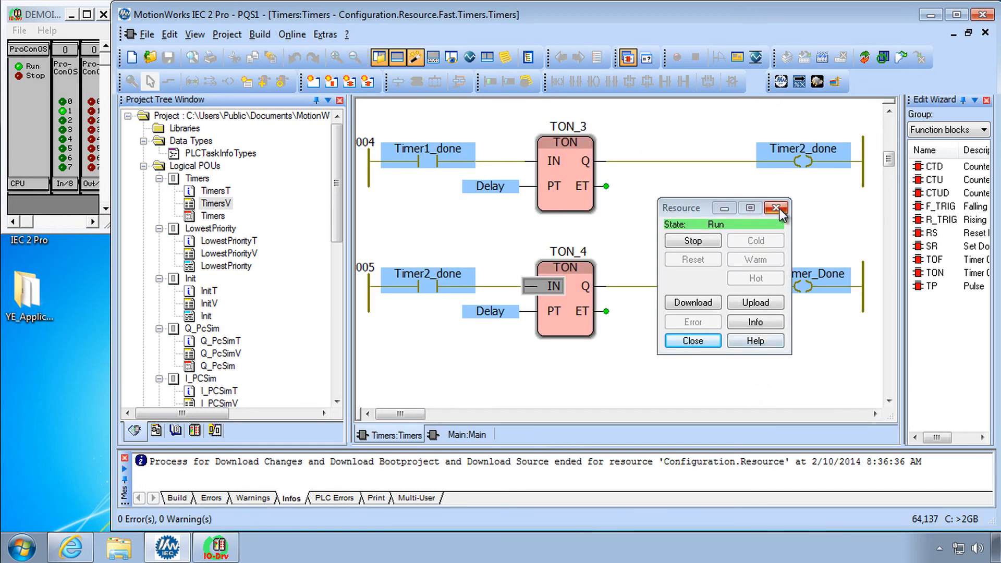
Close the resource status window once the resource is in Run state
left_click(776, 207)
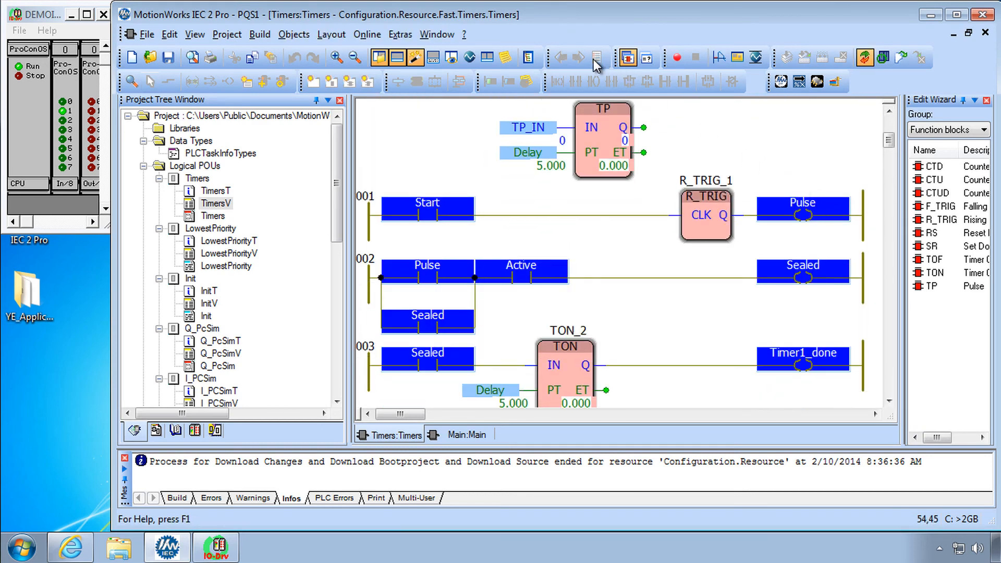
Overwrite Start to pulse it, then watch TON_2 to TON_4 cascade into LastTimer_Done
scroll("down", 3)
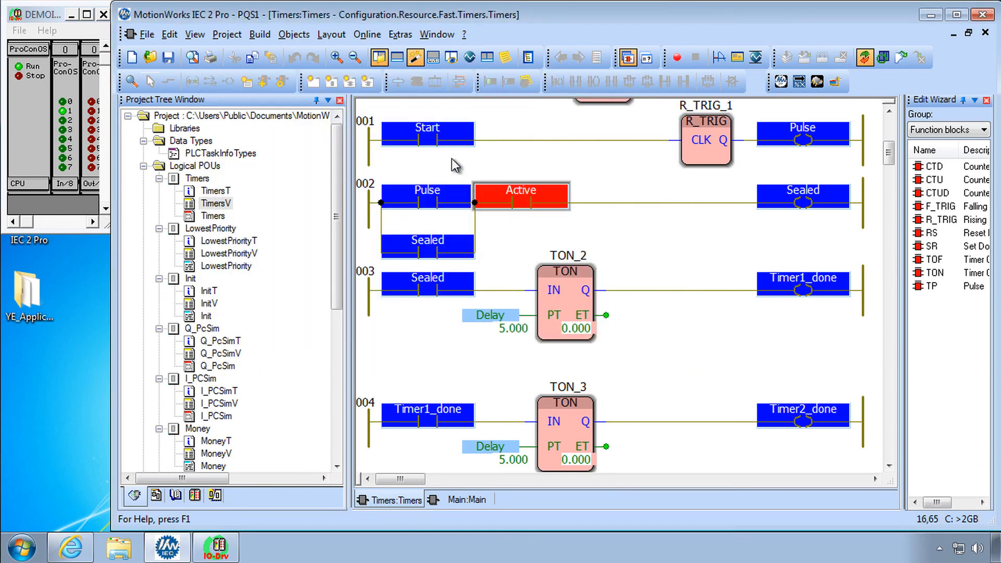
double_click(426, 134)
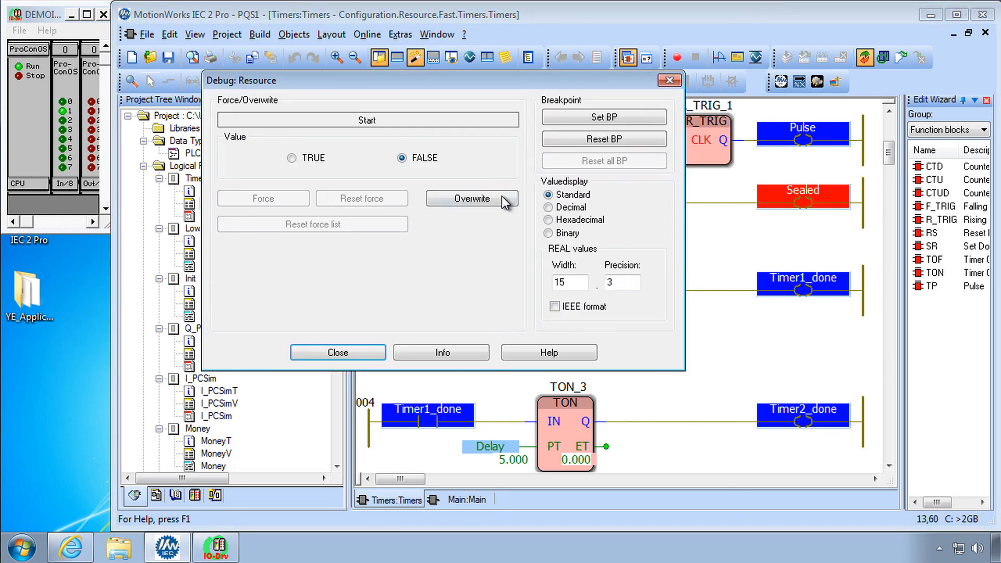
left_click(338, 352)
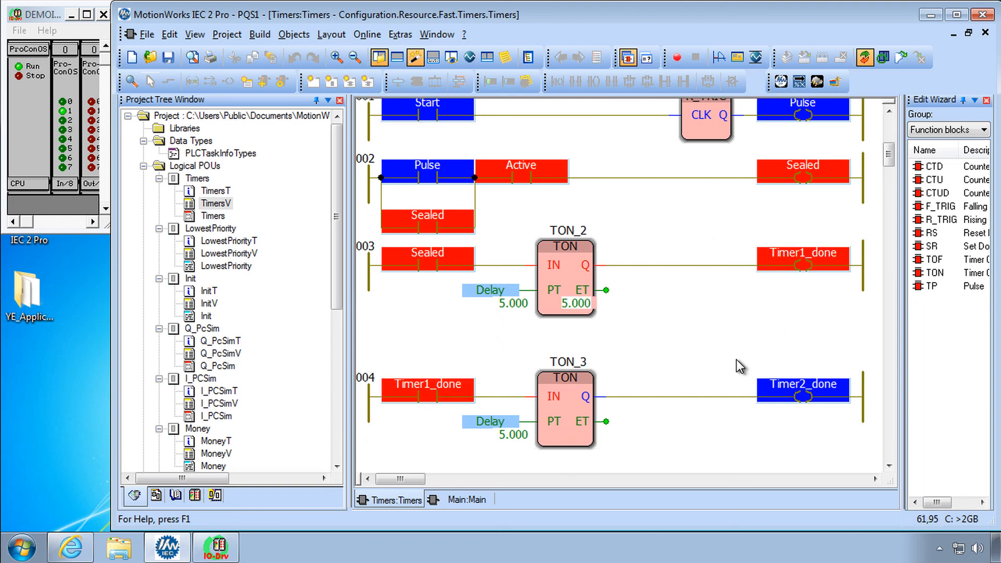
scroll("down", 3)
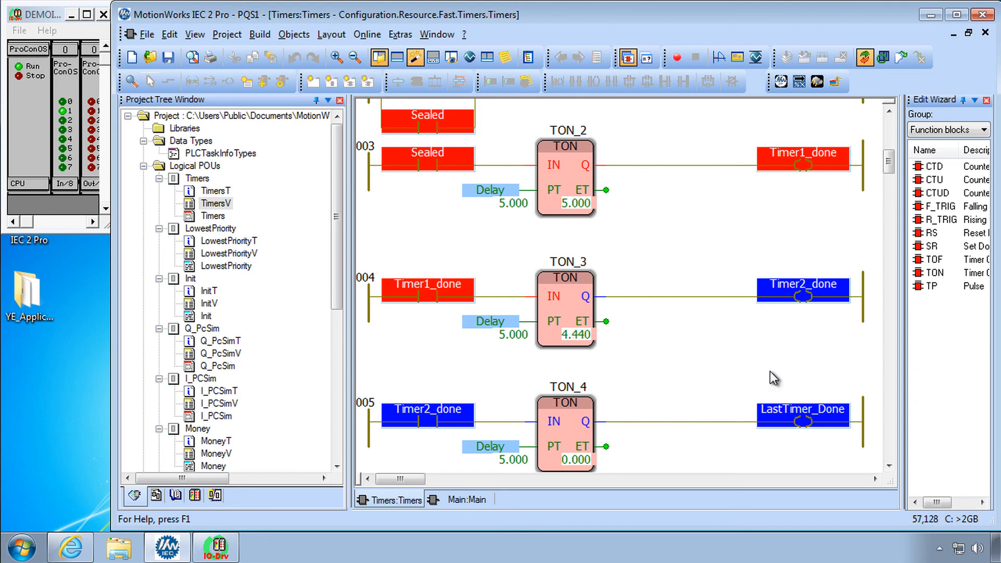
mouse_move(666, 463)
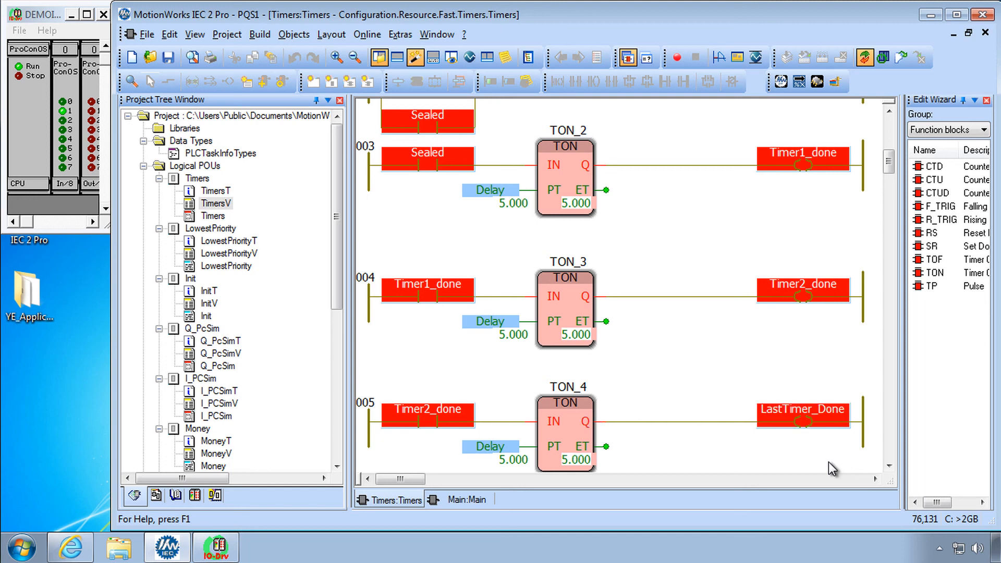
mouse_move(546, 185)
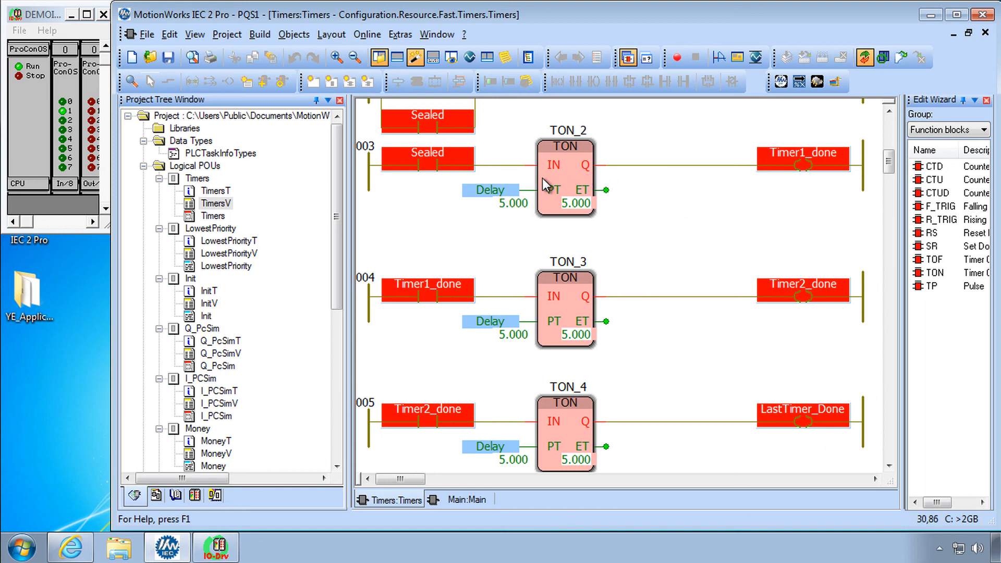
mouse_move(624, 187)
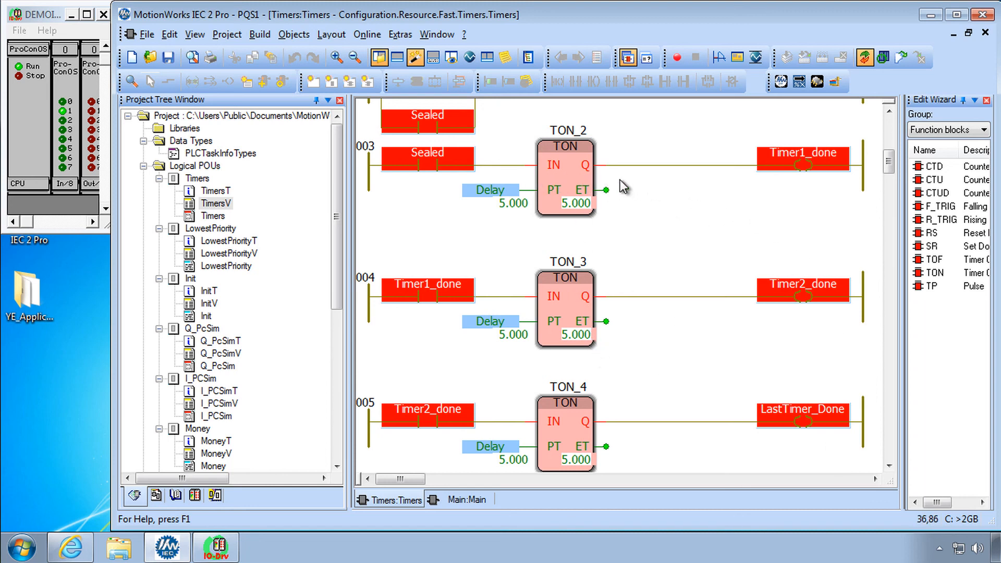
mouse_move(597, 199)
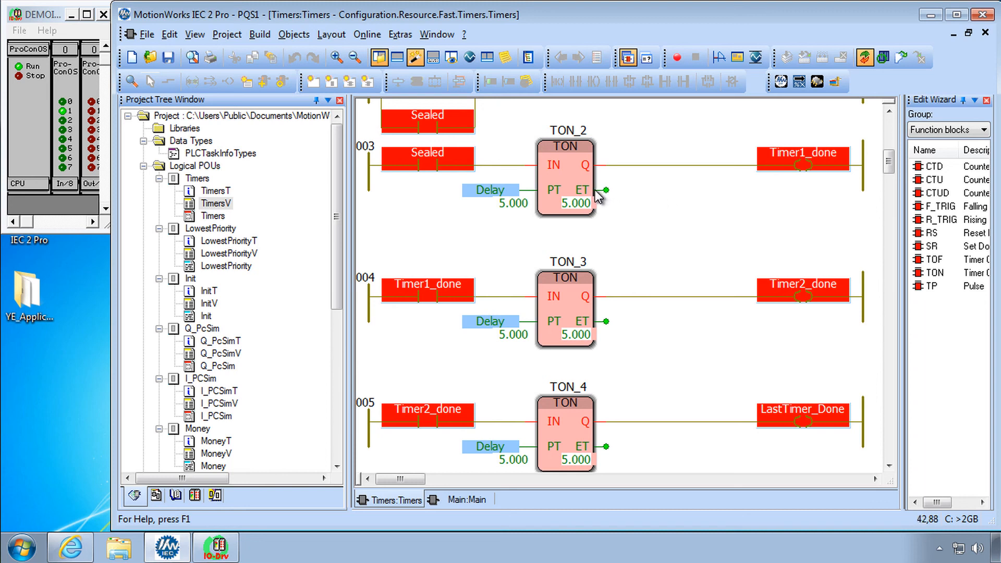
mouse_move(773, 252)
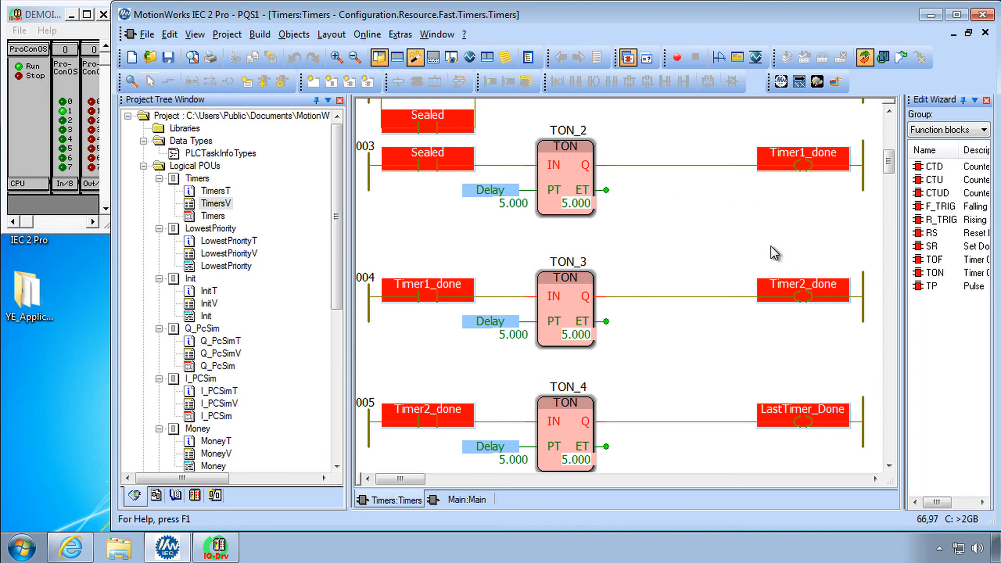
scroll("up", 3)
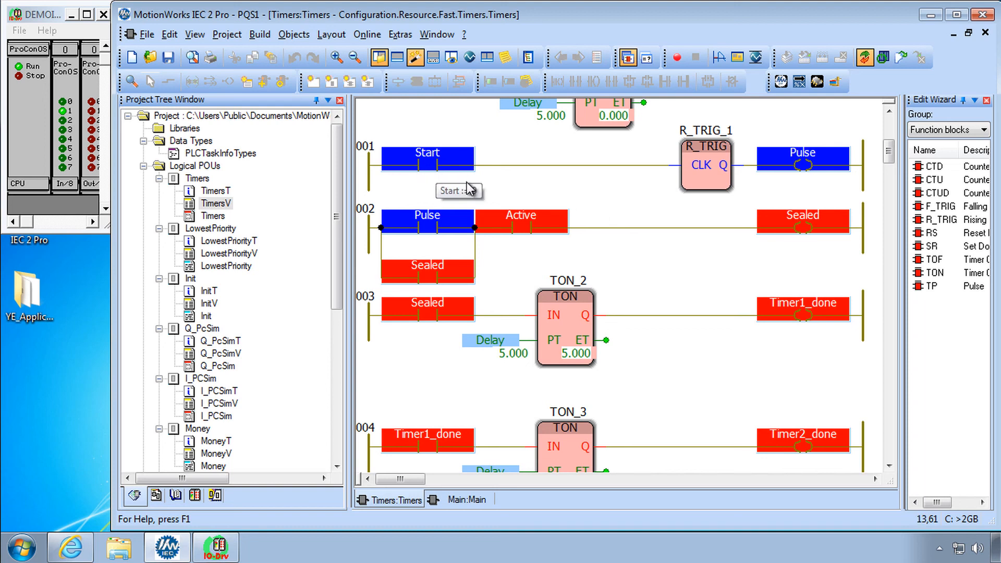
mouse_move(415, 171)
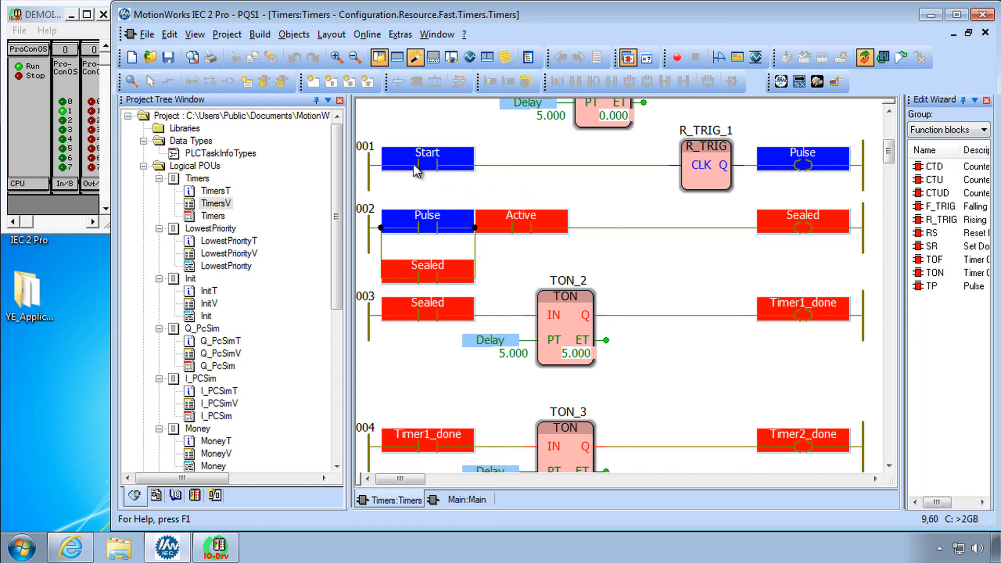
mouse_move(437, 176)
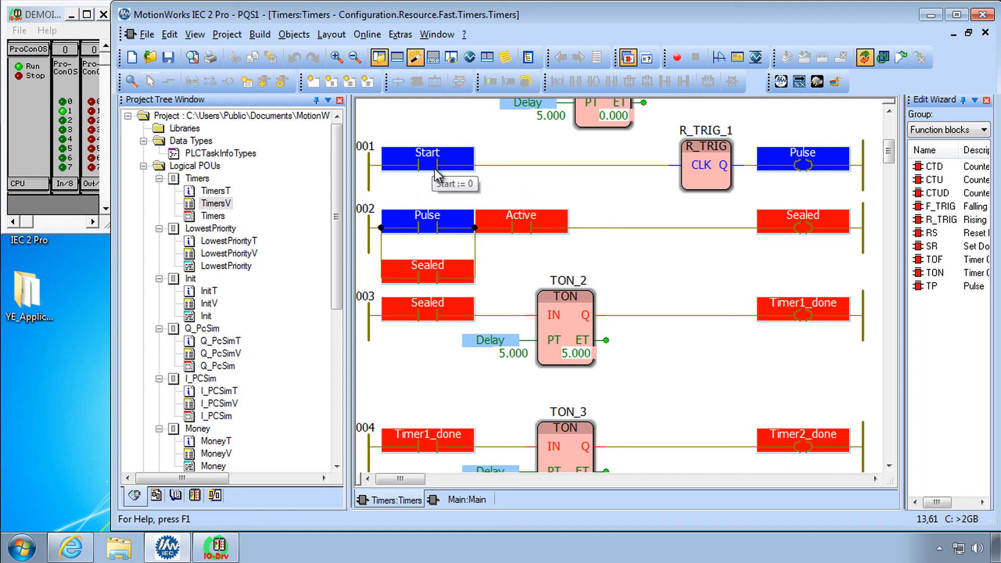
mouse_move(439, 158)
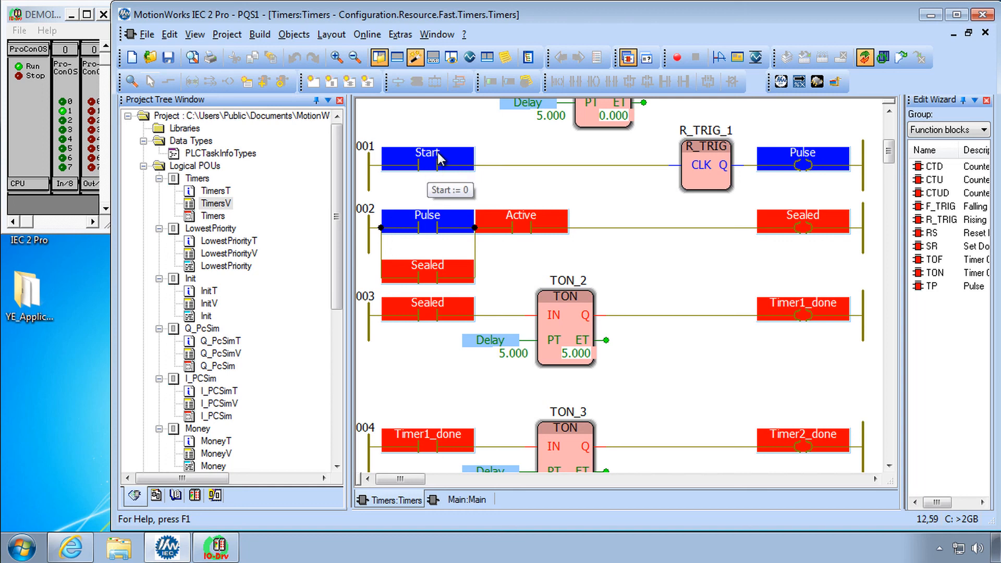
mouse_move(443, 174)
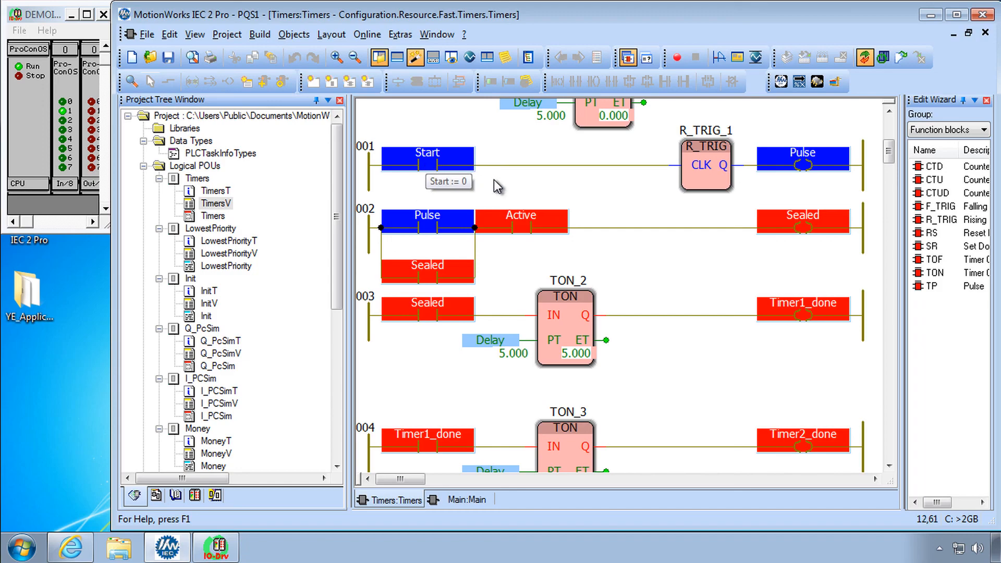
mouse_move(721, 289)
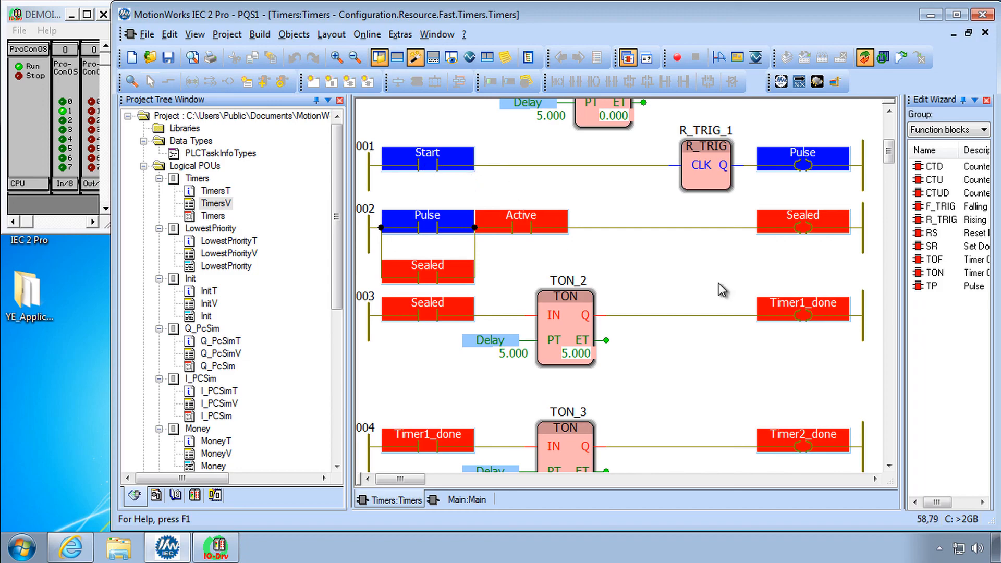